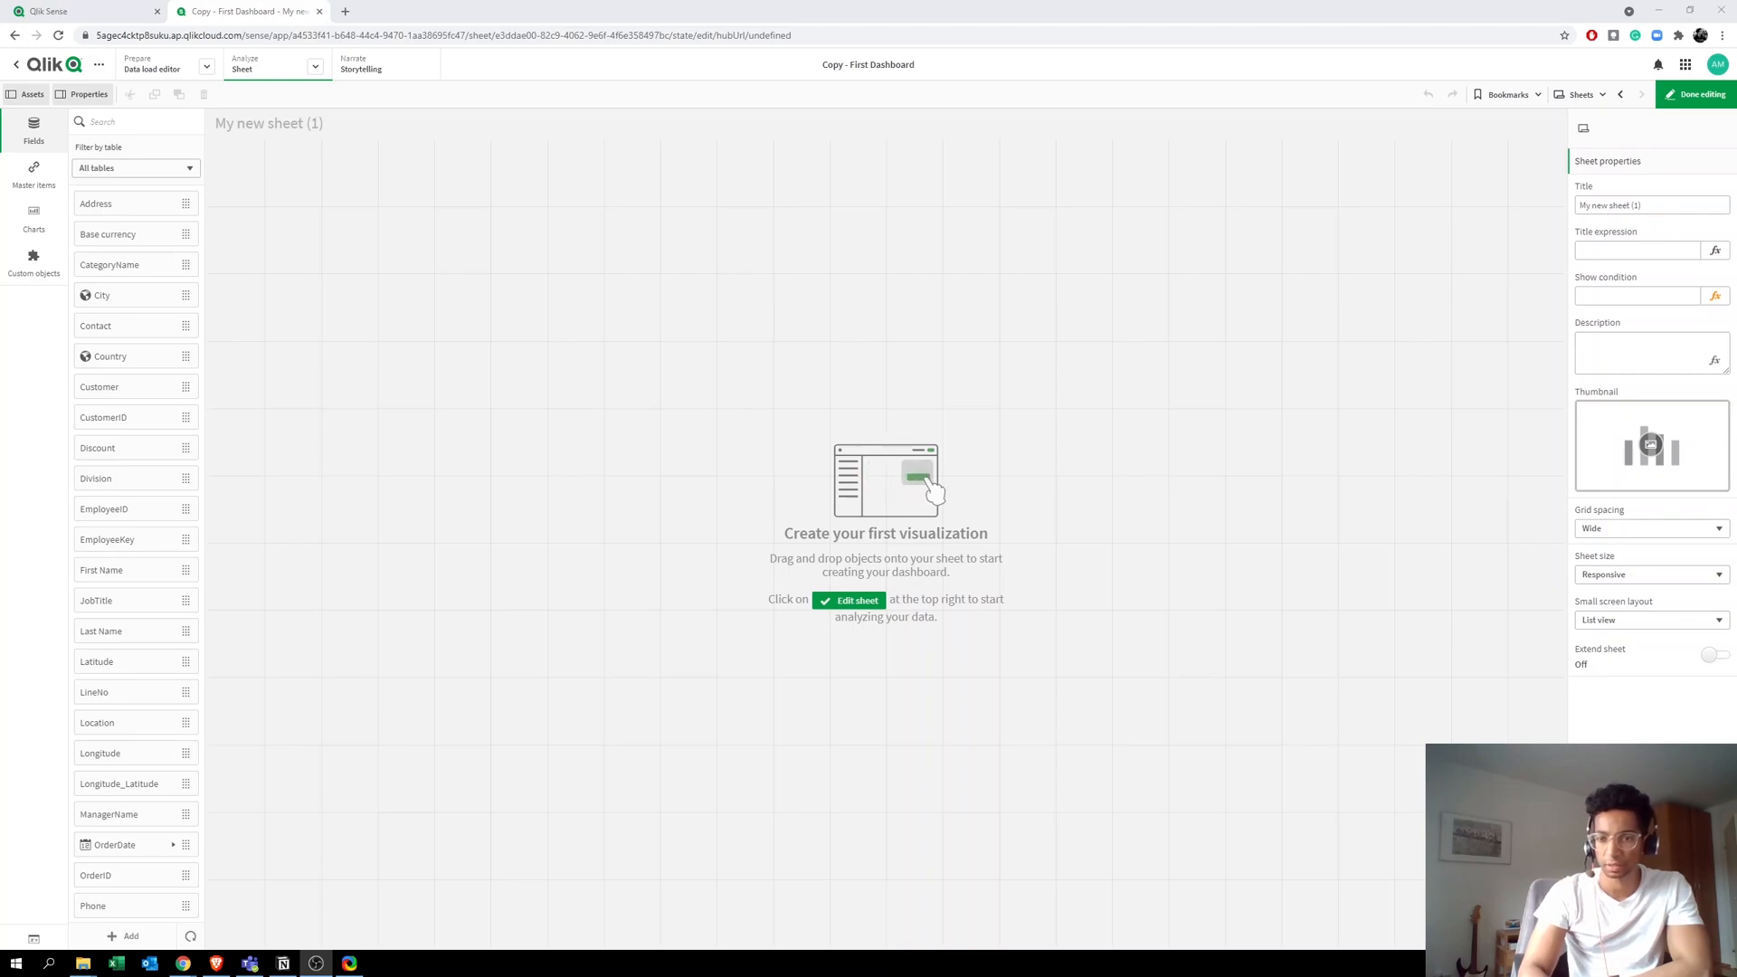
mouse_move(936, 482)
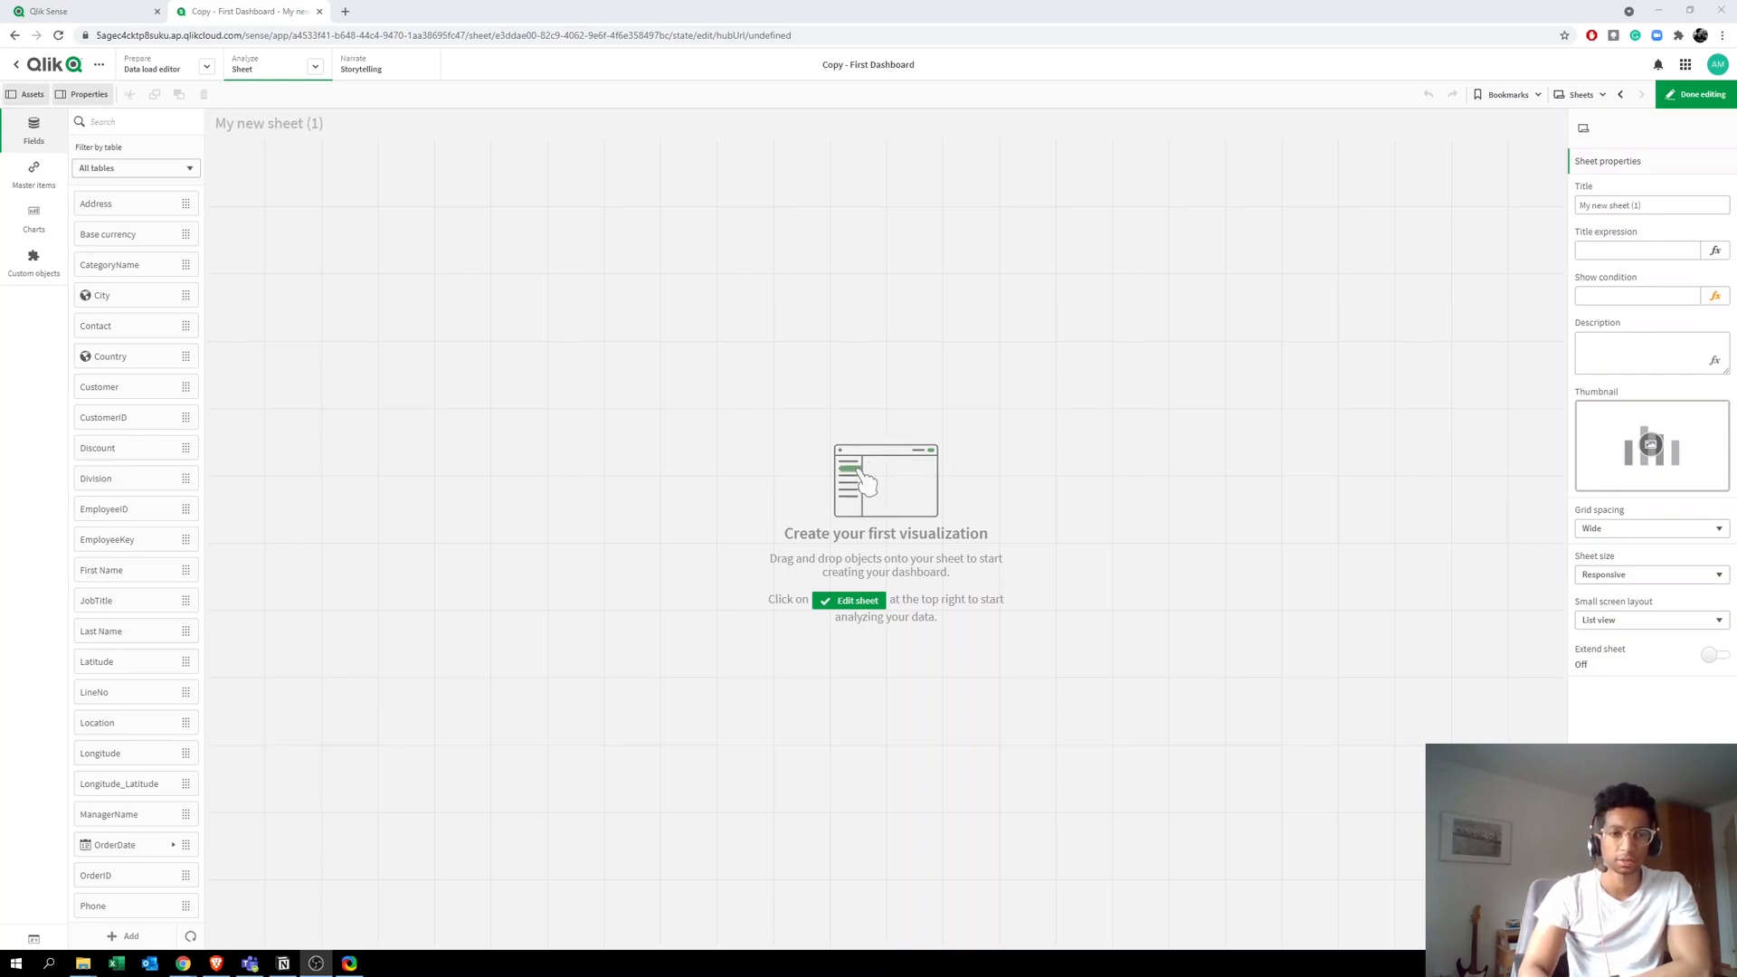
mouse_move(713, 161)
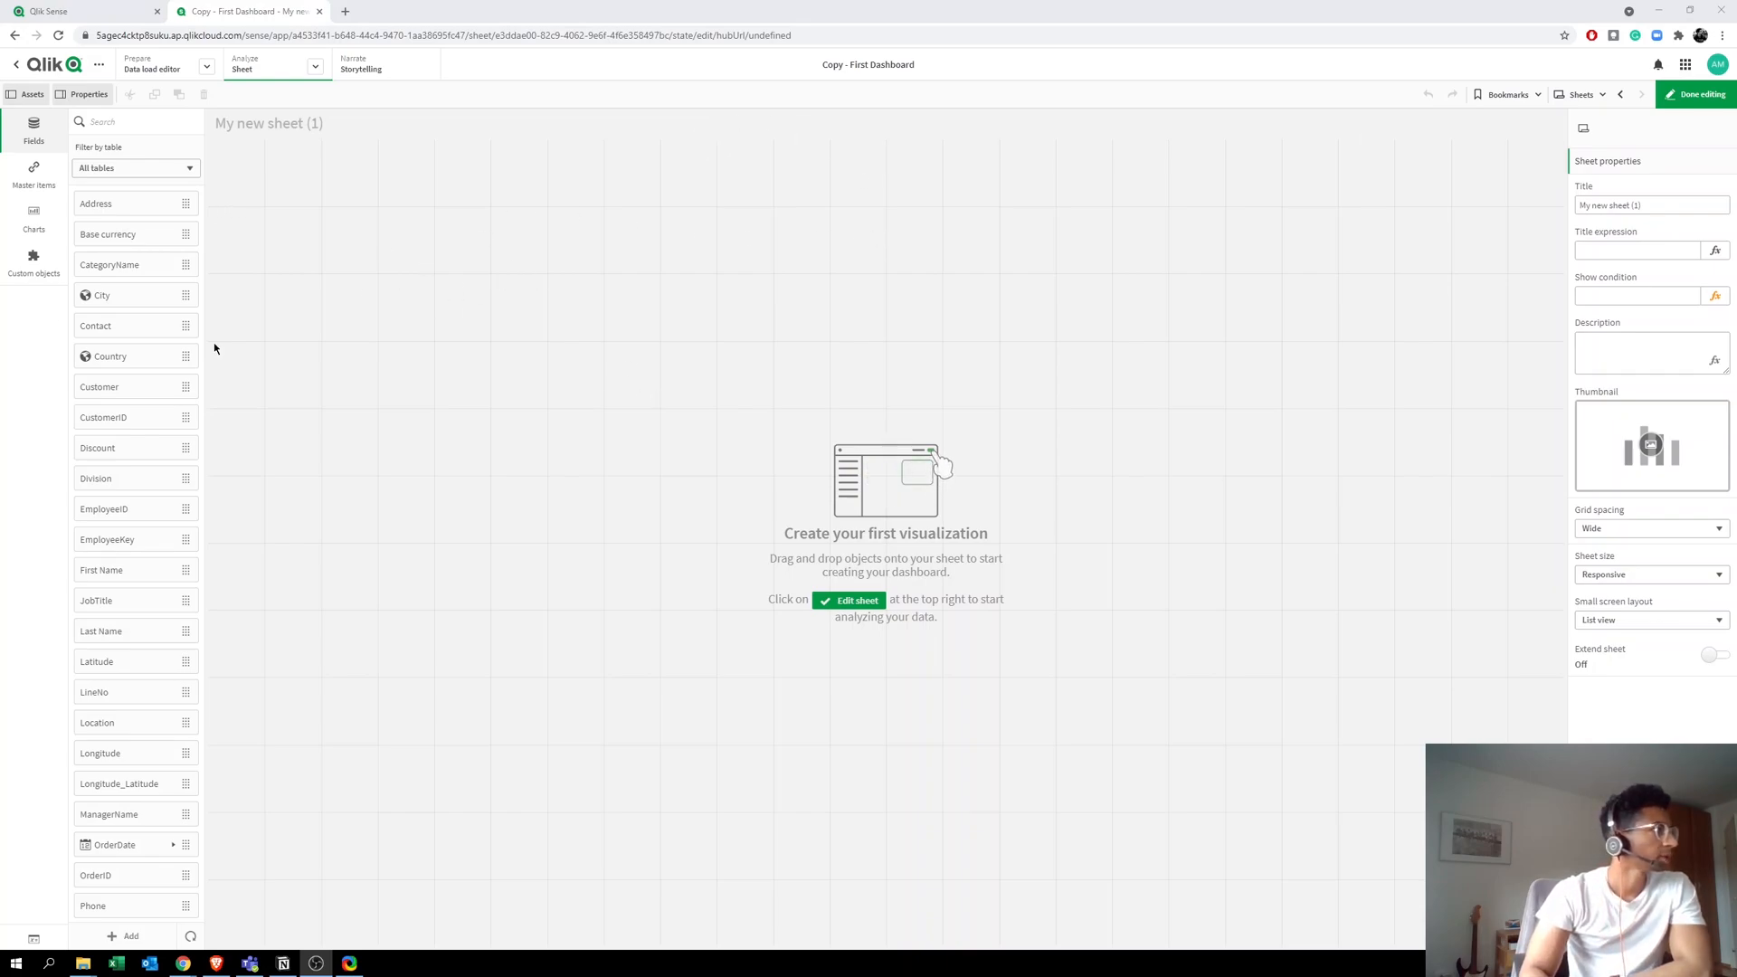
Step: Add a bar chart with OrderDate.YearMonth as its dimension
click(33, 215)
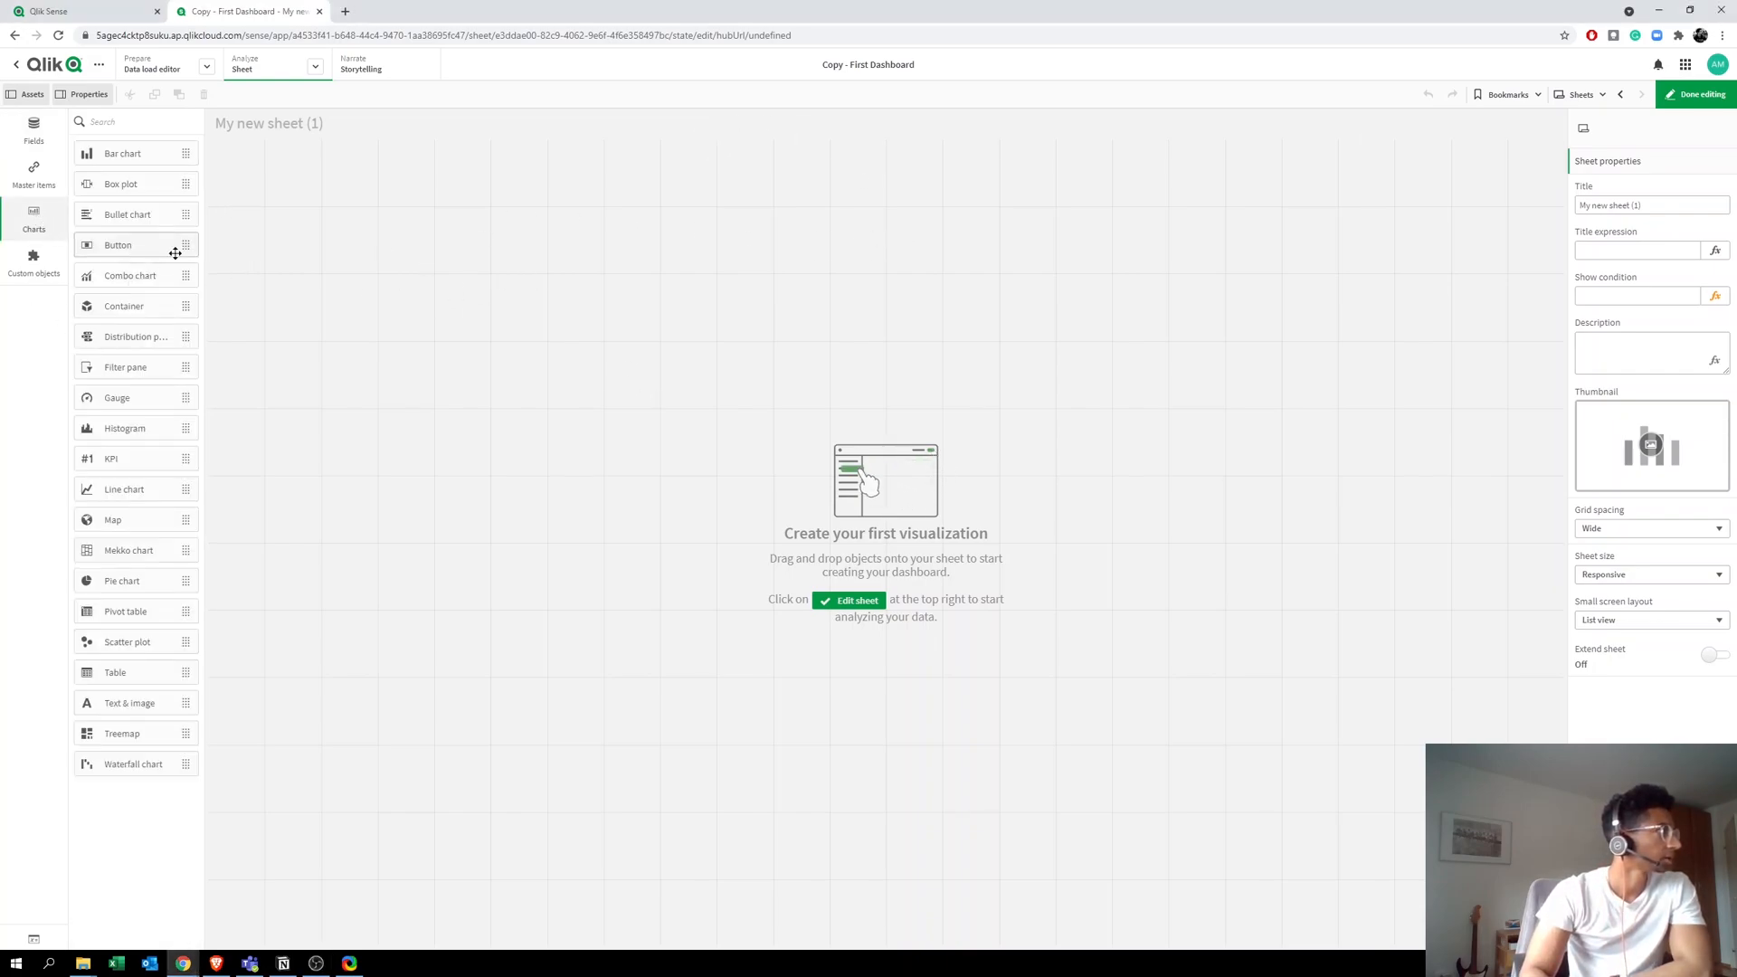
mouse_move(648, 255)
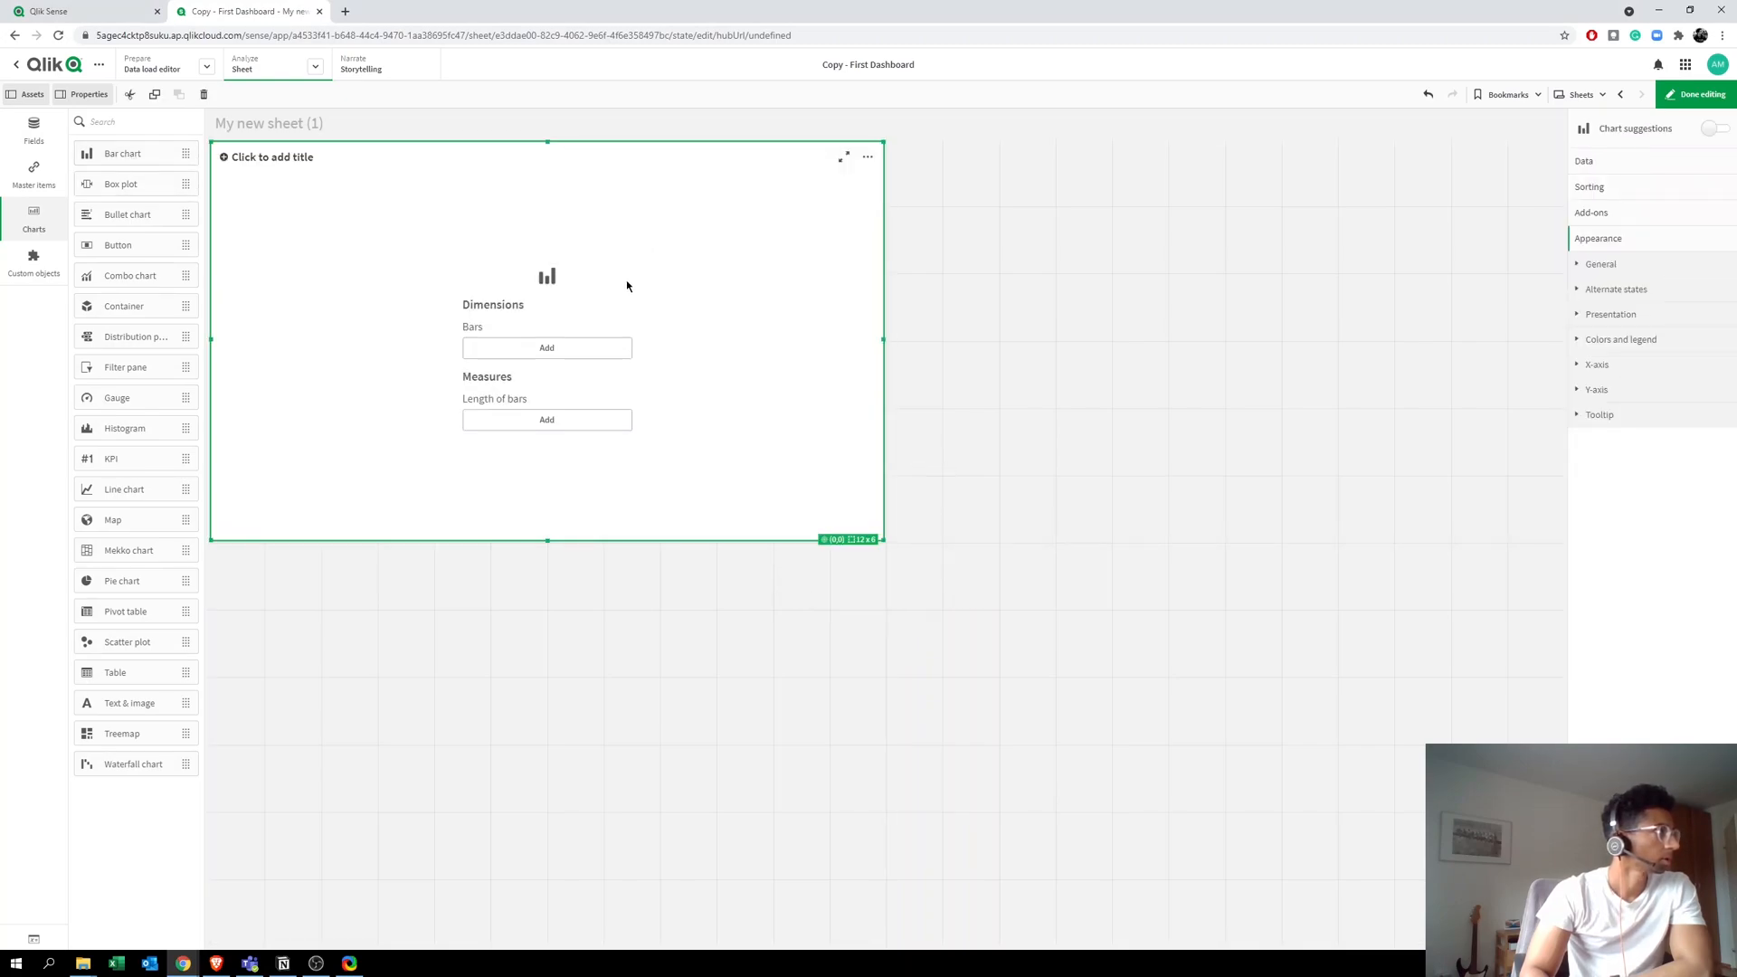
click(546, 348)
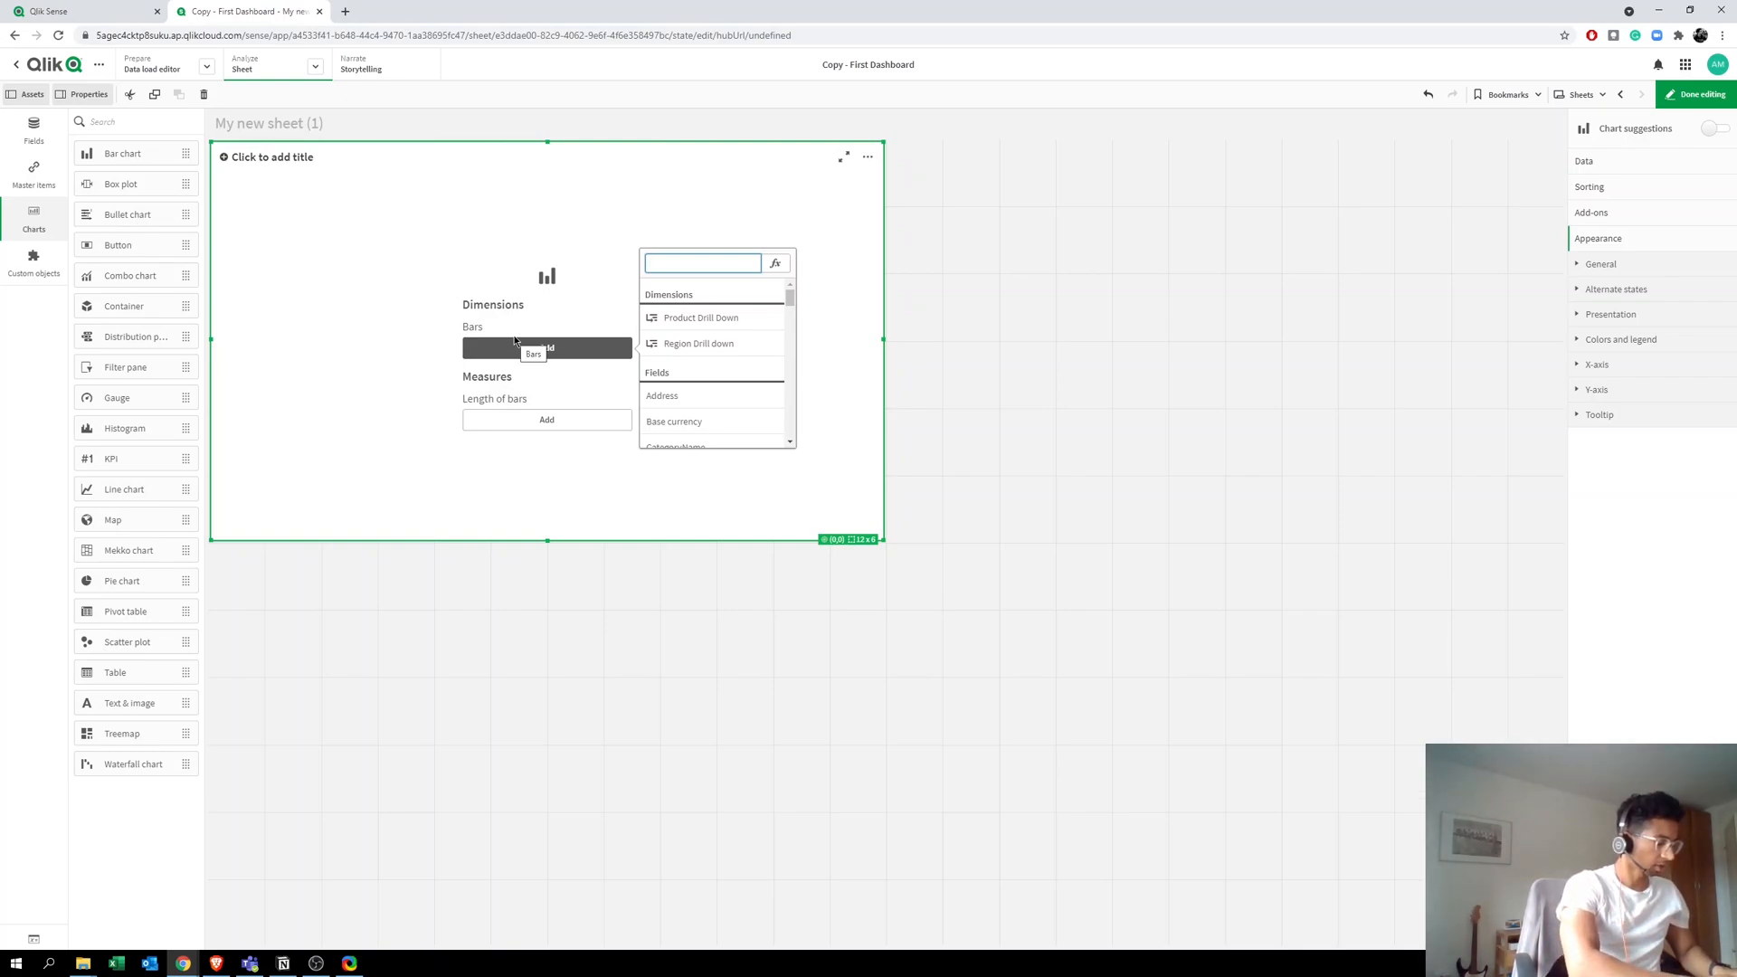
text(year)
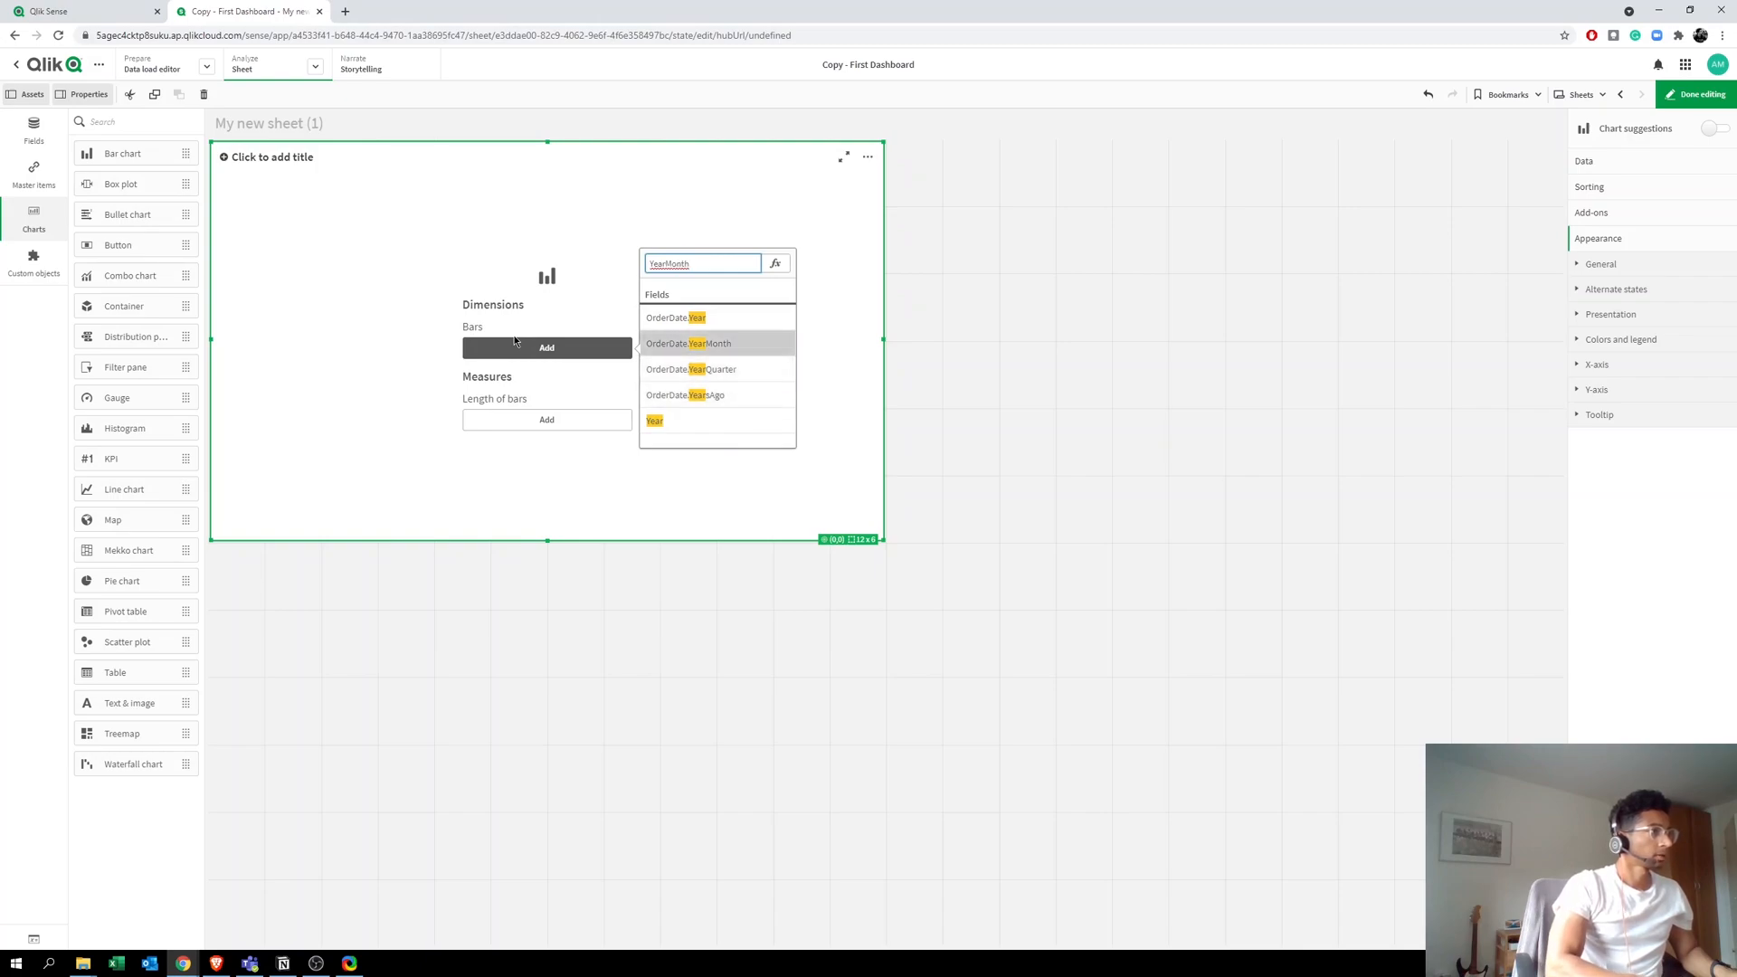
click(691, 344)
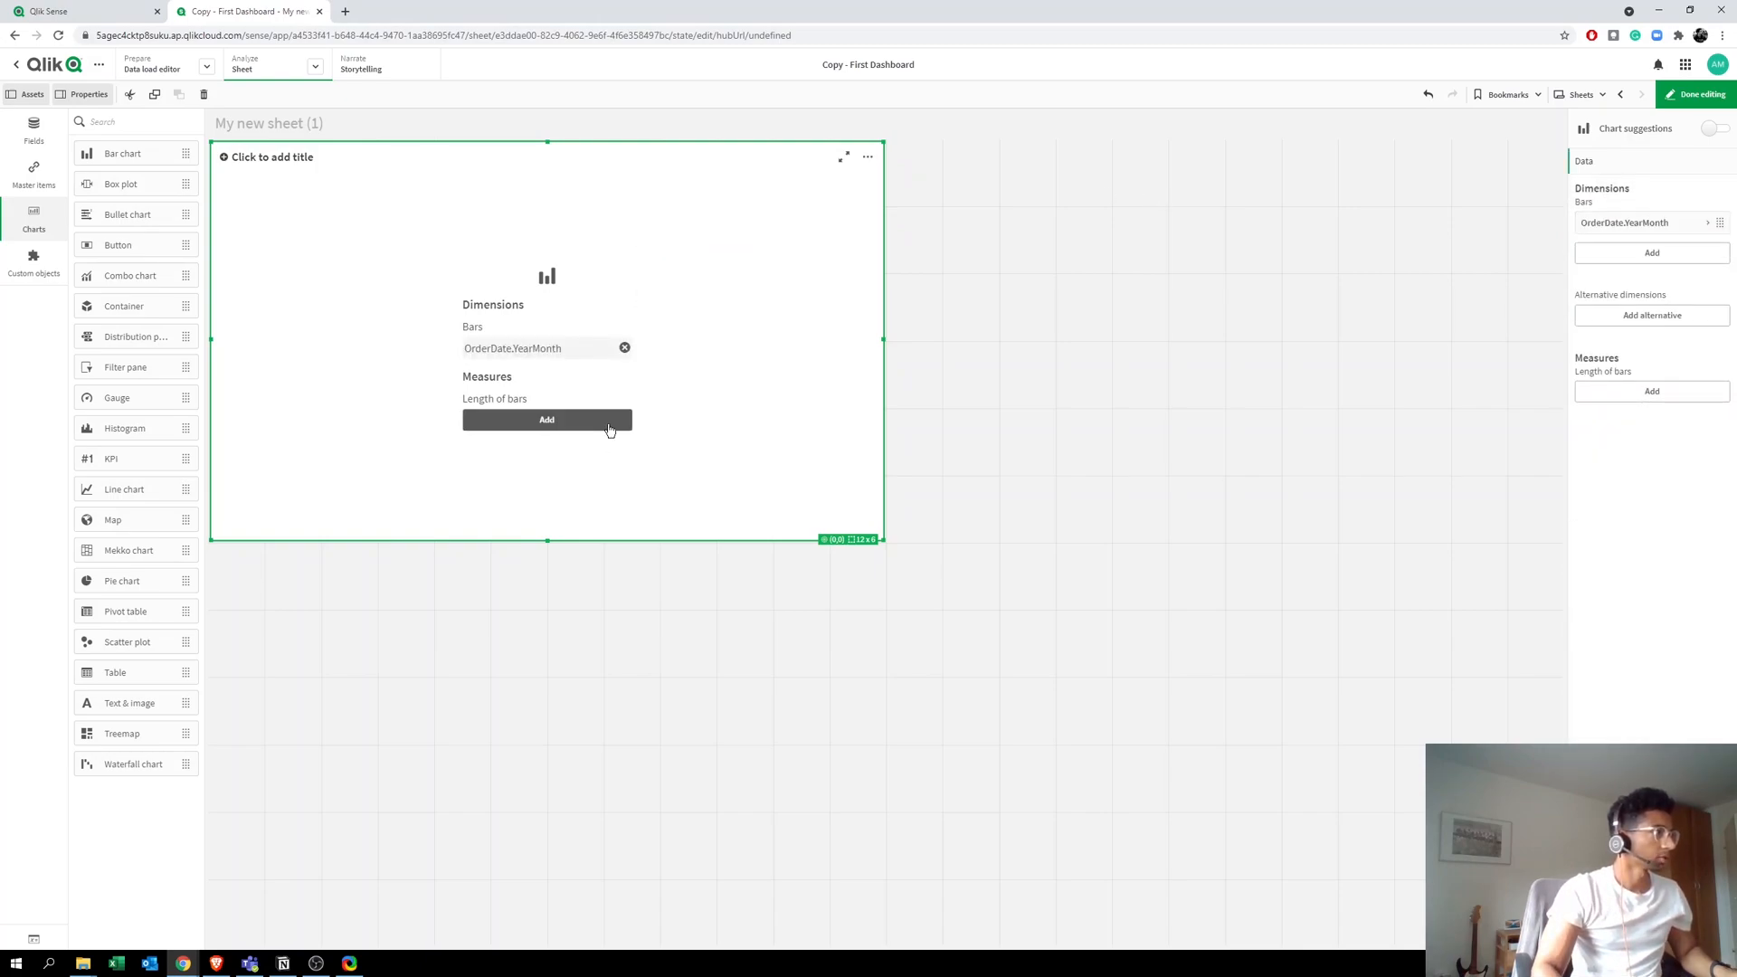
Step: Set Sales as the chart's measure and expand its settings
text(sa)
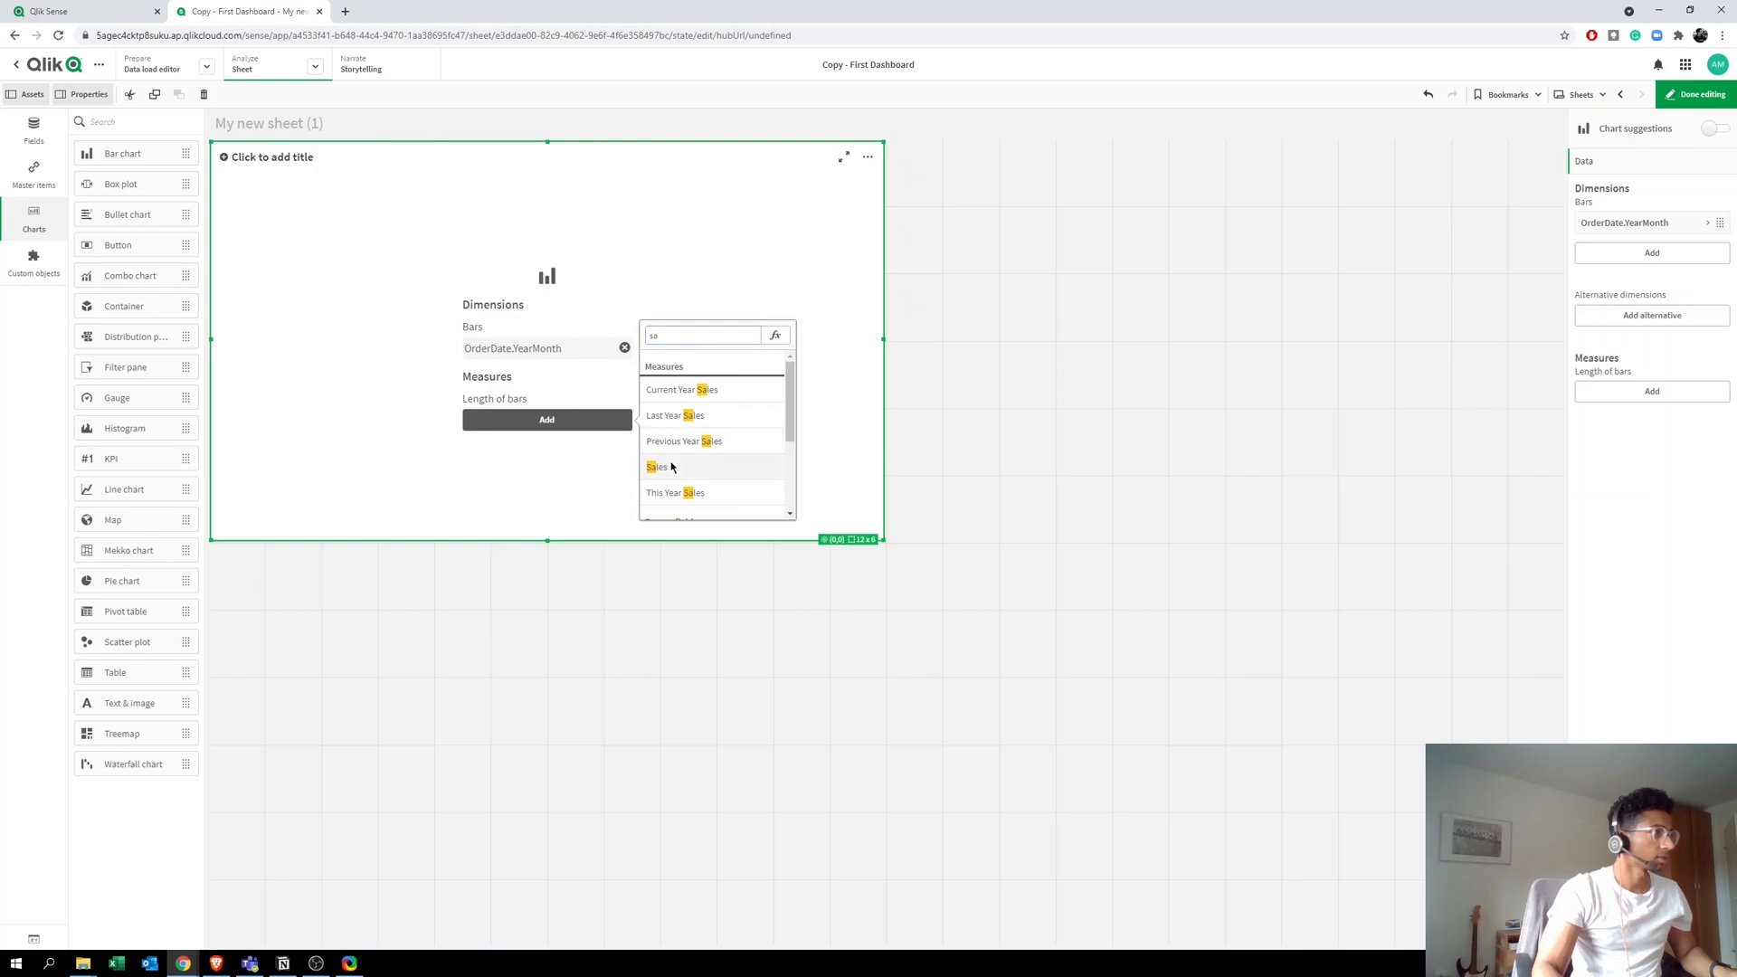
click(656, 467)
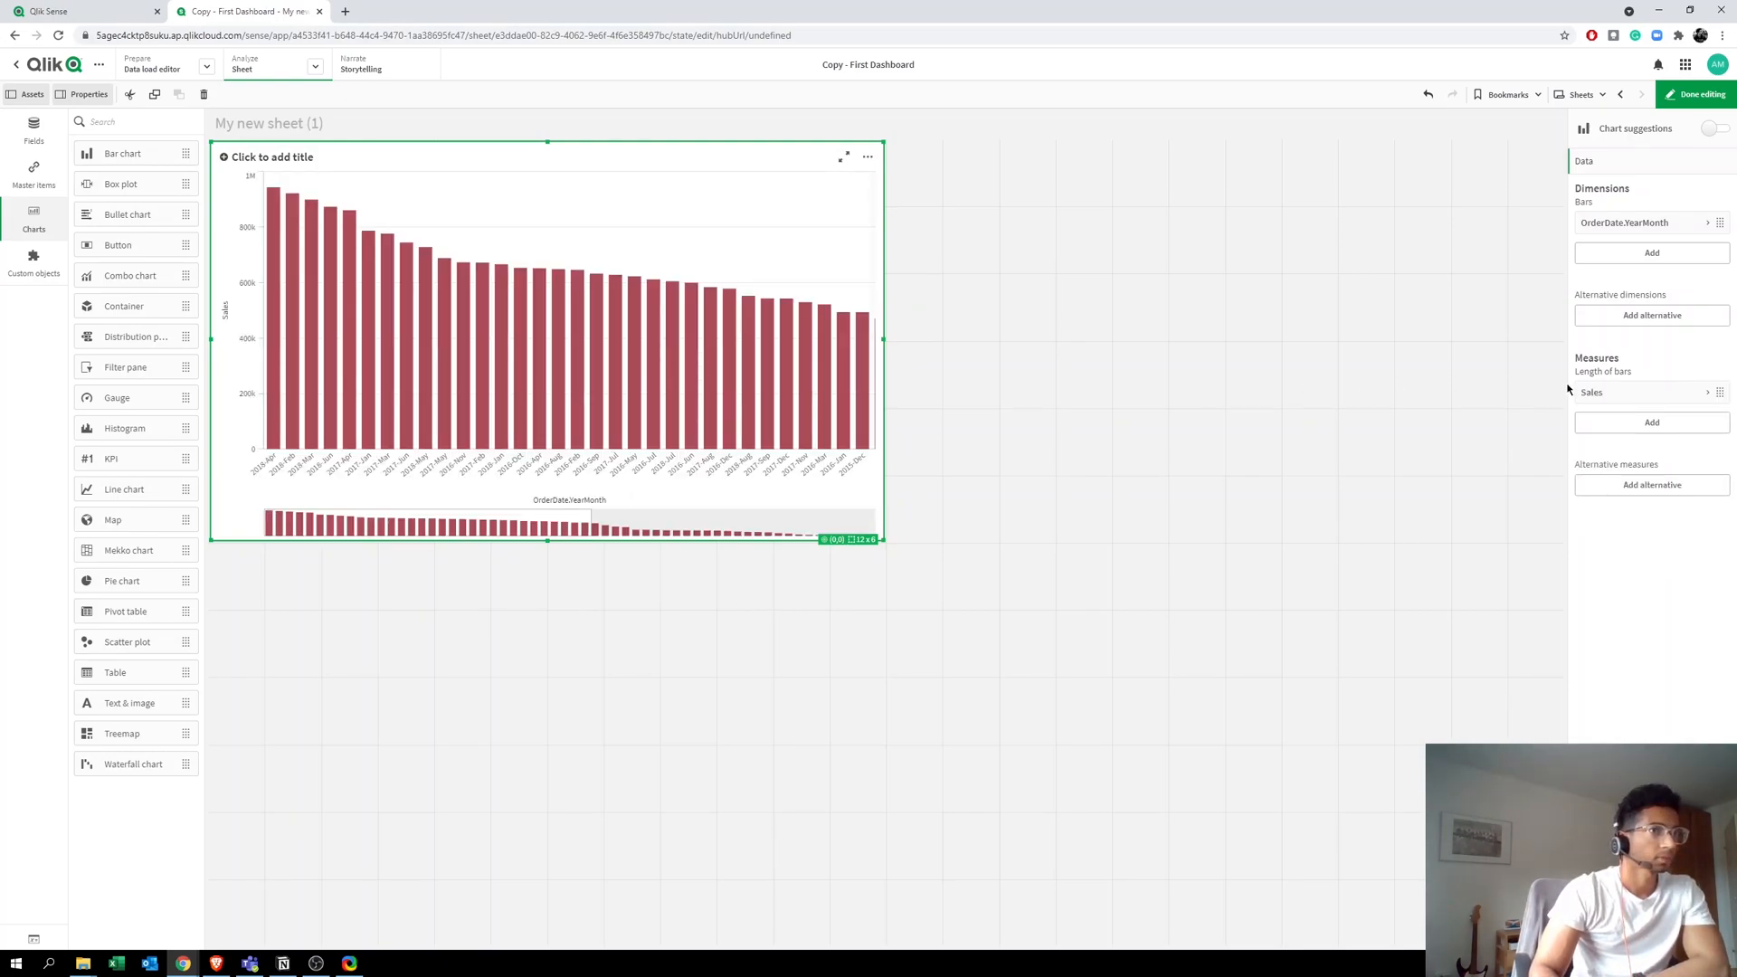
click(1592, 391)
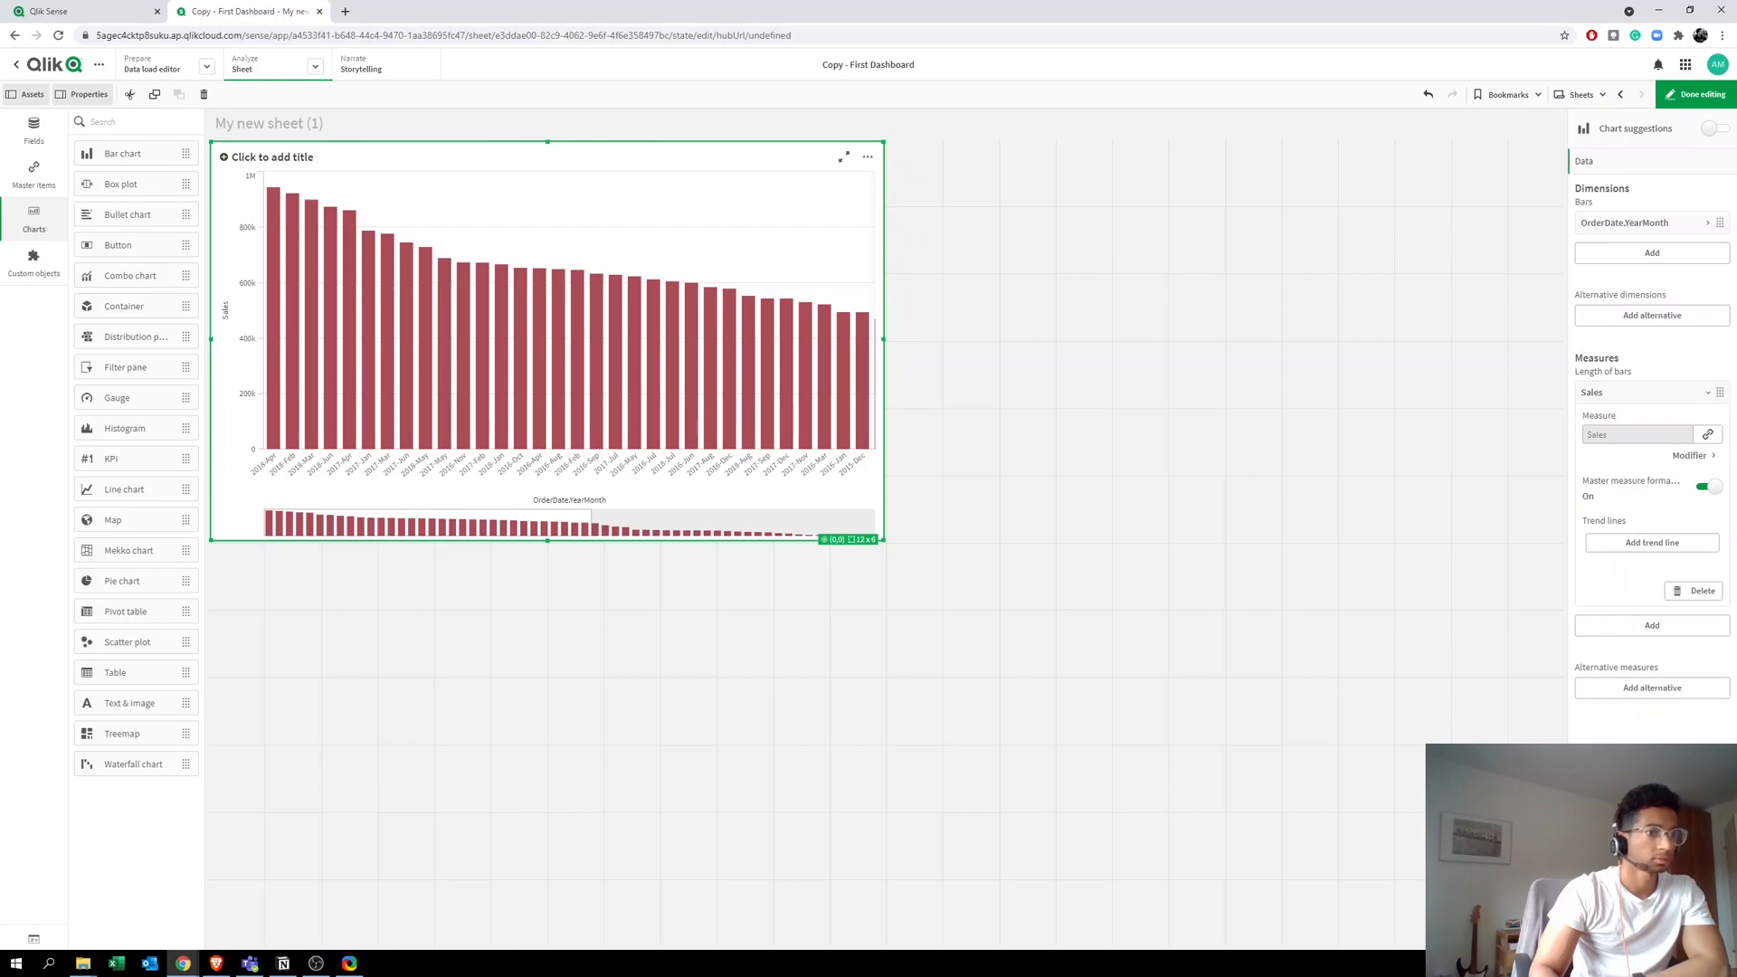
click(1589, 186)
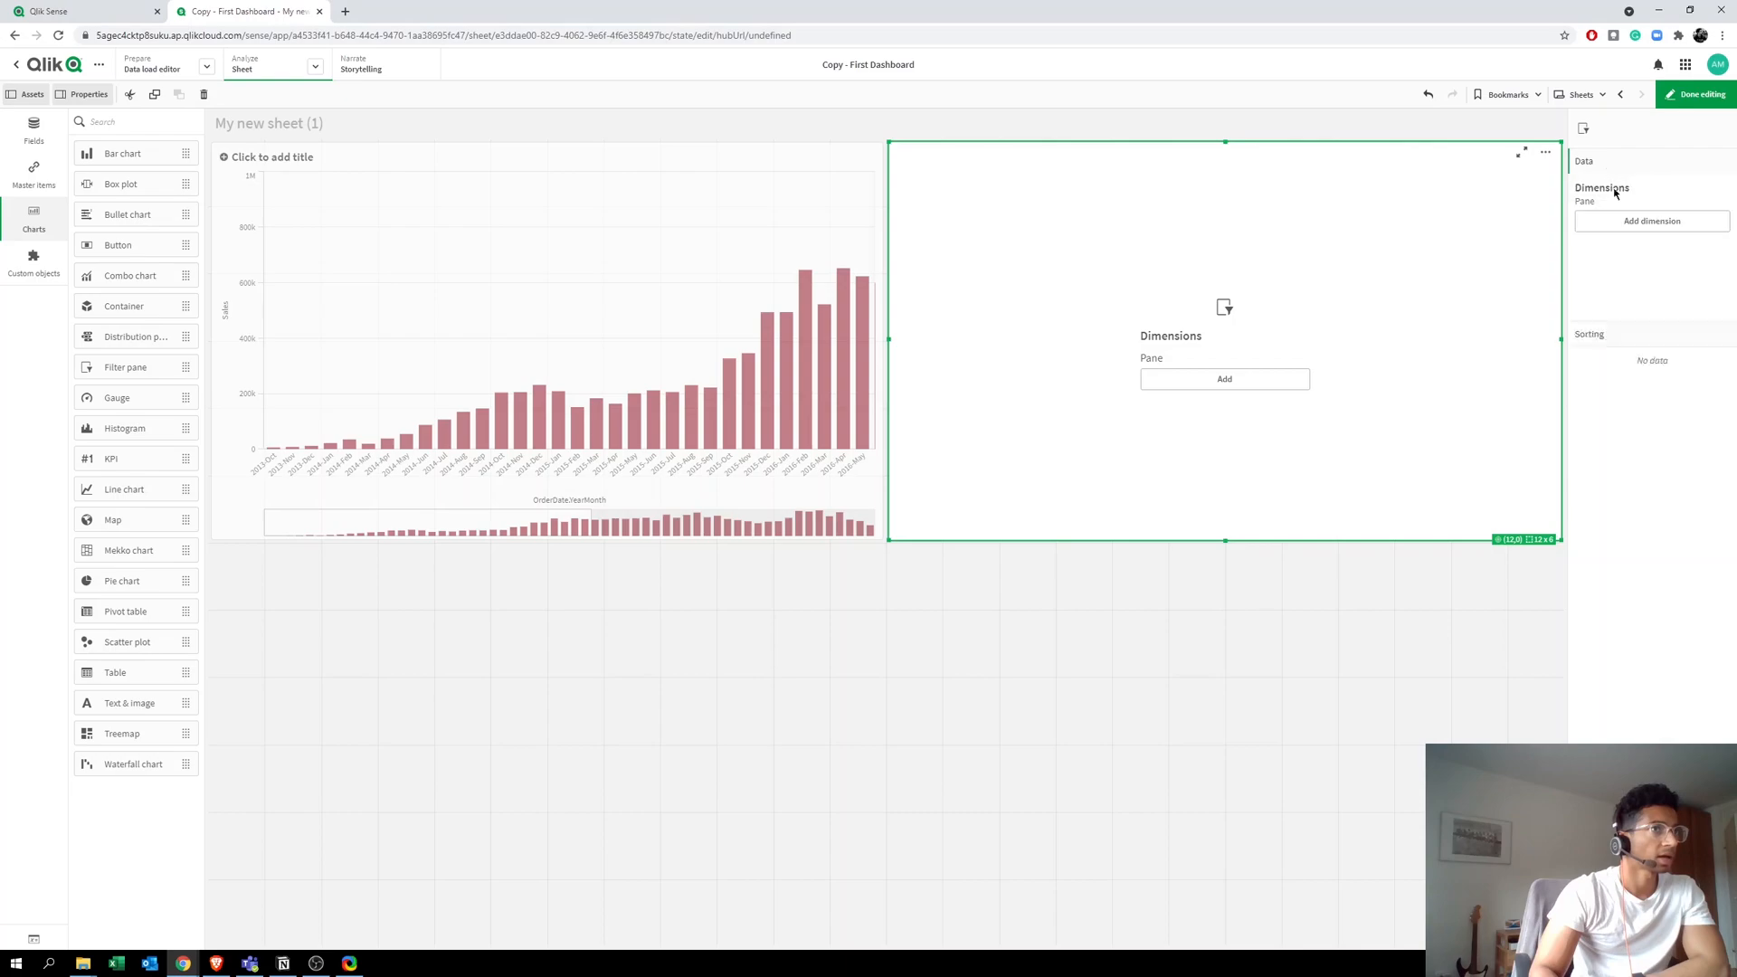
Step: Add Product and Country as dimensions of the filter pane and finish editing
click(1650, 220)
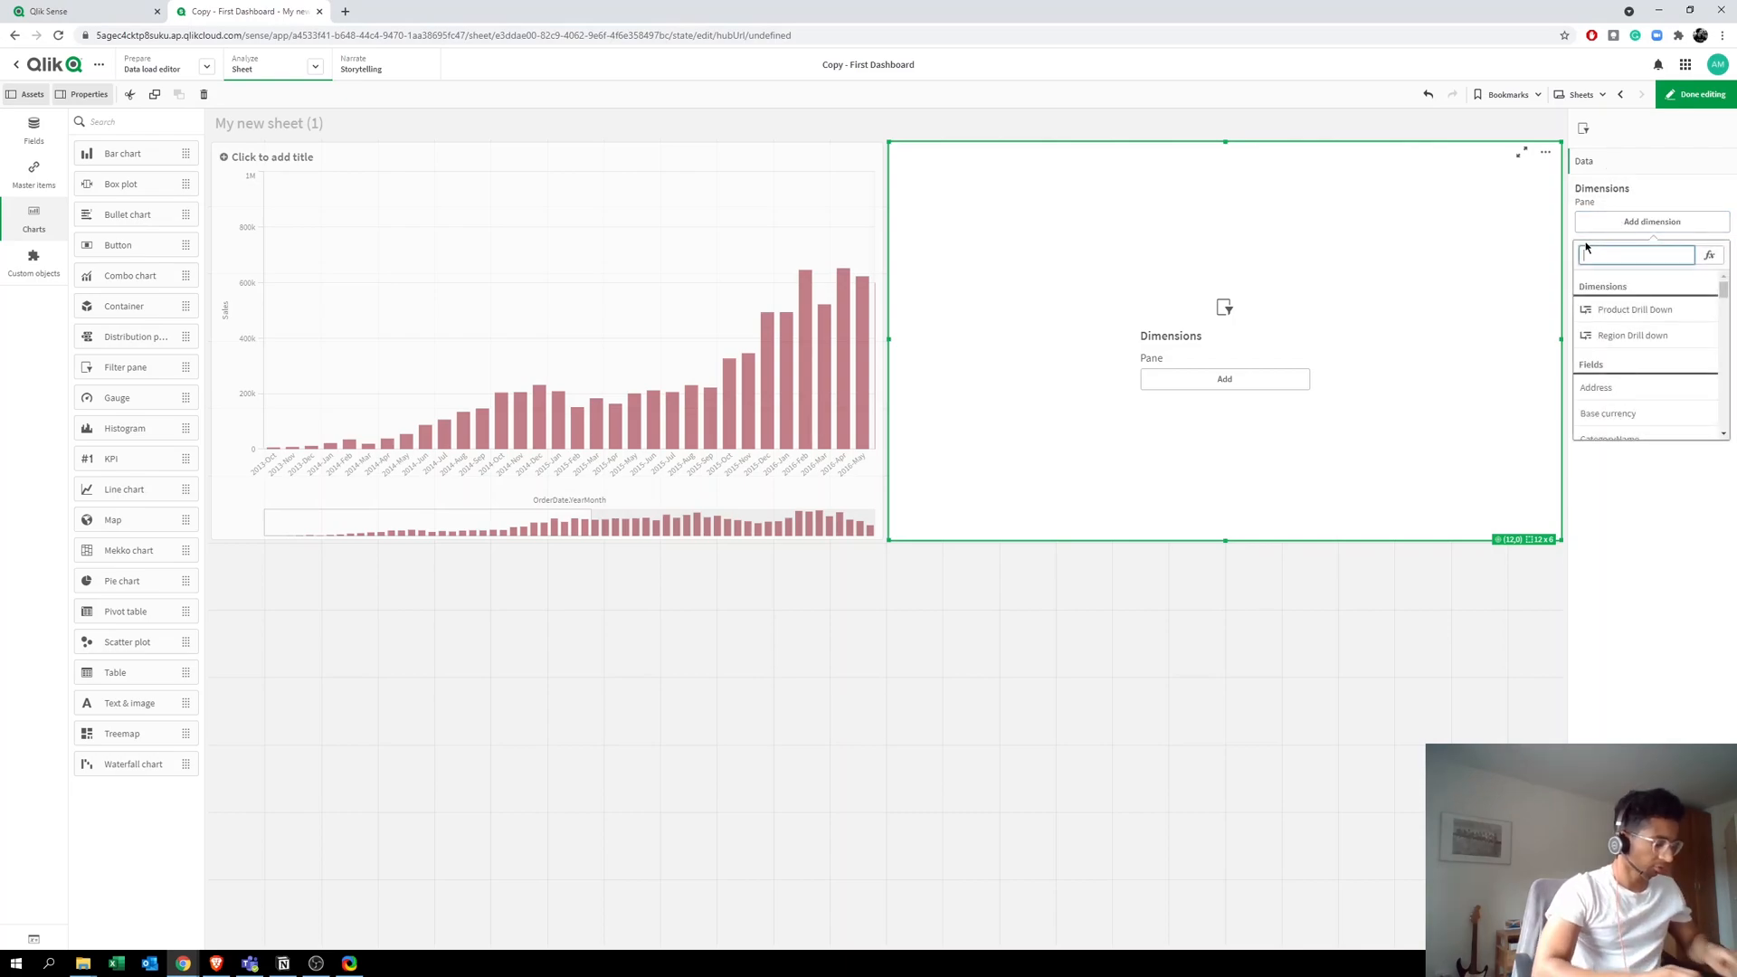
text(Product Drill Down)
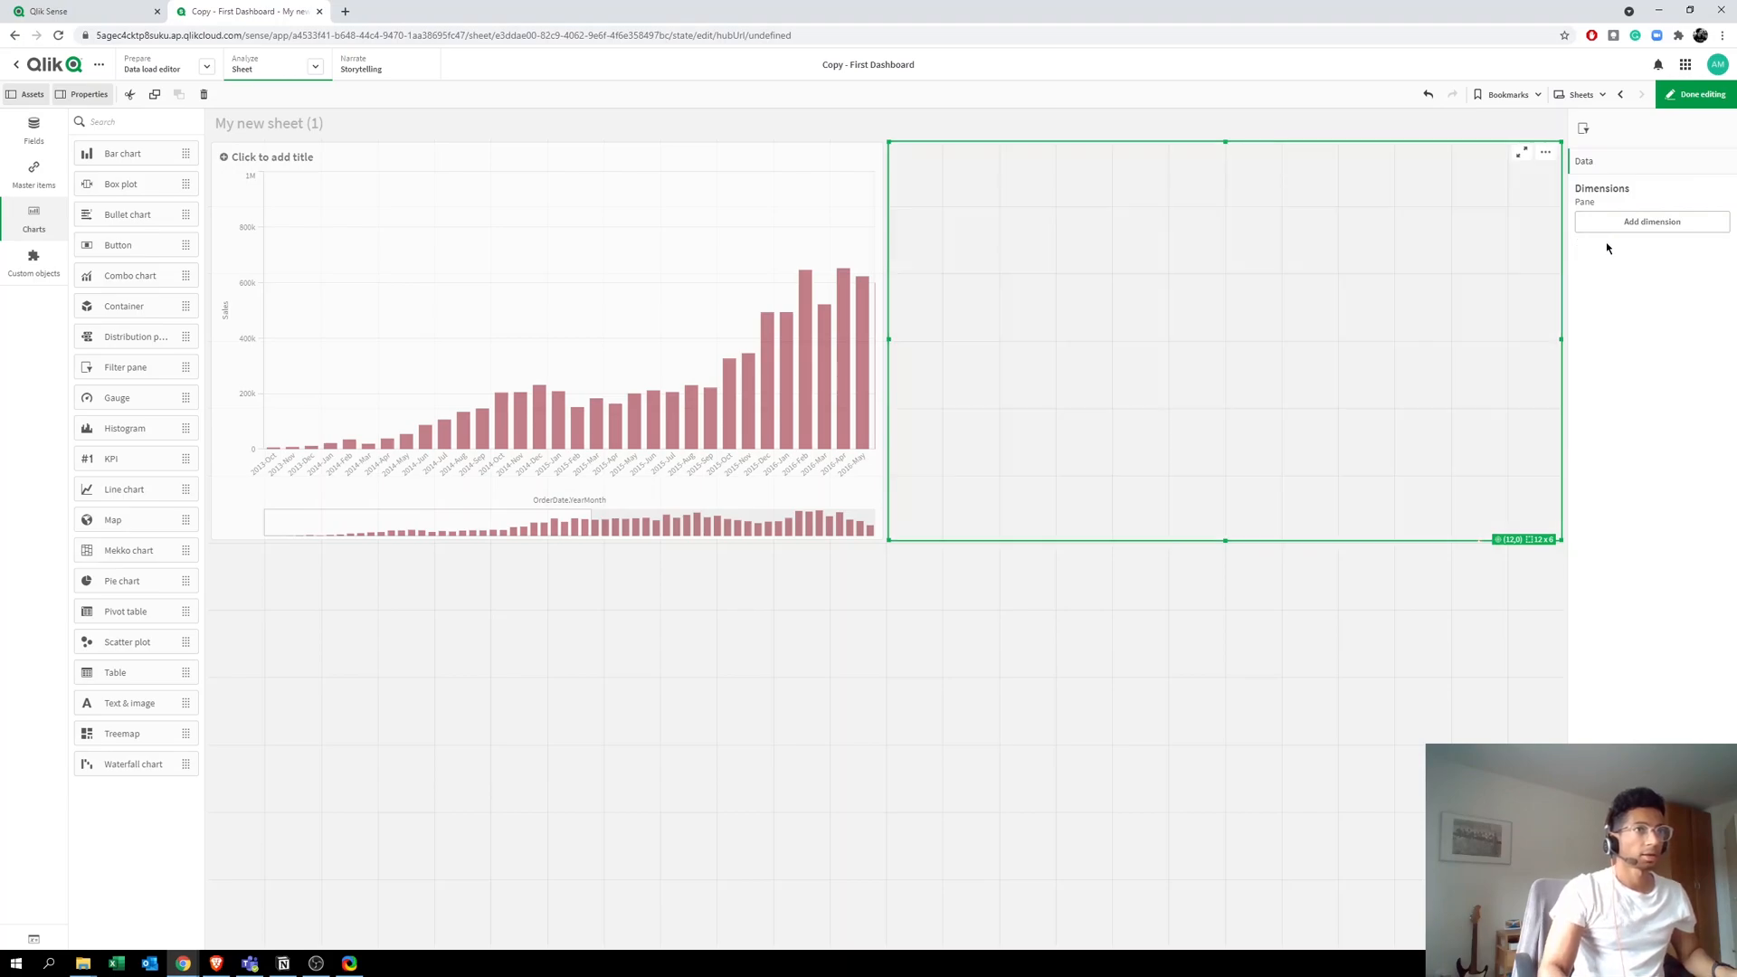
click(1651, 221)
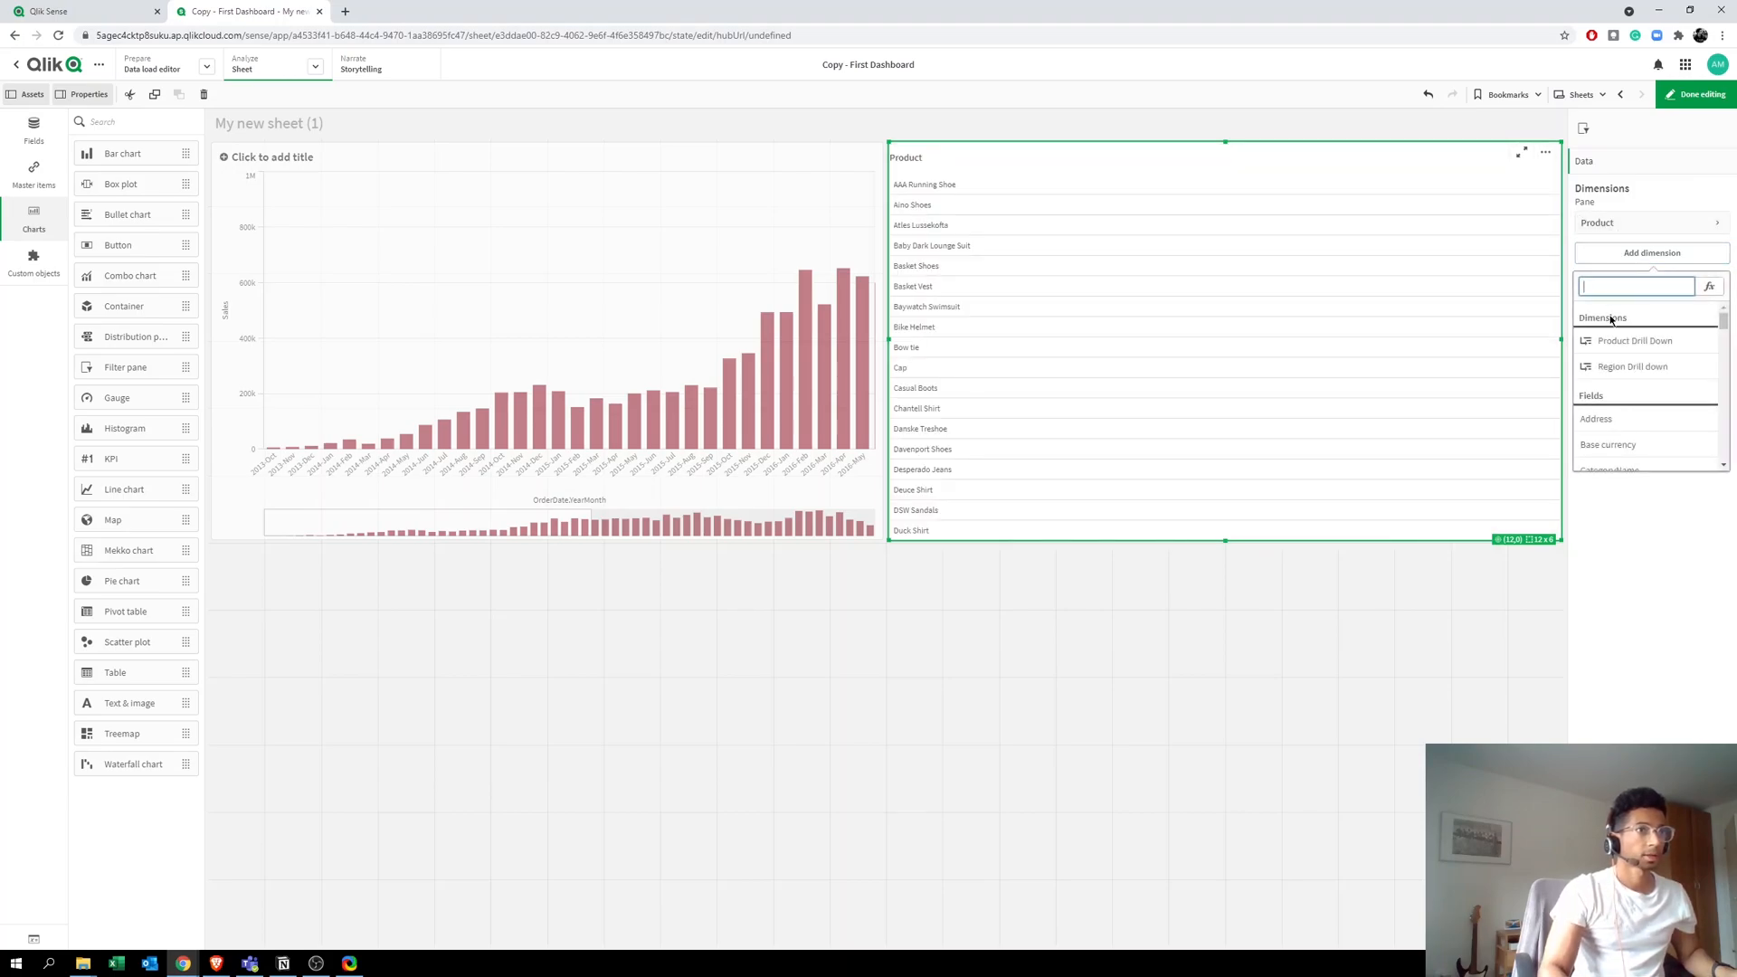
text(c)
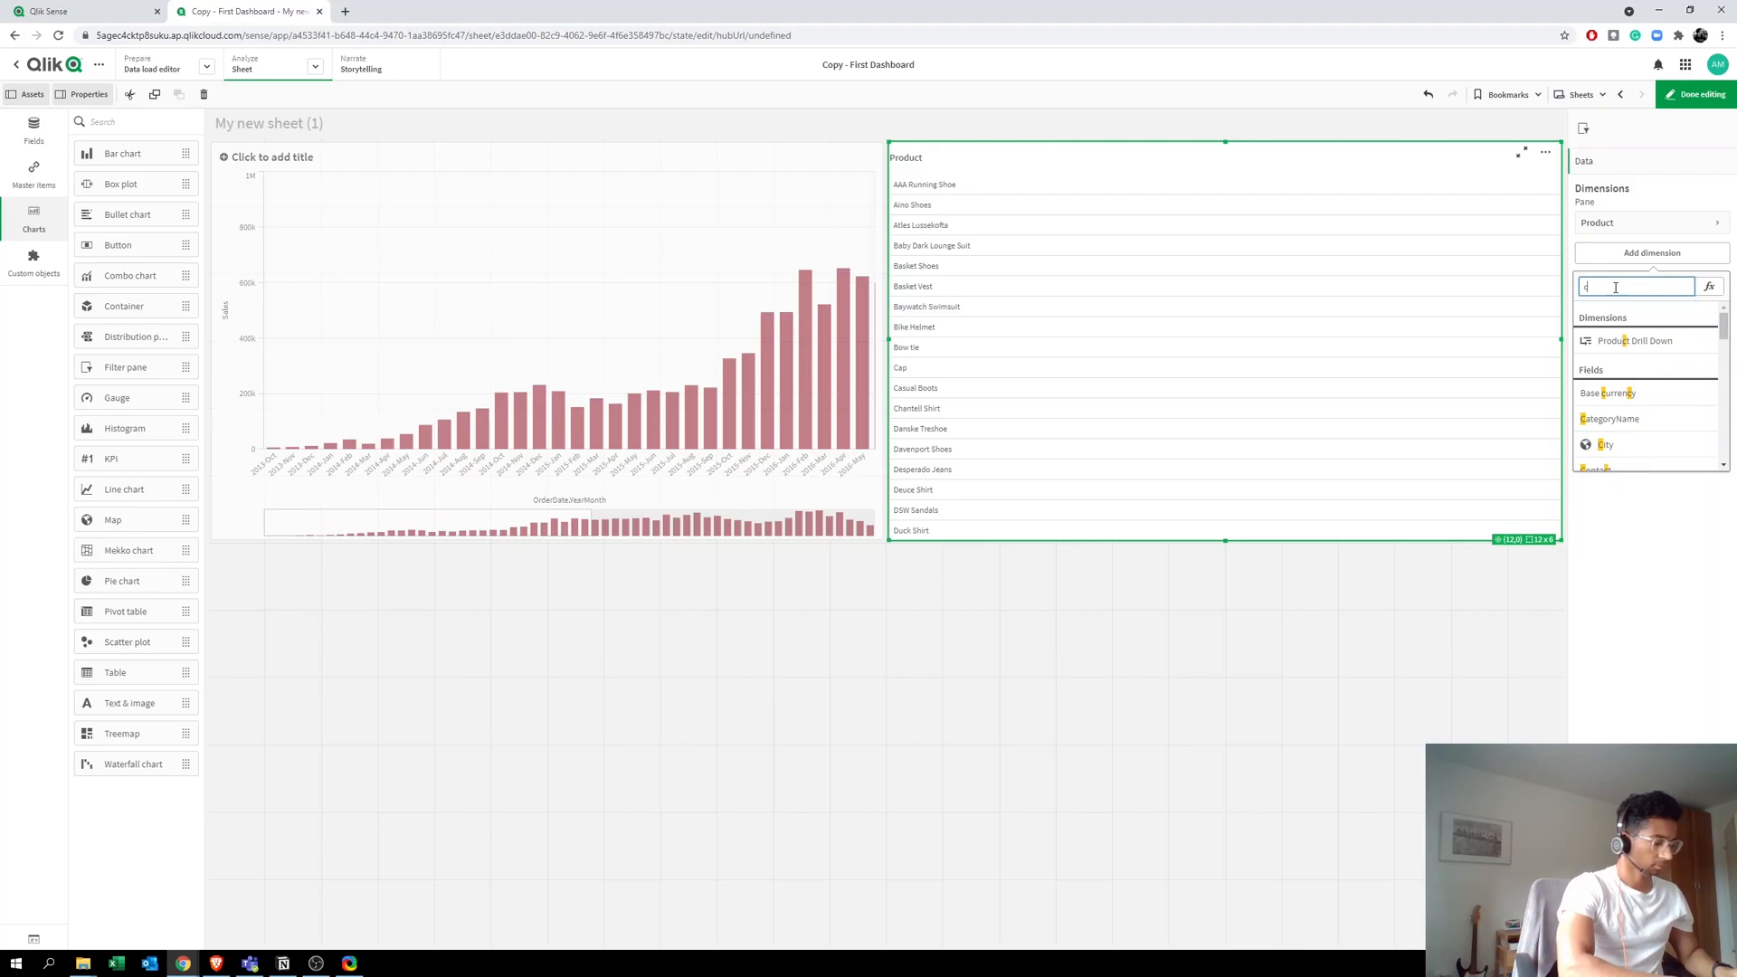
text(Country)
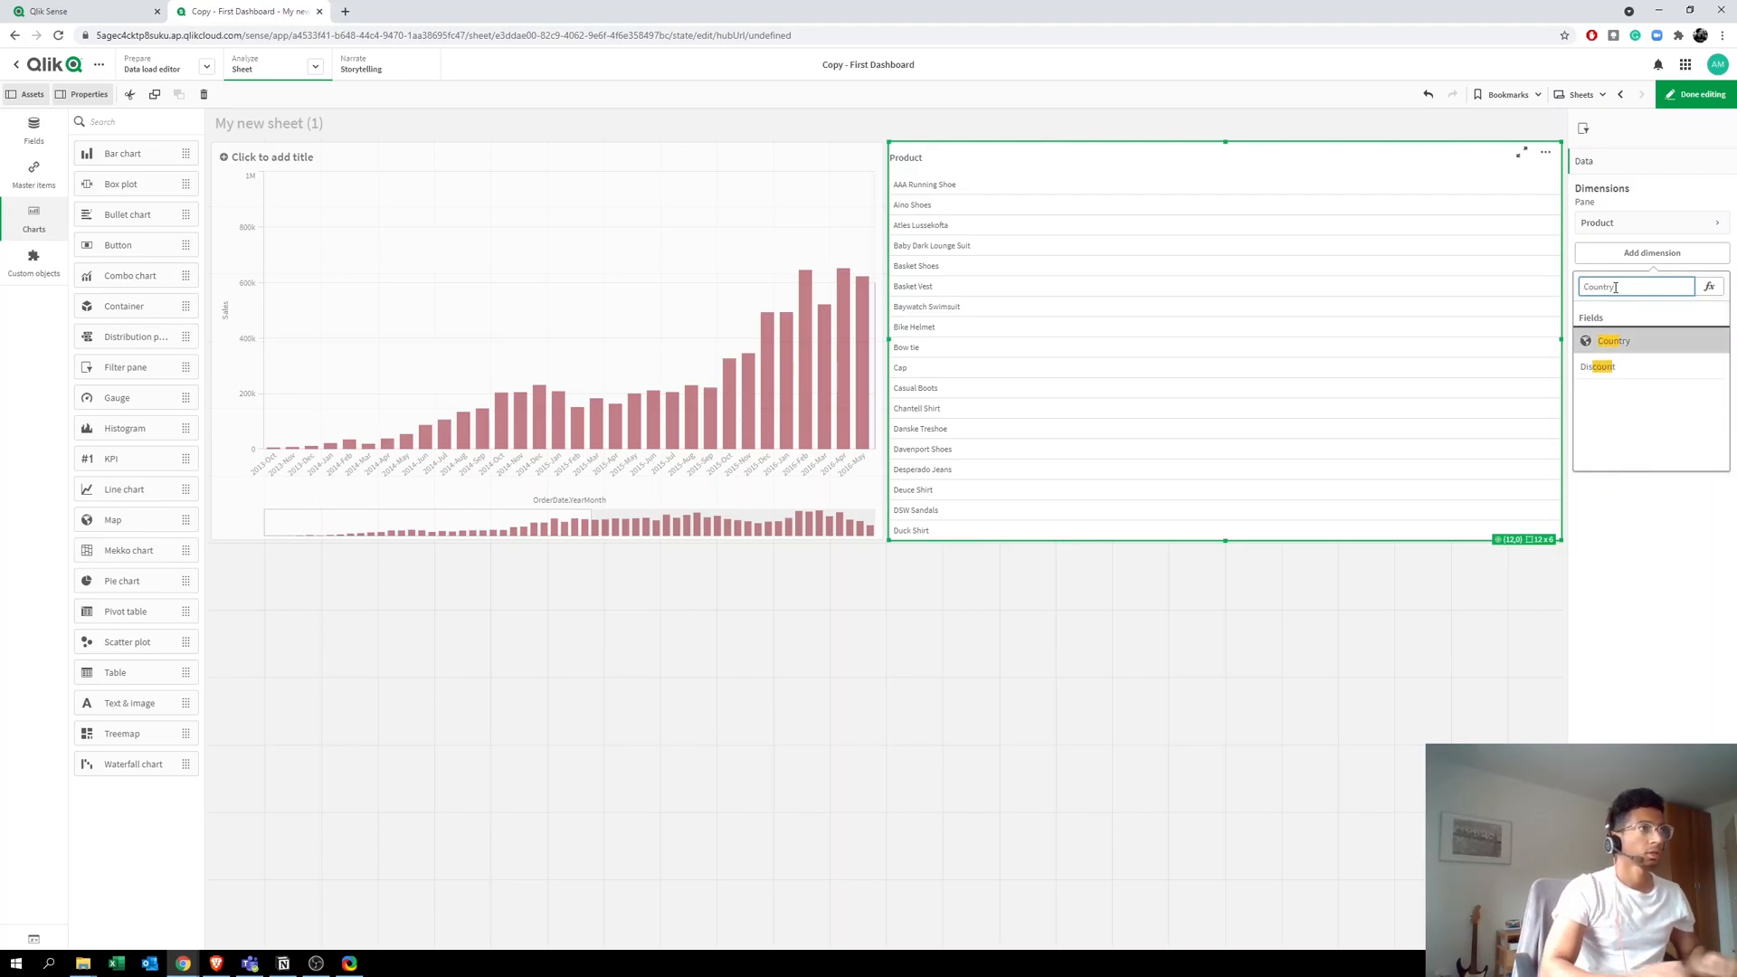
click(1614, 340)
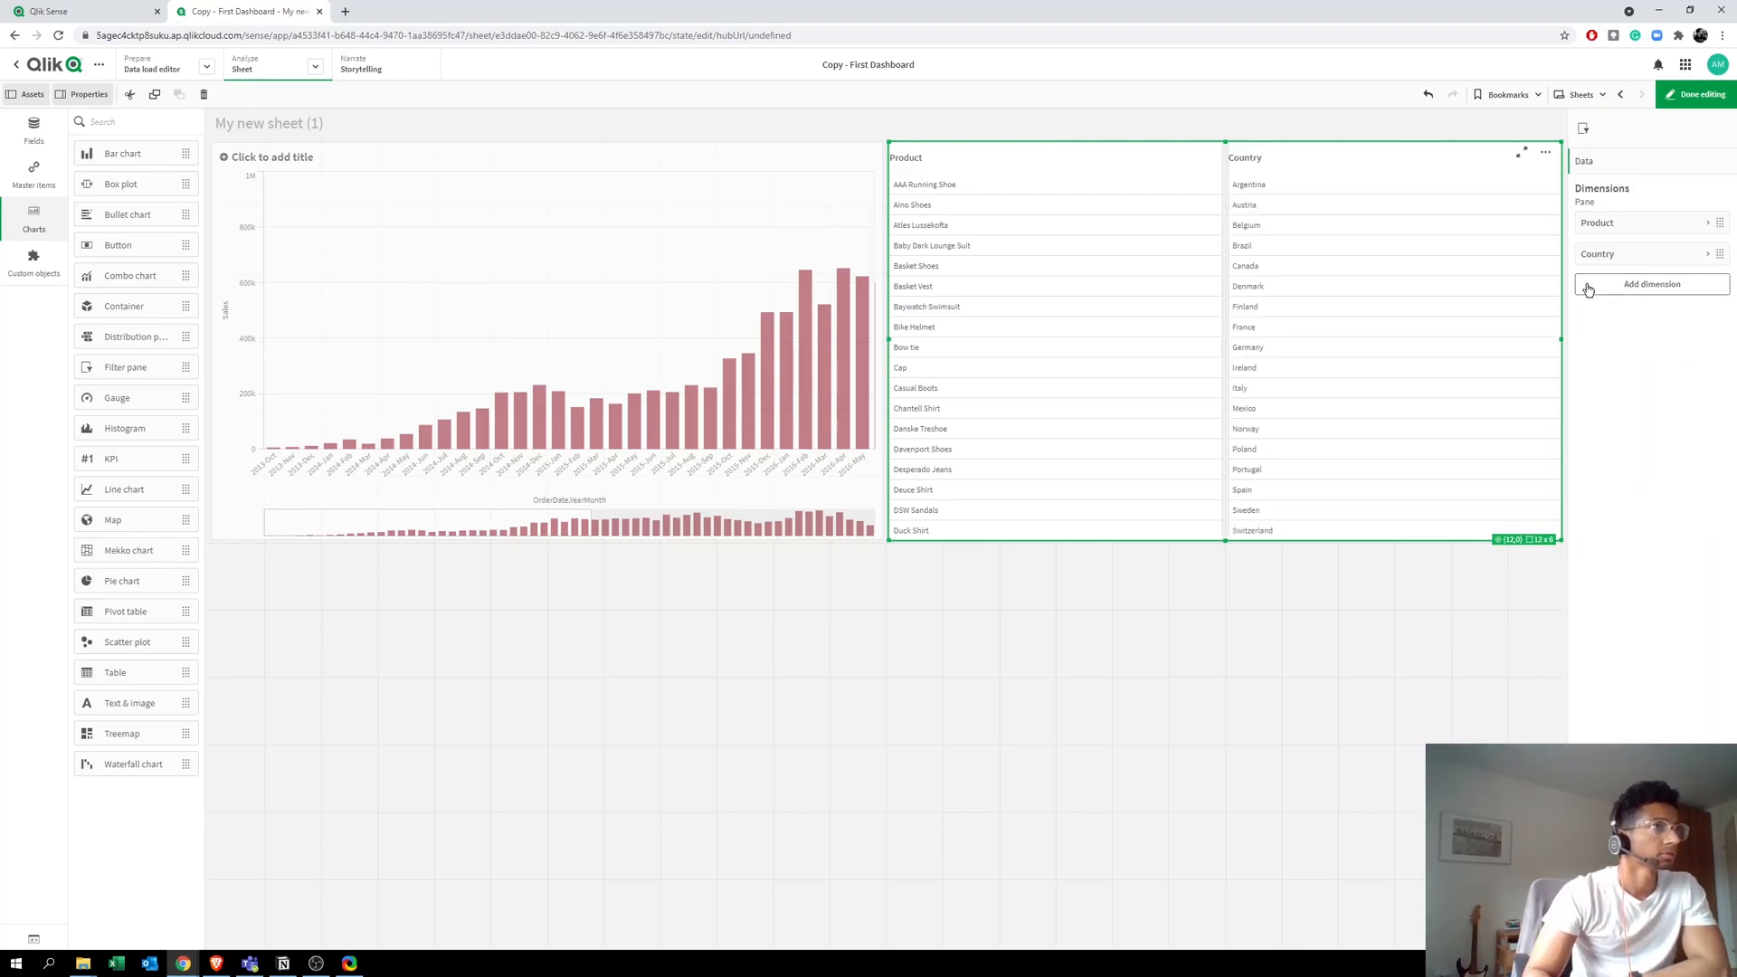
click(1696, 94)
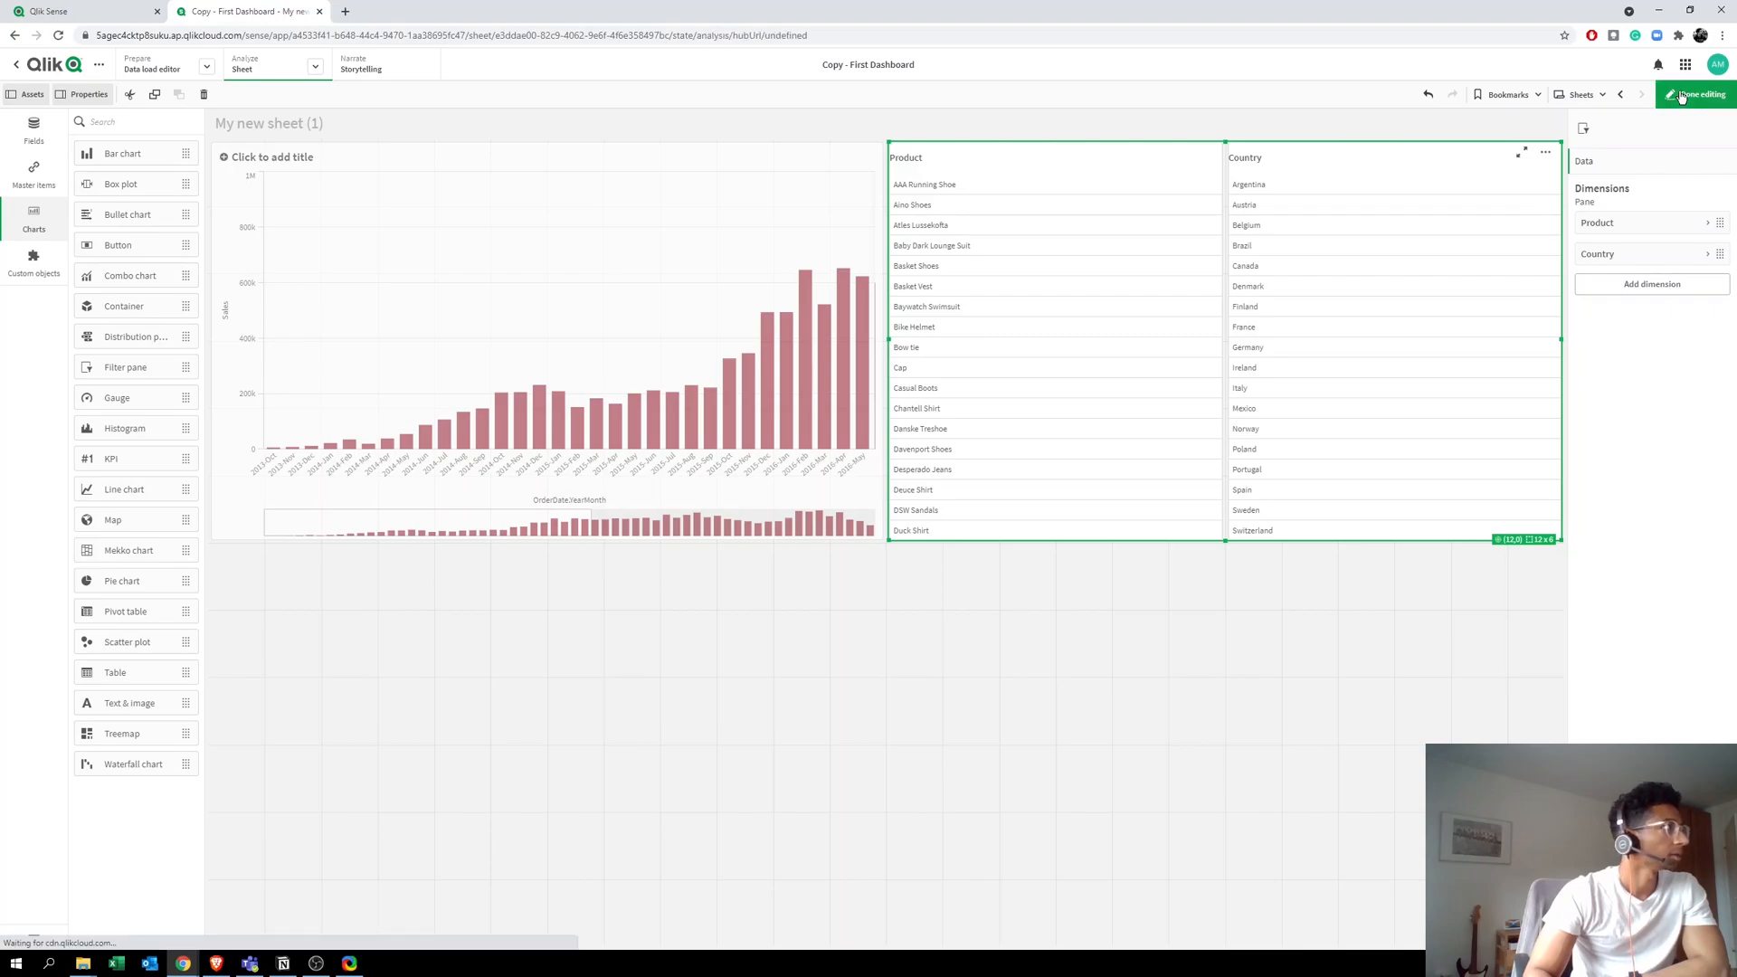
Step: Rearrange the sheet so the filters form a thin strip above the Sales chart
click(1696, 95)
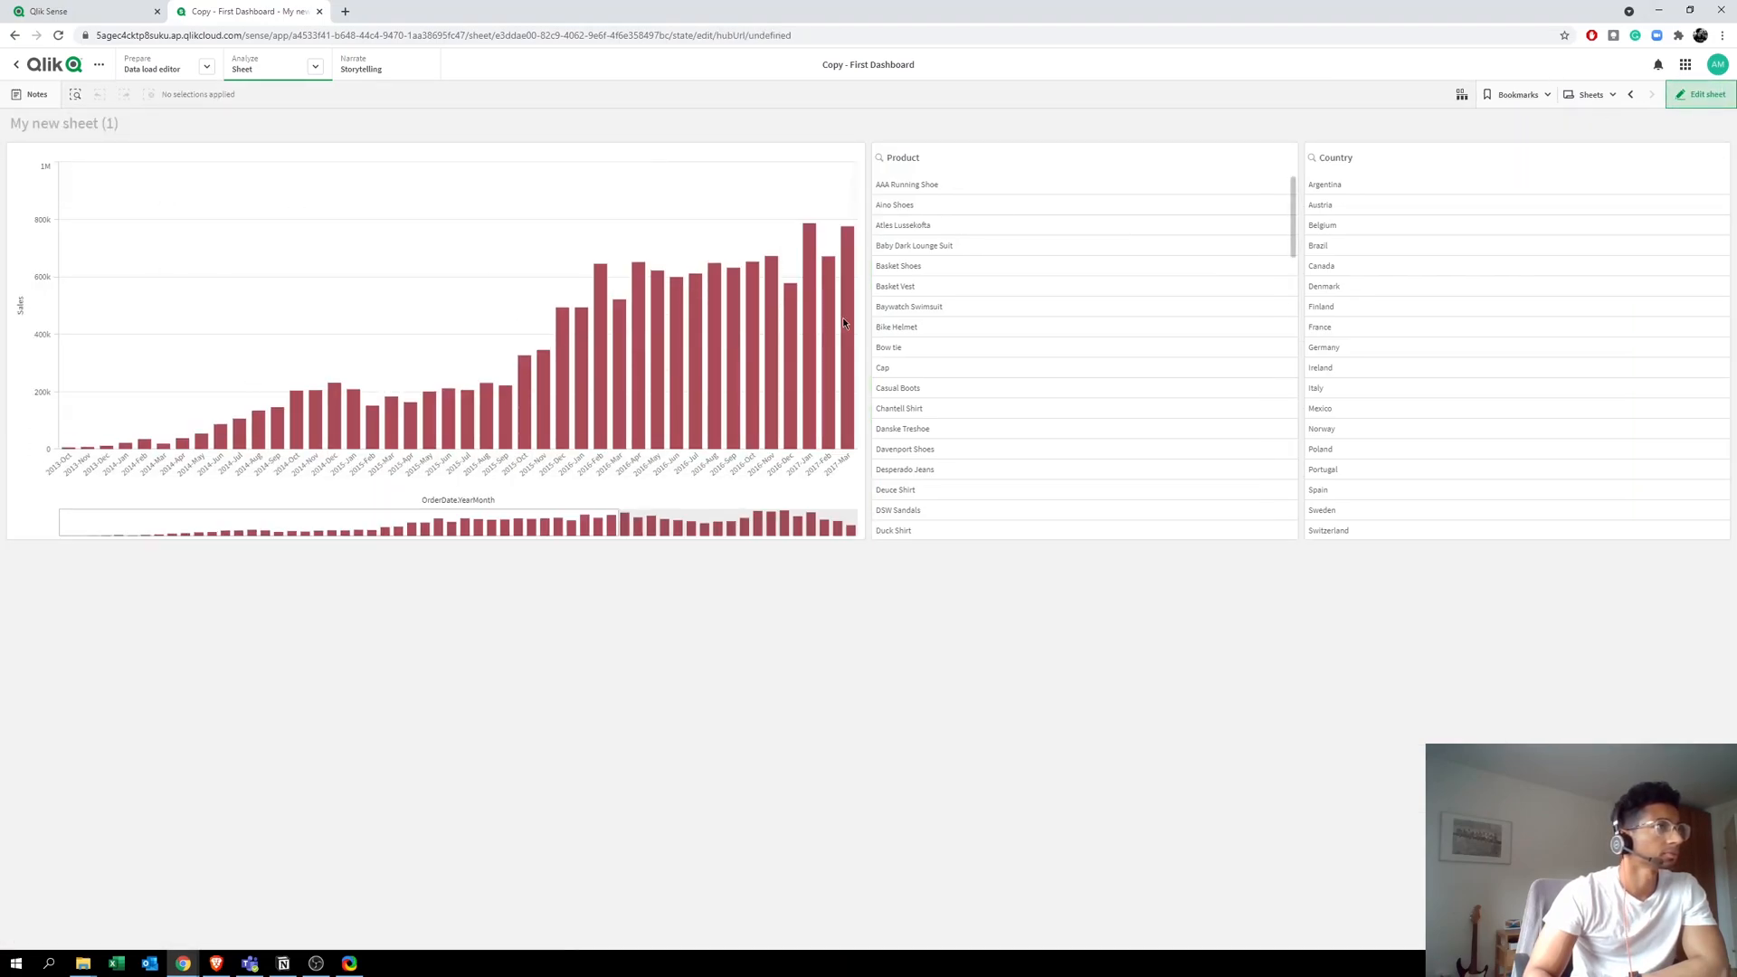
click(1705, 94)
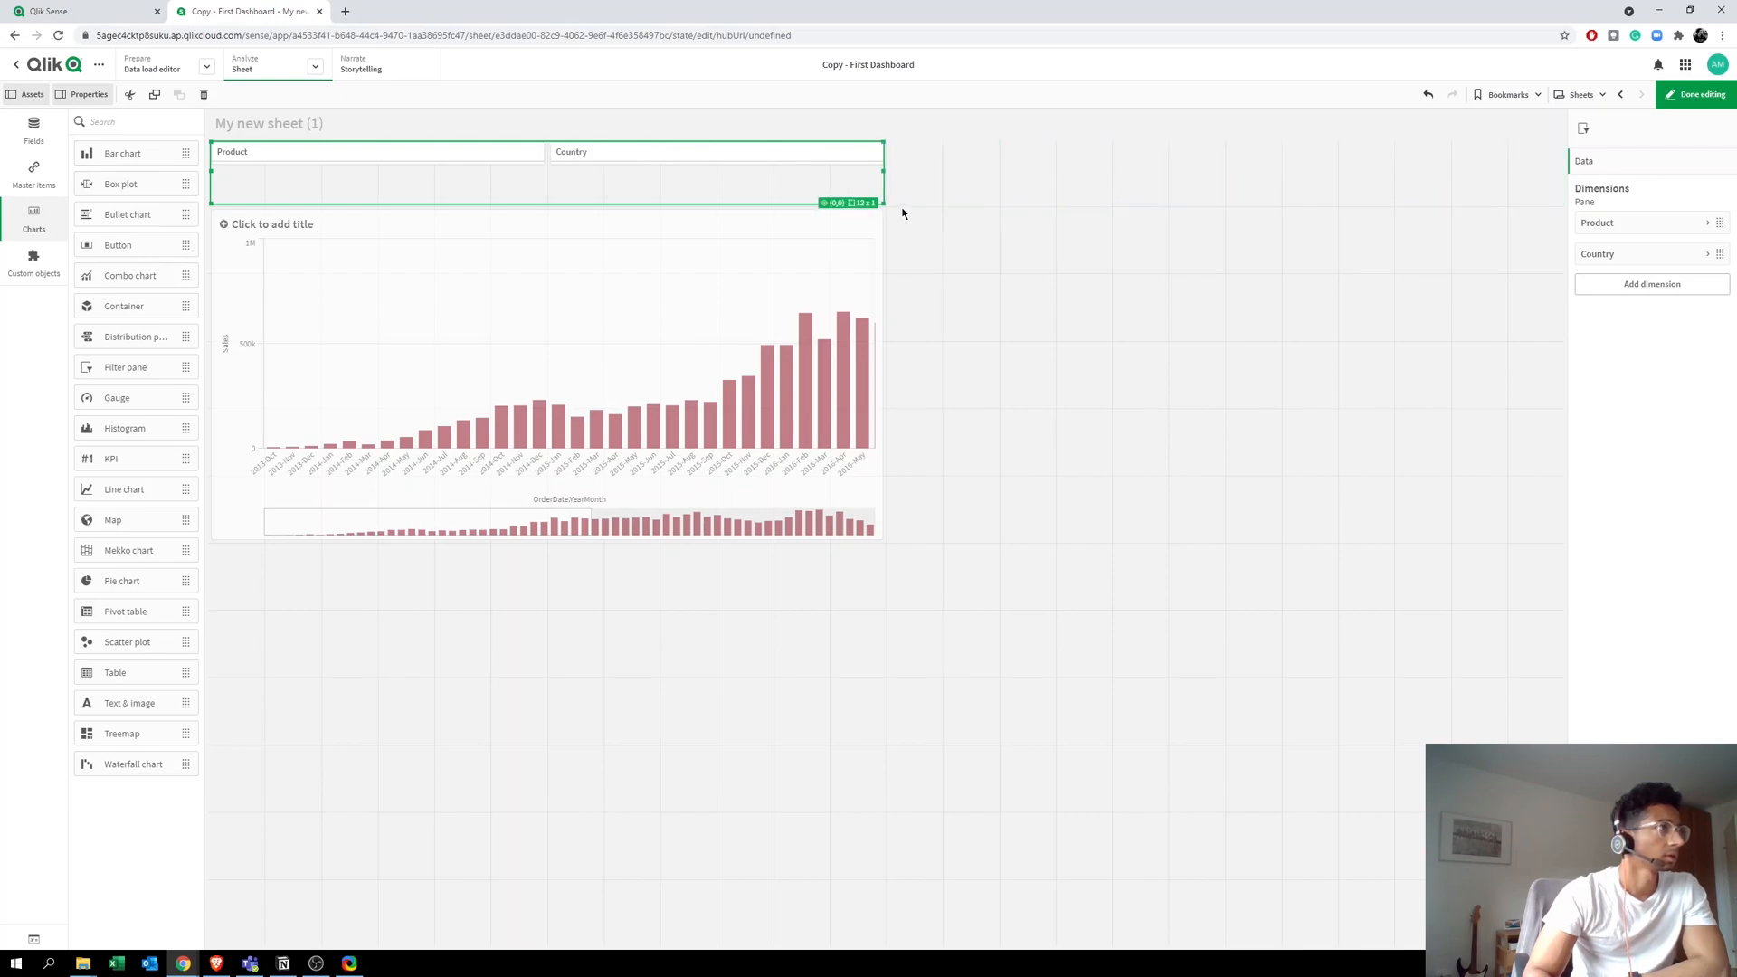
click(1696, 94)
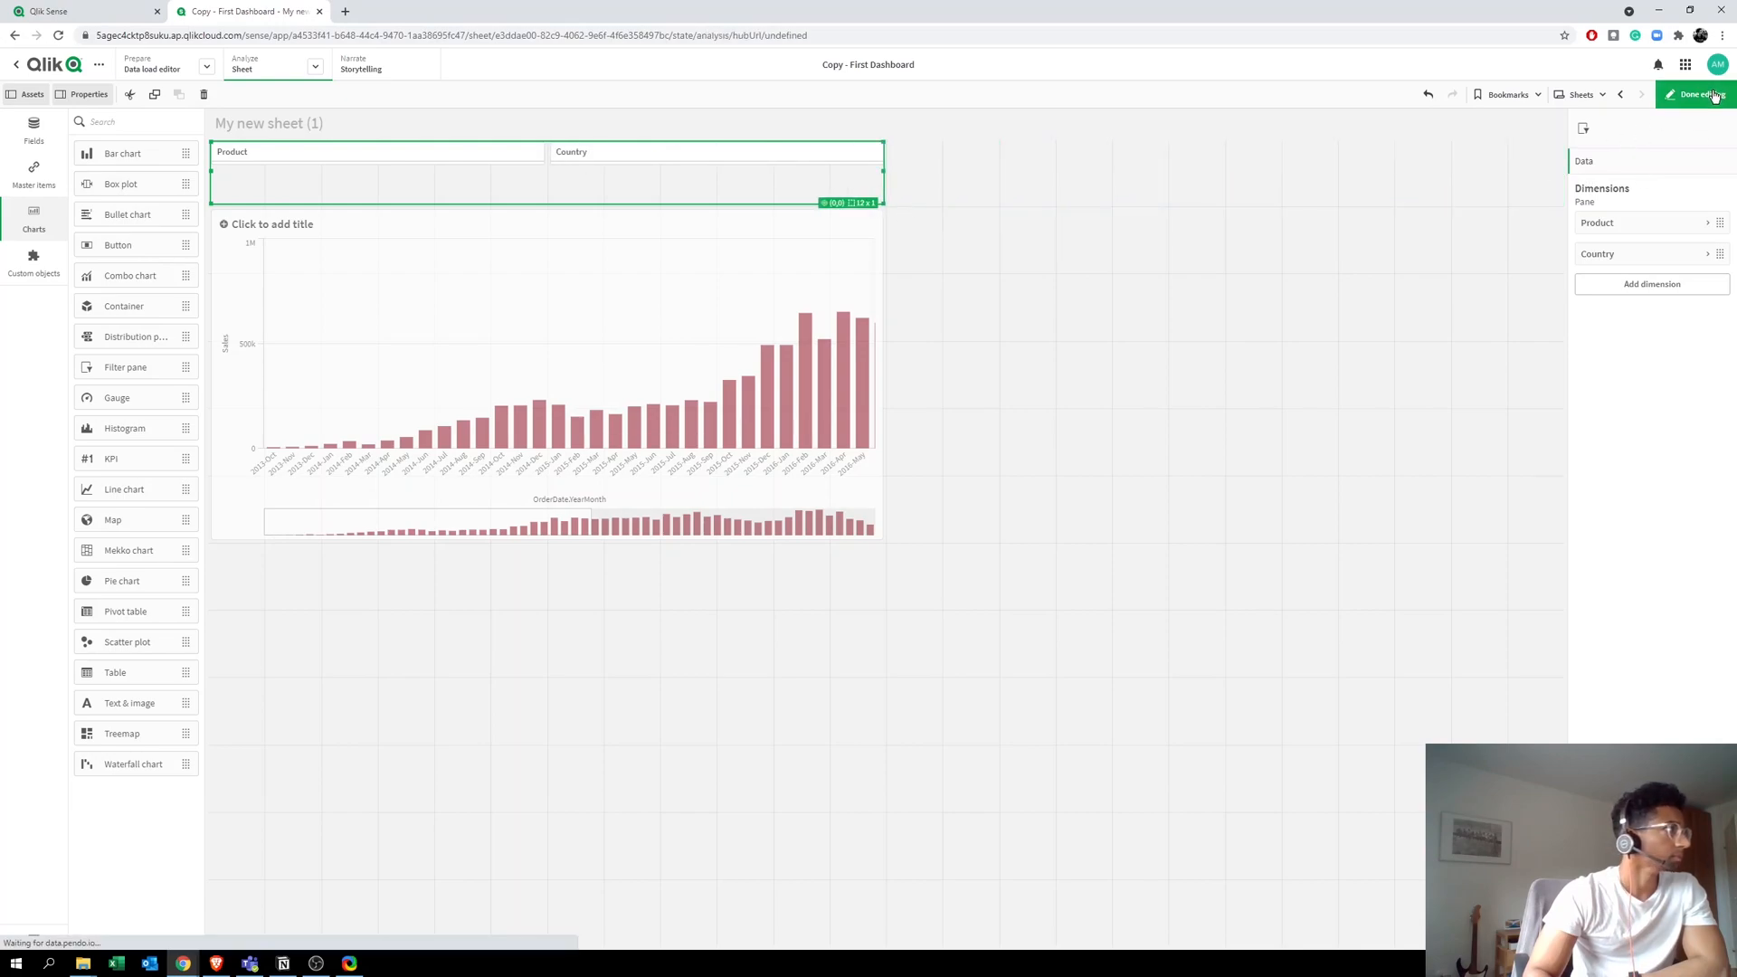
click(1695, 94)
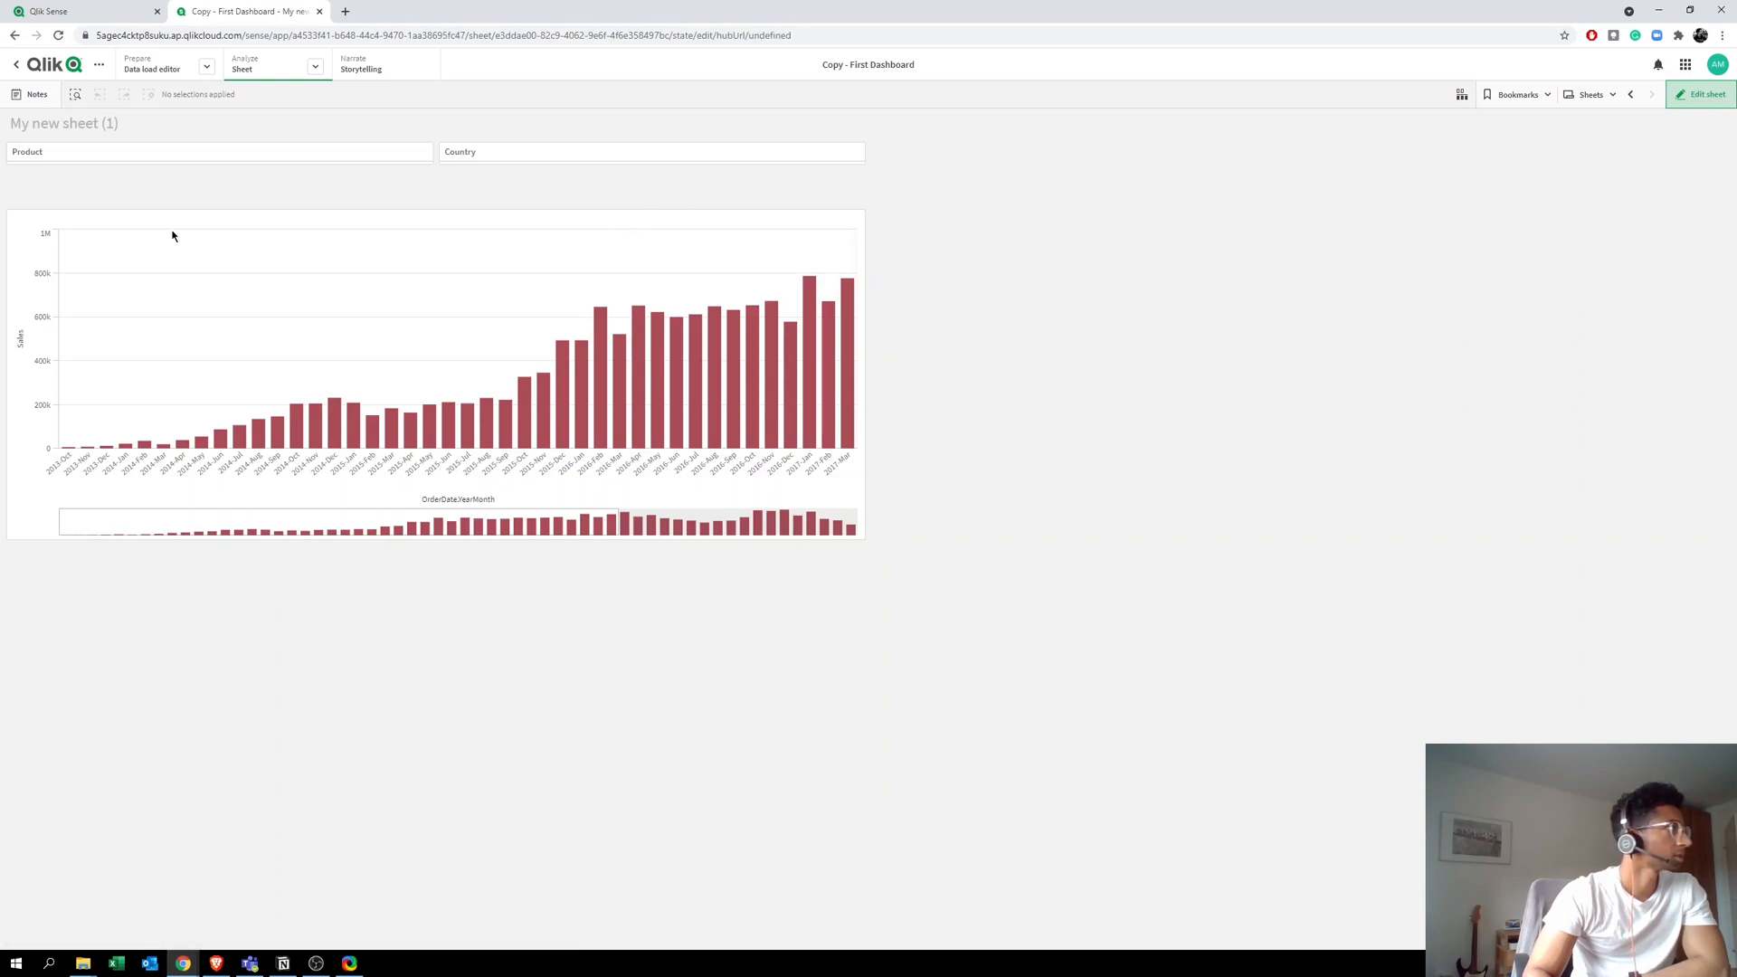
click(1704, 92)
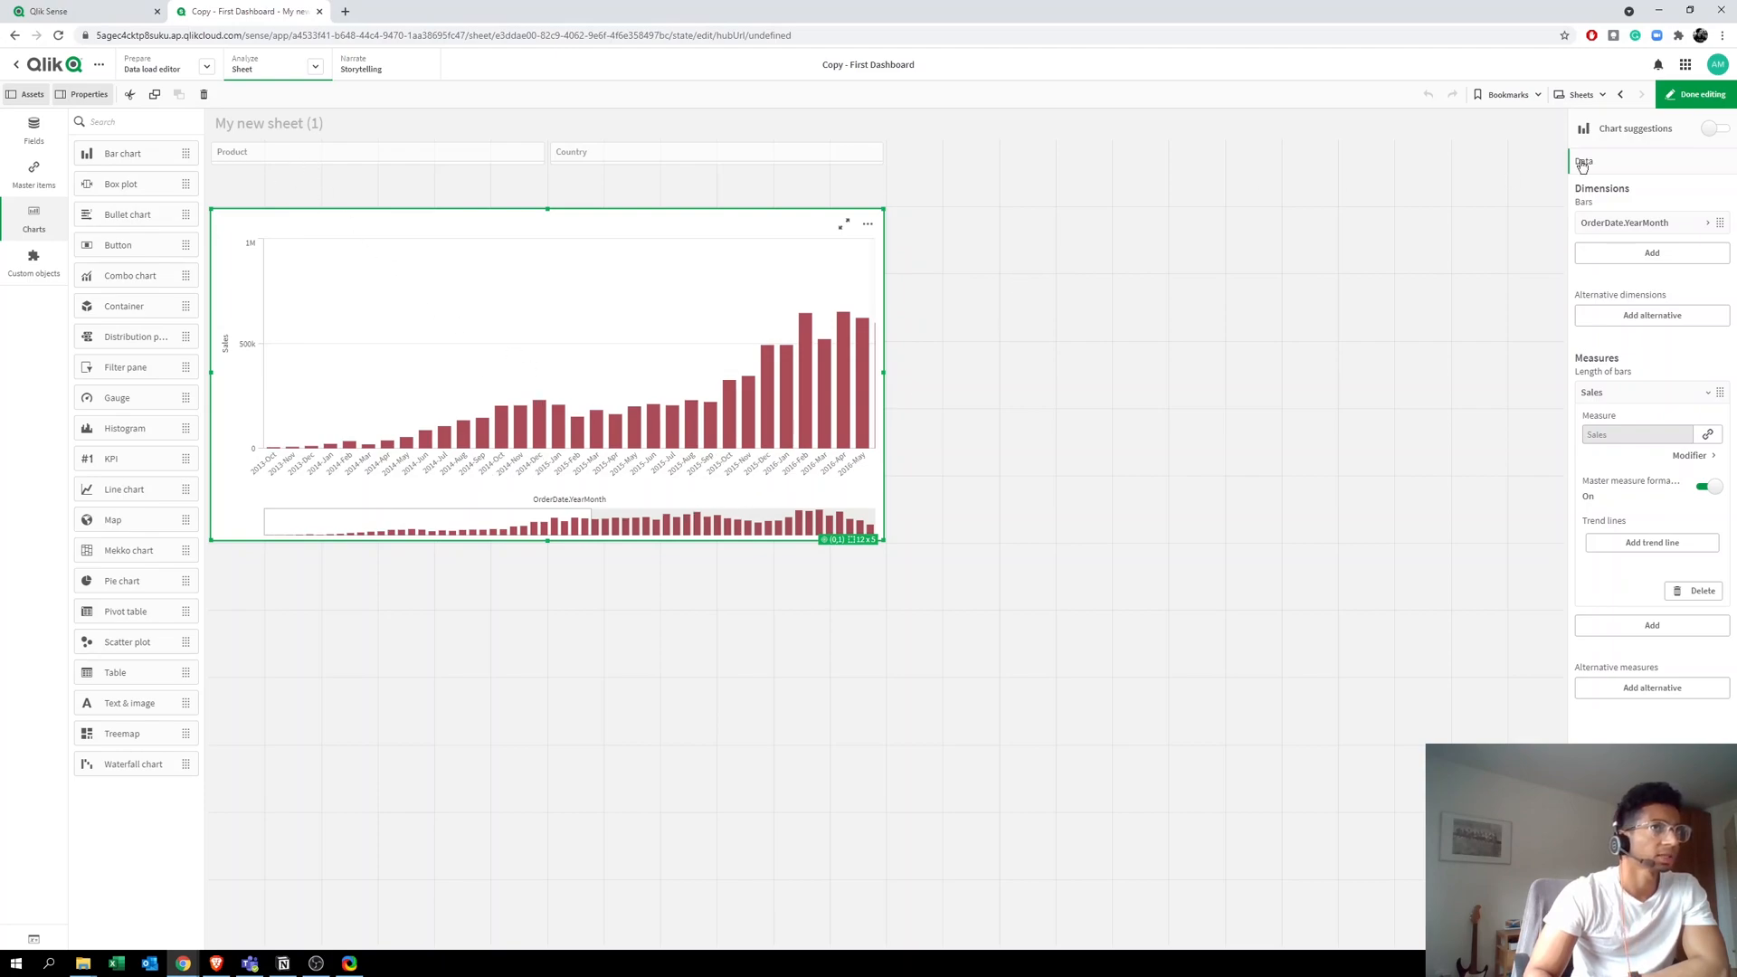
Step: Try selecting values in the Product filter, then return to editing the sheet
click(1696, 94)
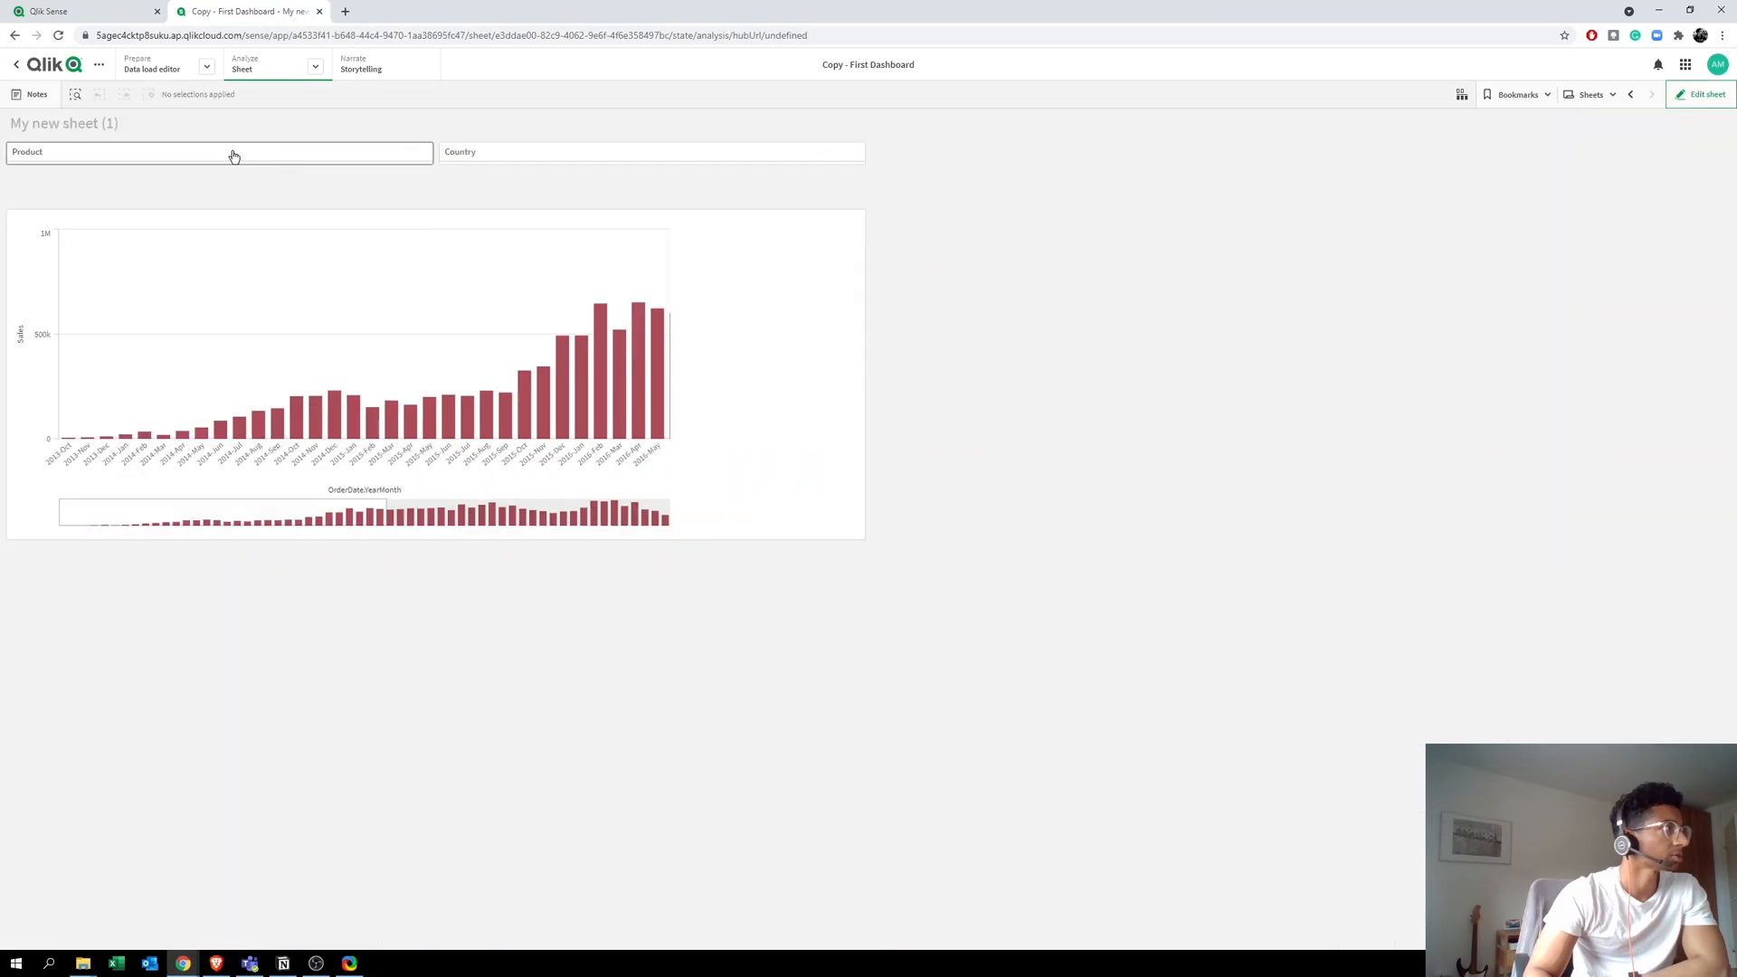
click(219, 153)
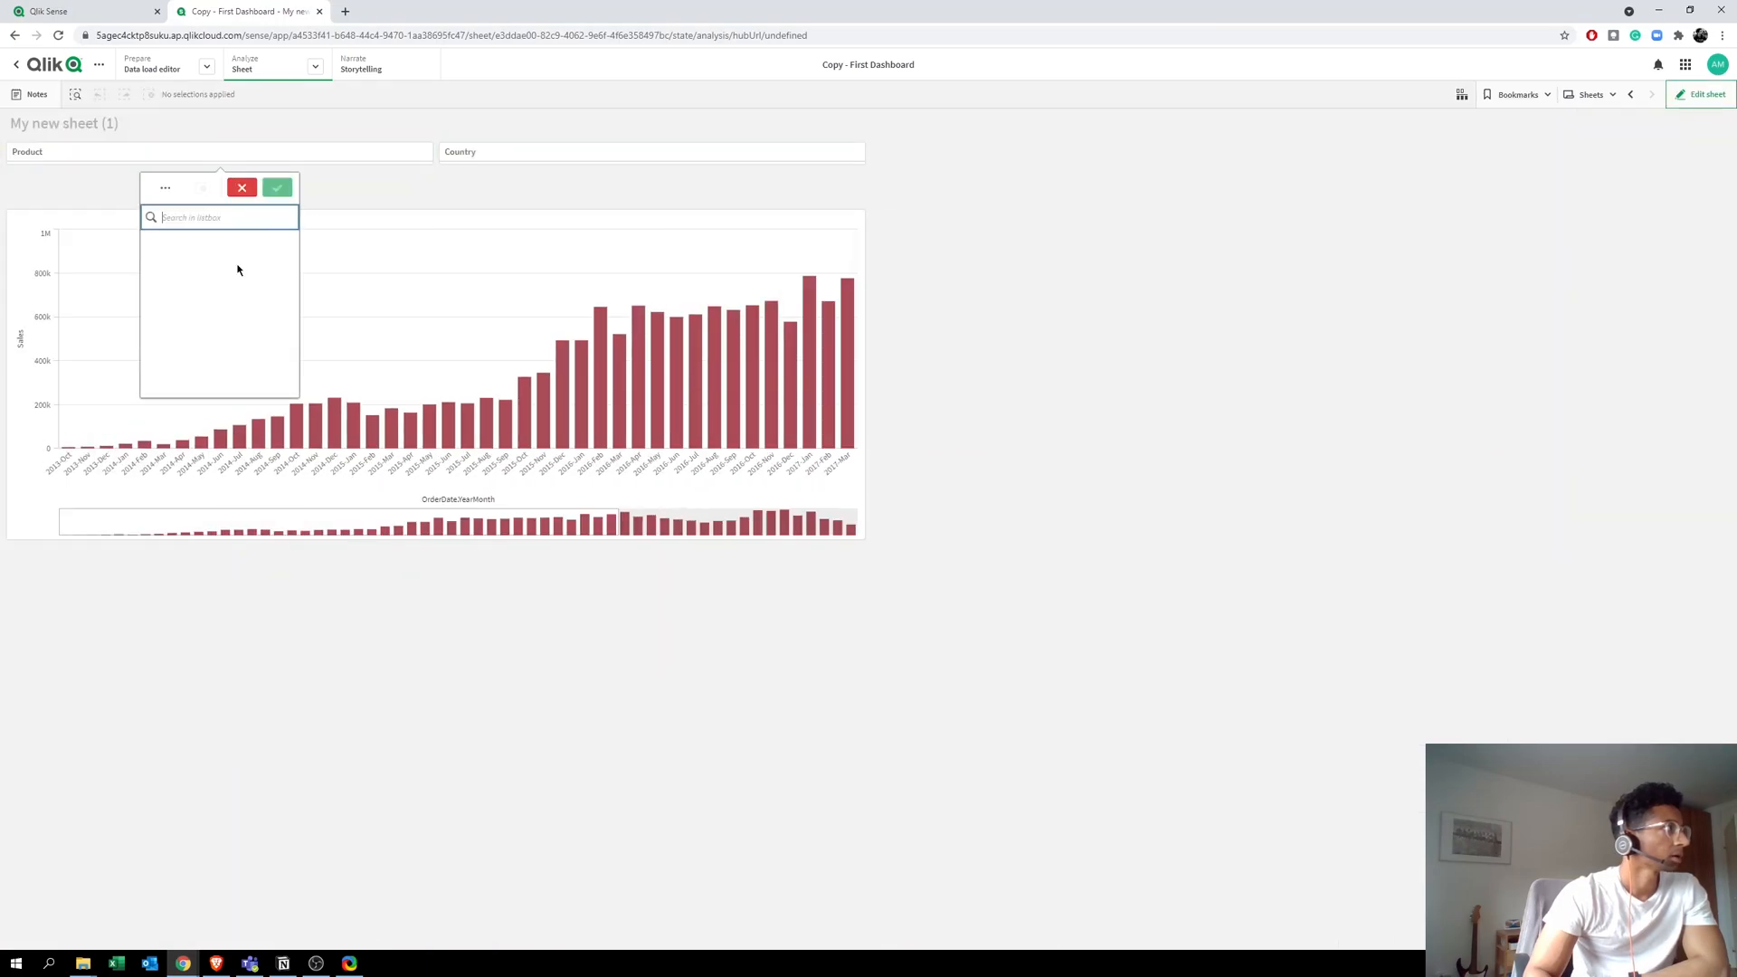
click(277, 187)
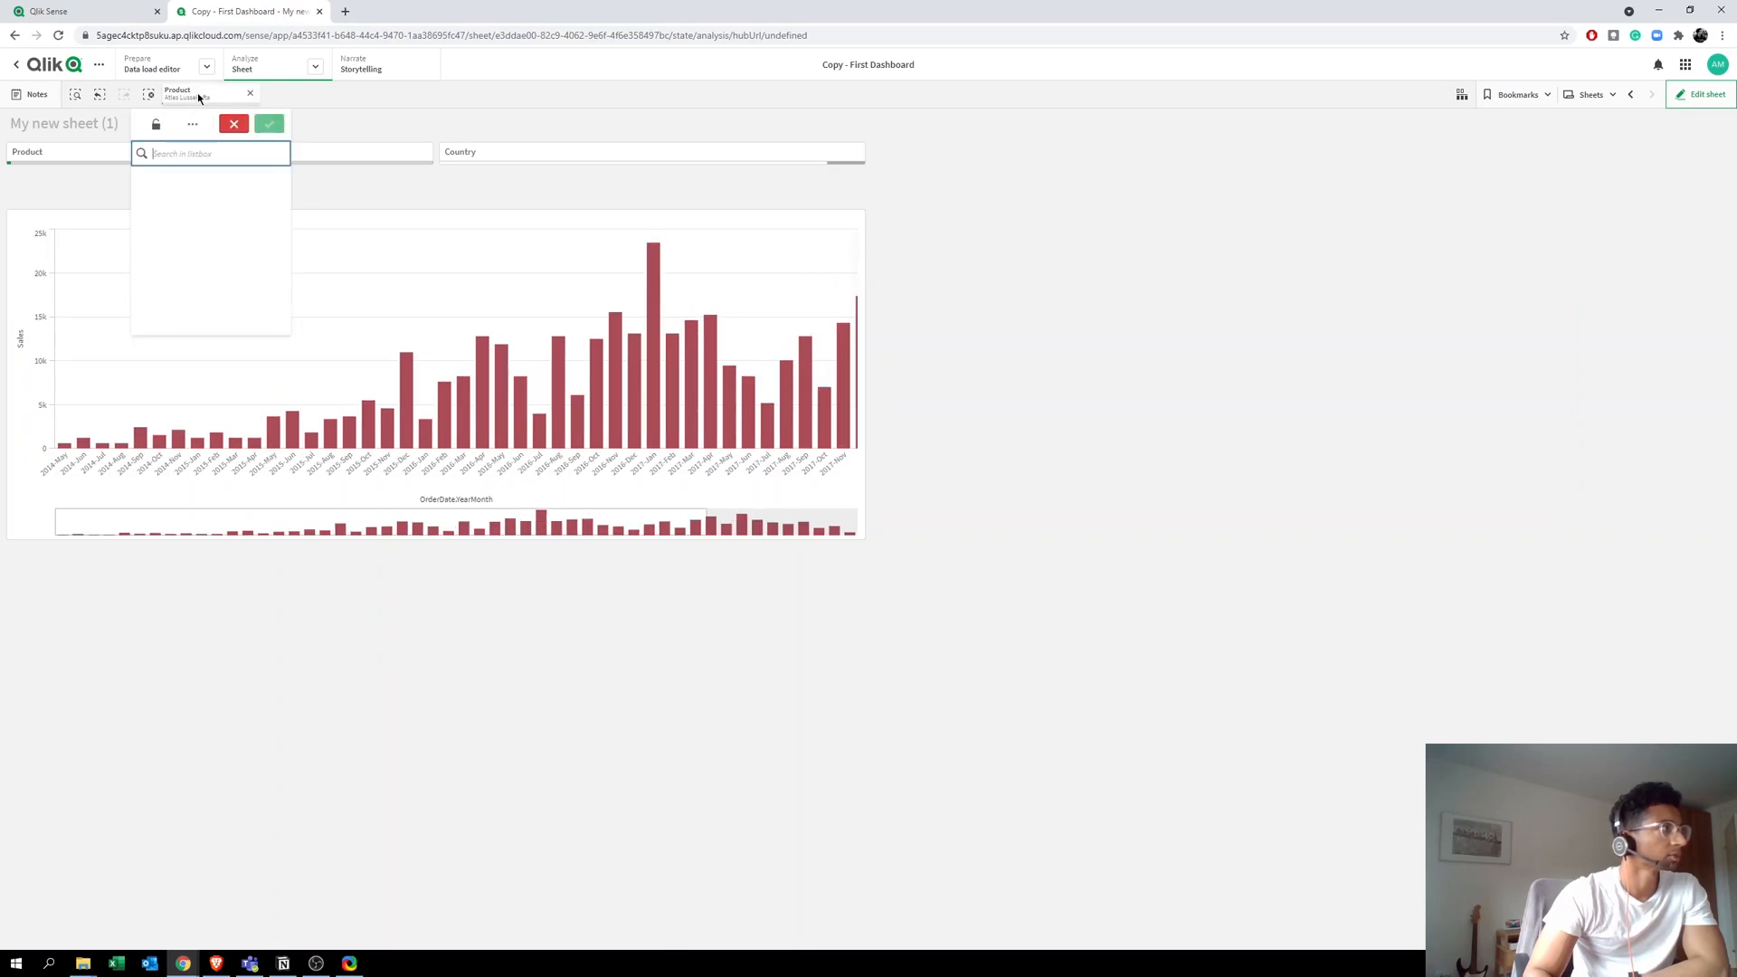
click(234, 123)
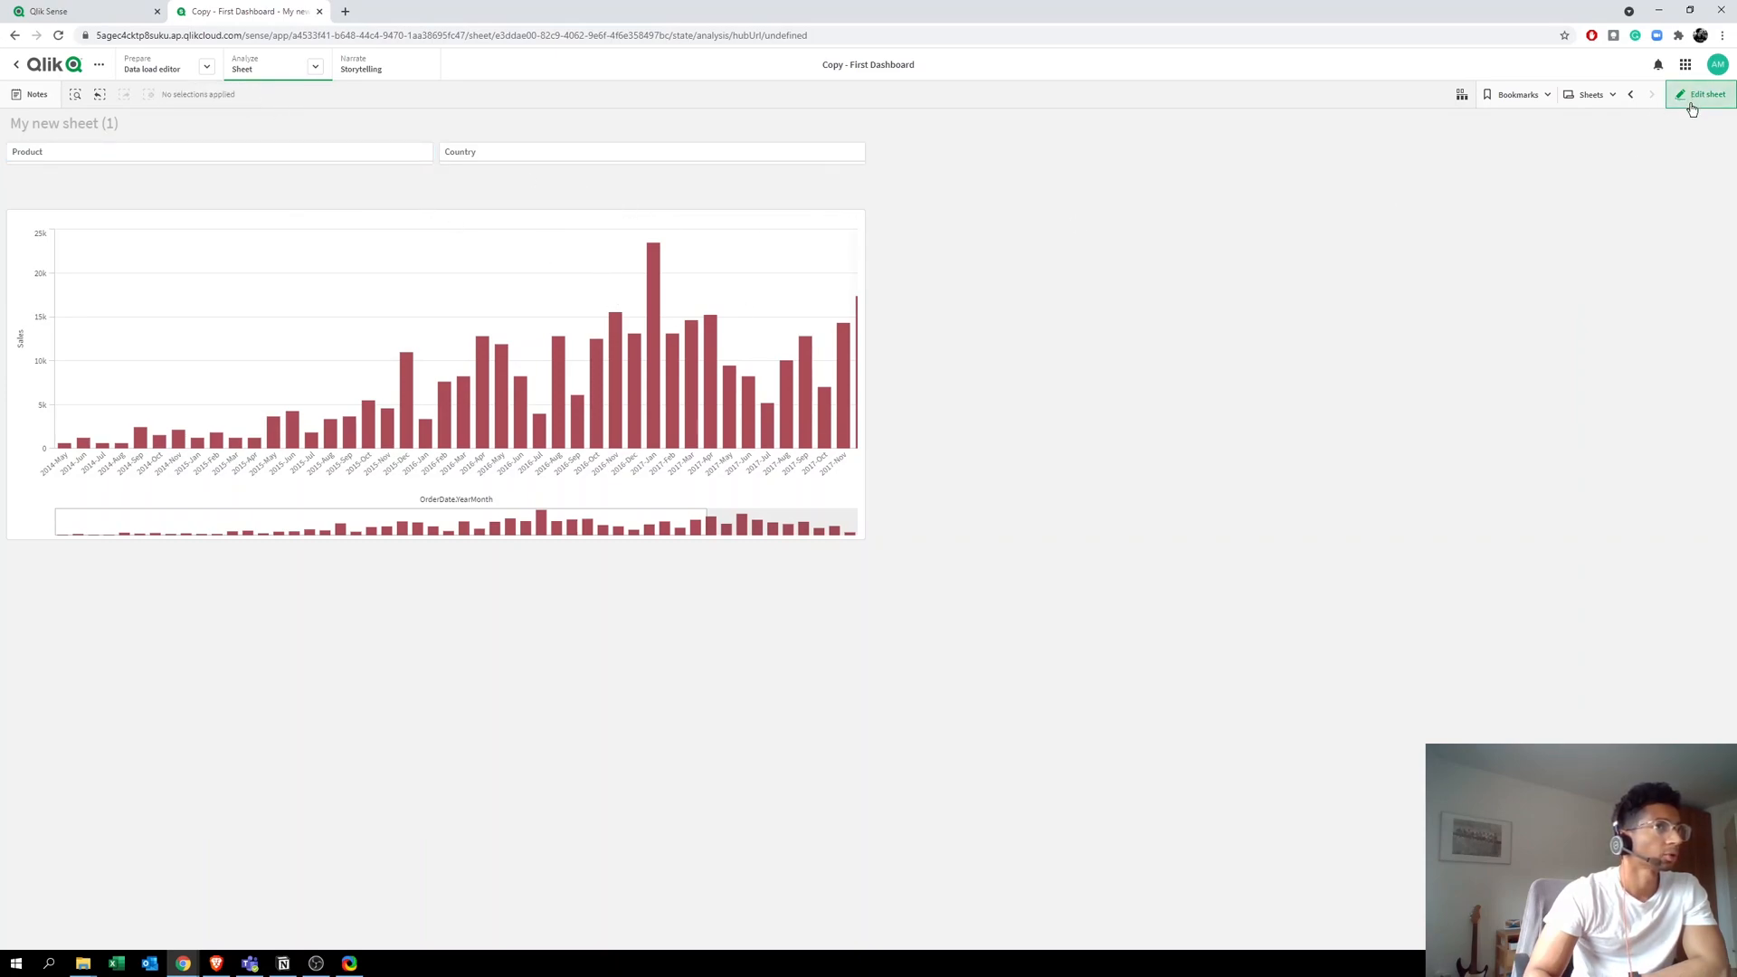
click(1701, 94)
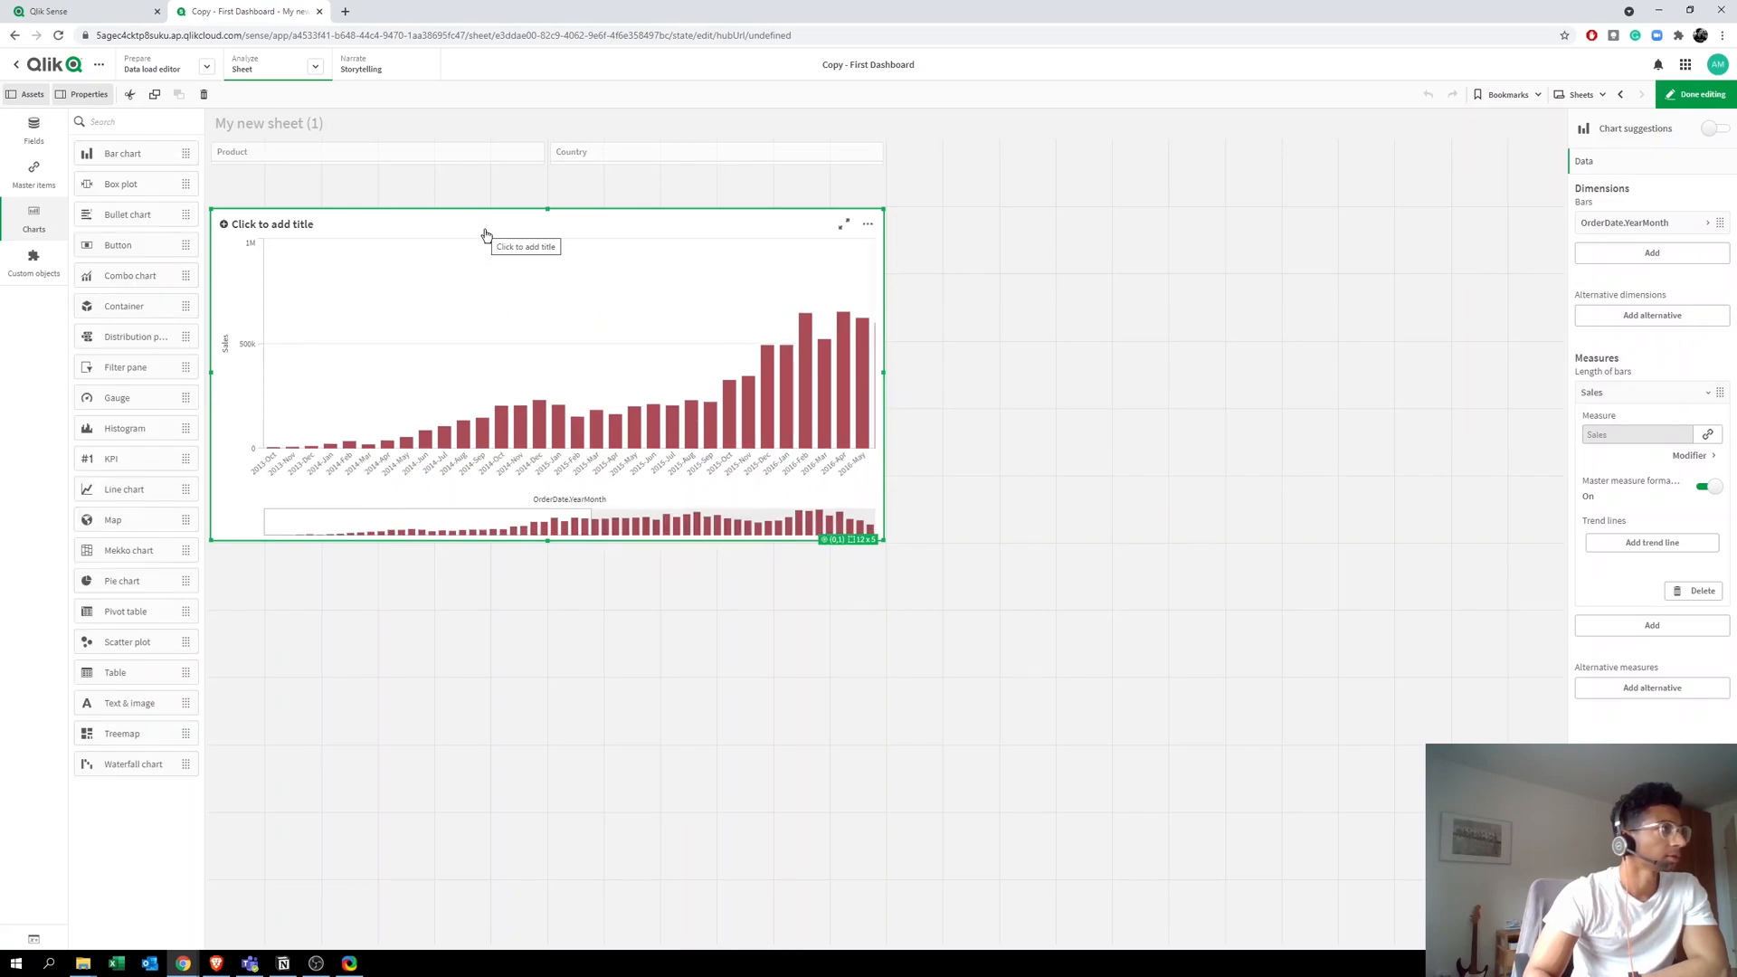
Step: Collapse the Sales measure and show the chart's Appearance > General settings
click(1643, 392)
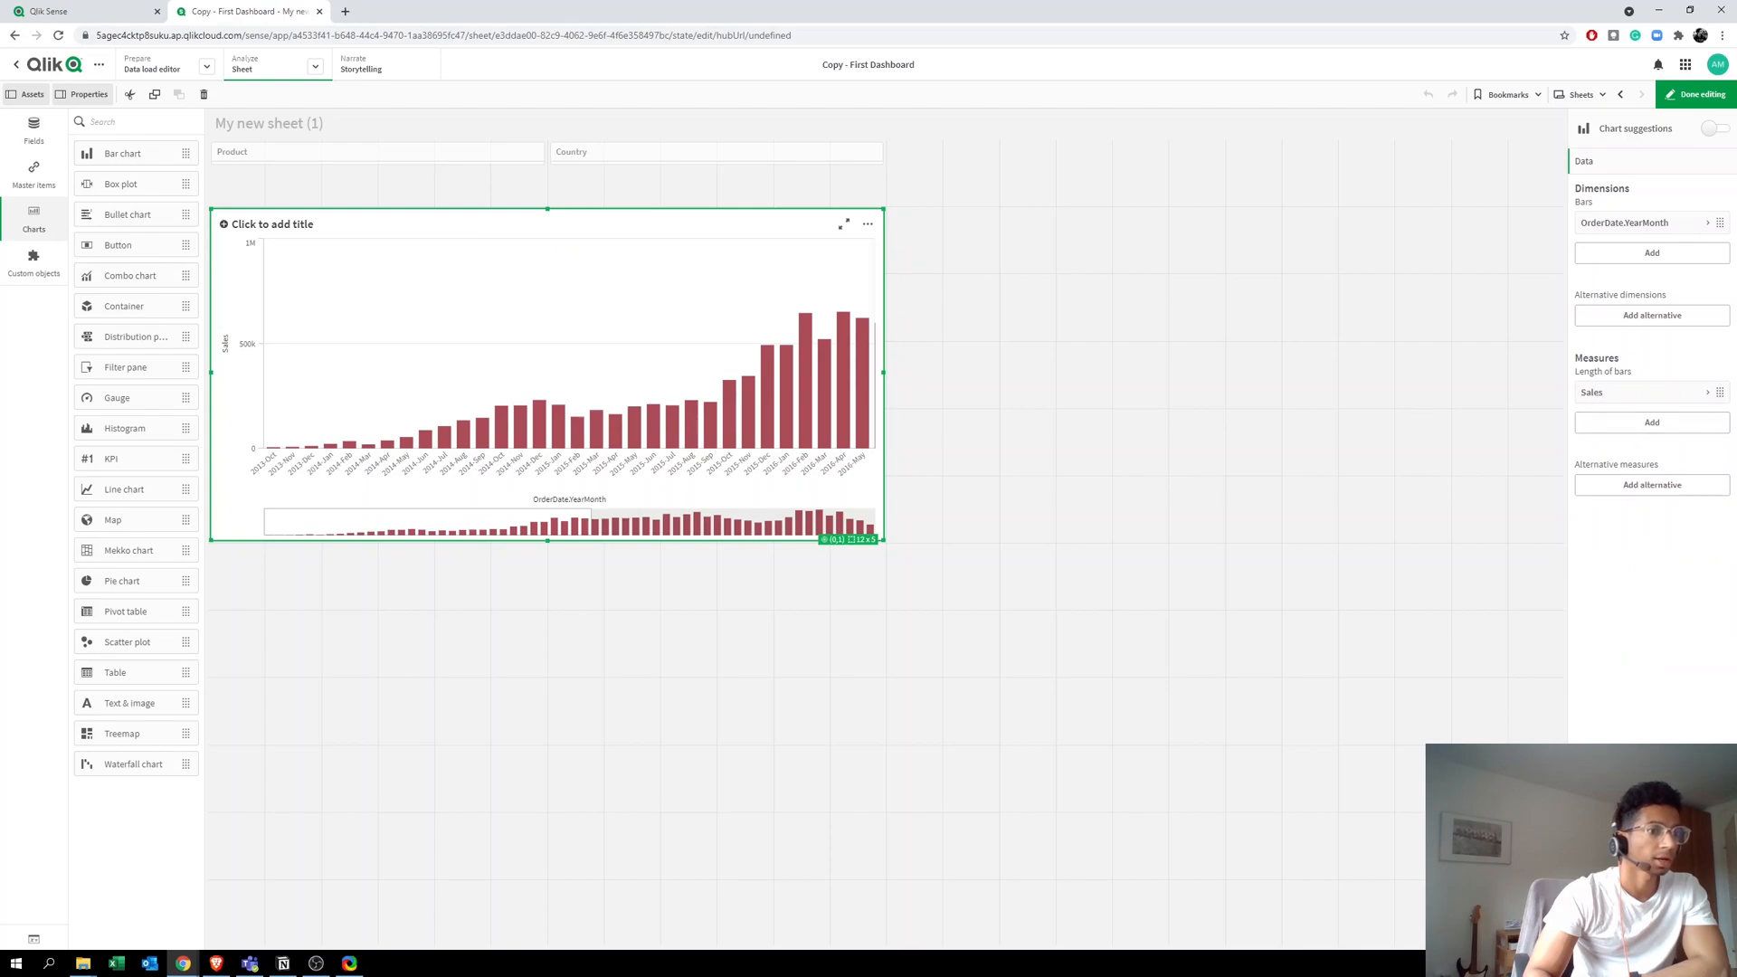
click(1598, 238)
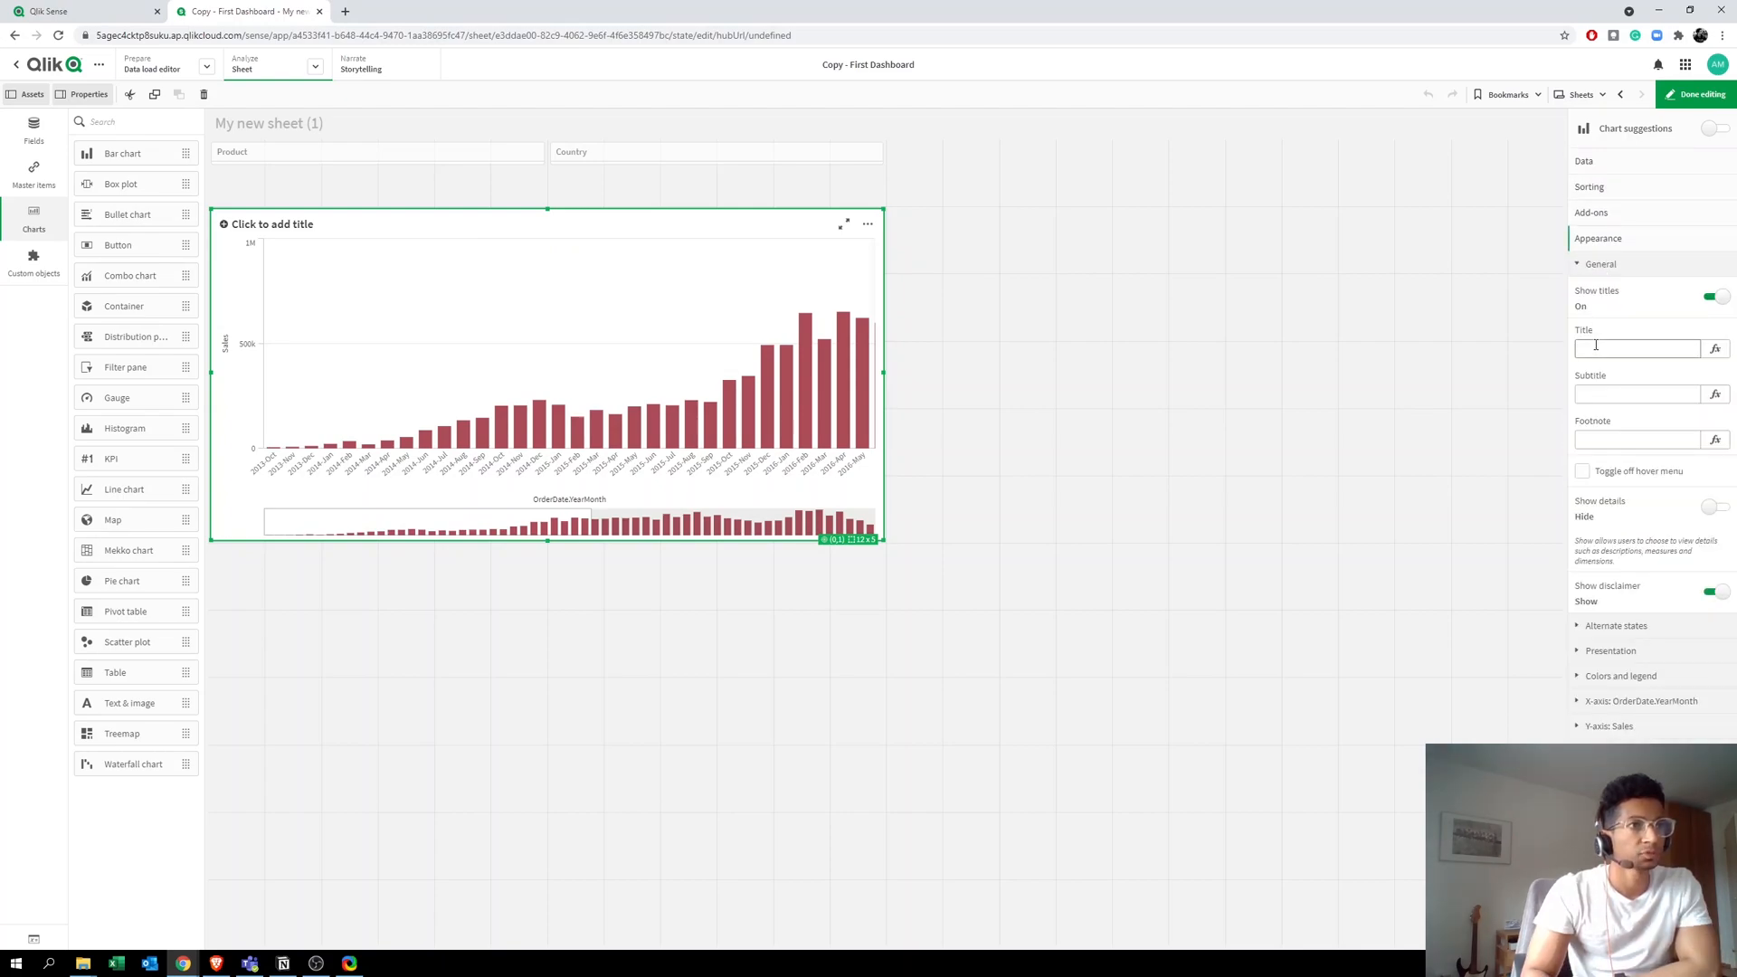
mouse_move(1716, 349)
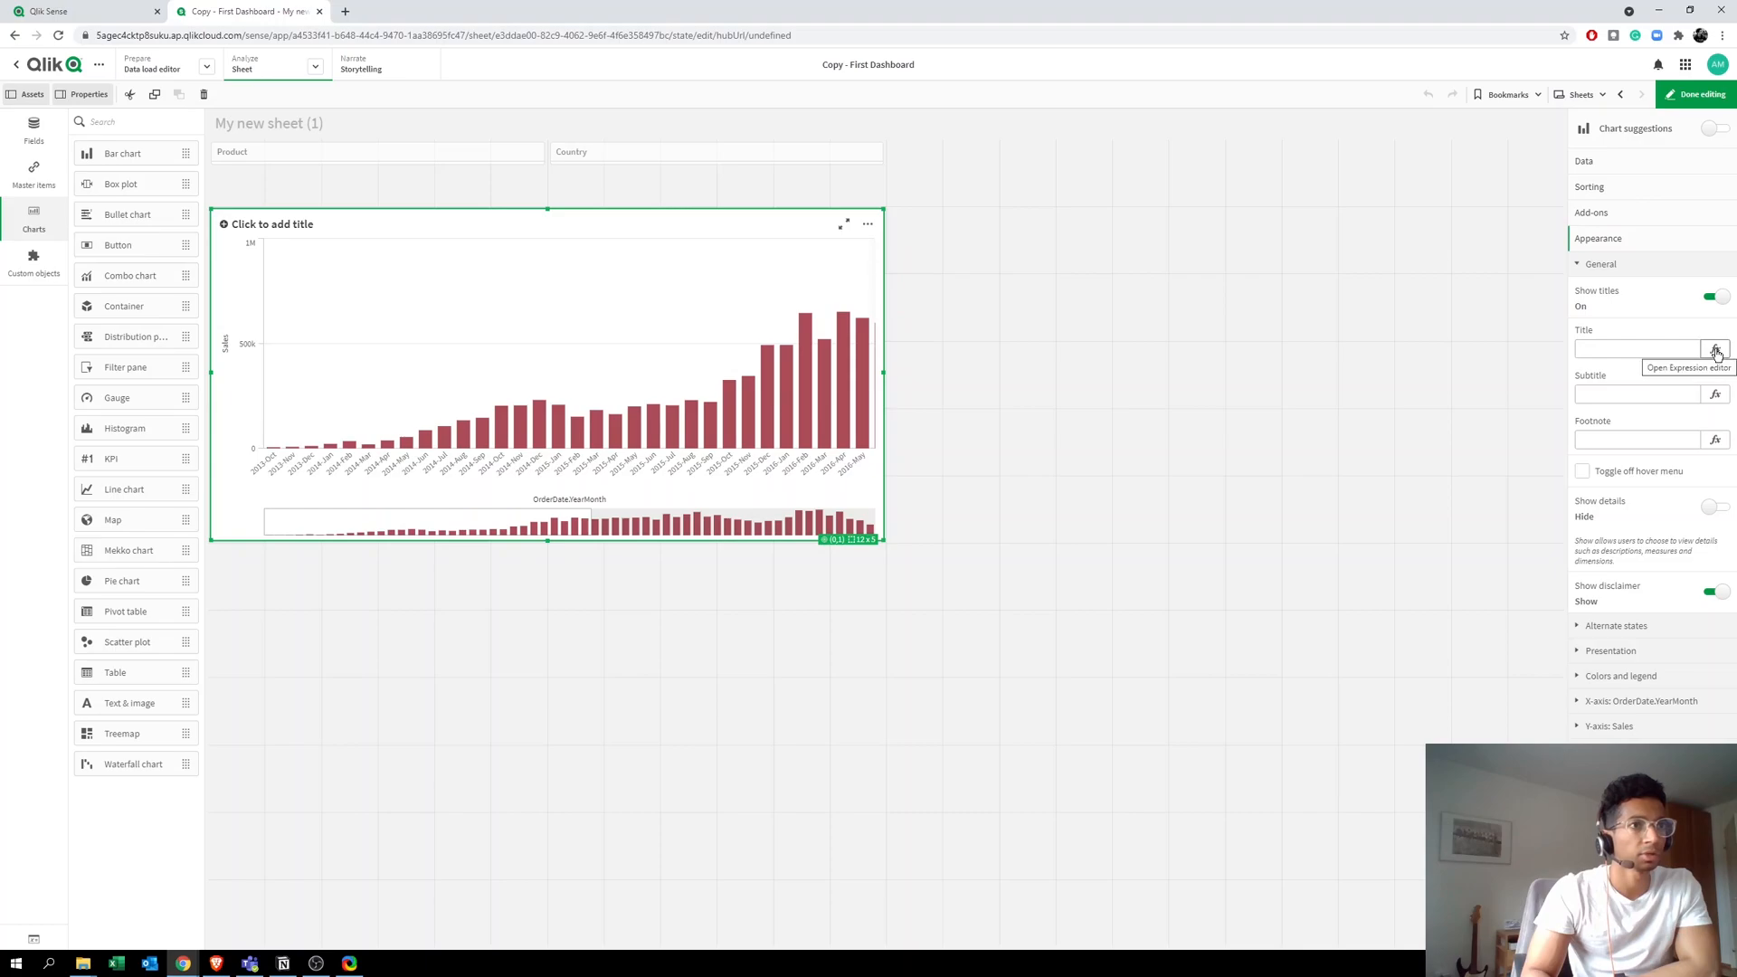
mouse_move(295, 250)
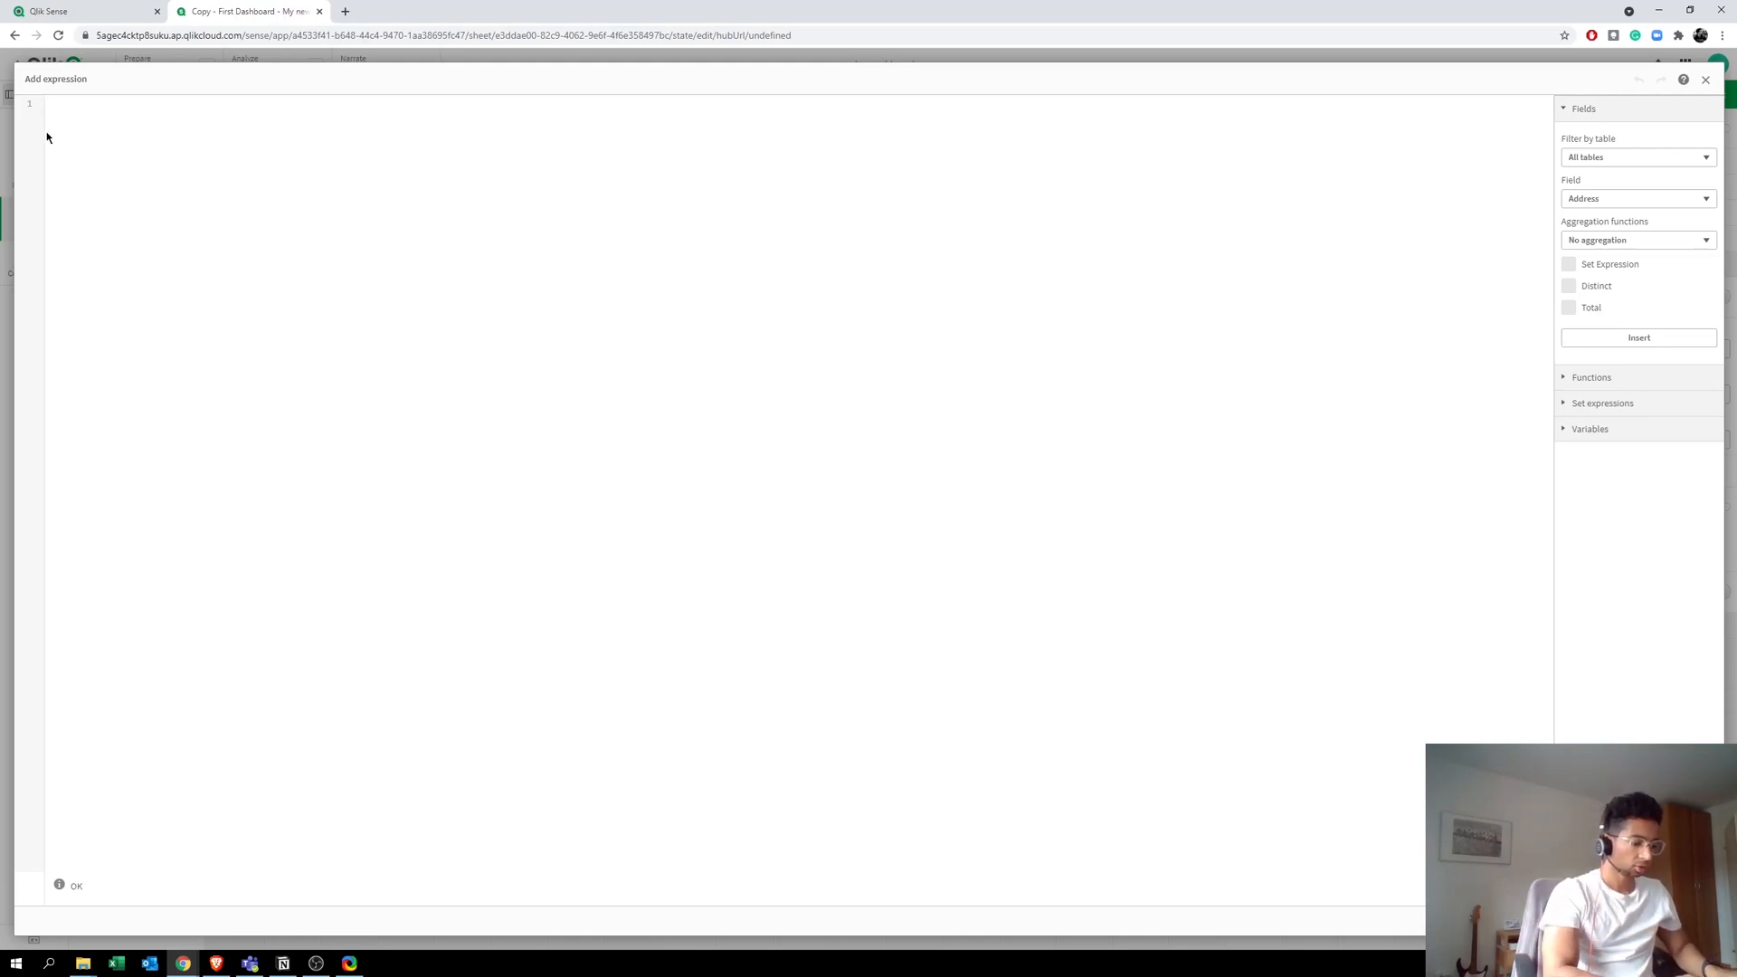
Step: Enter 'Products:' as the chart's title expression
text(')
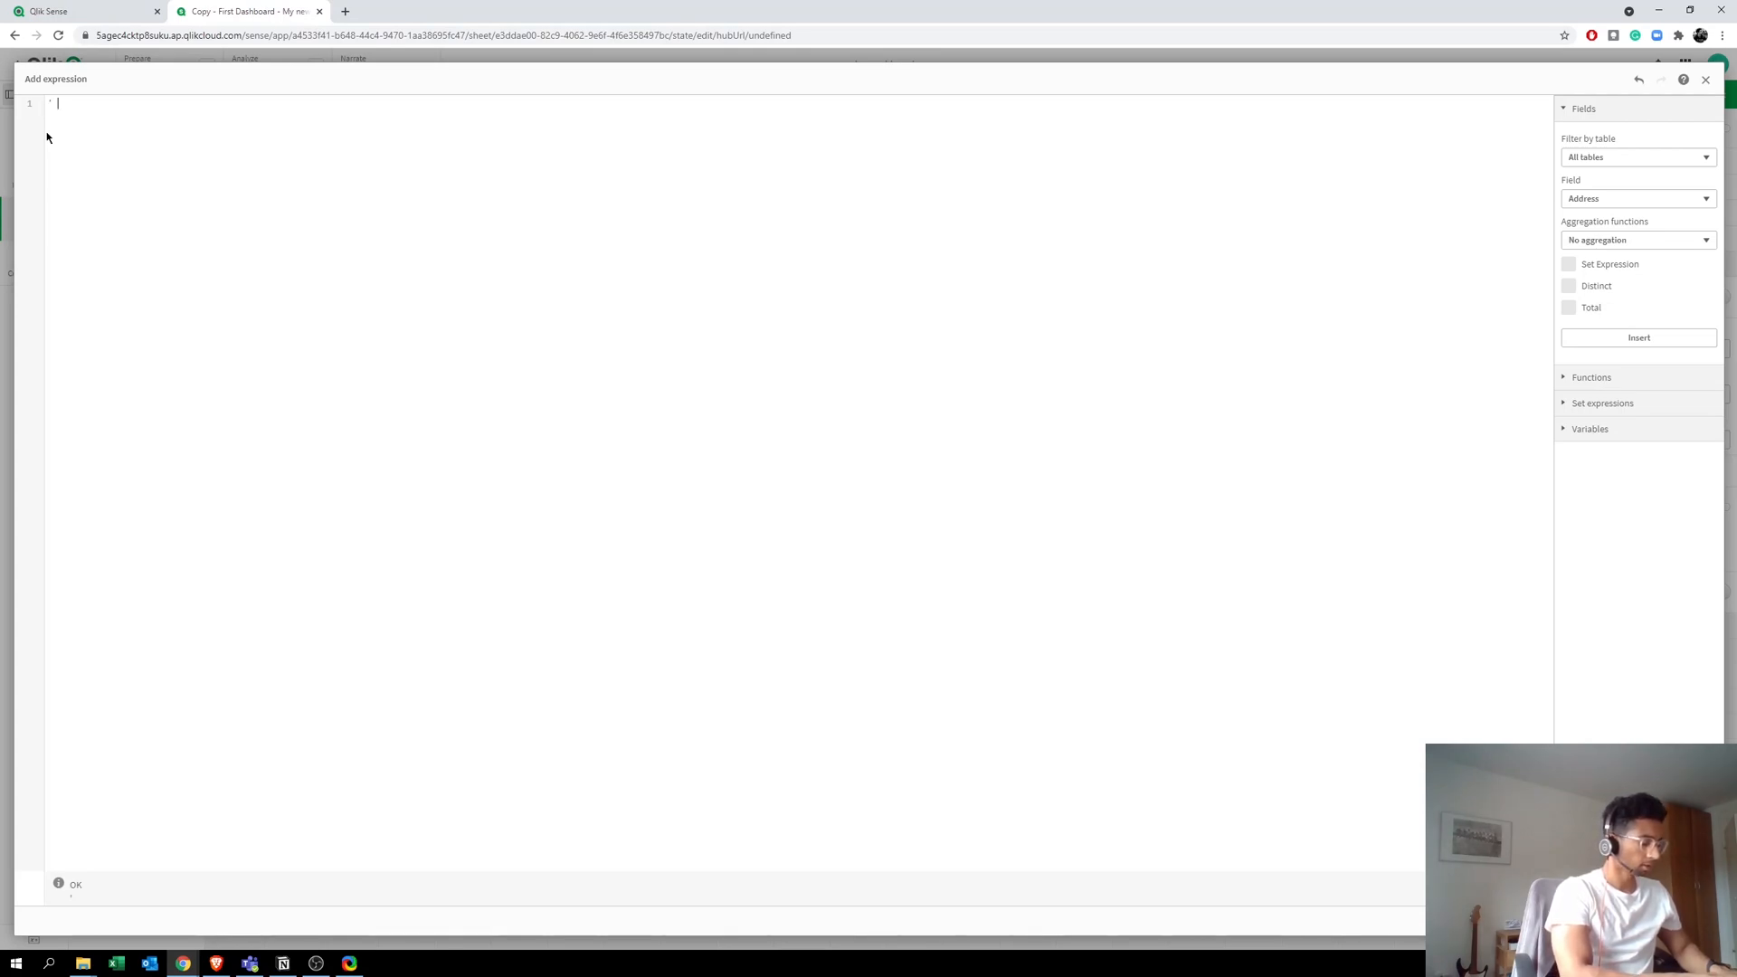
text(Products:)
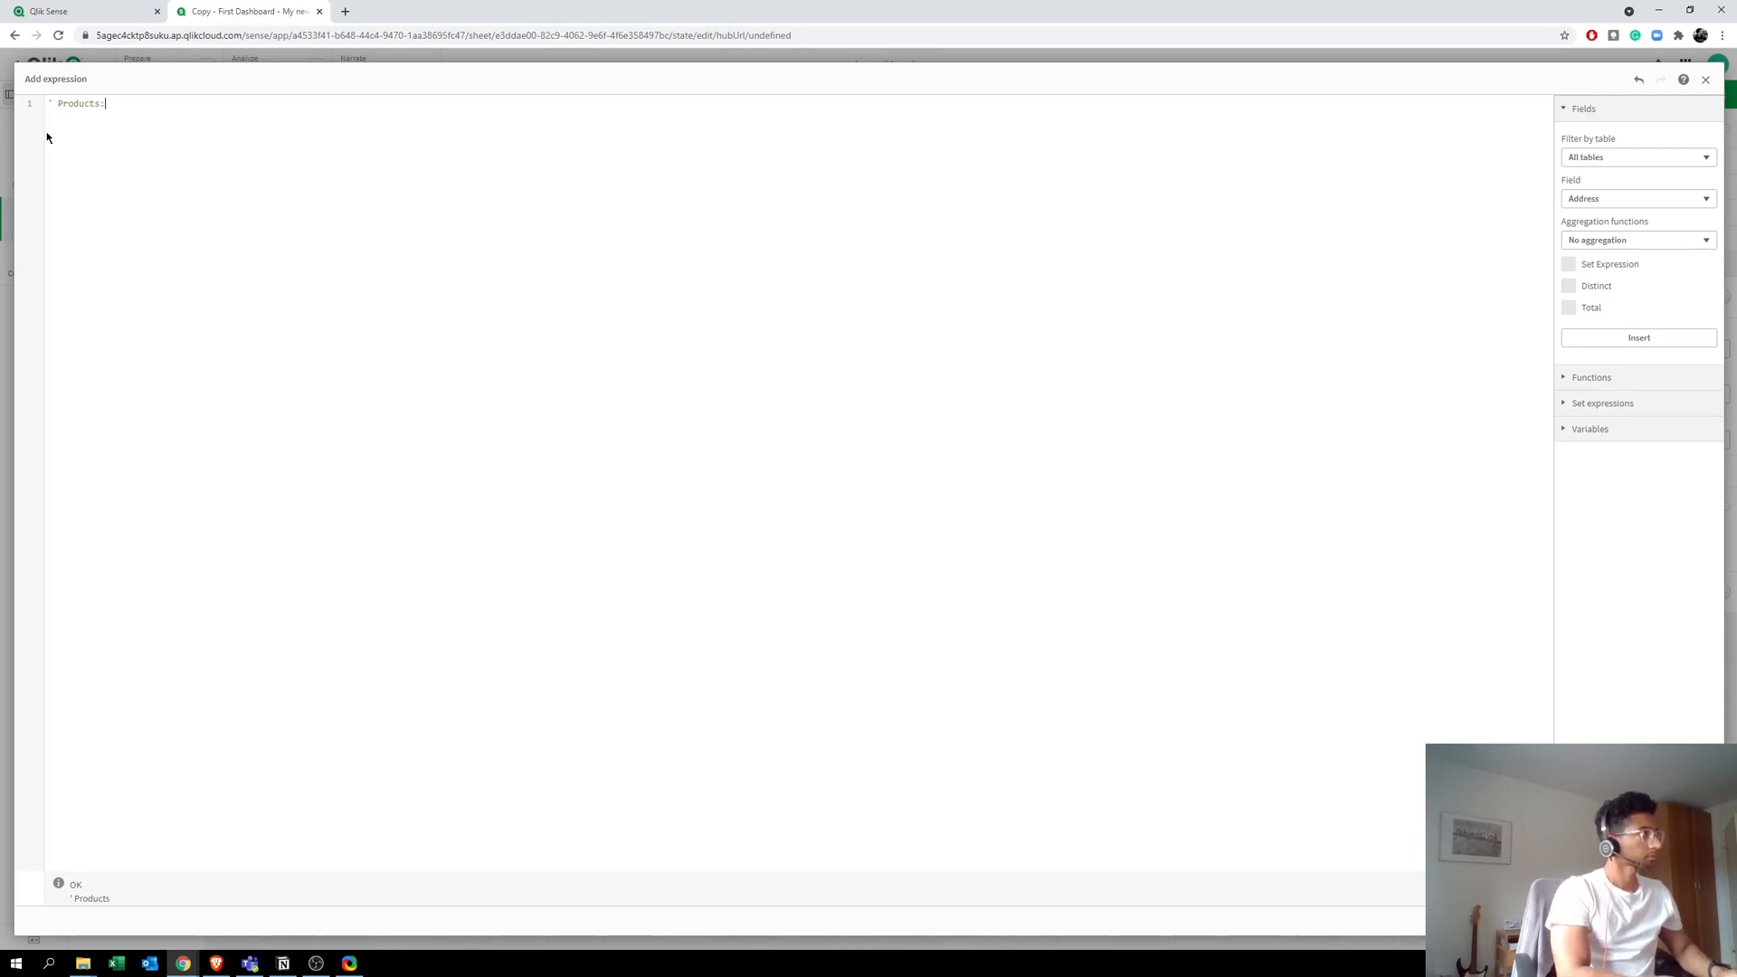
text(')
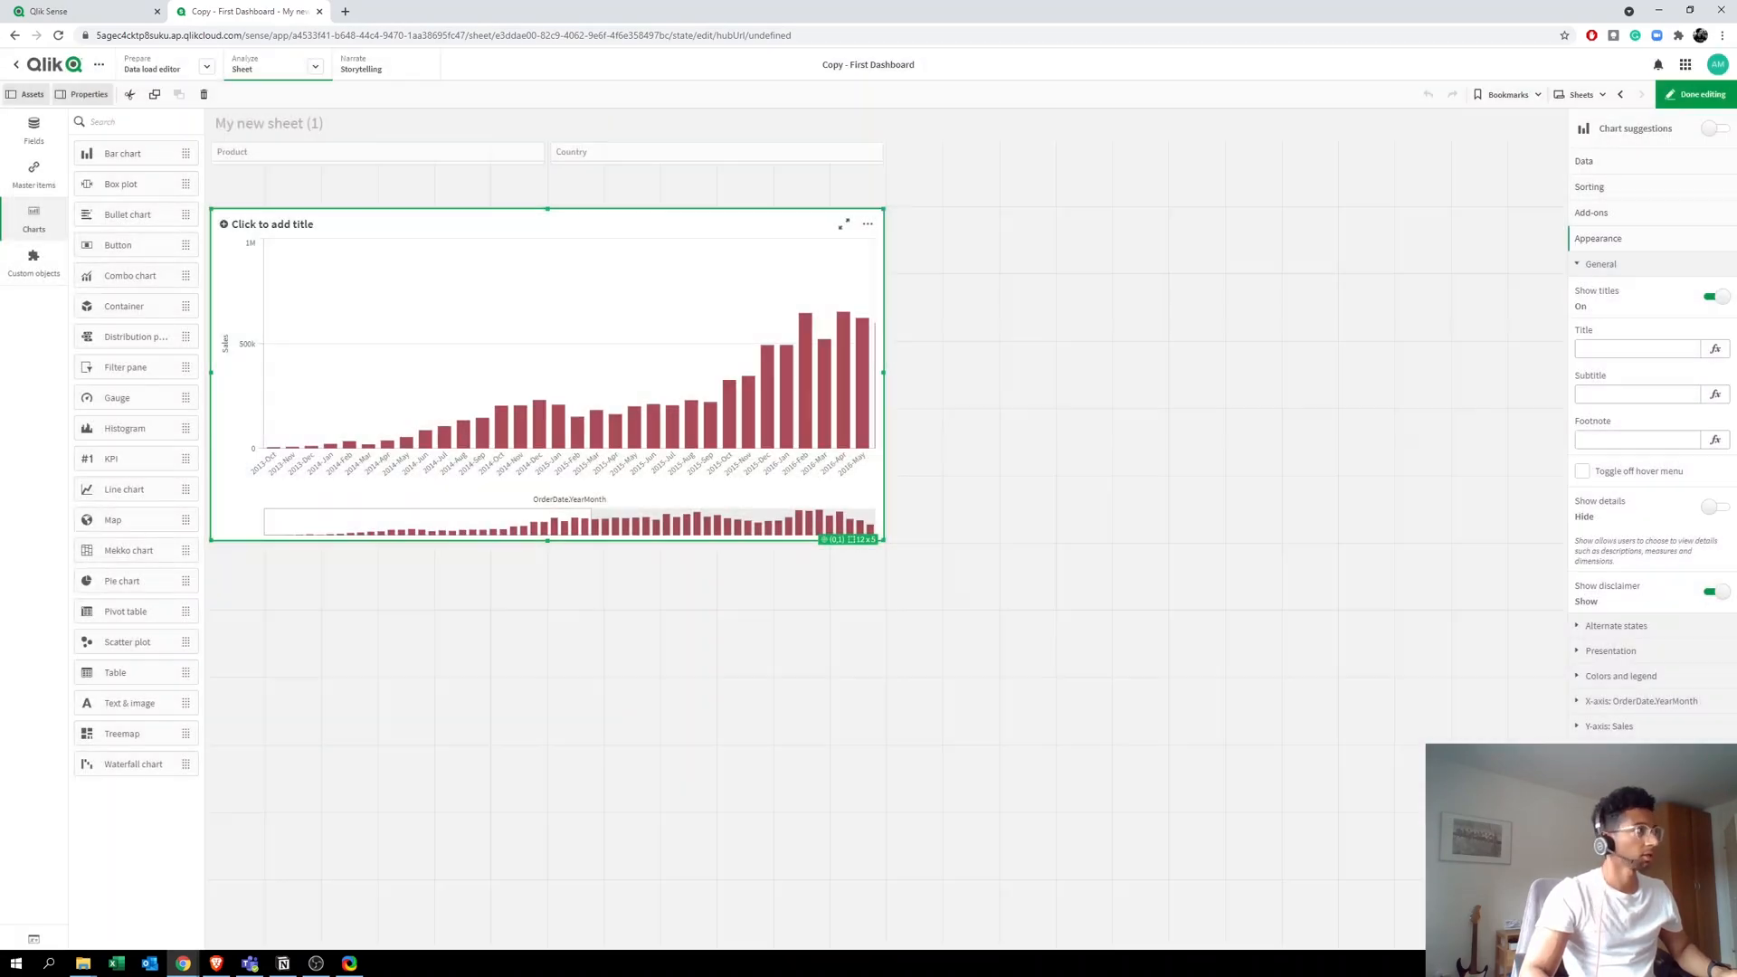
text(Products:')
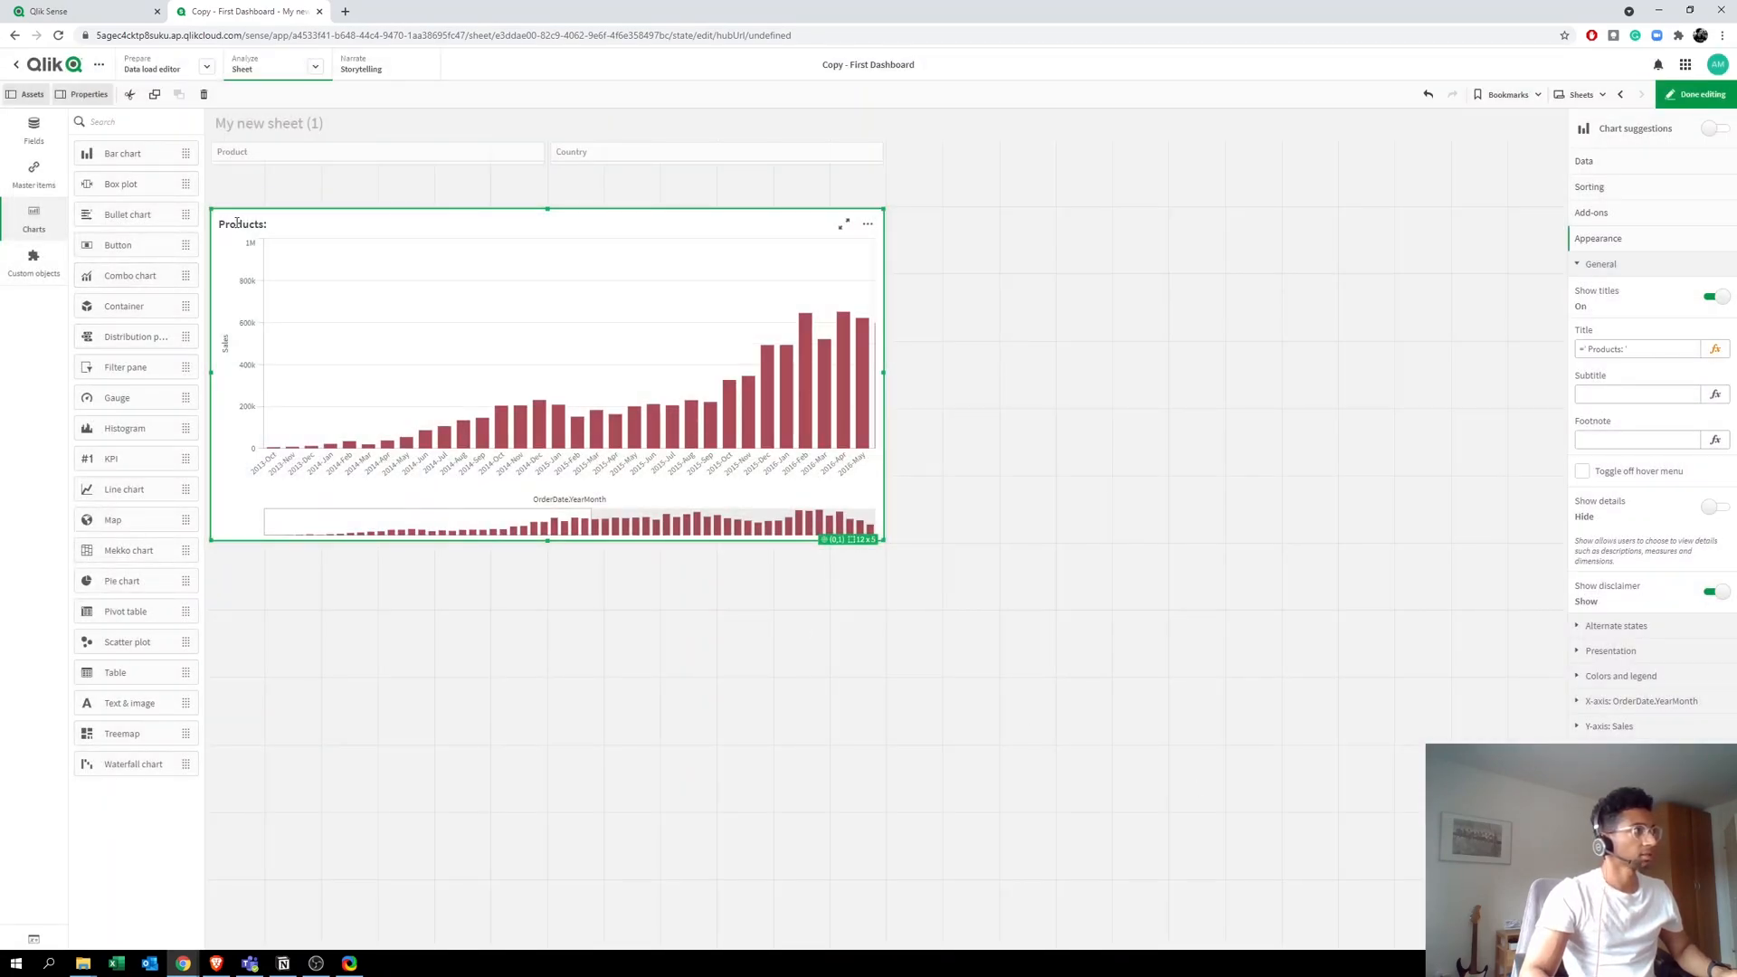
click(1694, 94)
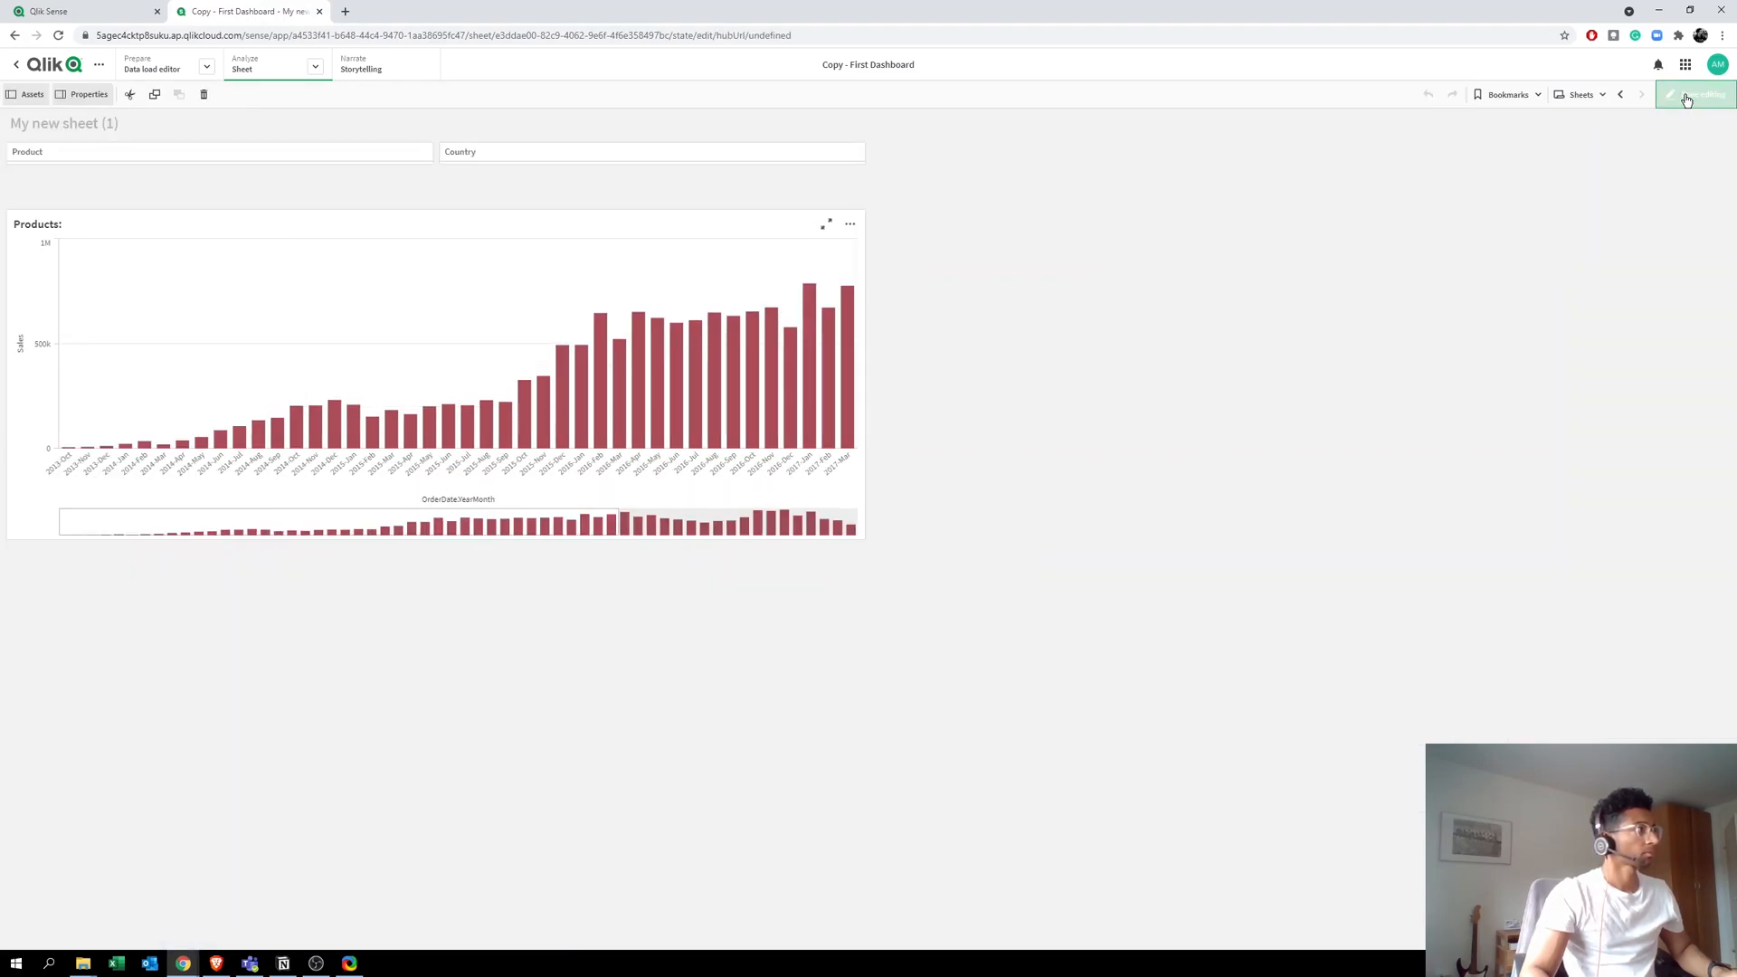
click(1694, 94)
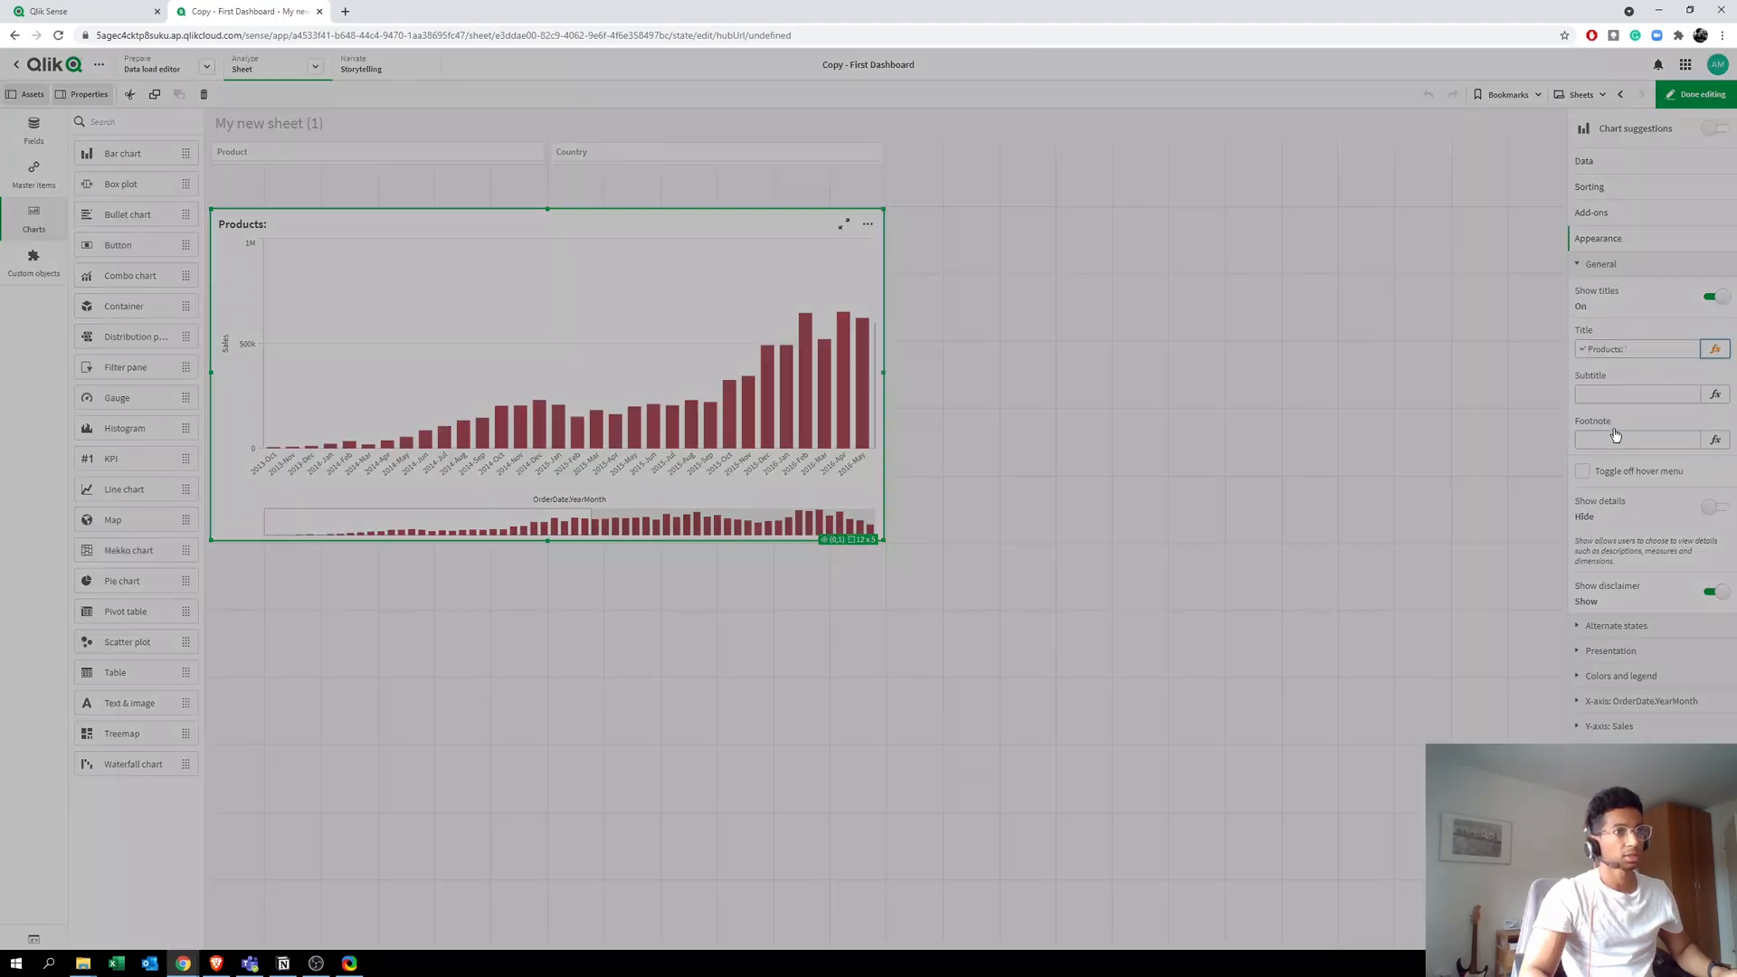
Step: Append &GetFieldSelections(Product) to the title expression
click(1716, 349)
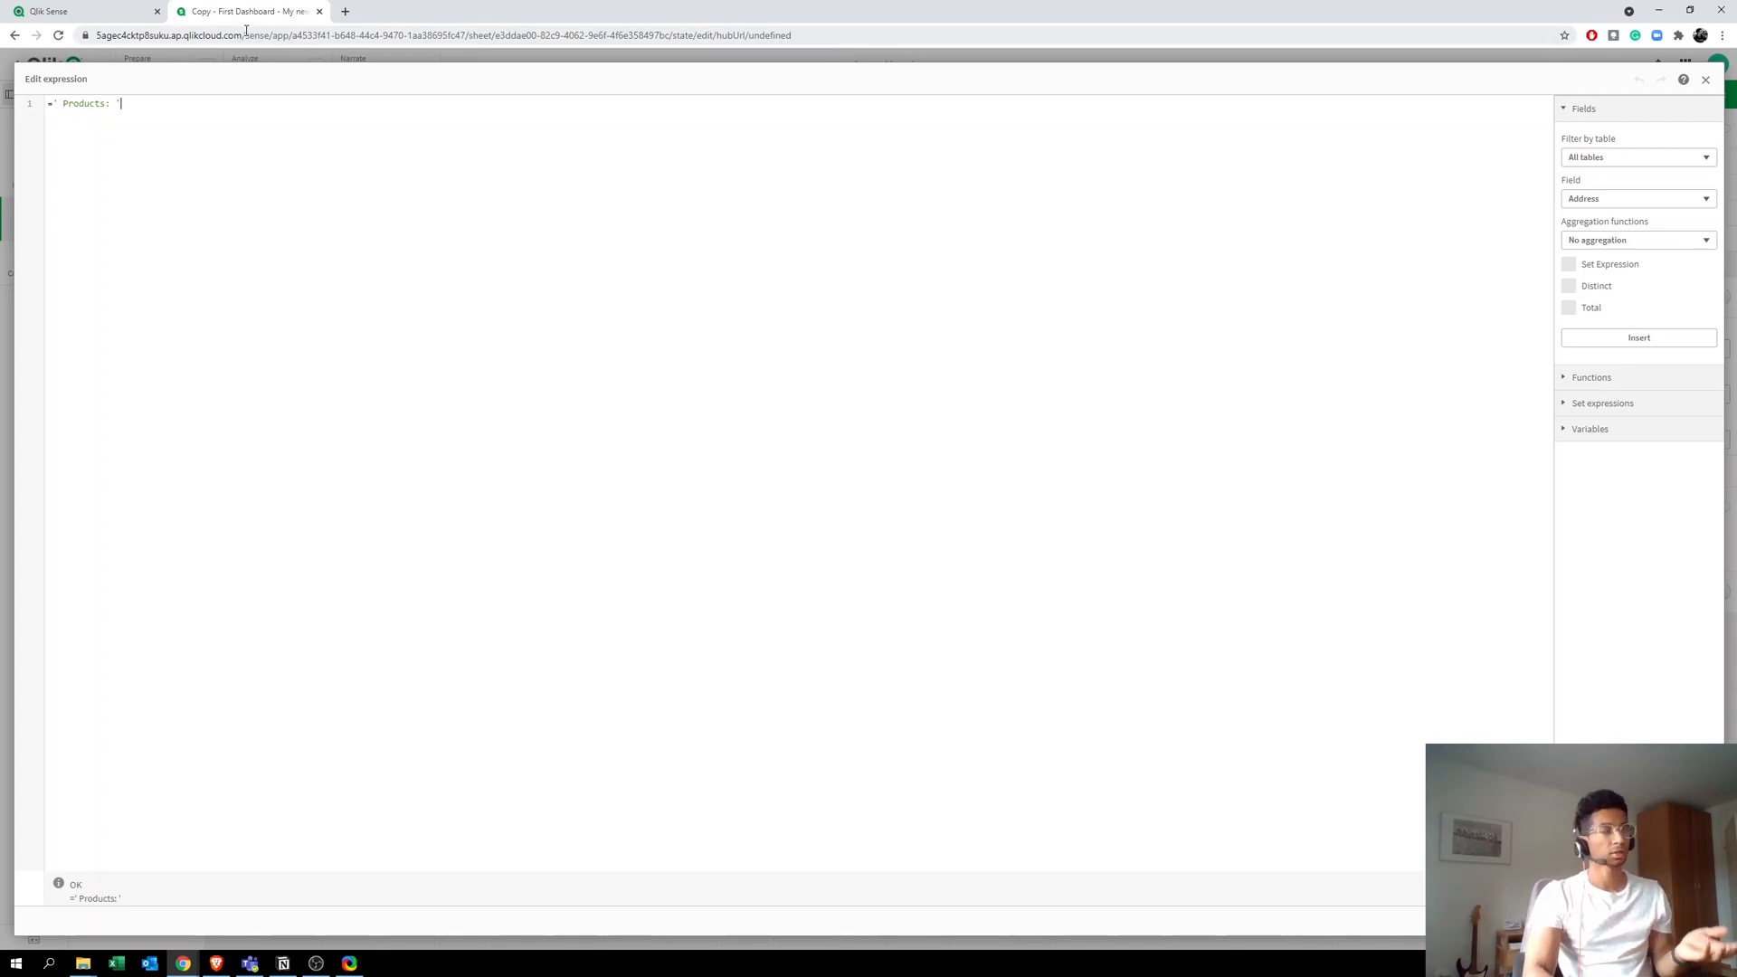
mouse_move(907, 283)
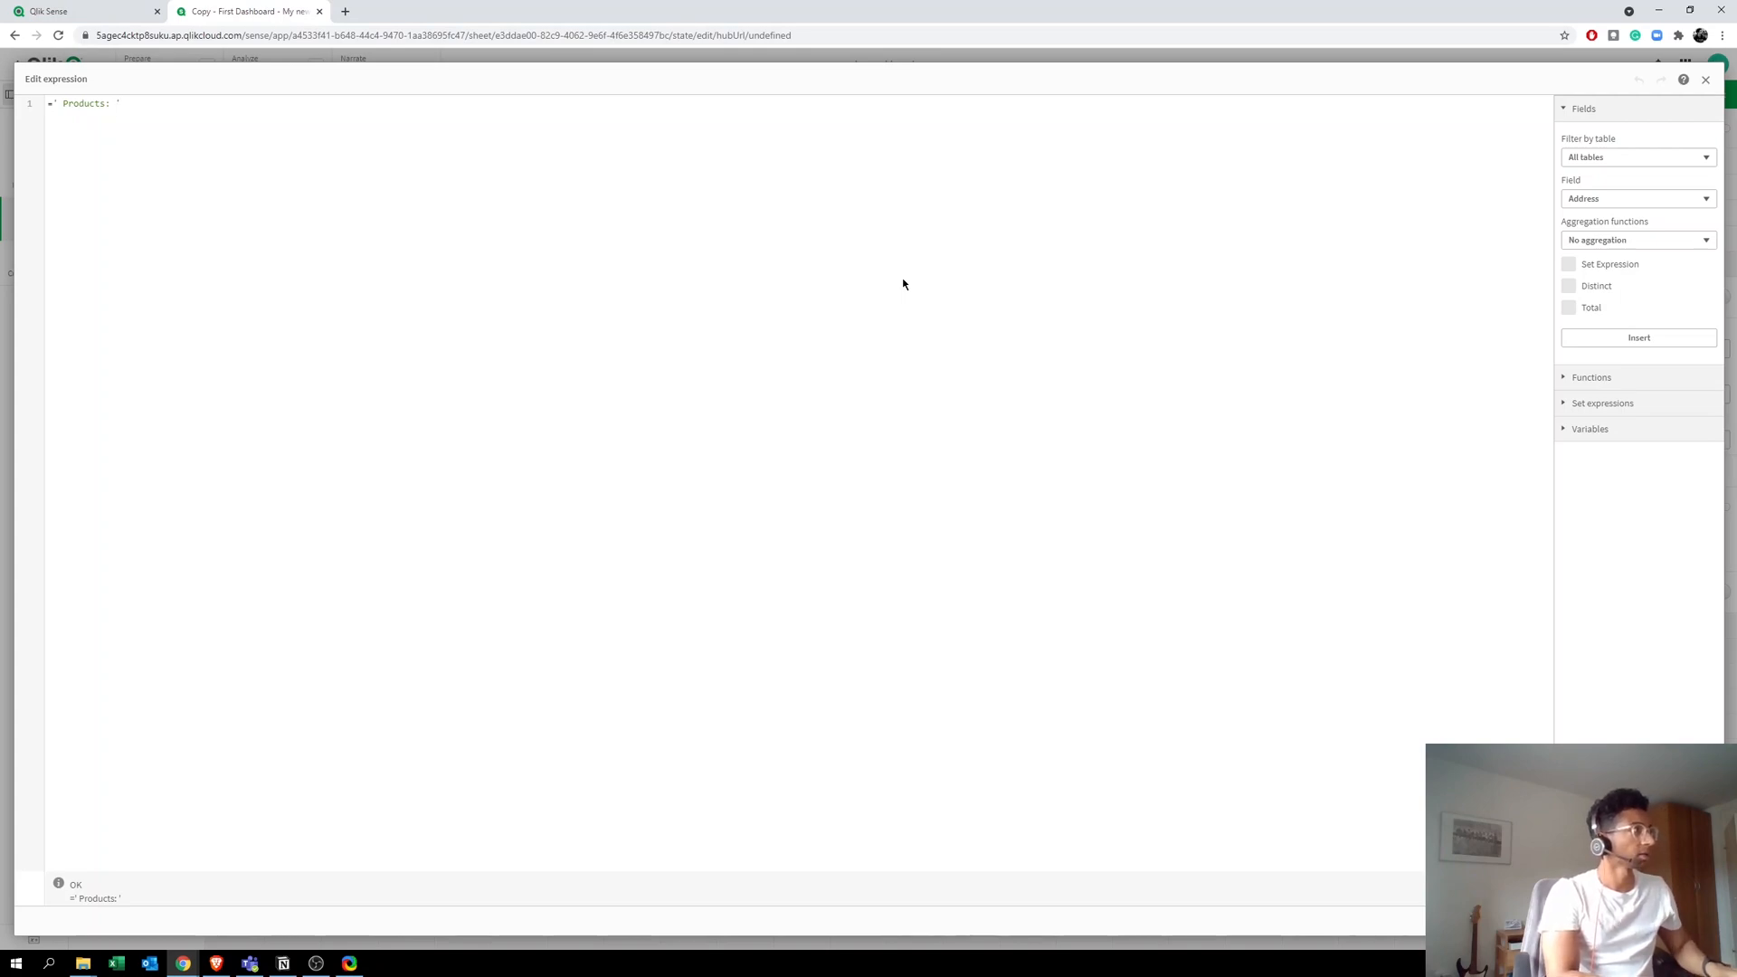
text(&)
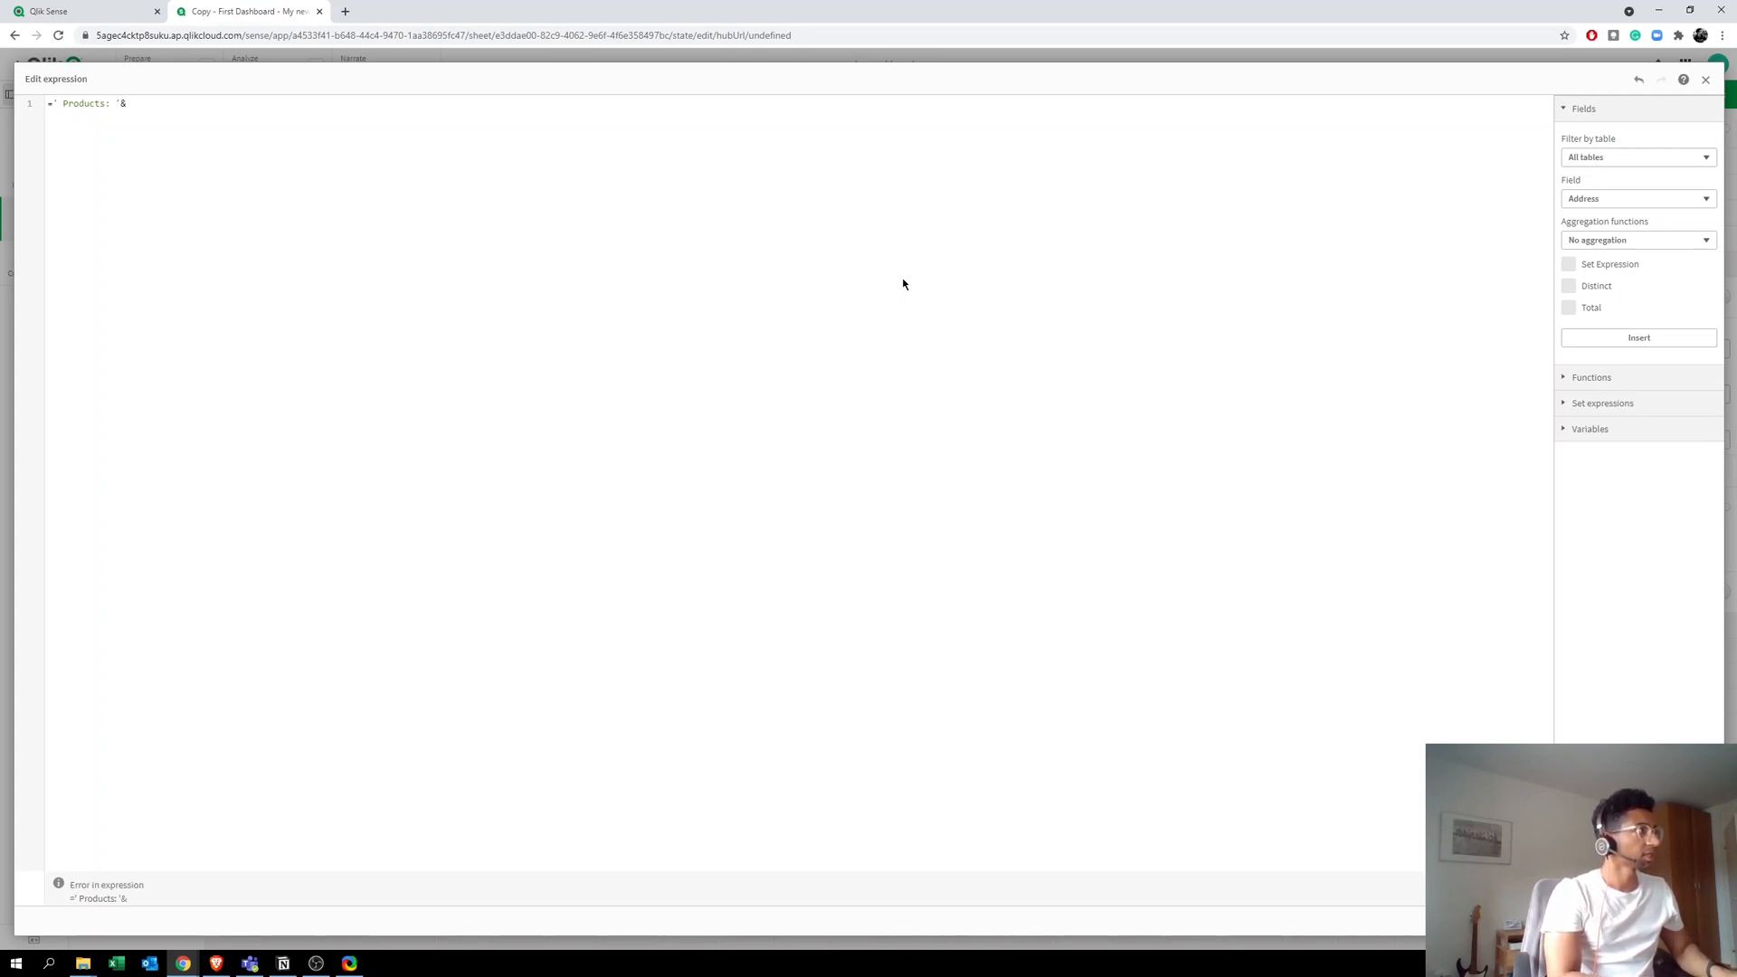
text(ge)
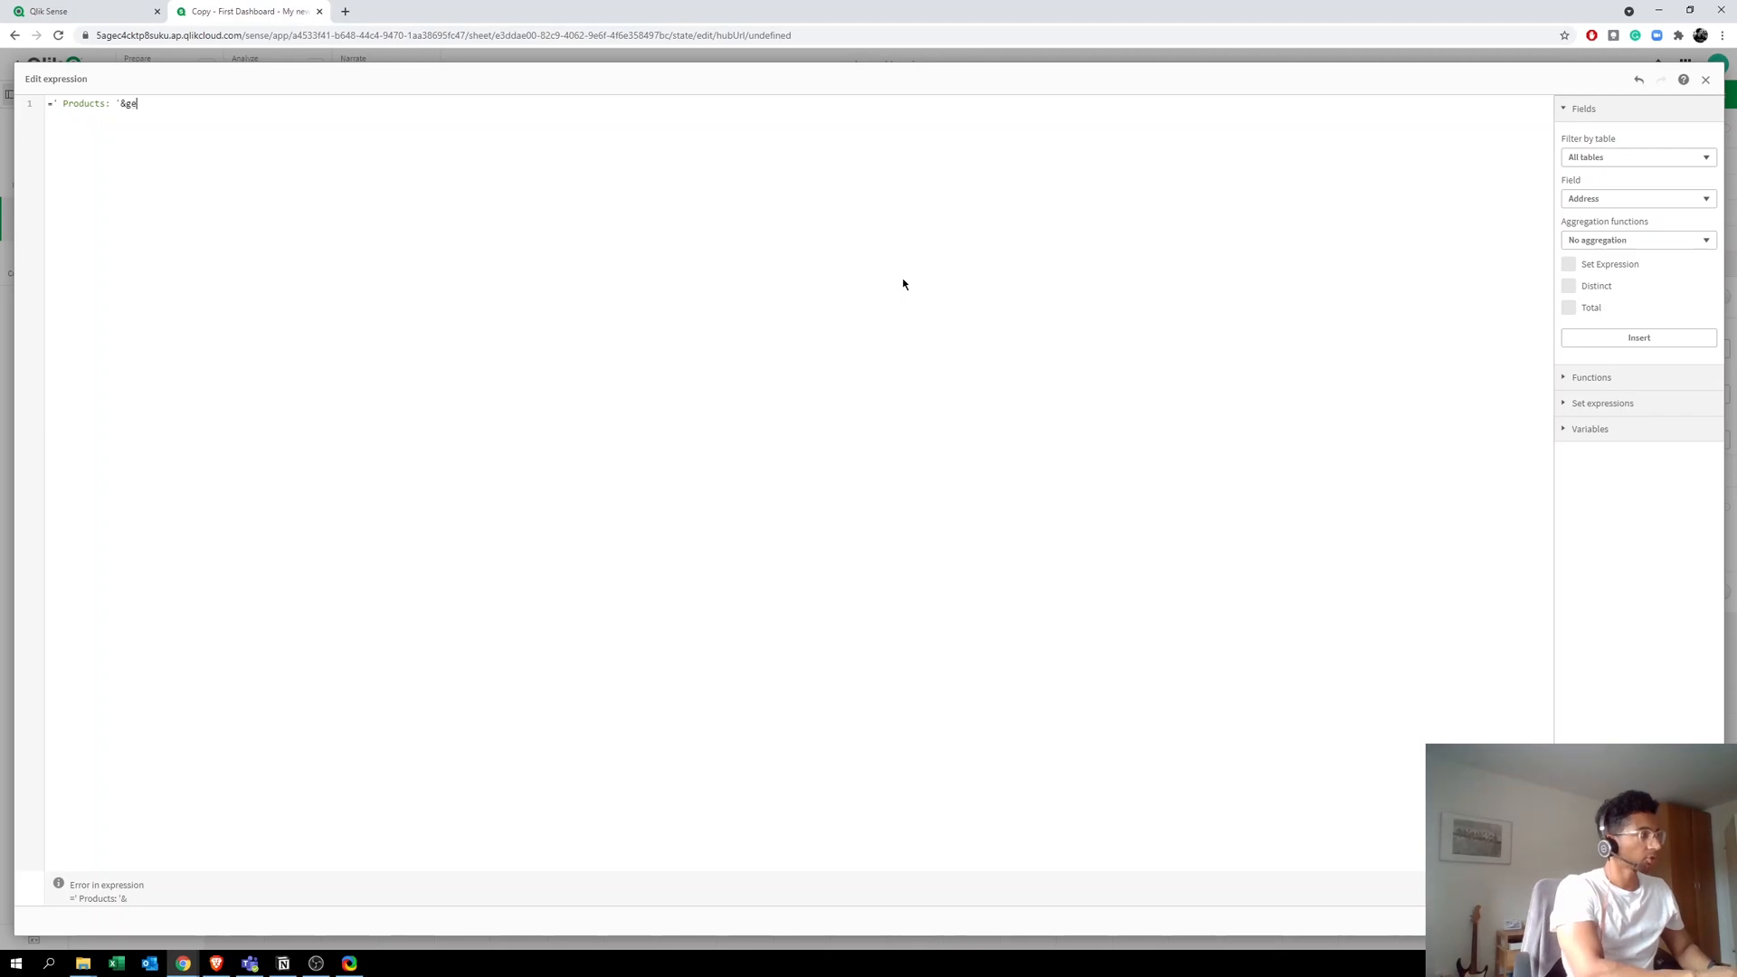
text(etf)
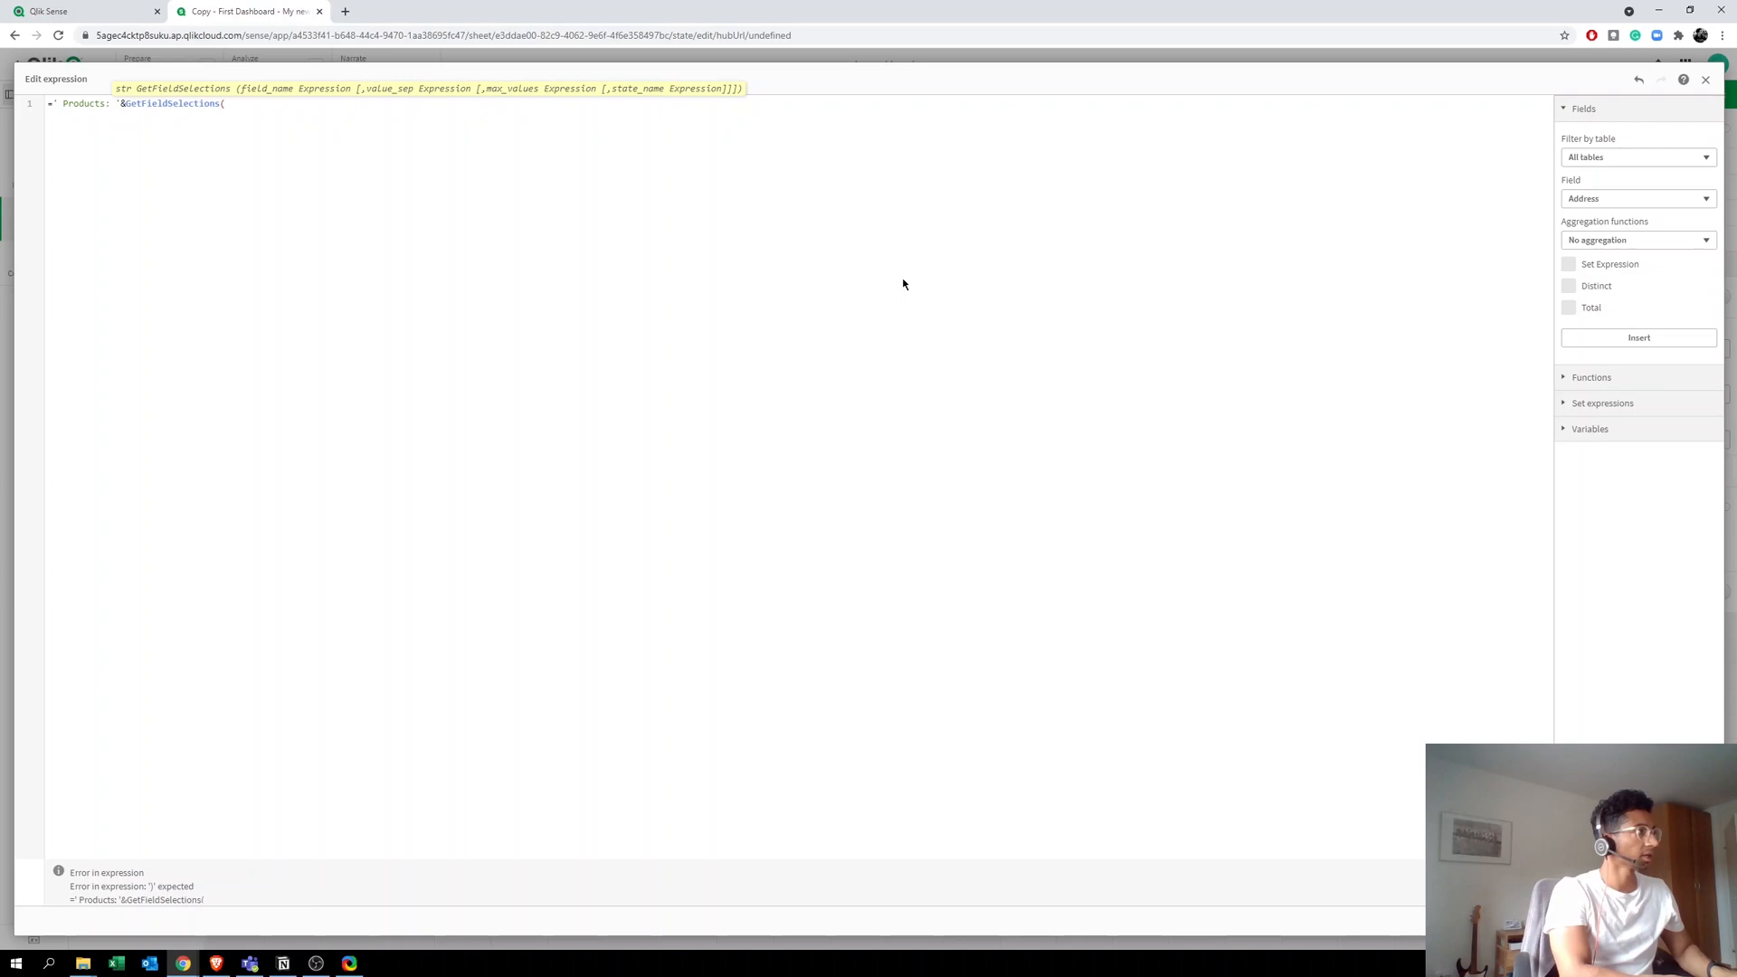
text(Pr)
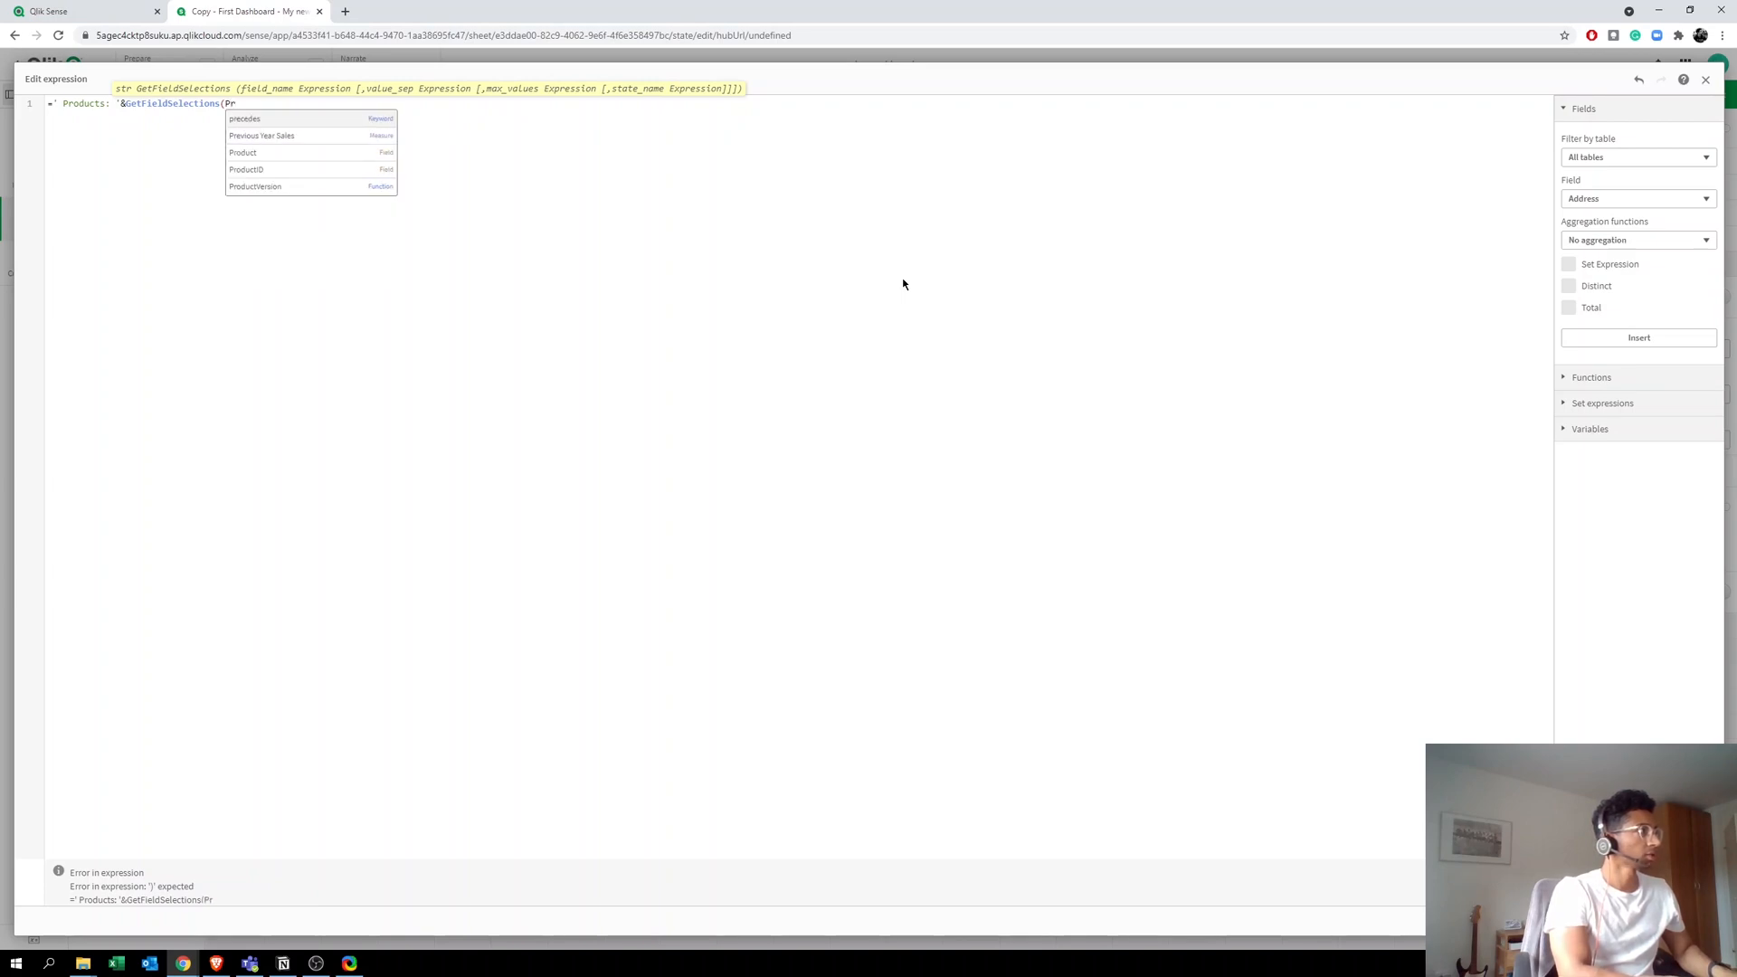
text(oduct)
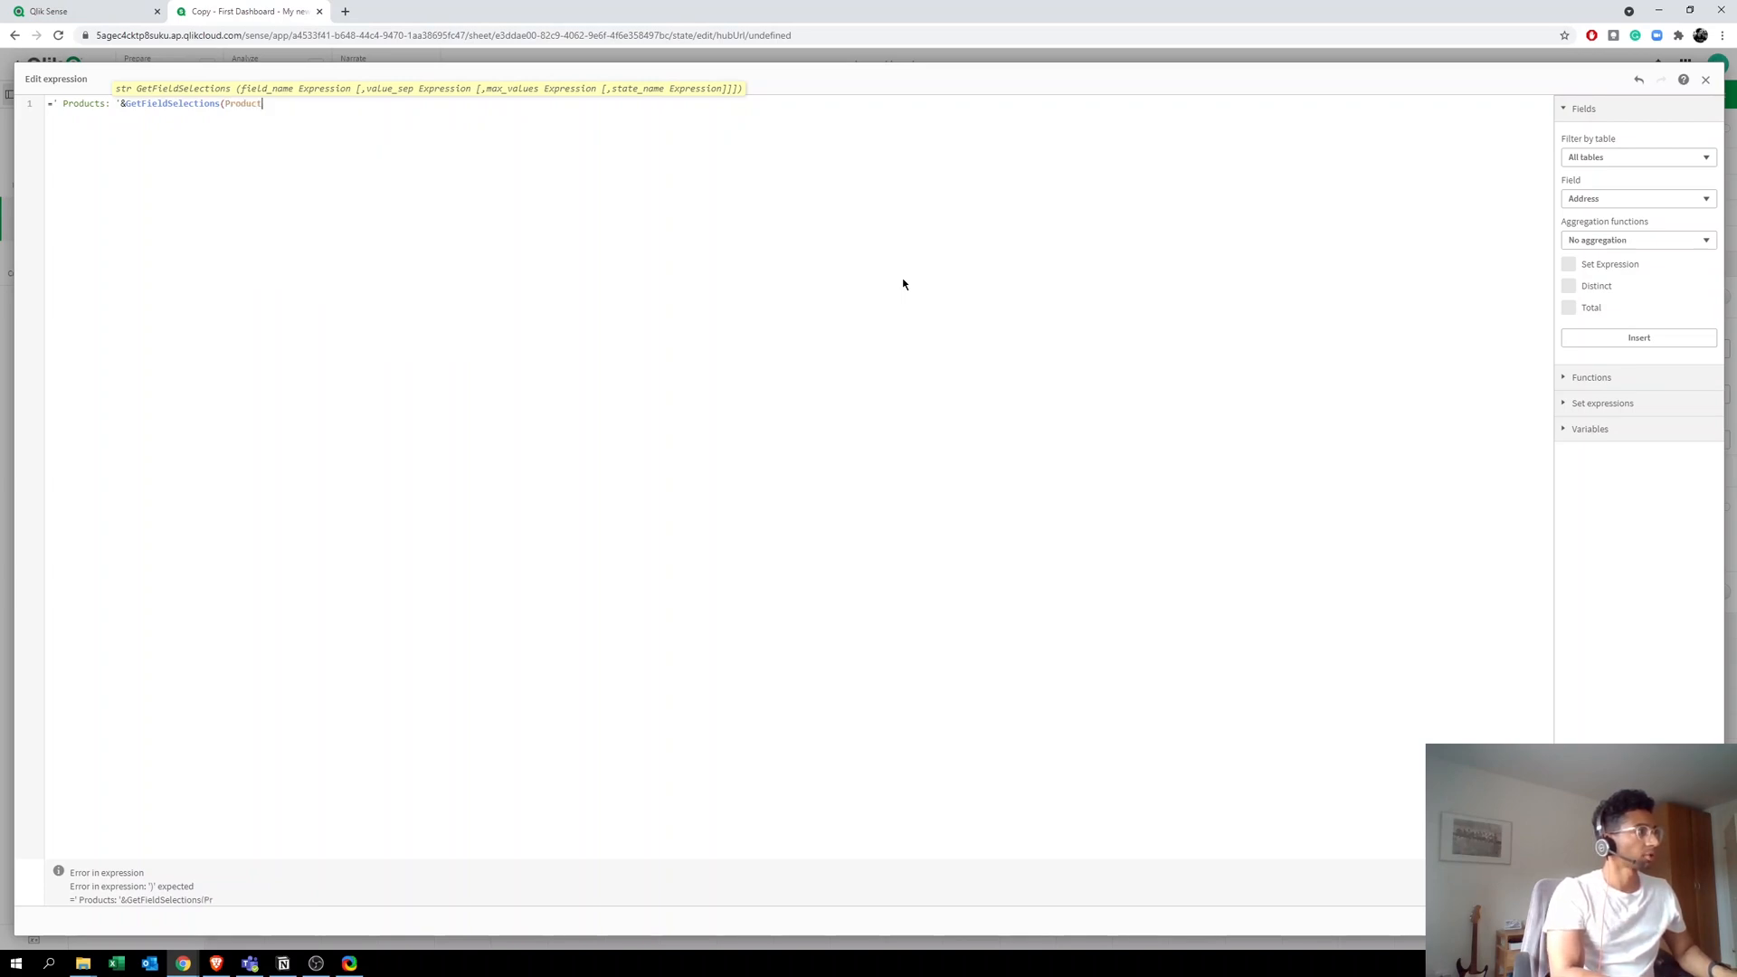
text())
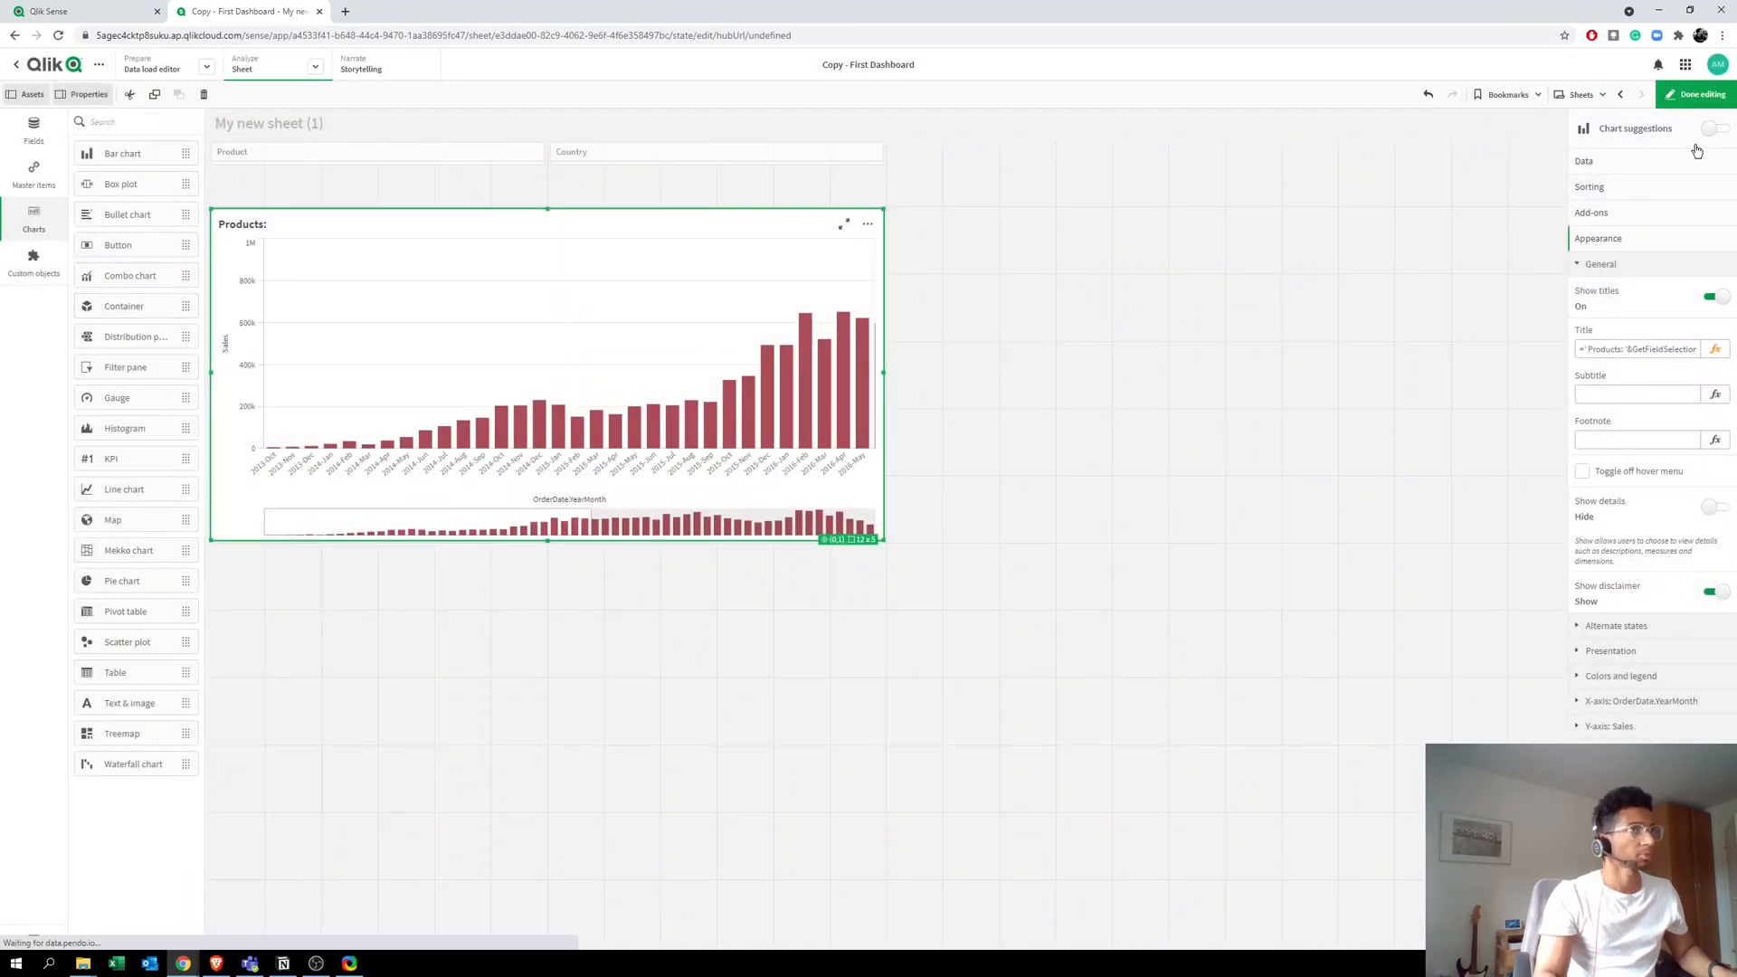
Step: Select AAA Running Shoe, Aino Shoes and Atles Lussekofta to verify the title, then resume editing
click(1693, 94)
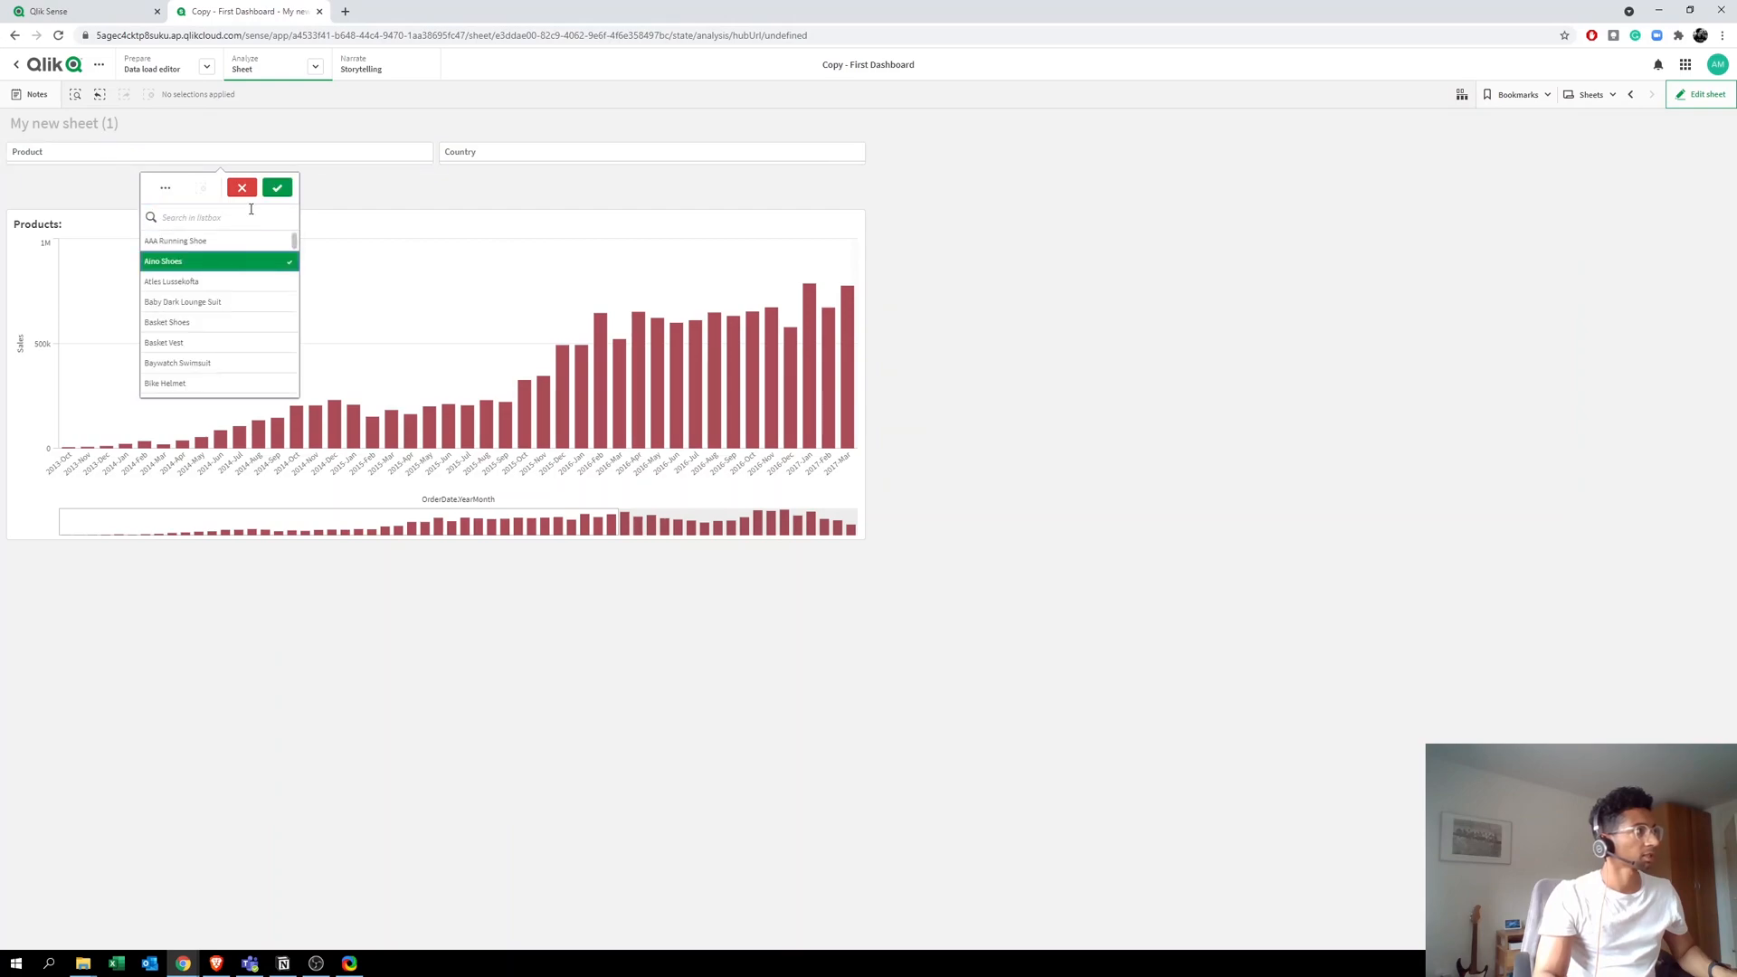
click(277, 186)
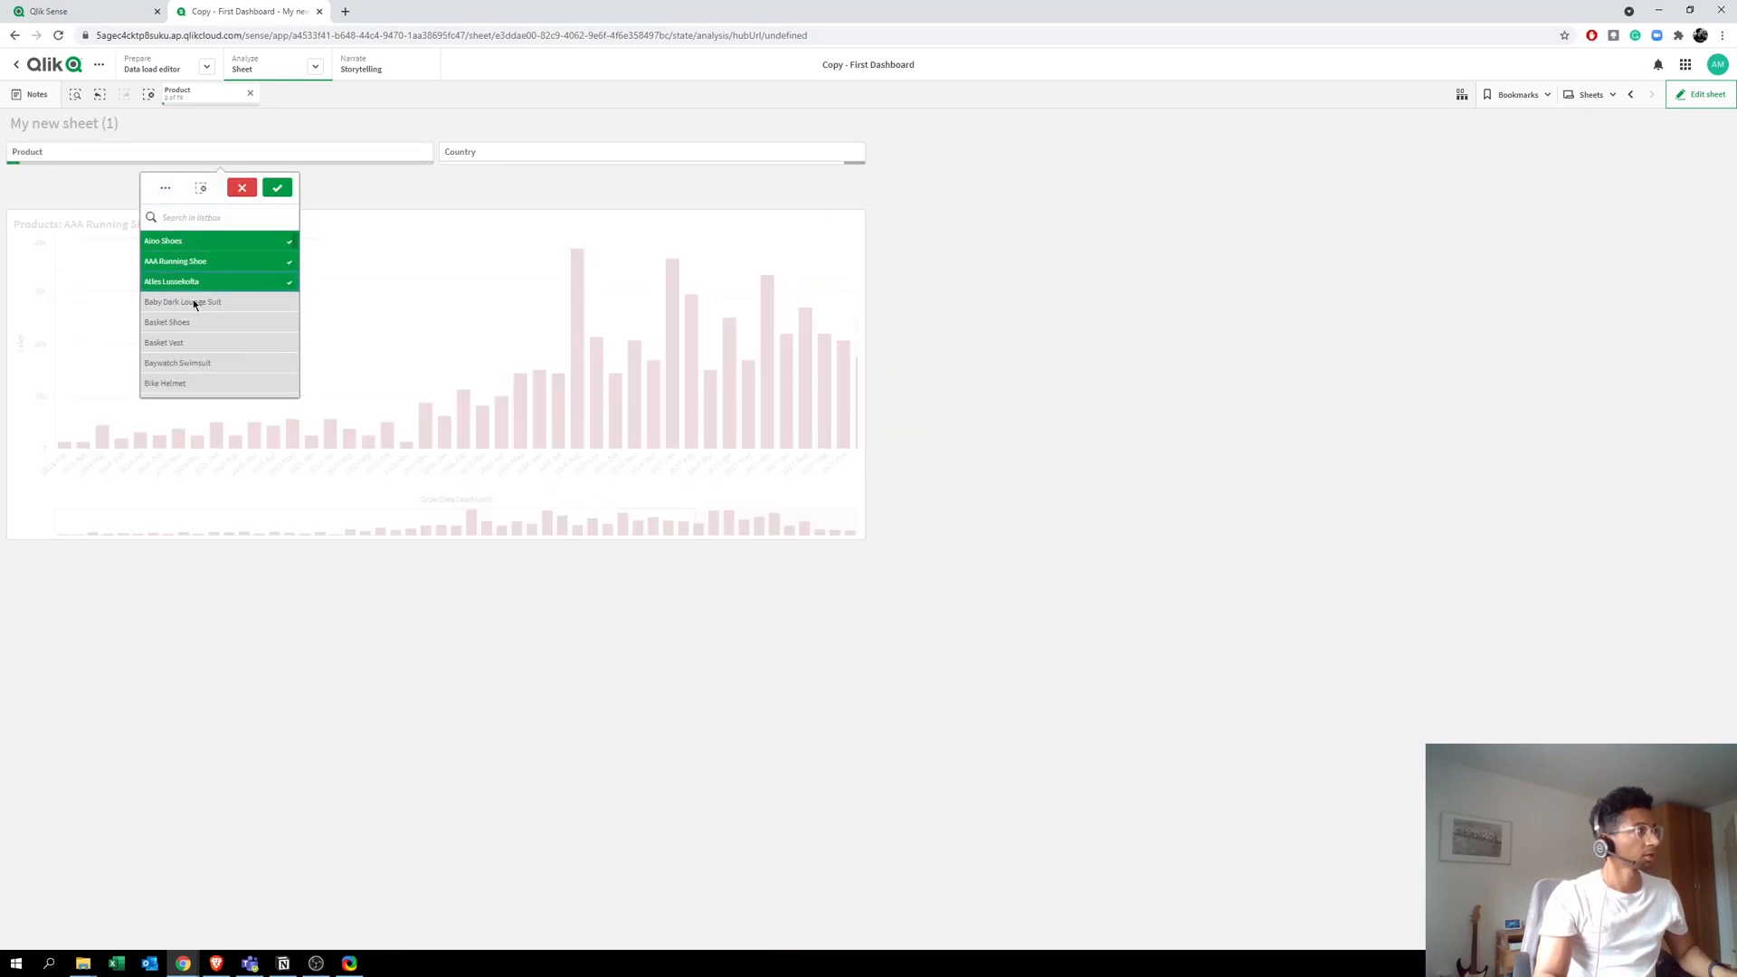
click(277, 186)
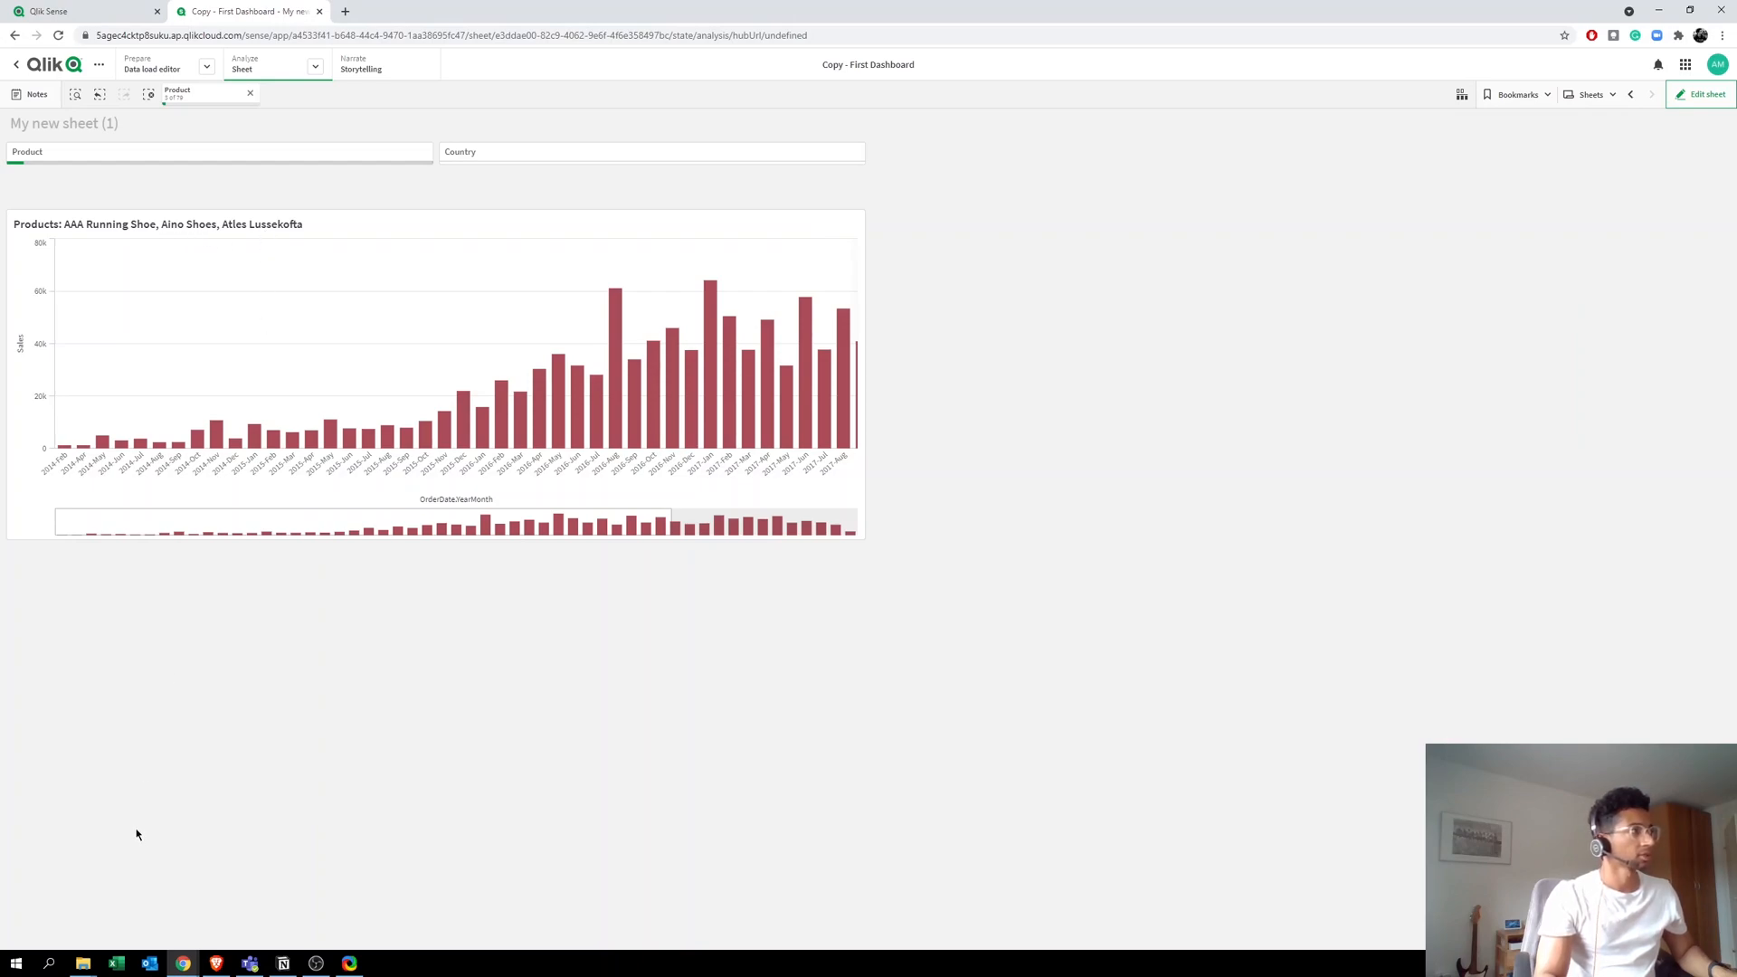
mouse_move(545, 538)
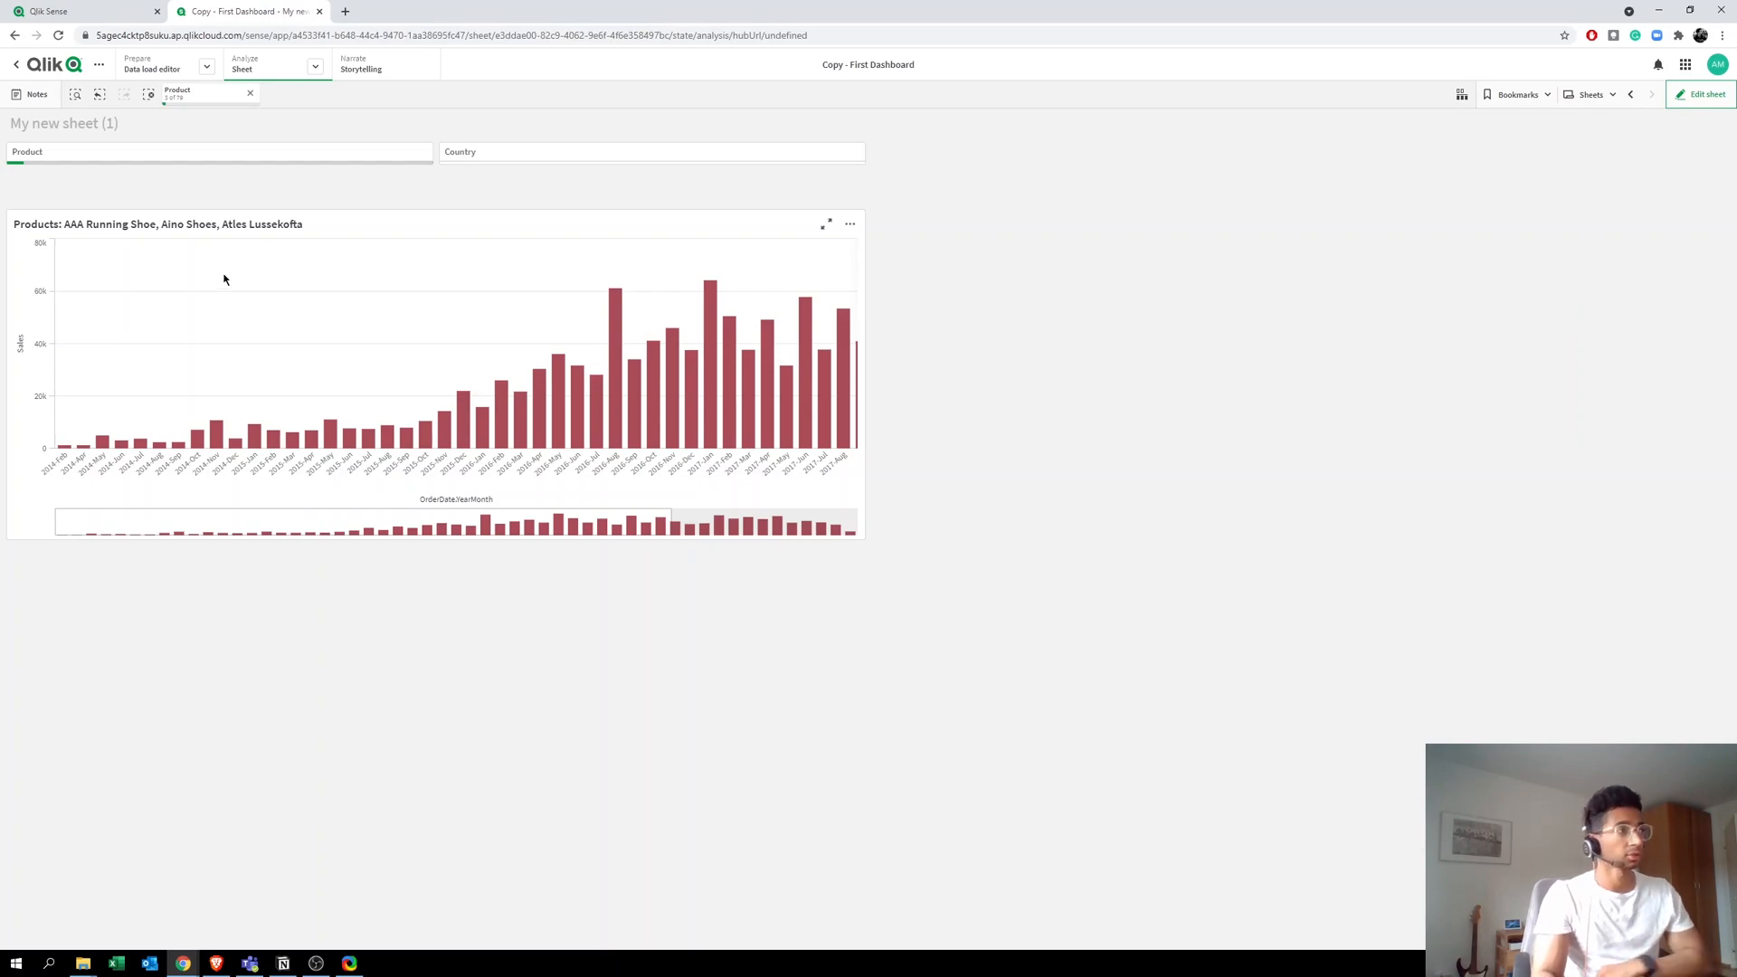
click(1699, 92)
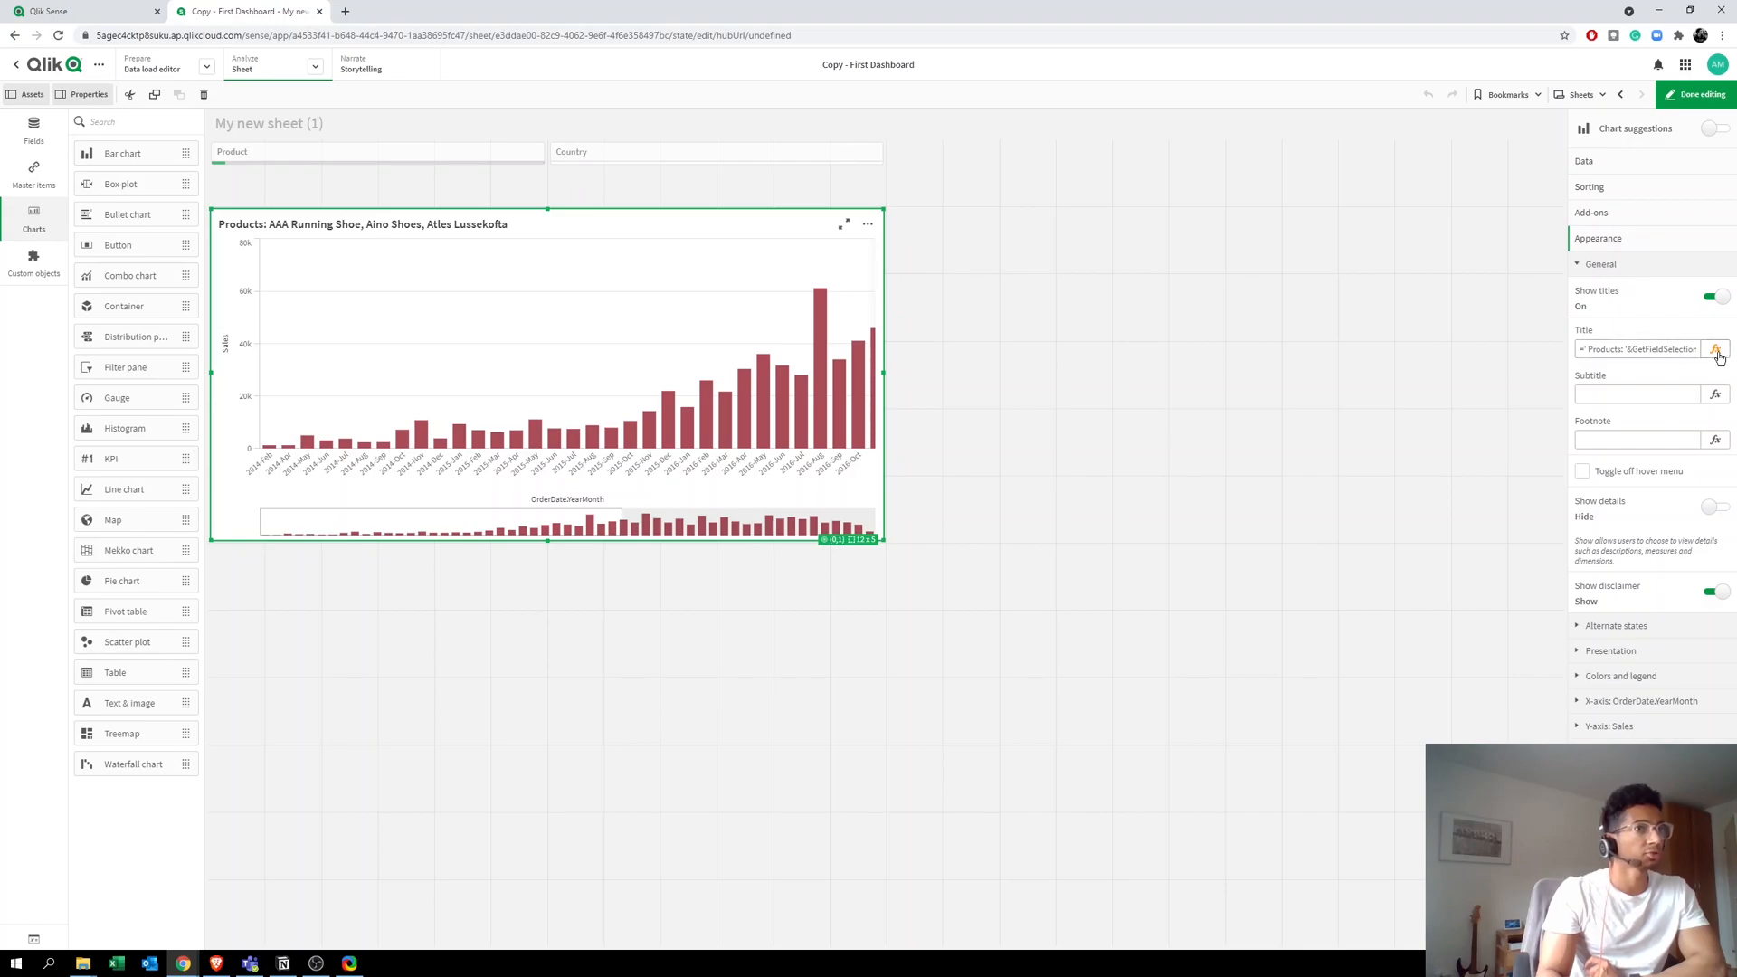
Step: Append a ' Country :' label to the title expression
click(1720, 349)
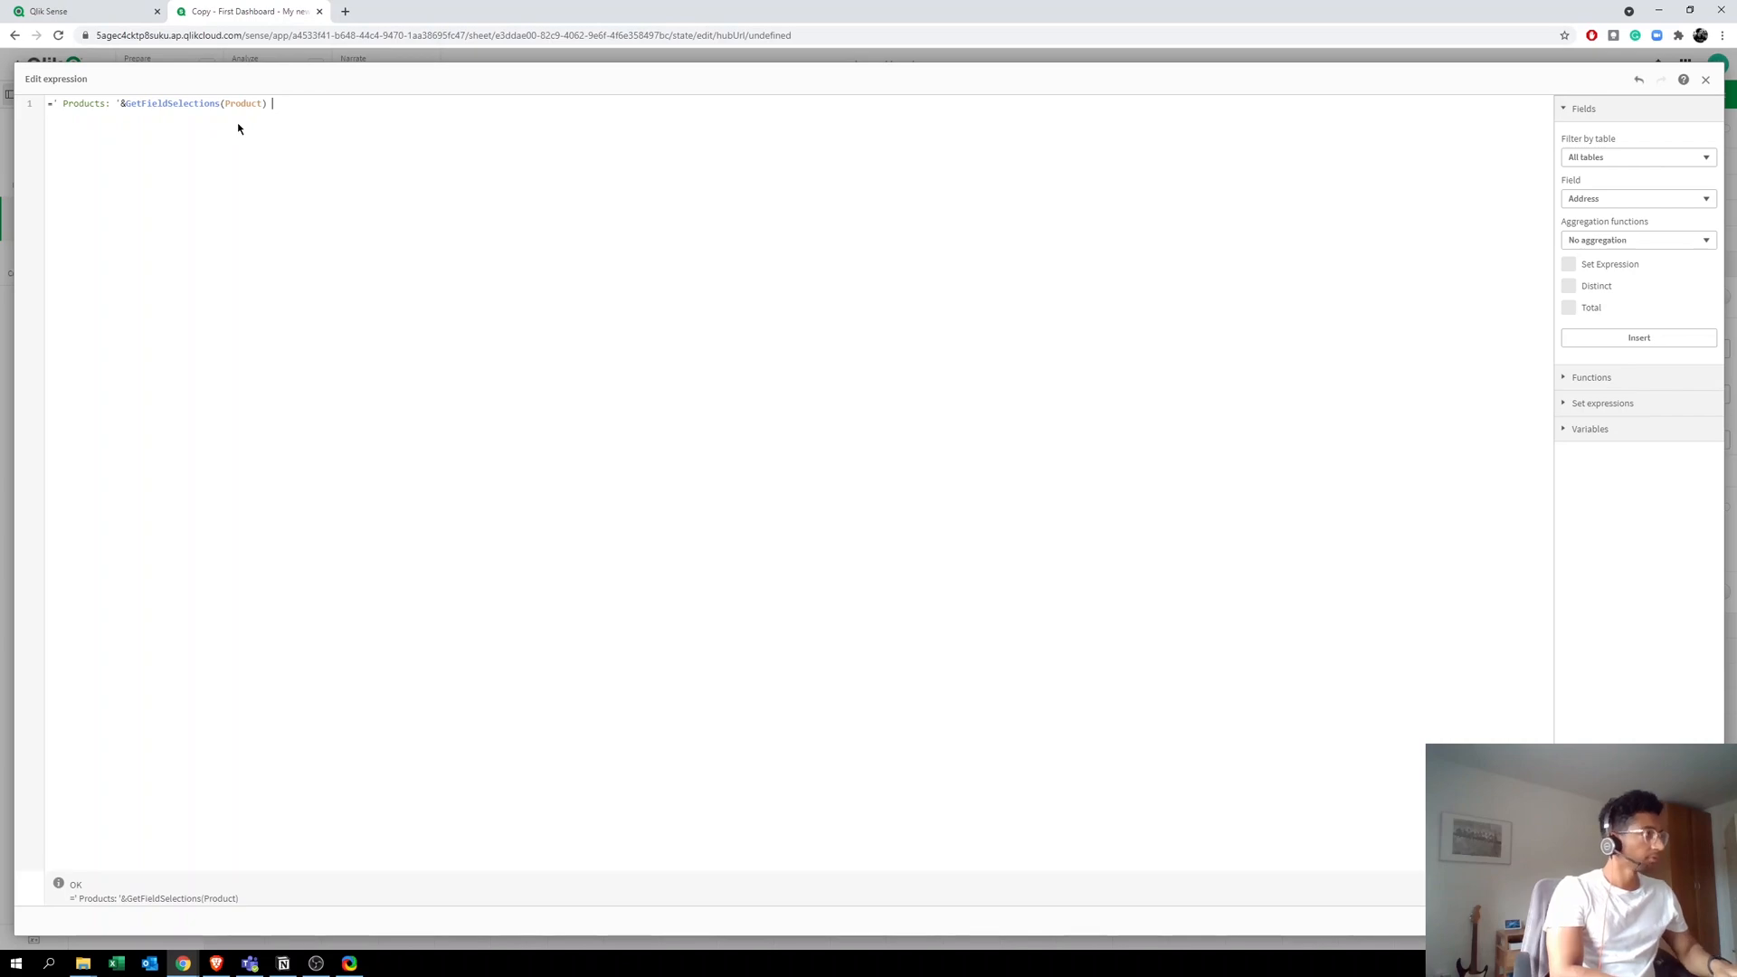
text(&)
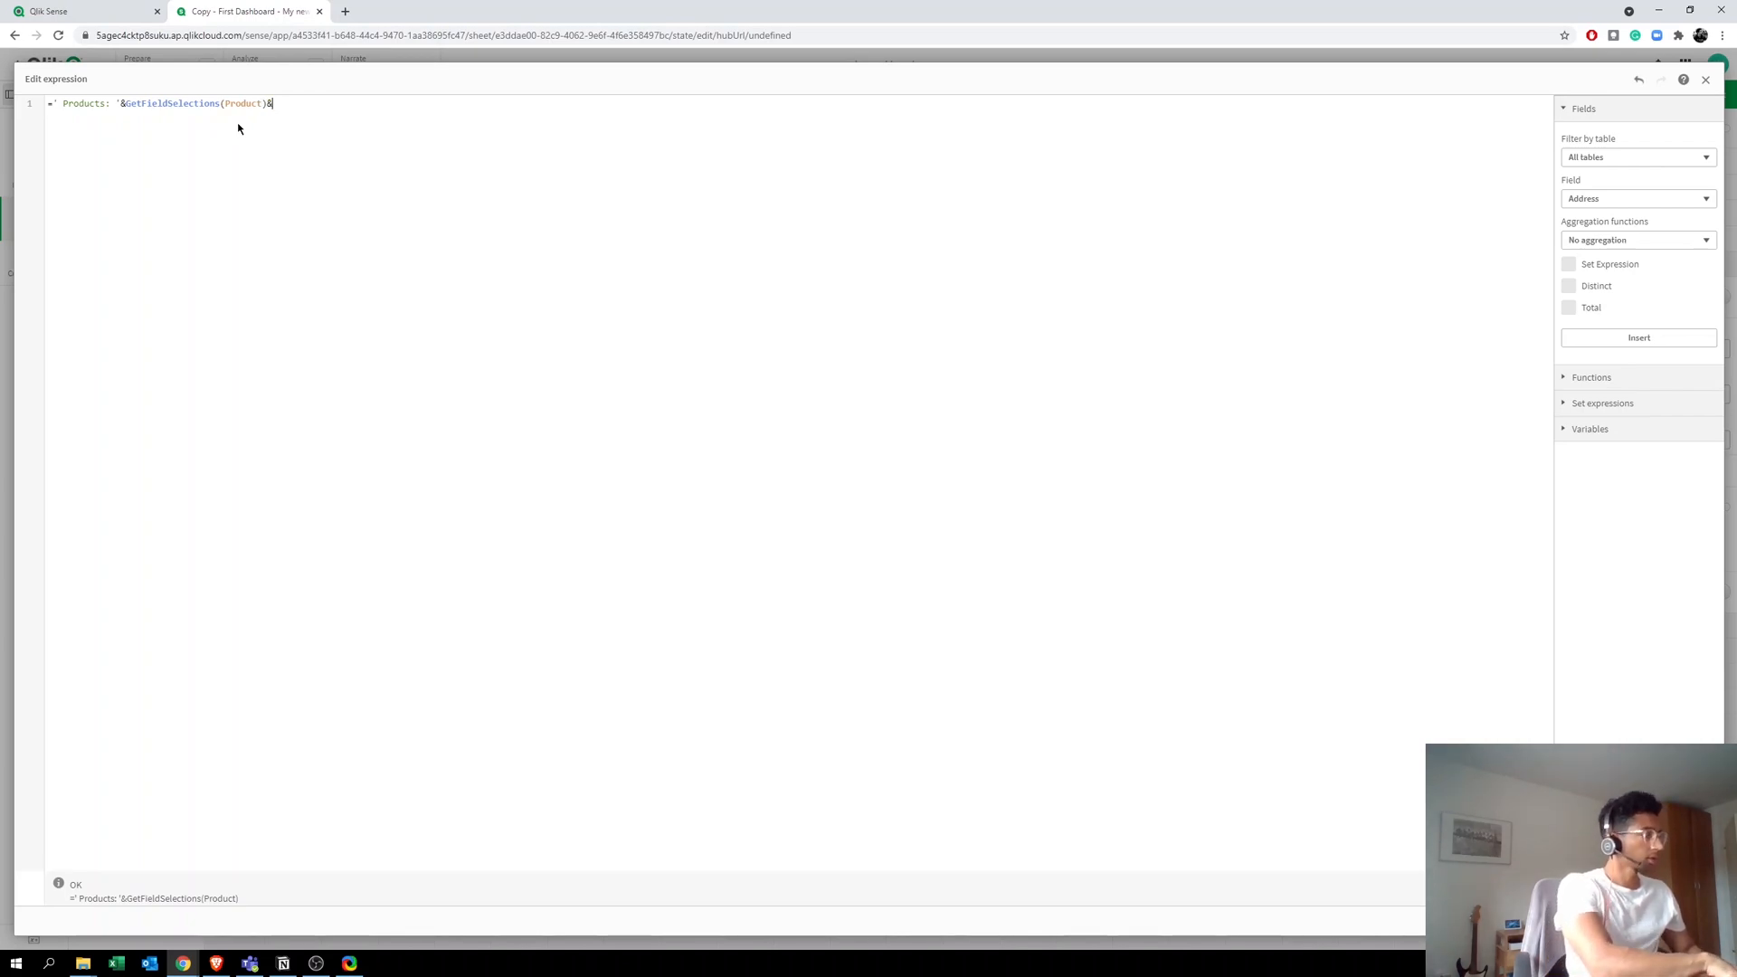
text(')
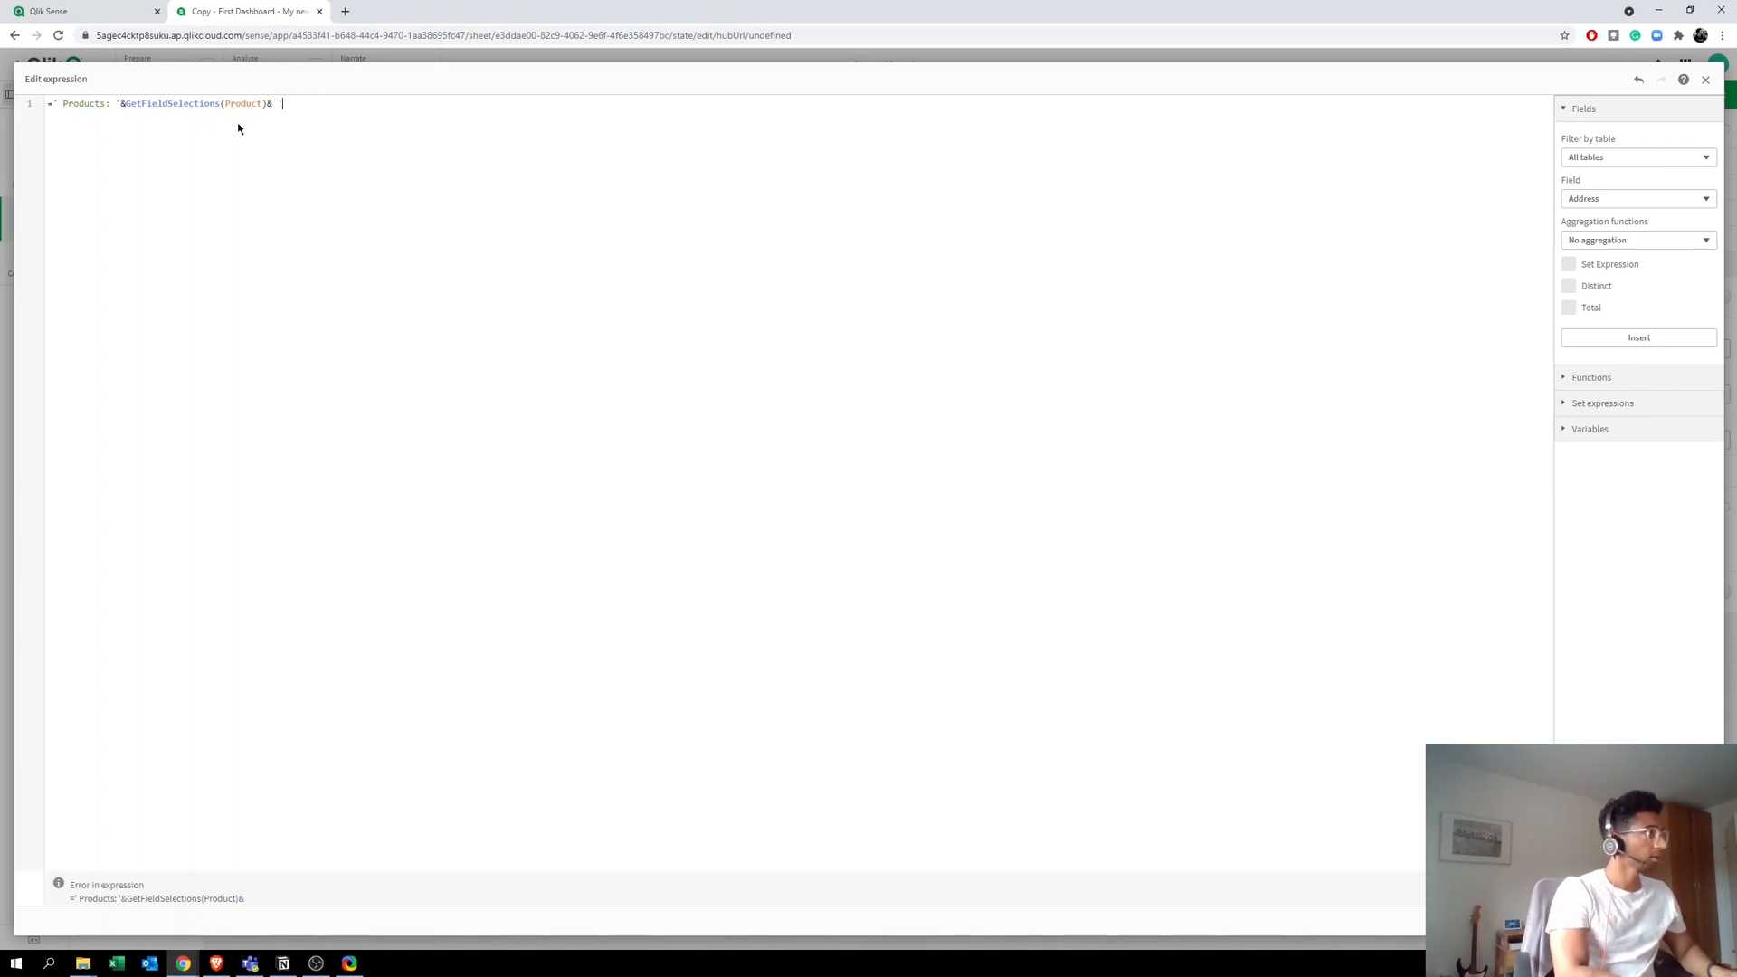
text(Country)
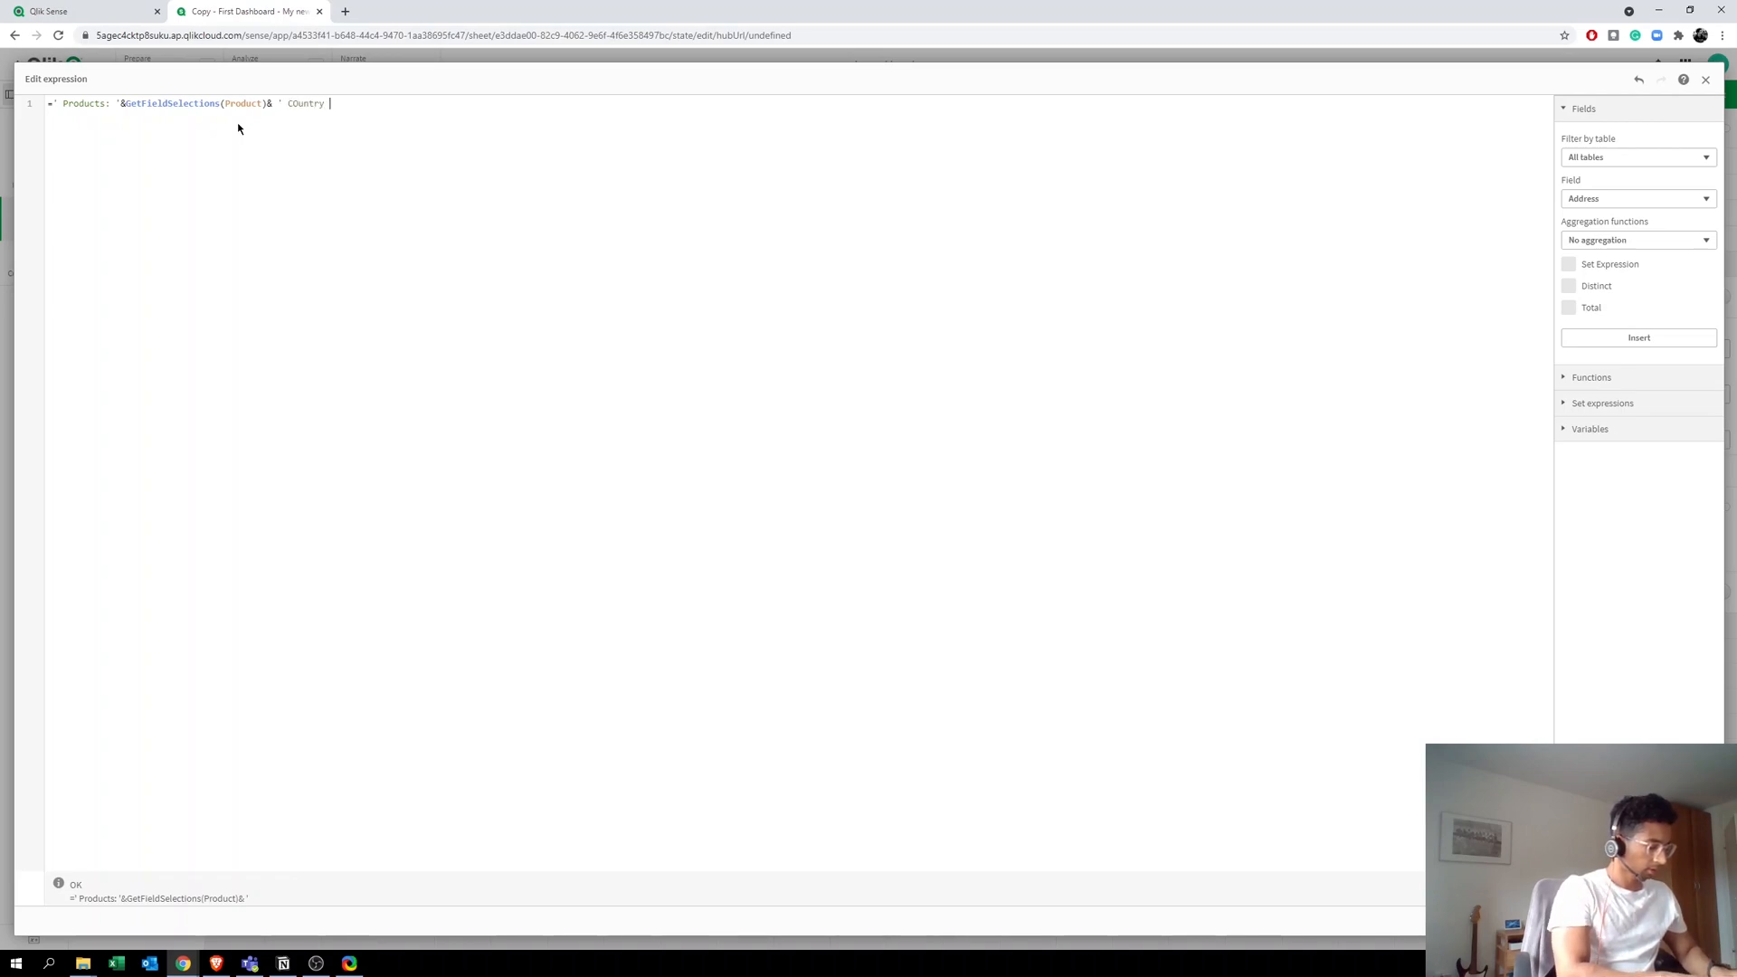
text(:)
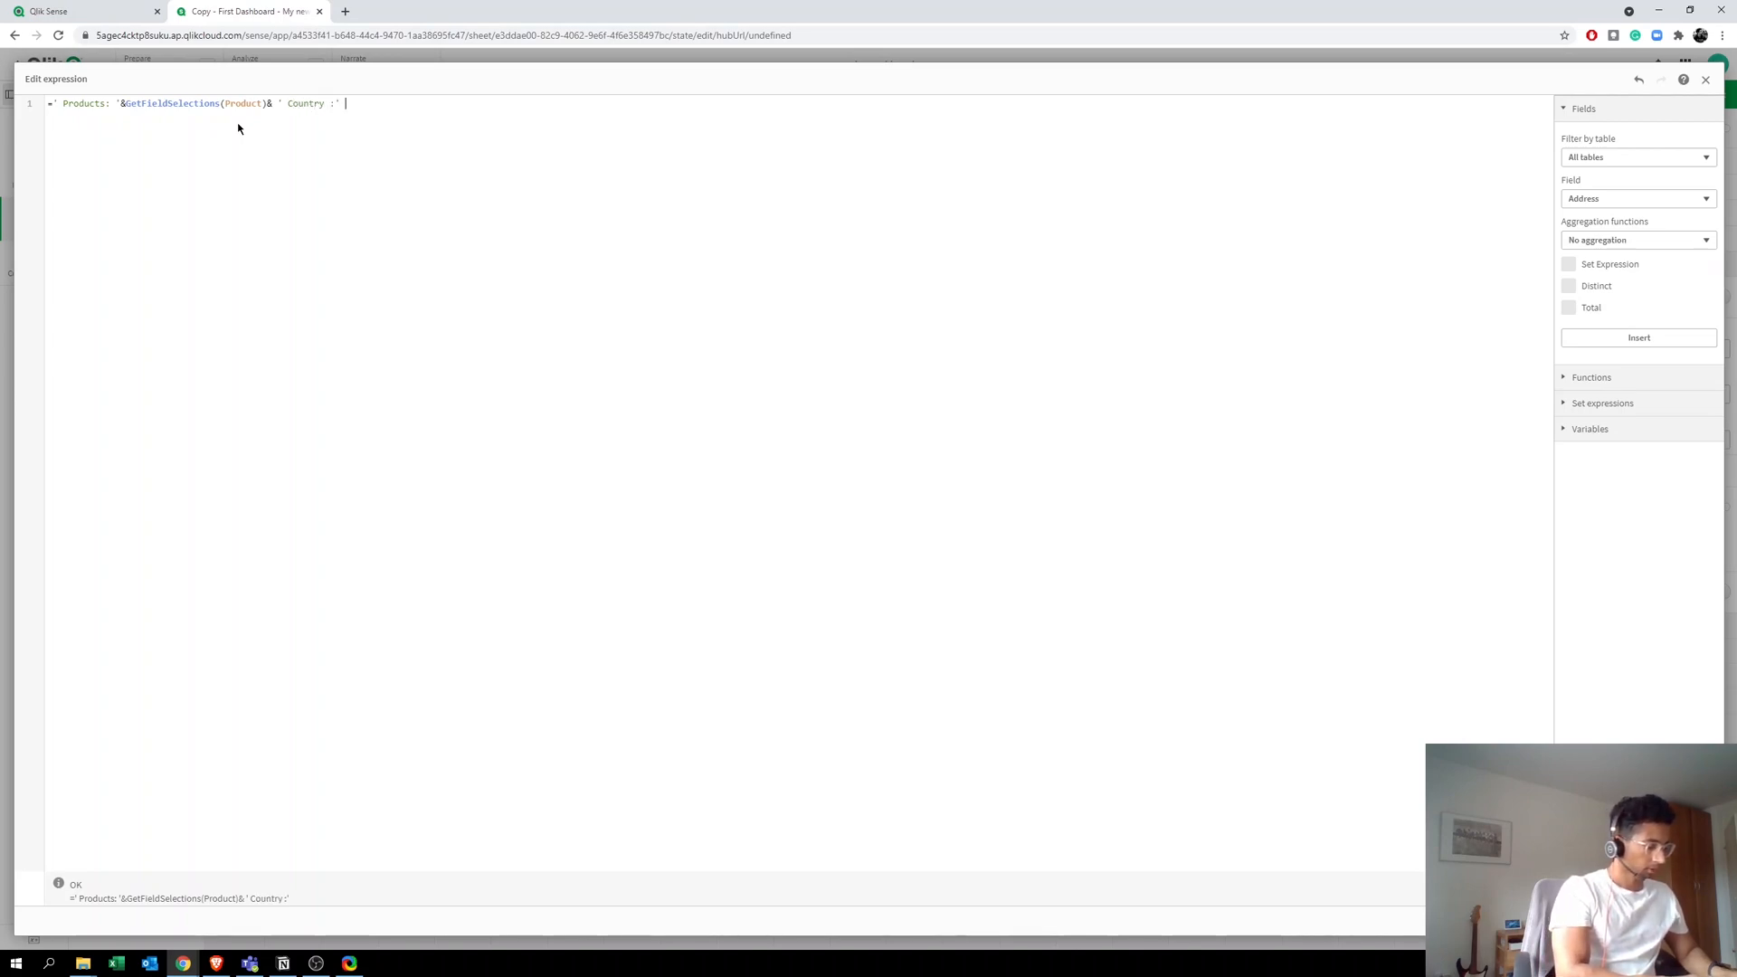
Step: Follow it with GetFieldSelections(Country) and apply the expression
text(ge)
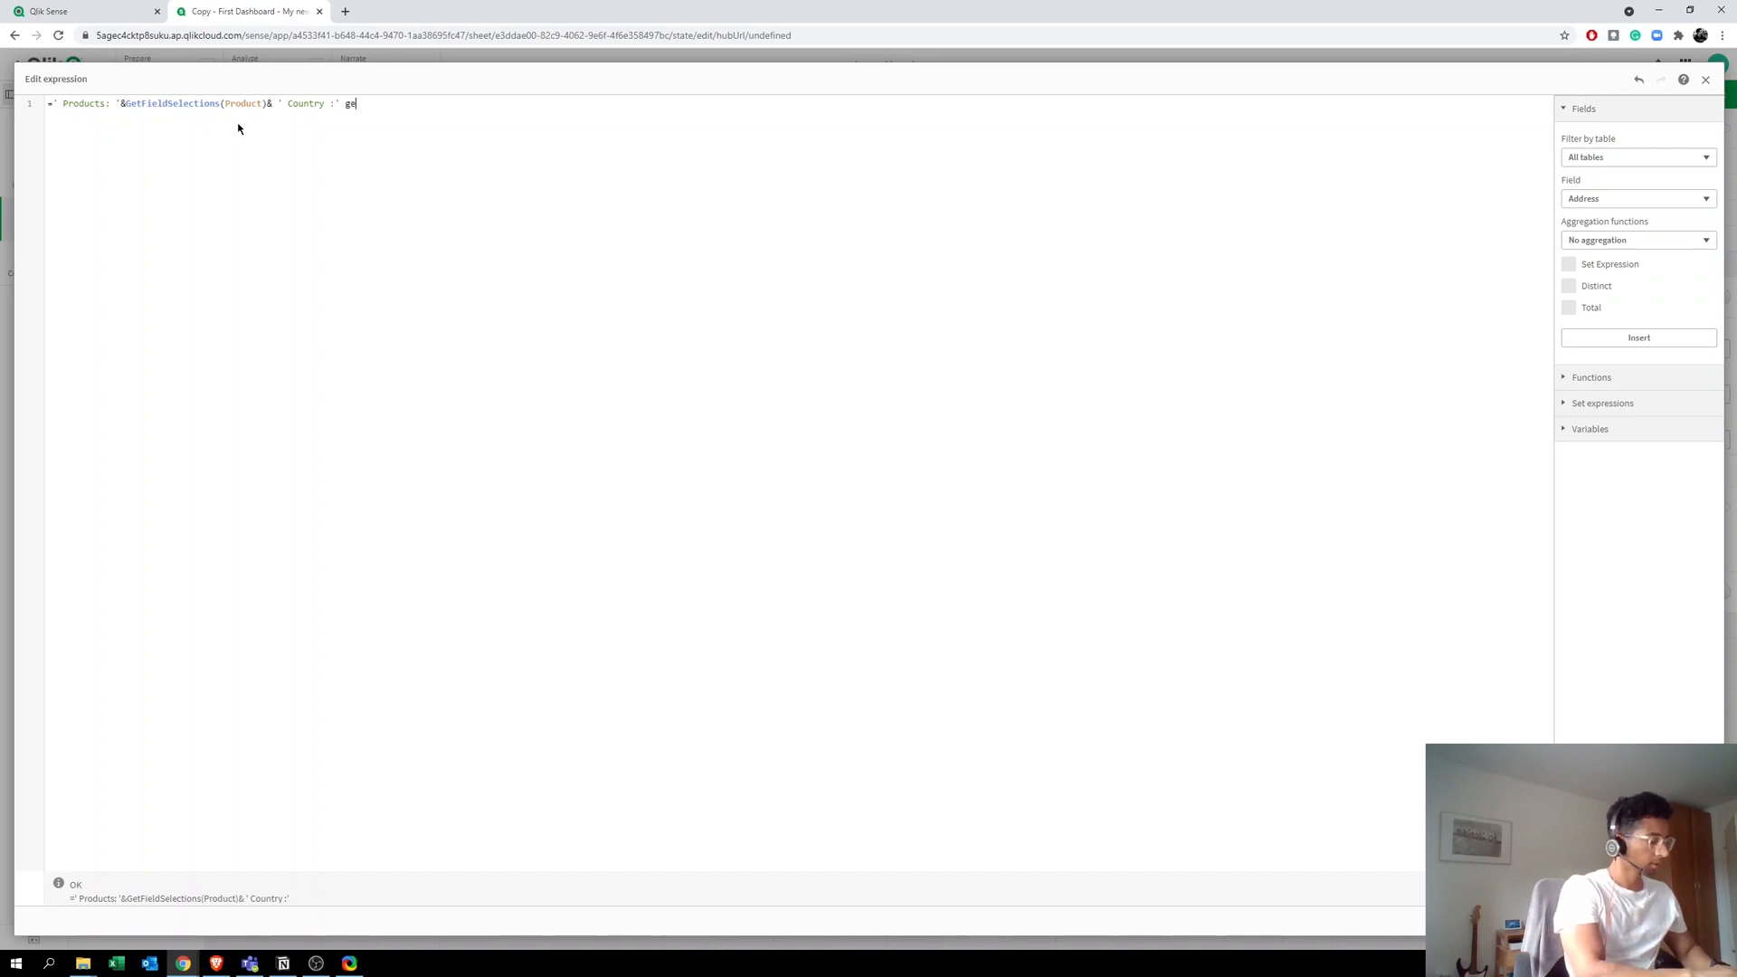
text(tf)
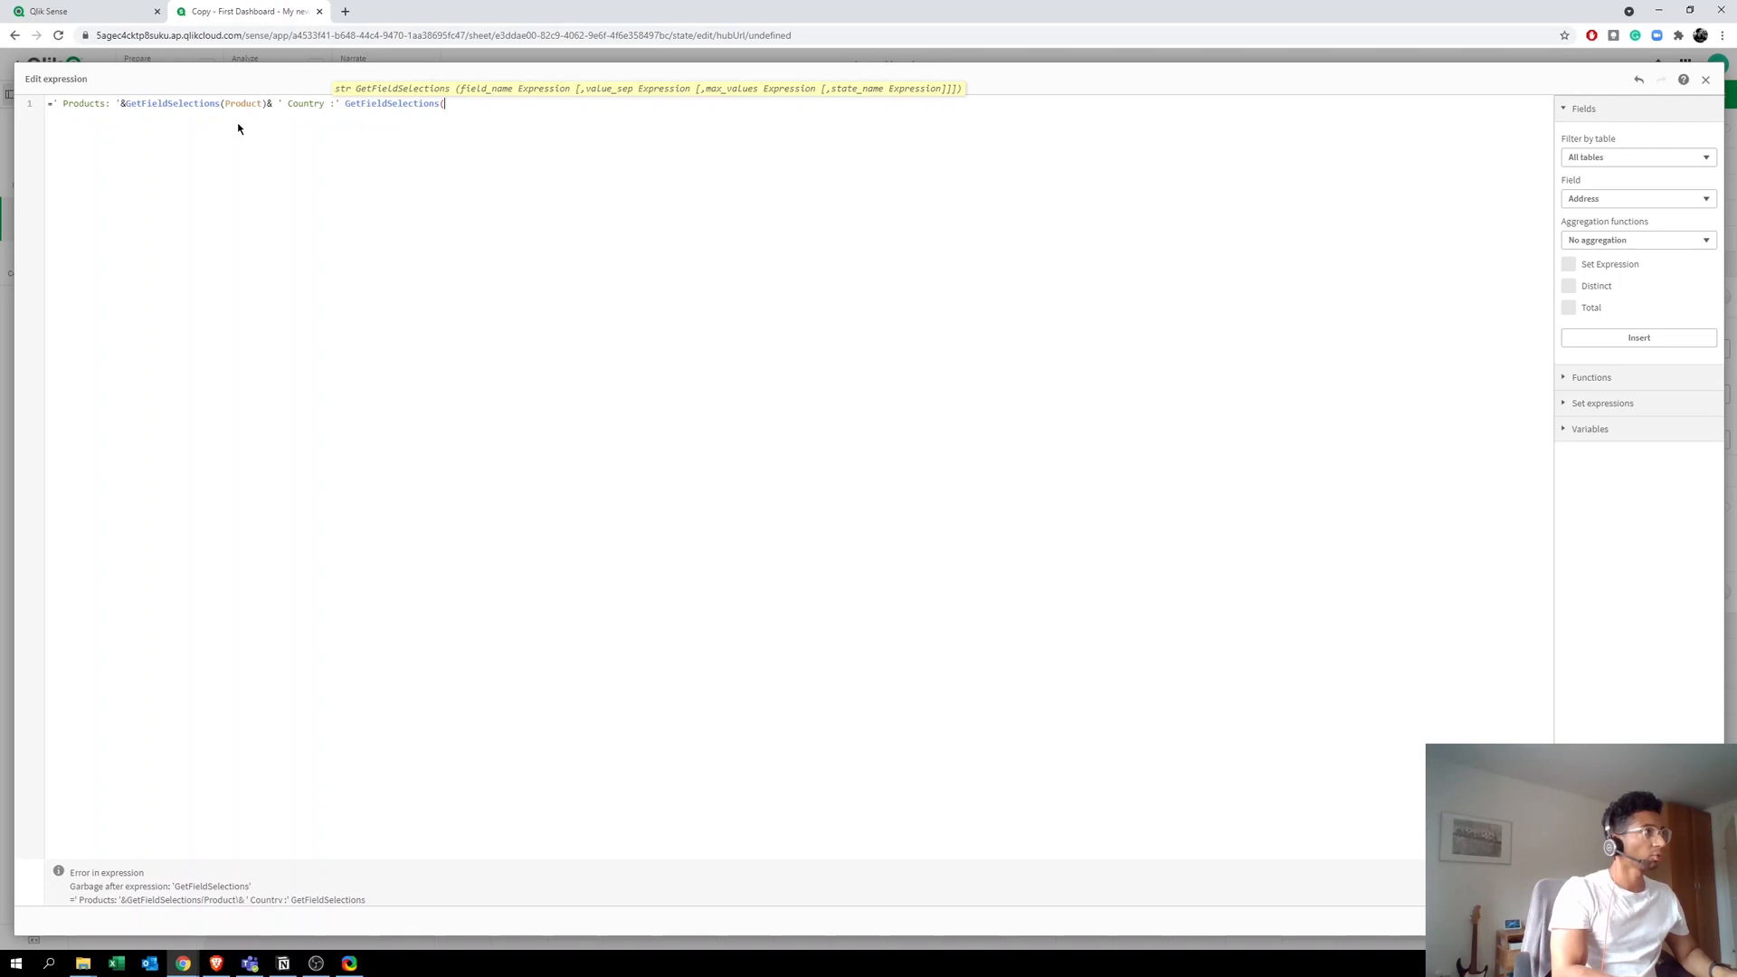
text(coun)
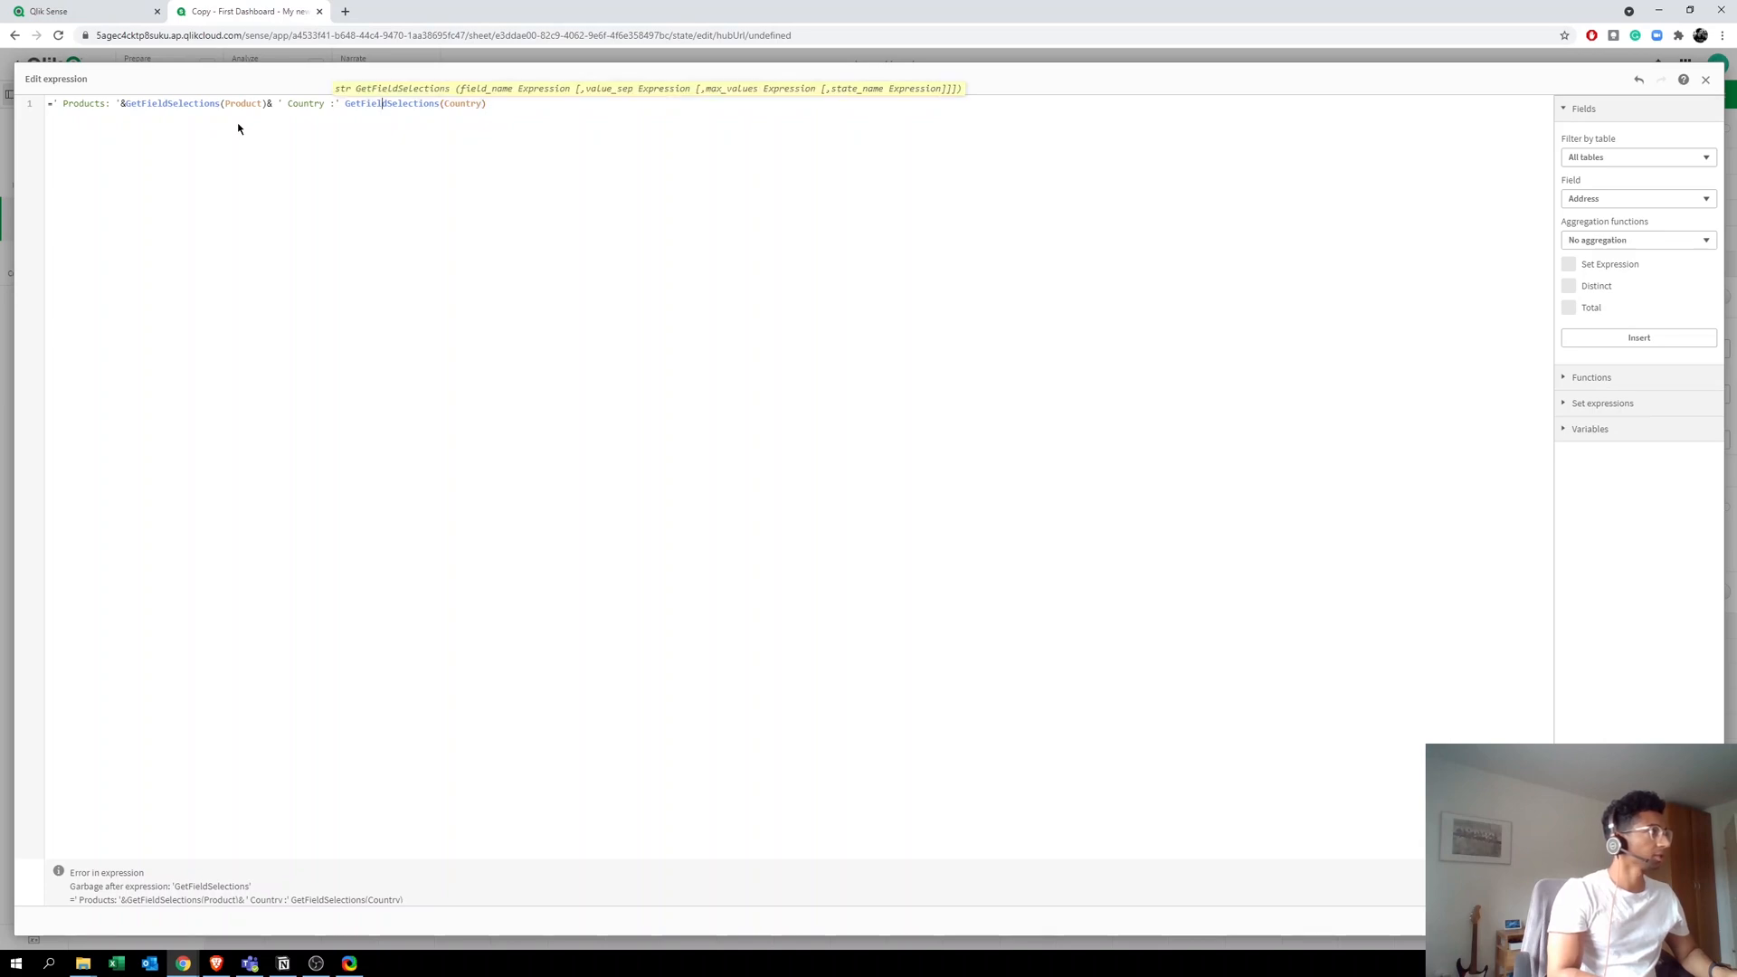
text(&)
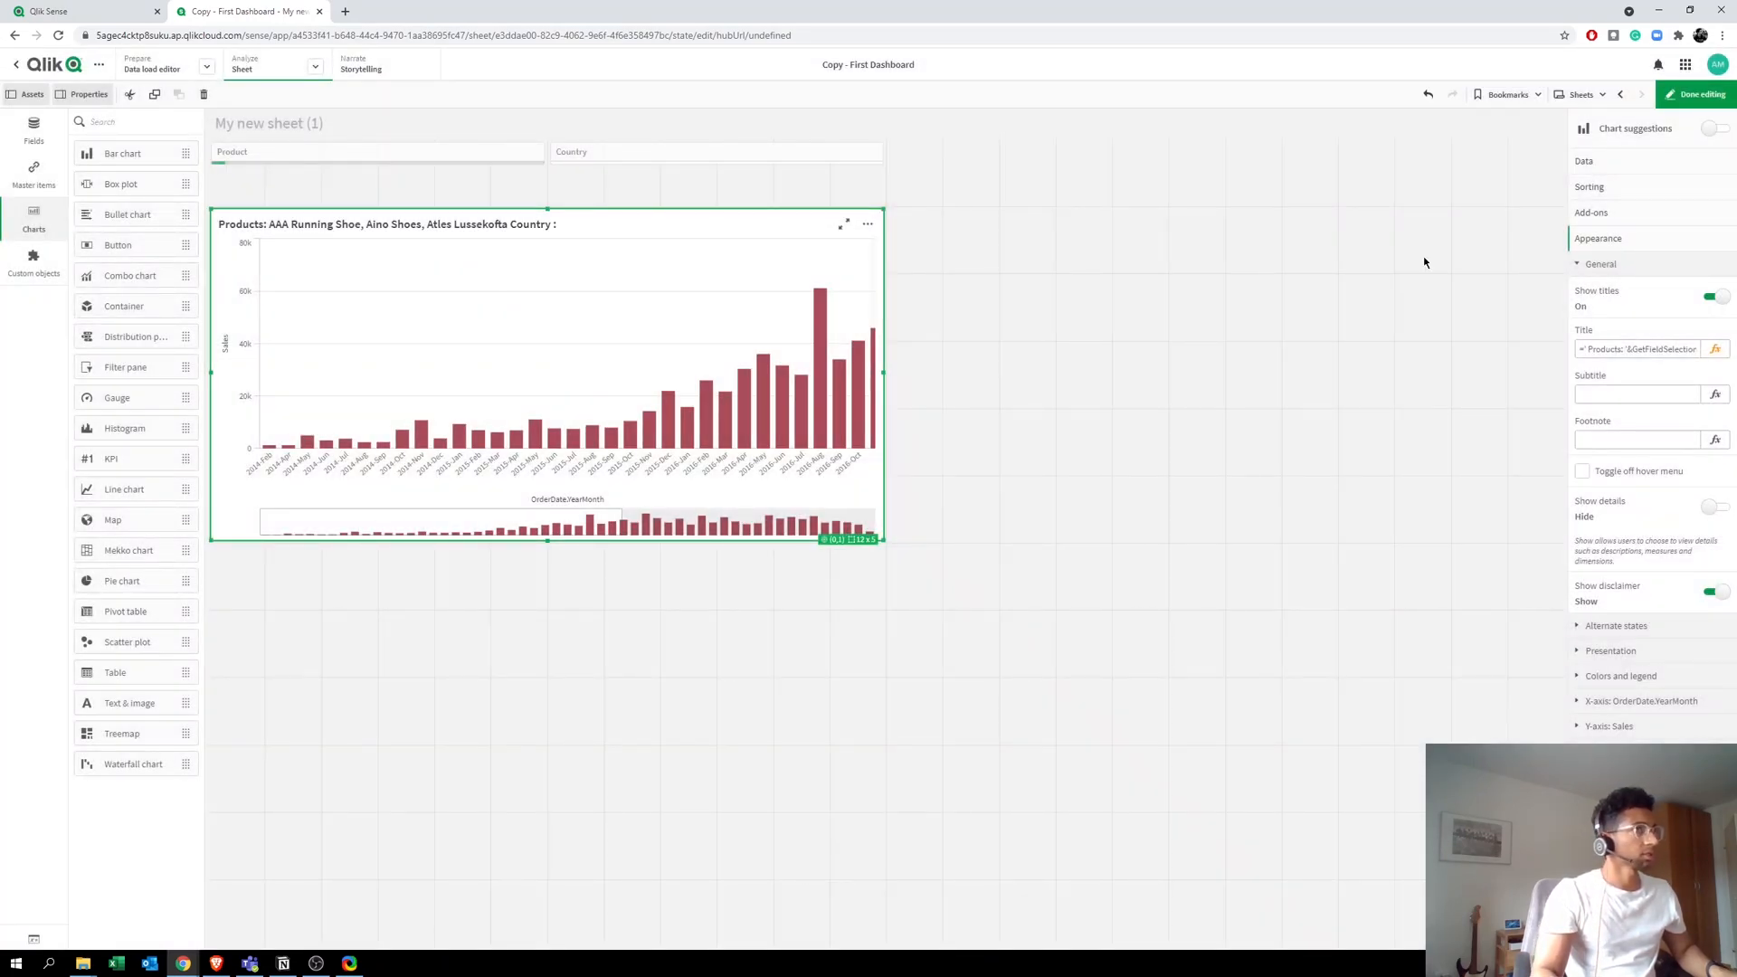
Step: Select Belgium and Brazil in the Country filter so the title lists them
click(1694, 94)
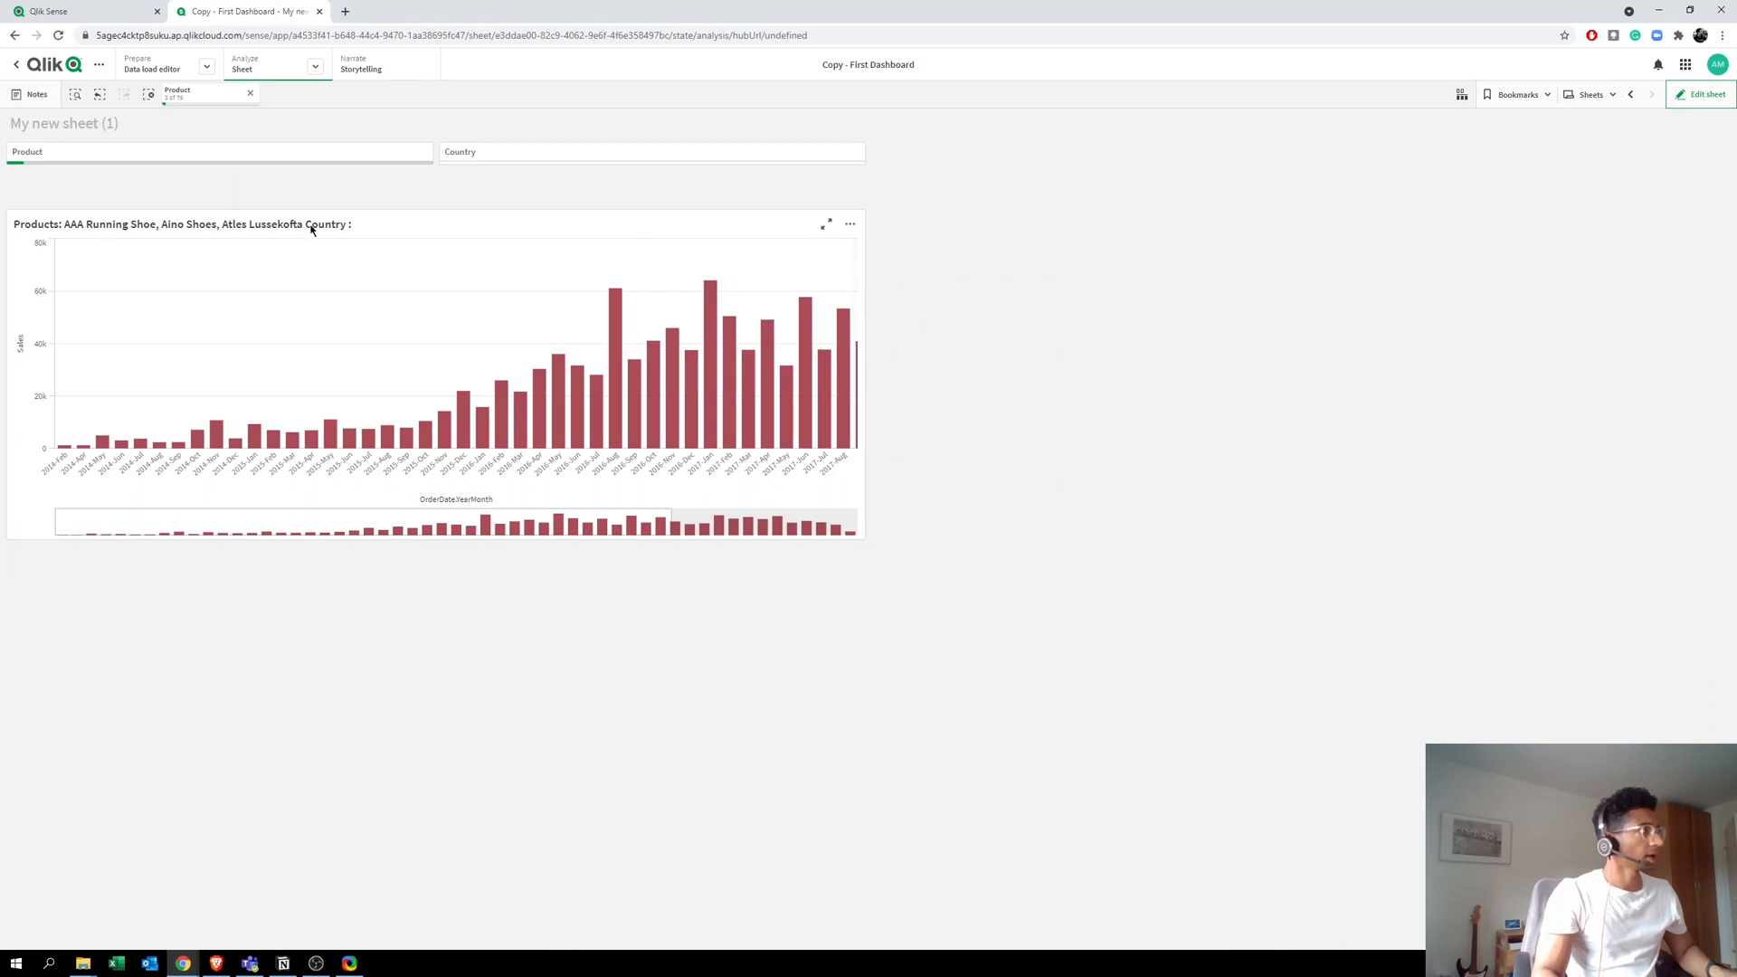
mouse_move(364, 228)
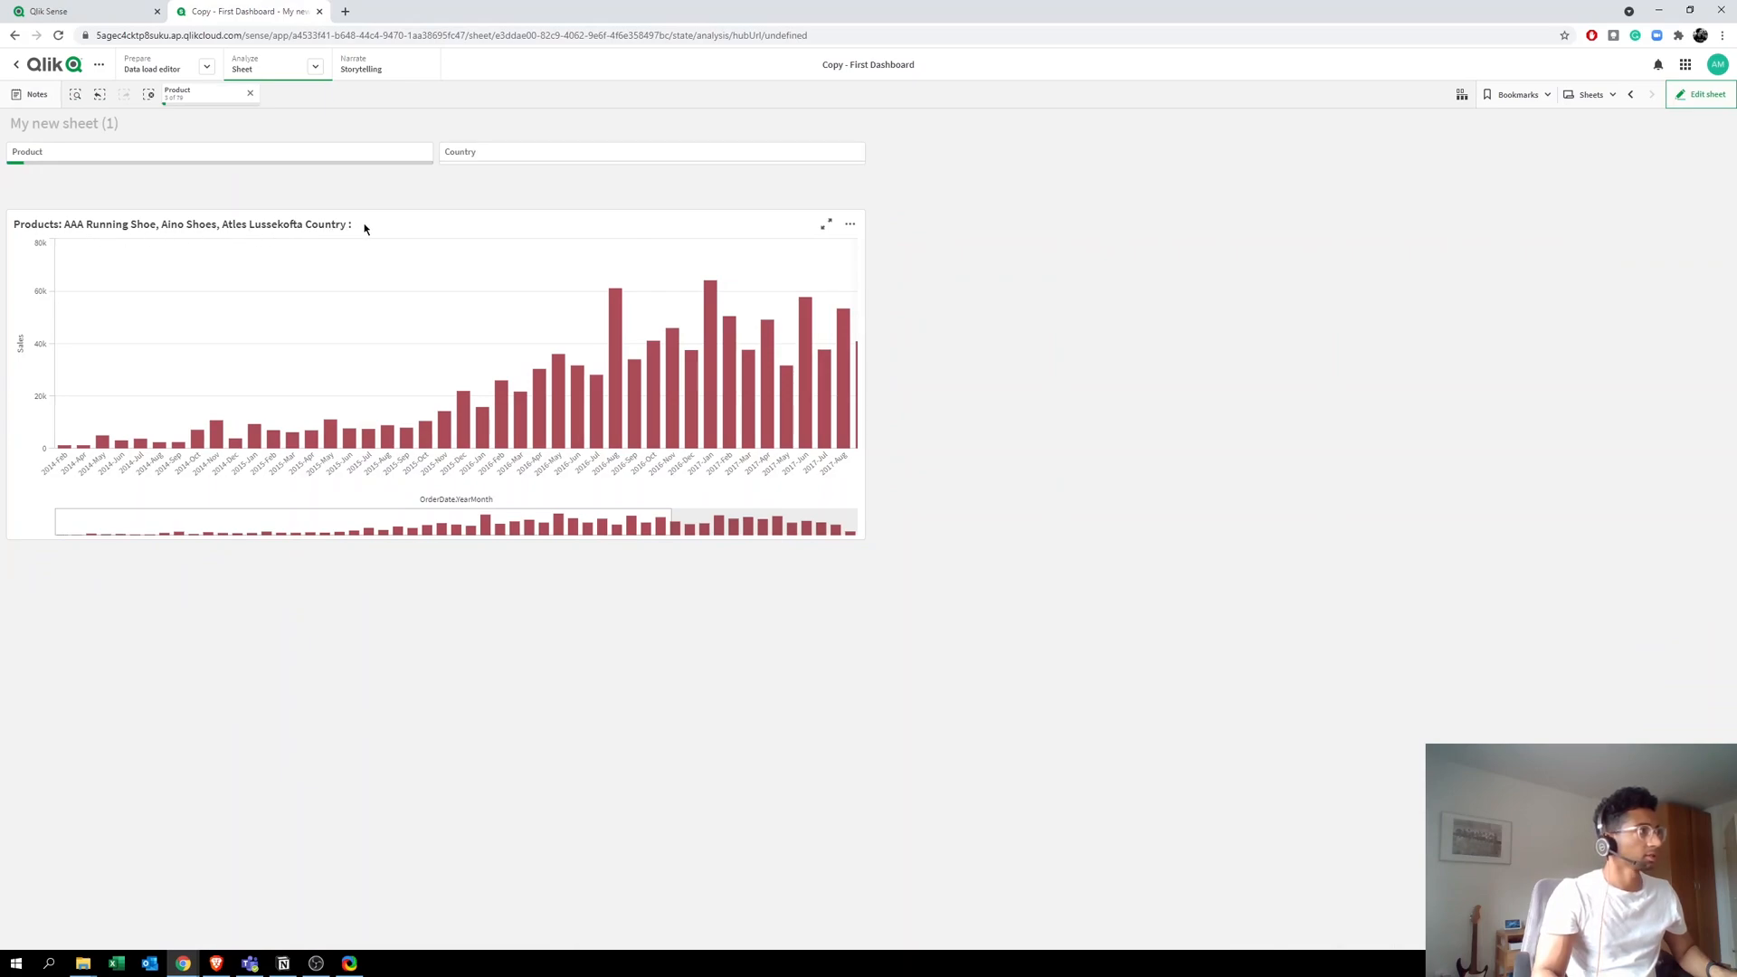
click(652, 152)
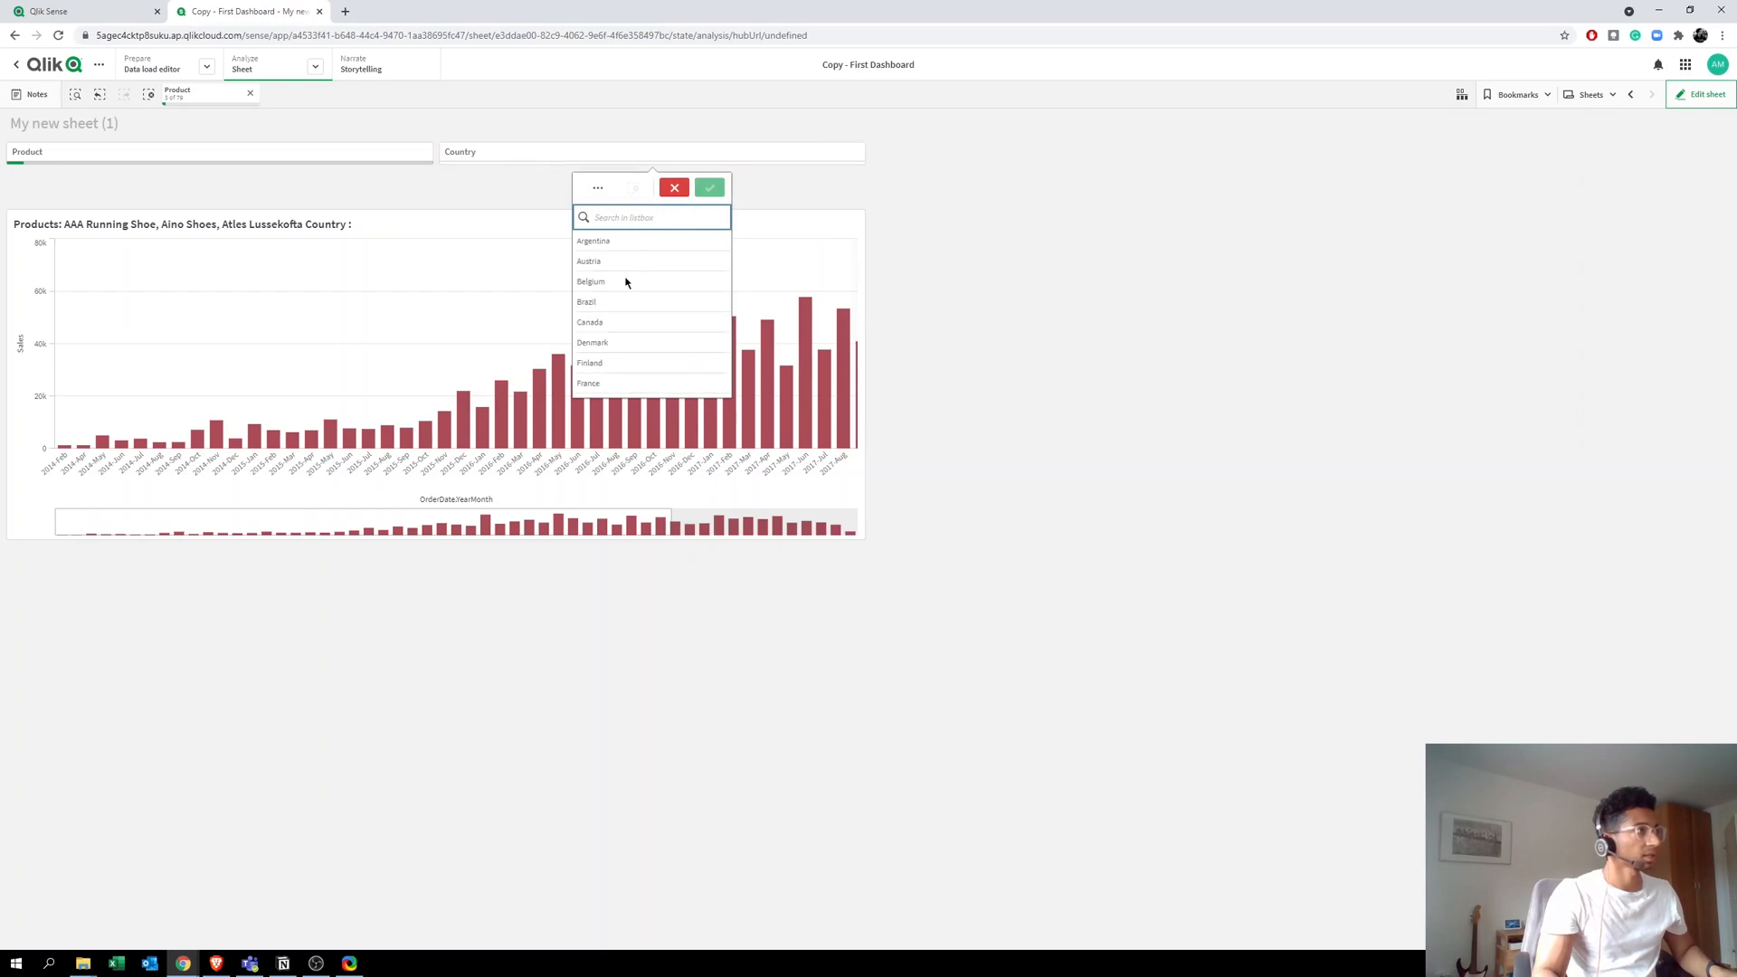
click(590, 282)
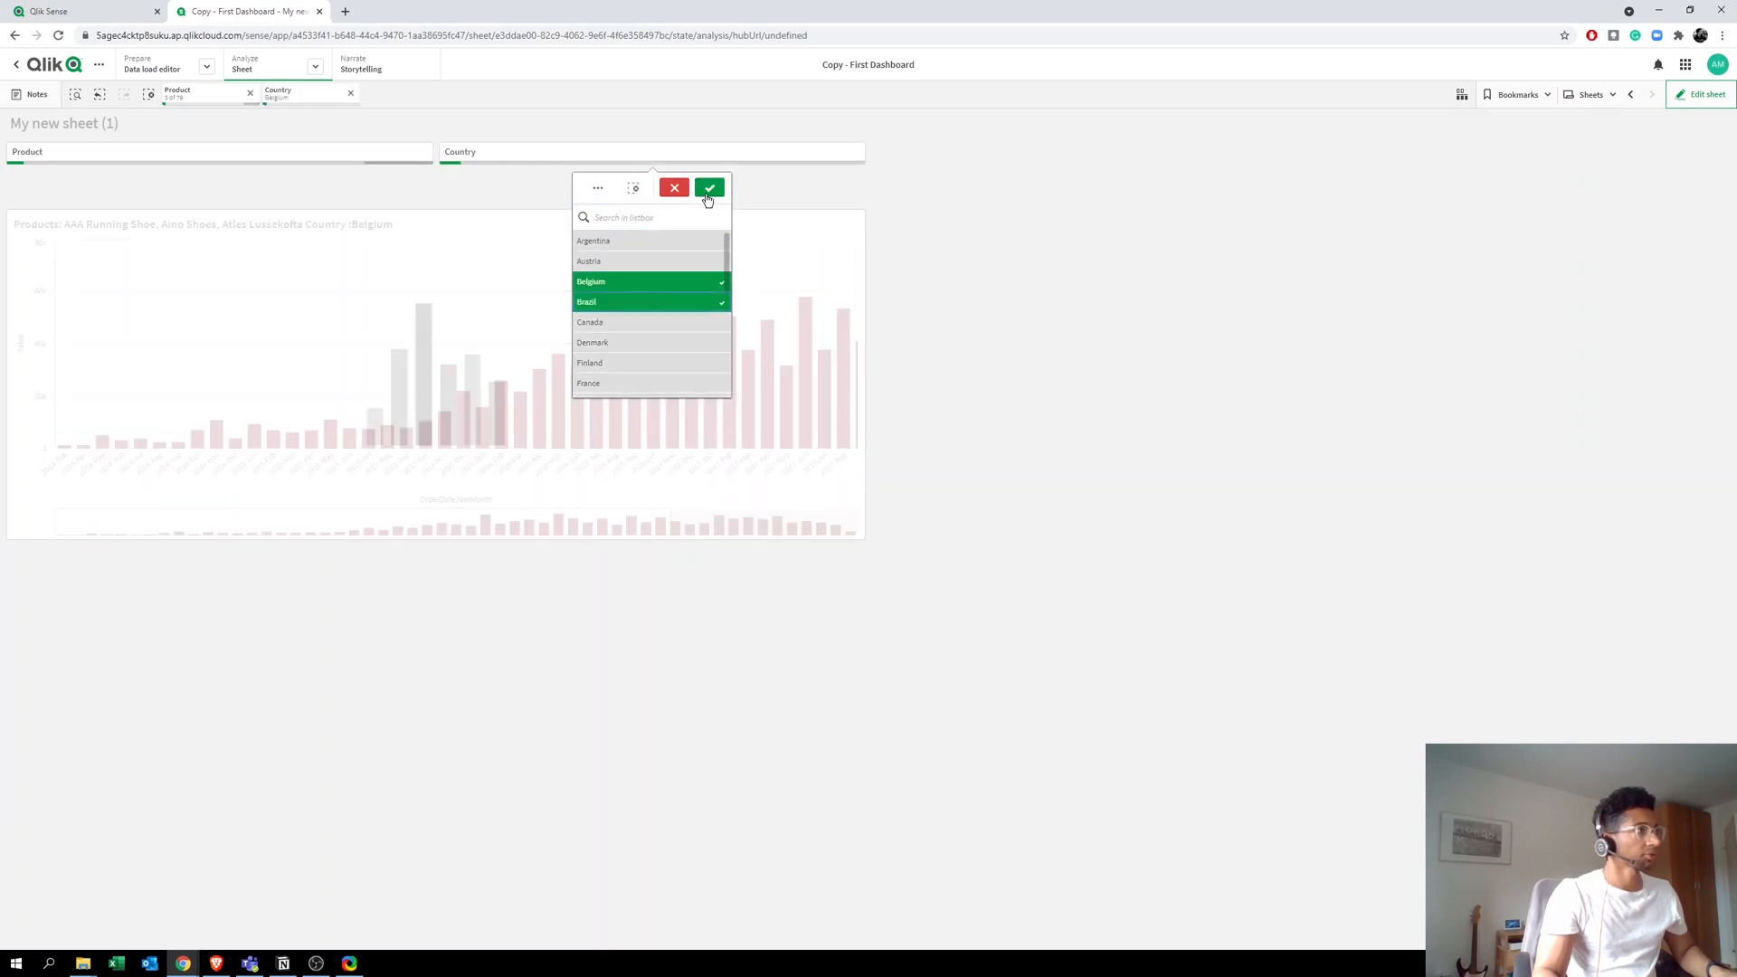
click(709, 187)
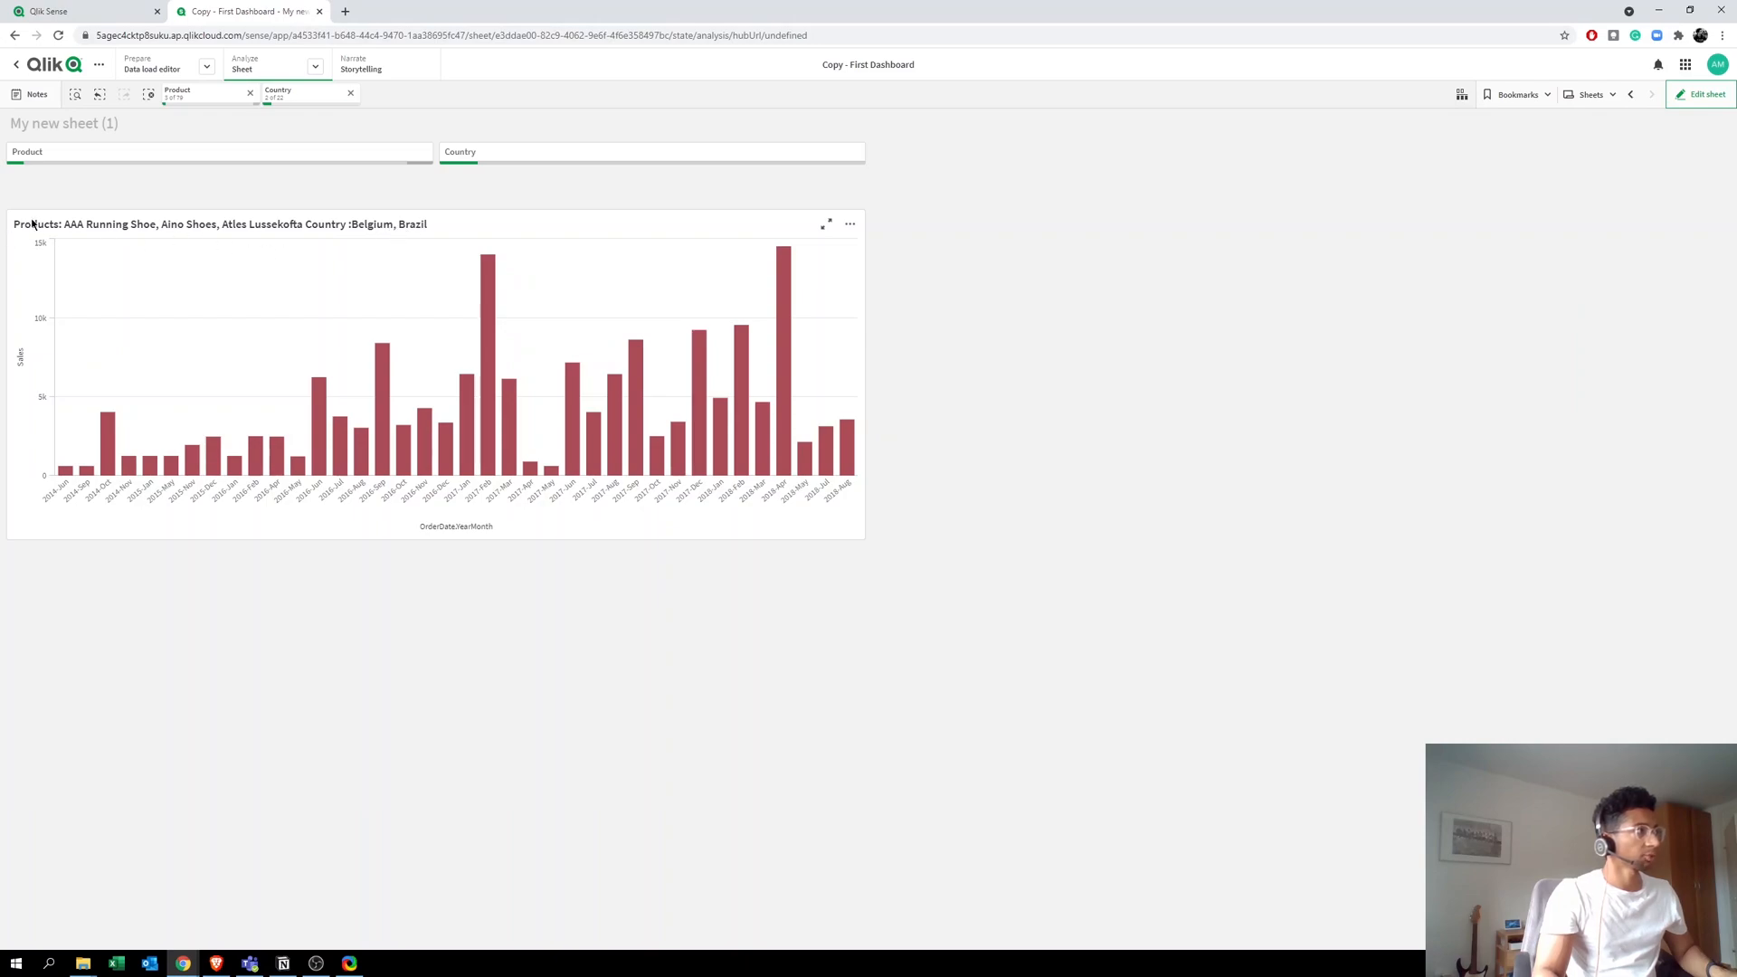
mouse_move(708, 261)
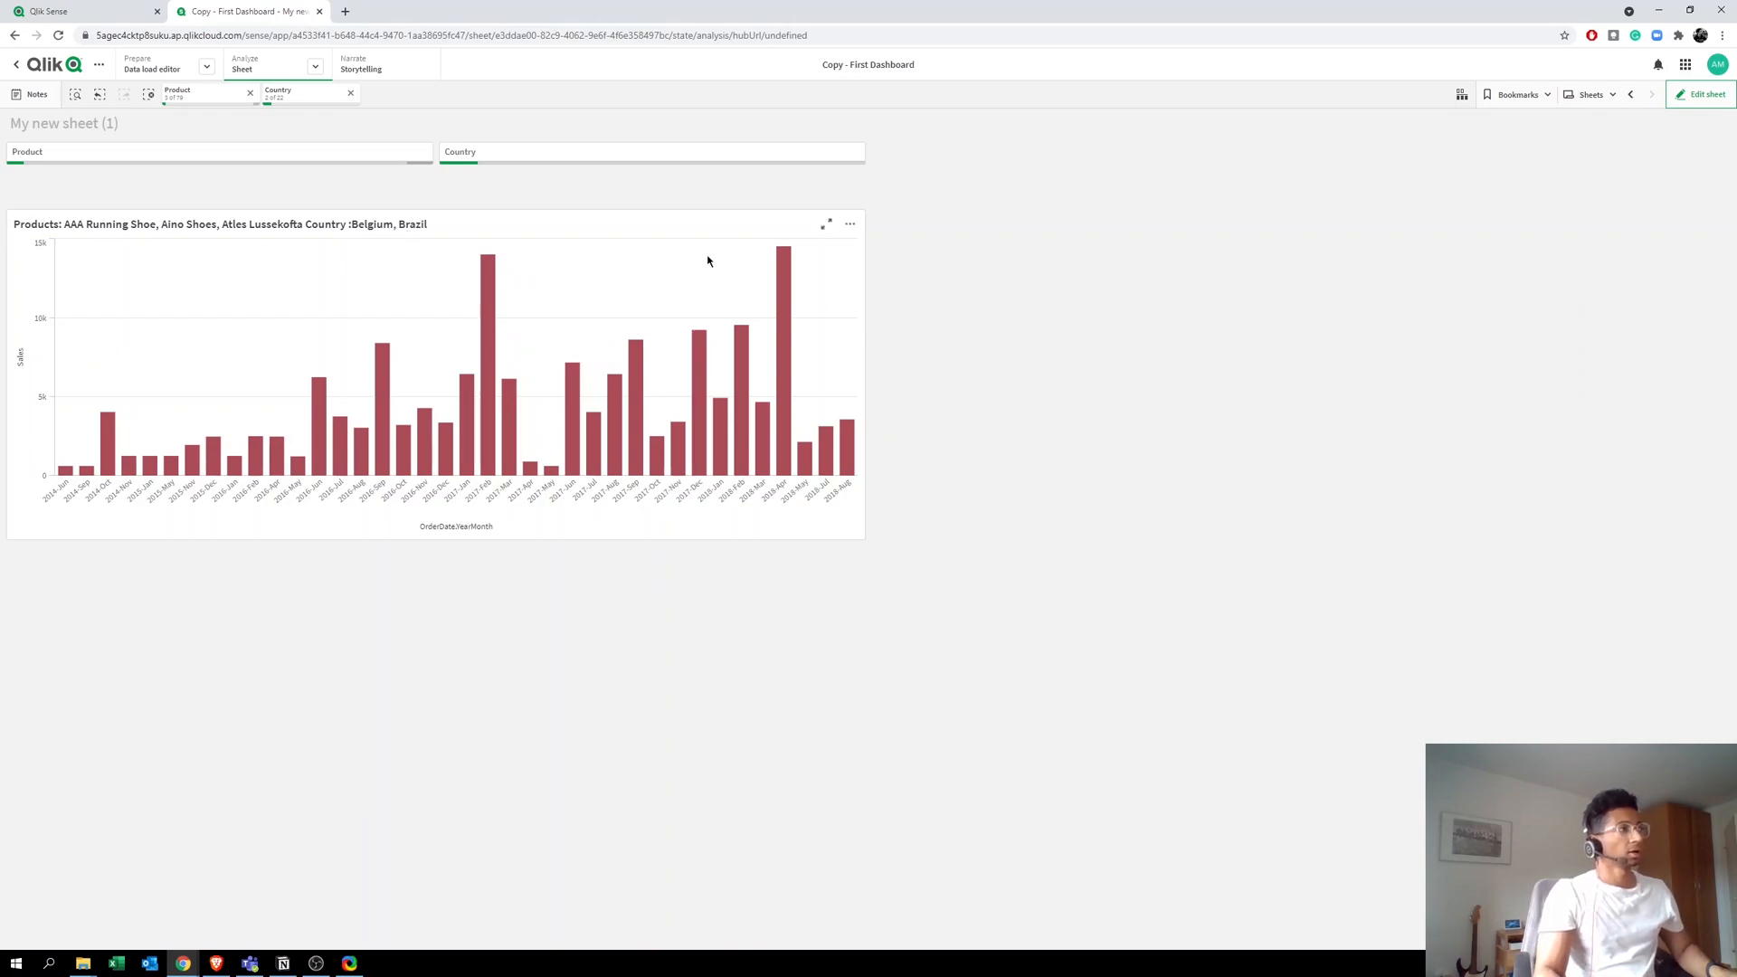
mouse_move(310, 275)
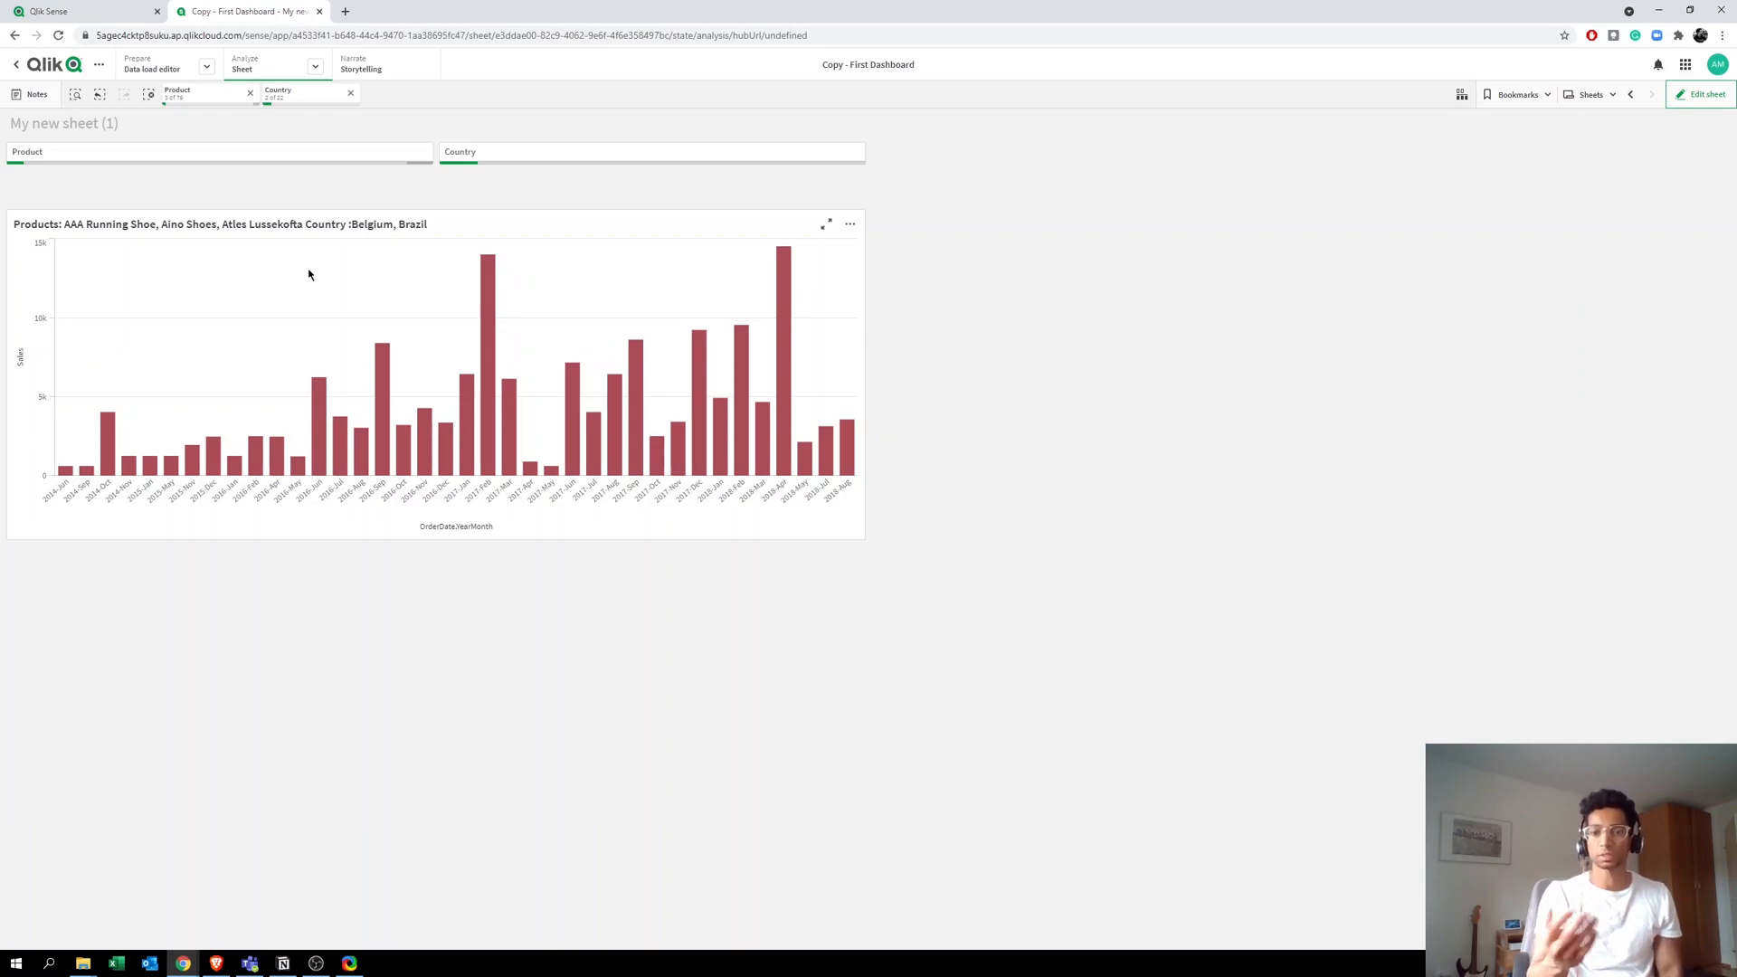
mouse_move(354, 224)
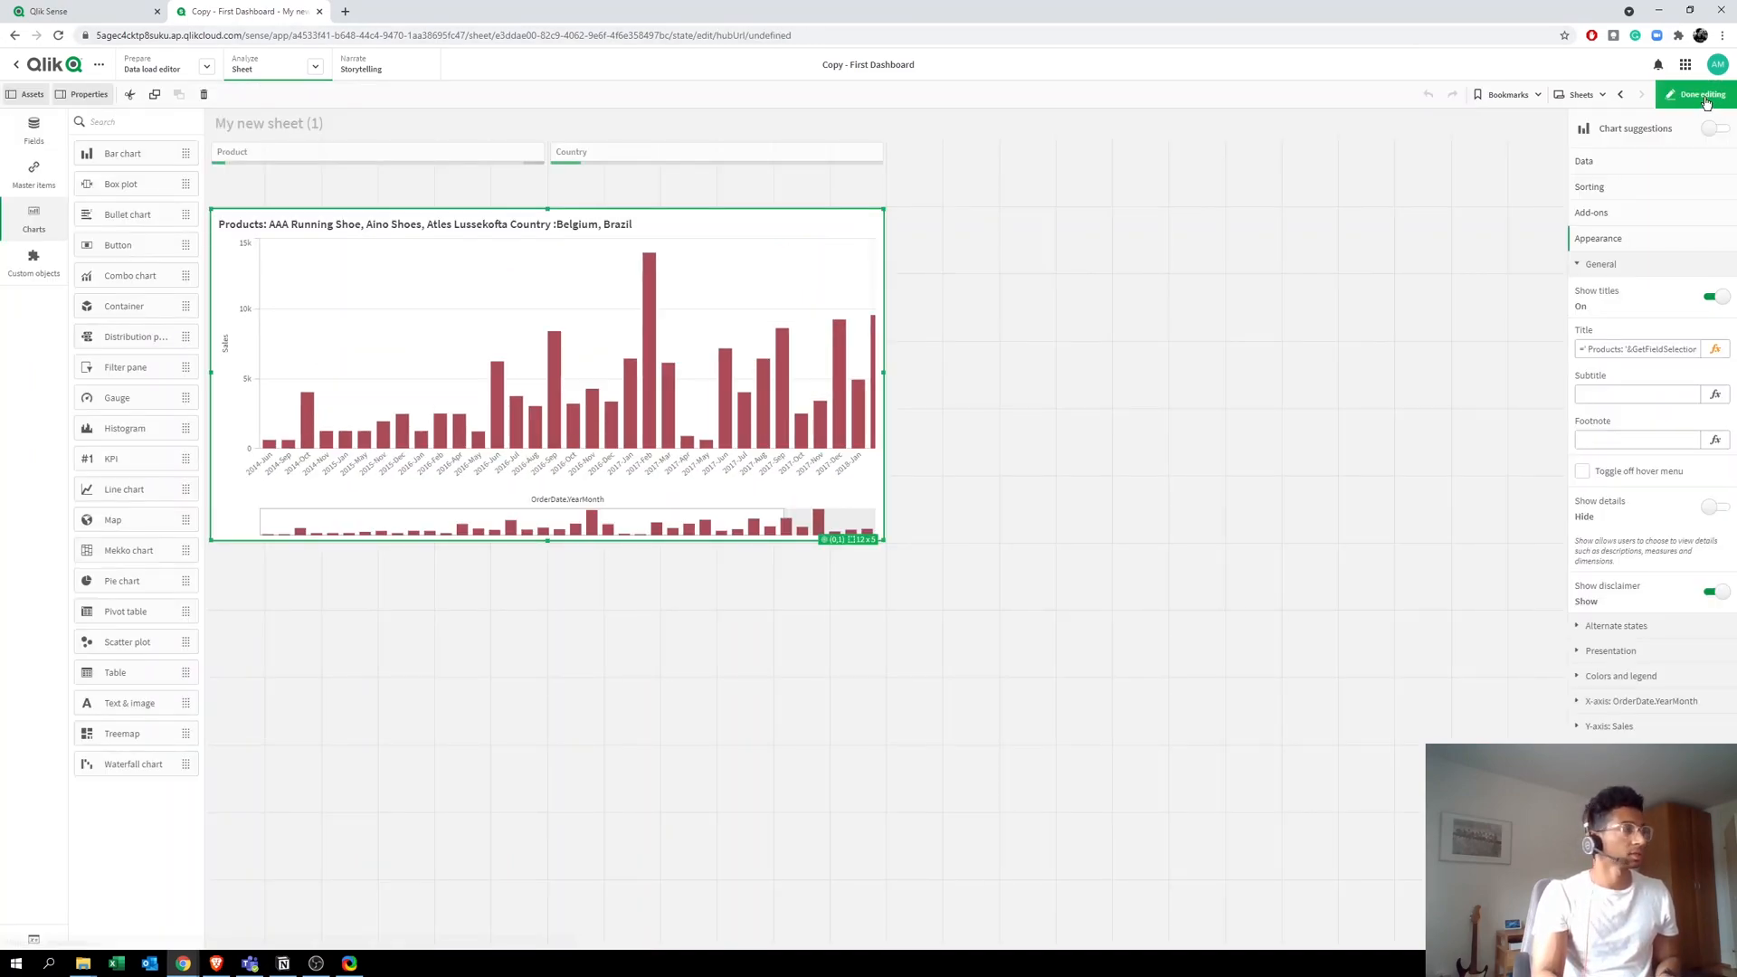
Step: Finish editing so the sheet shows the chart title with no selections applied
click(1695, 94)
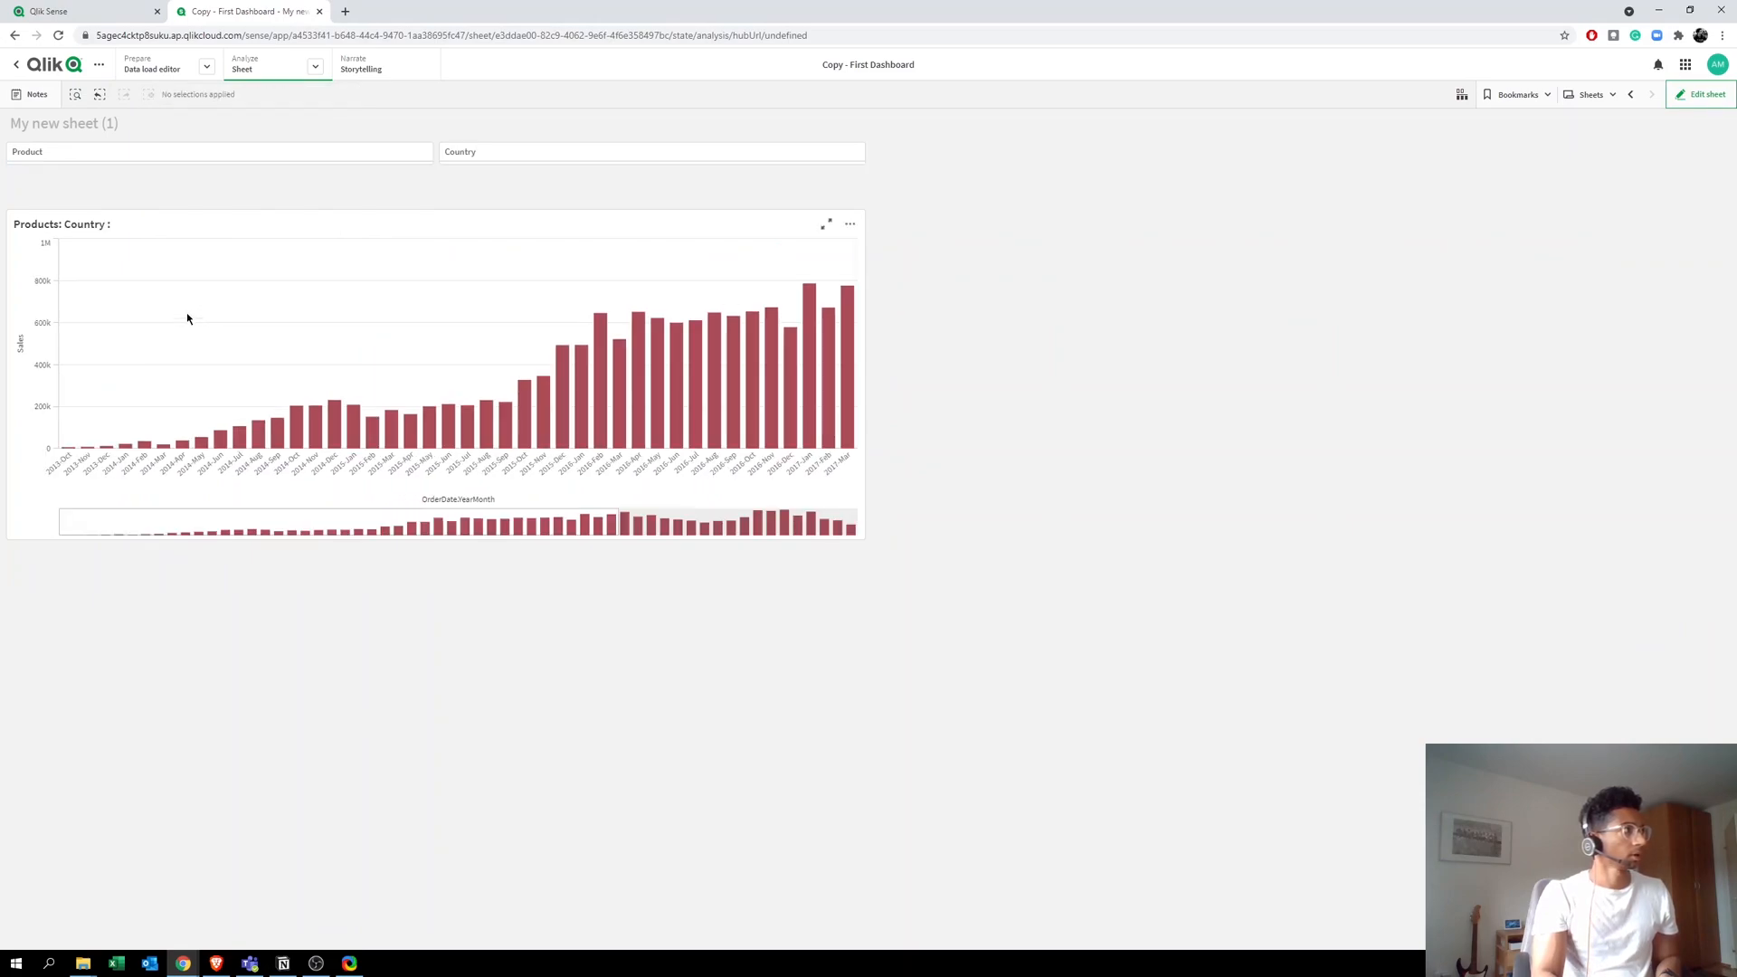
mouse_move(107, 231)
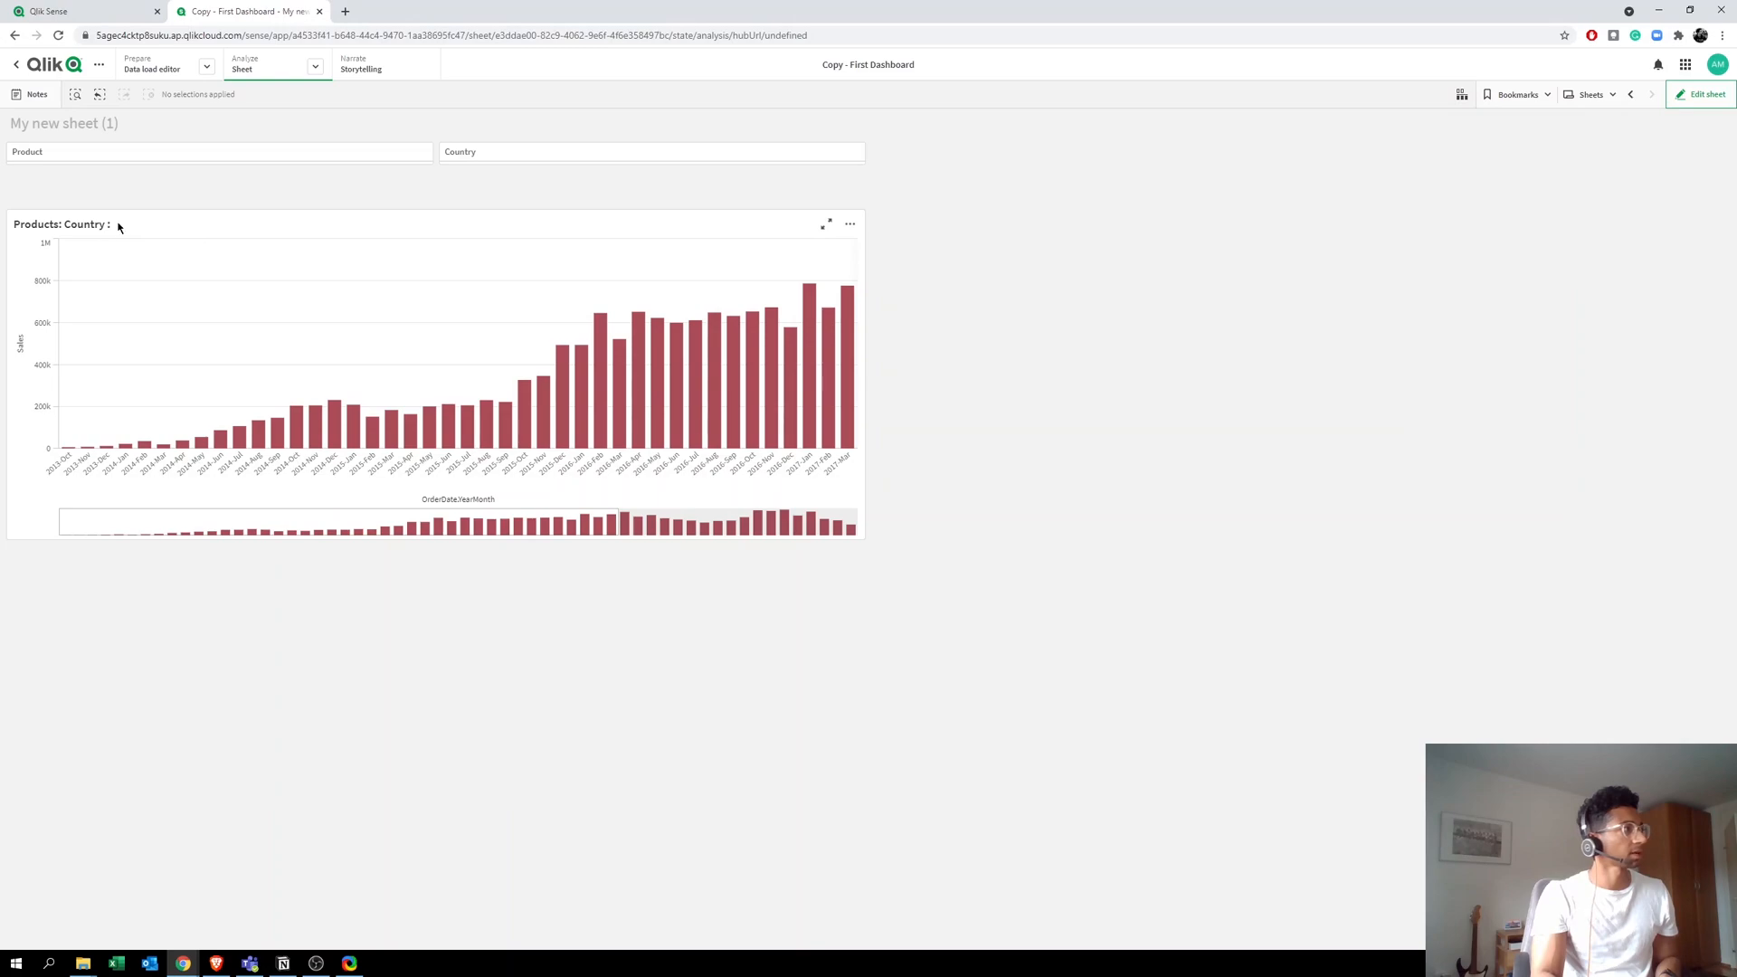
mouse_move(105, 235)
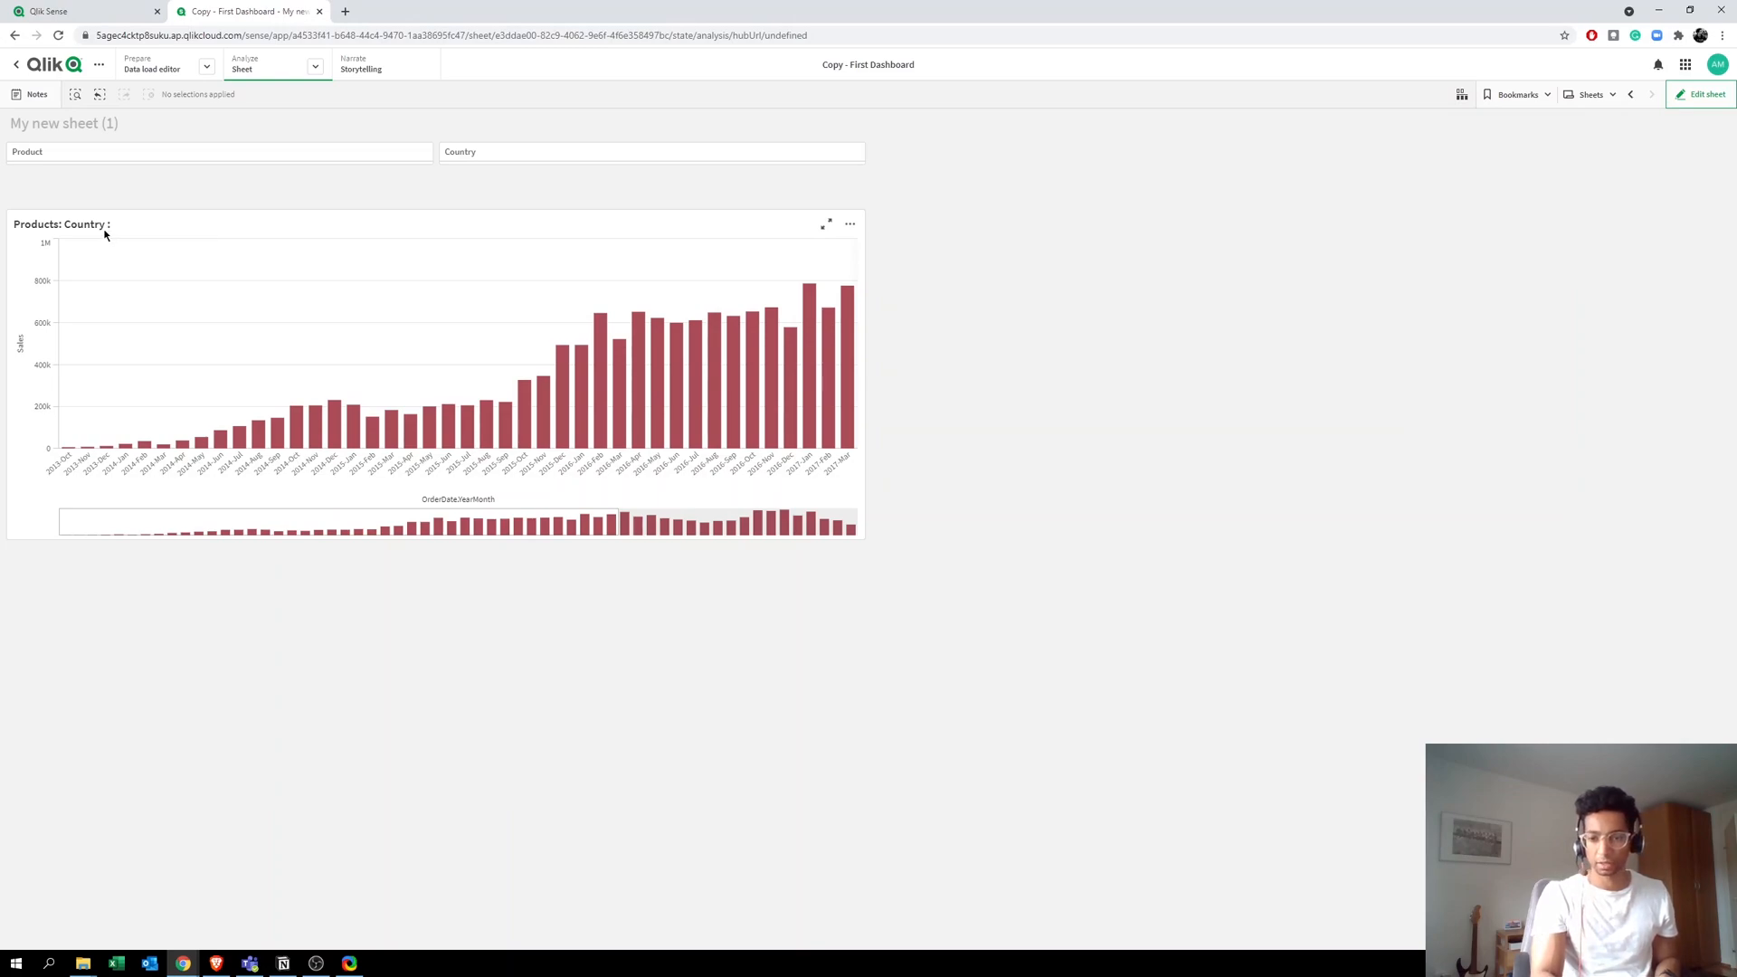
mouse_move(110, 237)
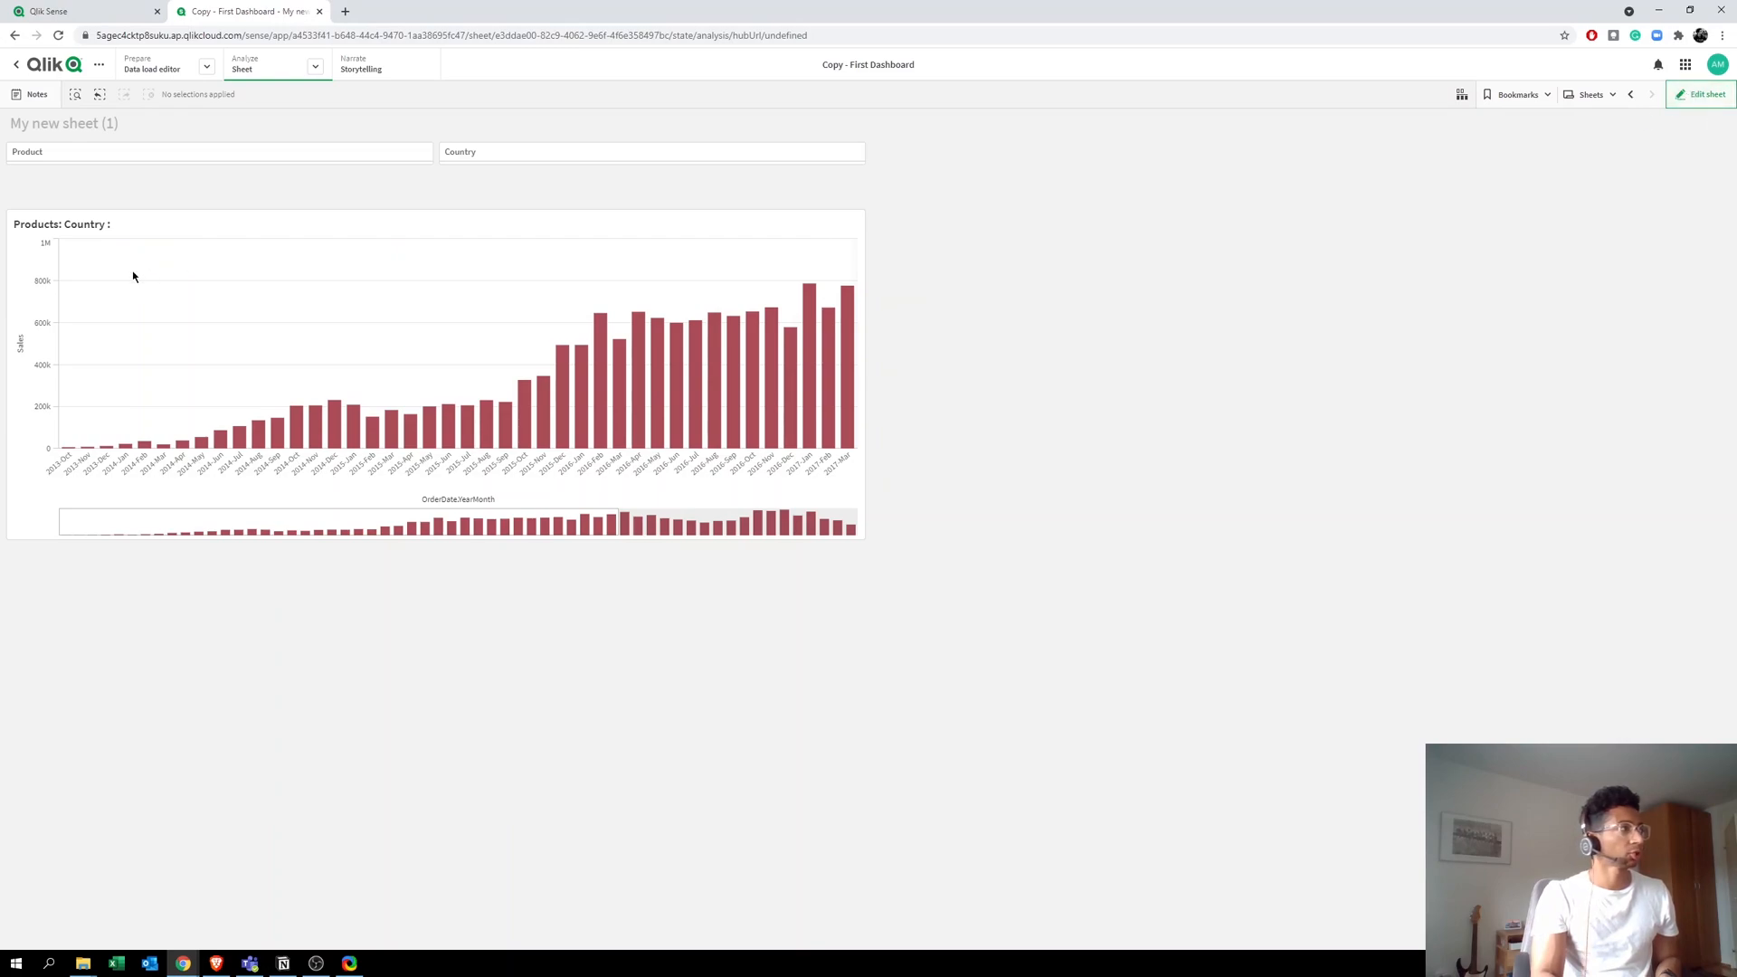
mouse_move(67, 233)
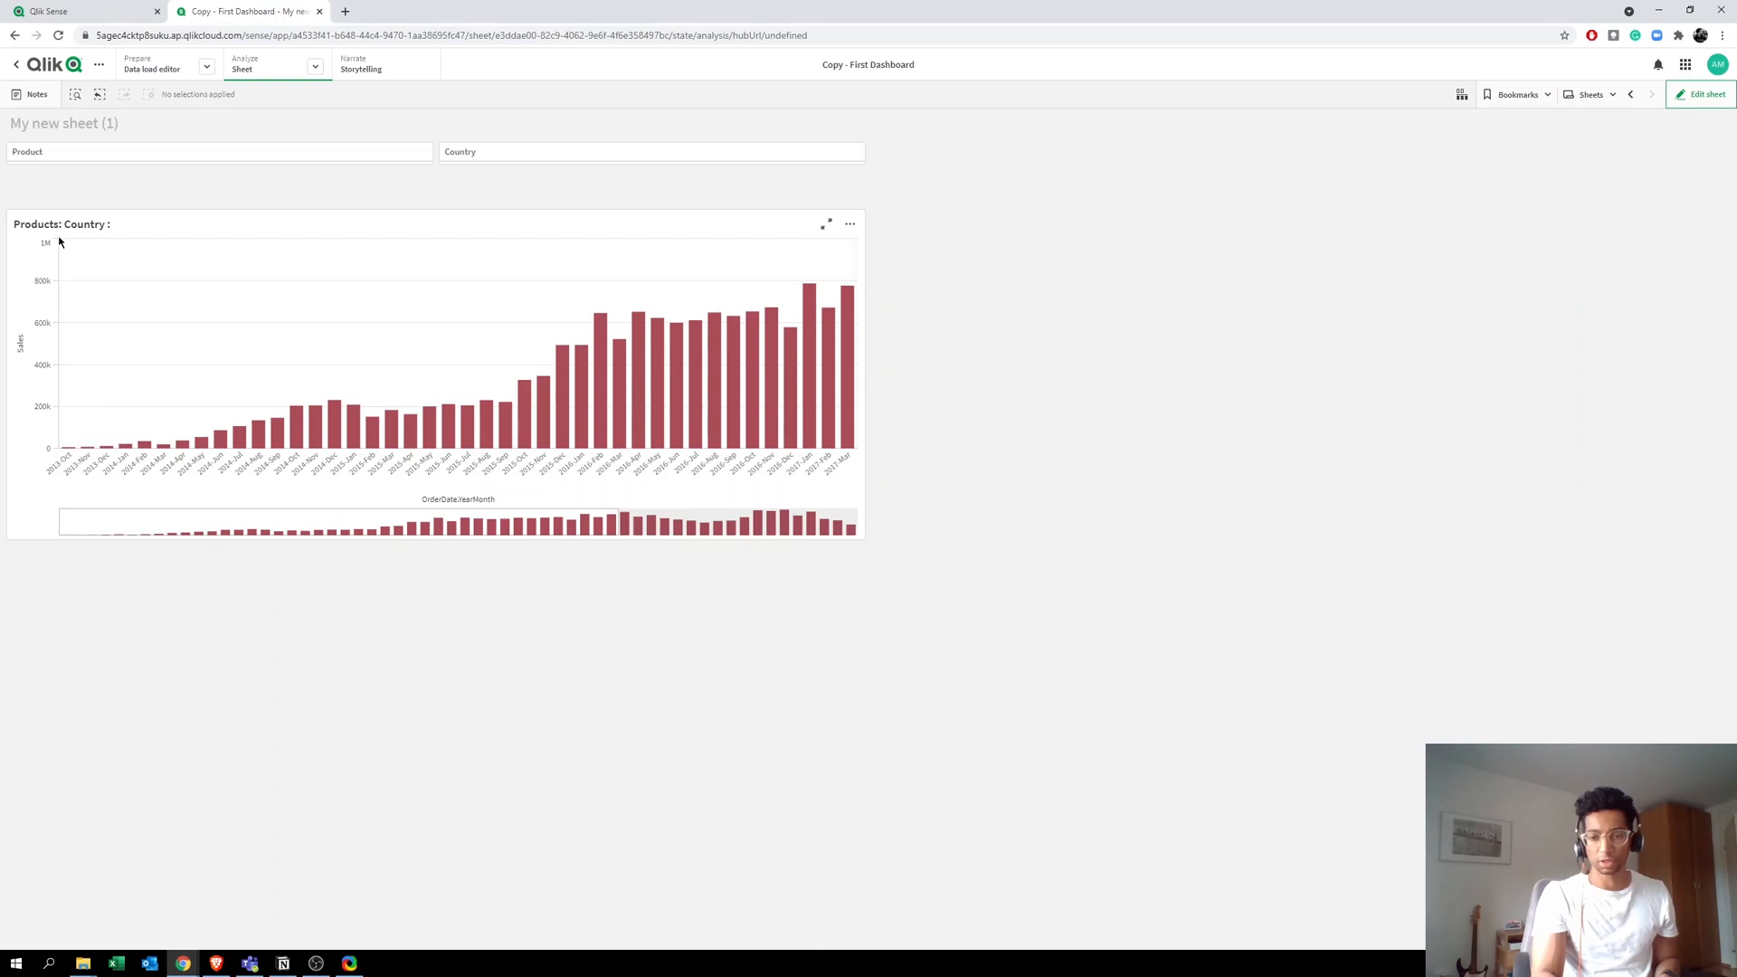
mouse_move(94, 295)
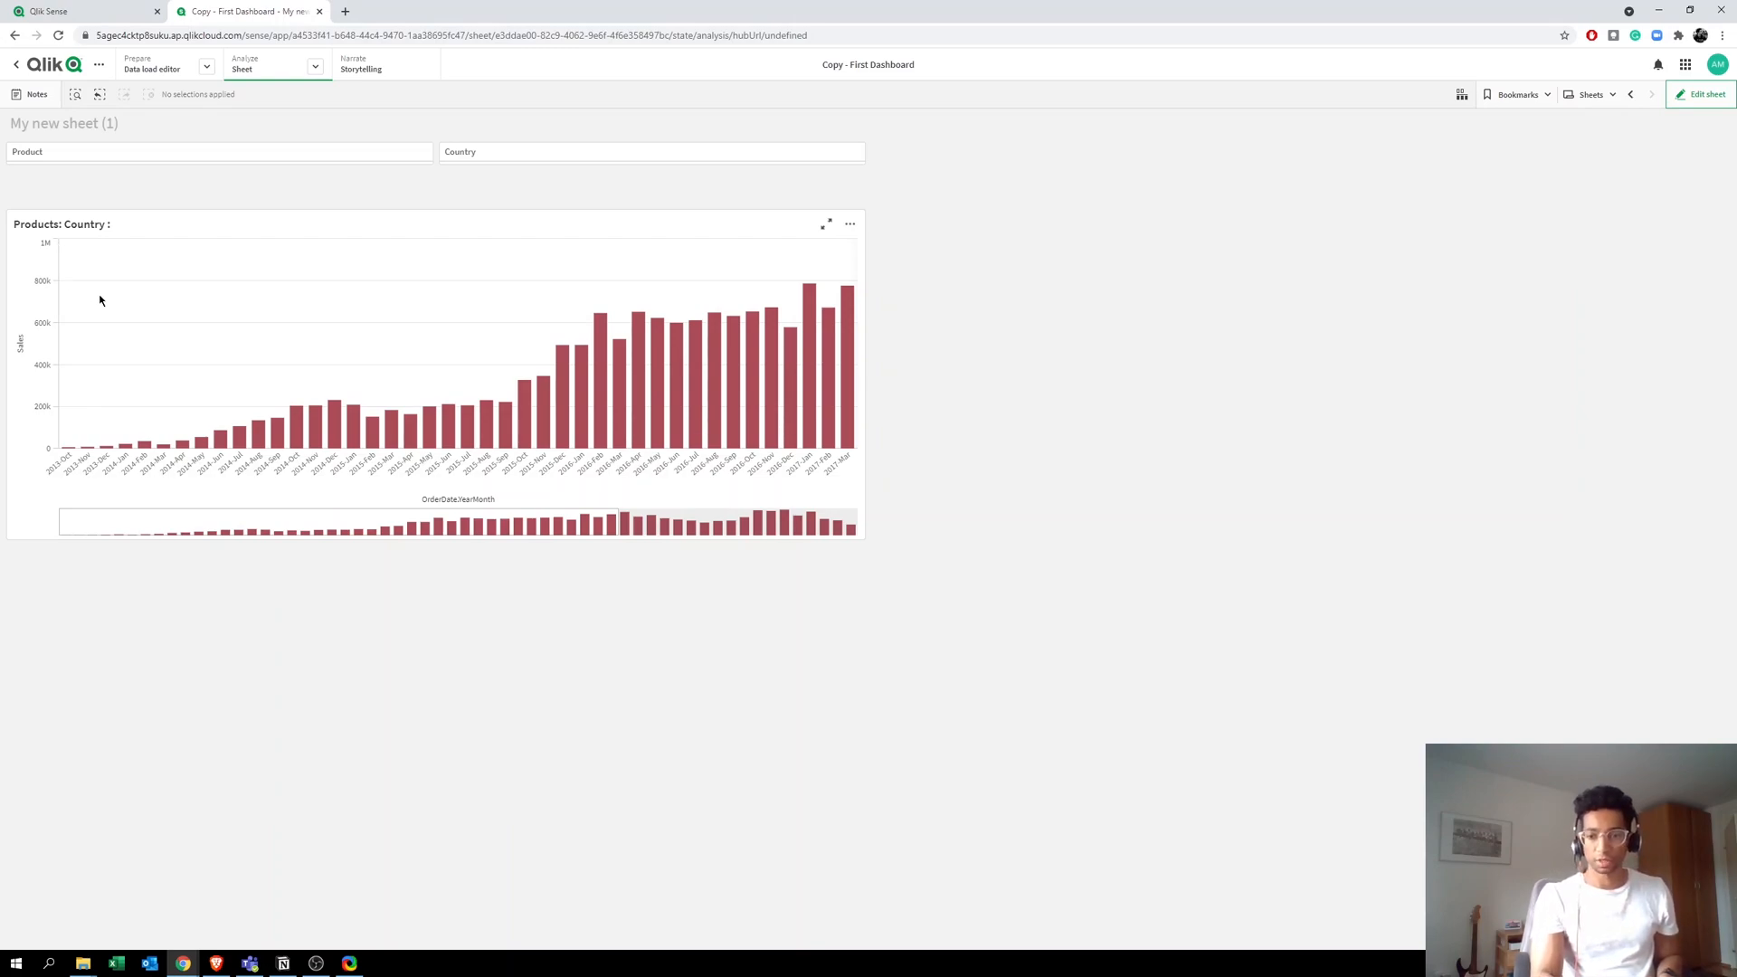
mouse_move(93, 308)
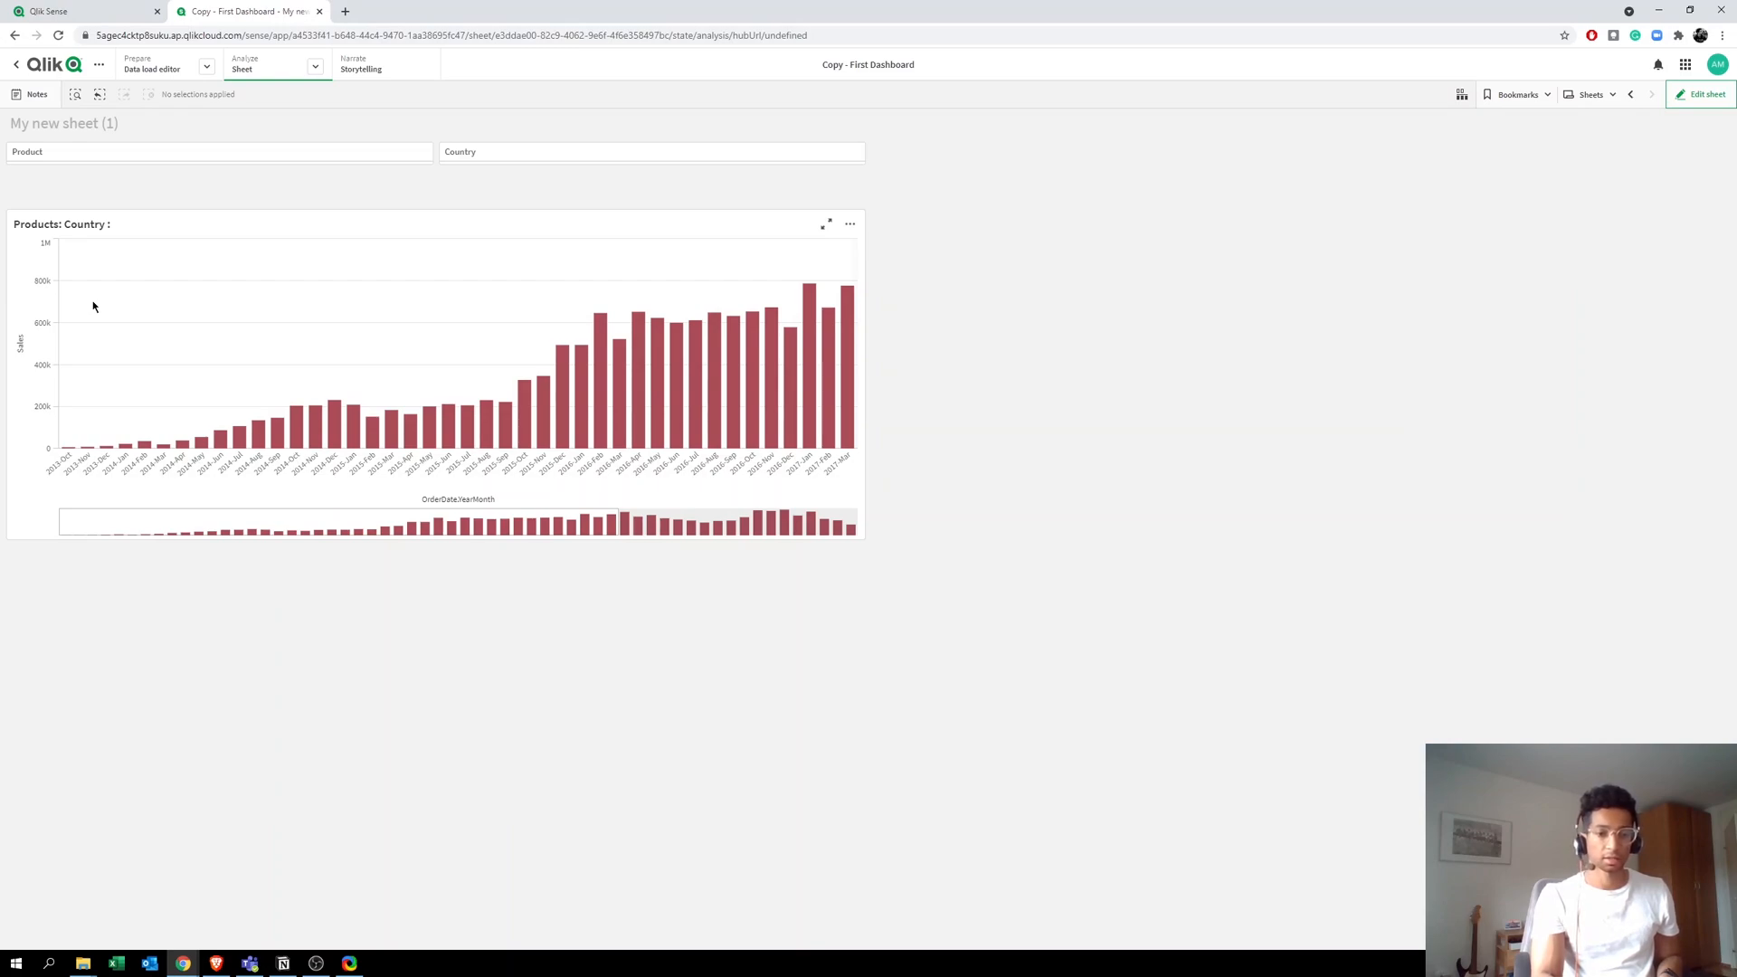
mouse_move(105, 310)
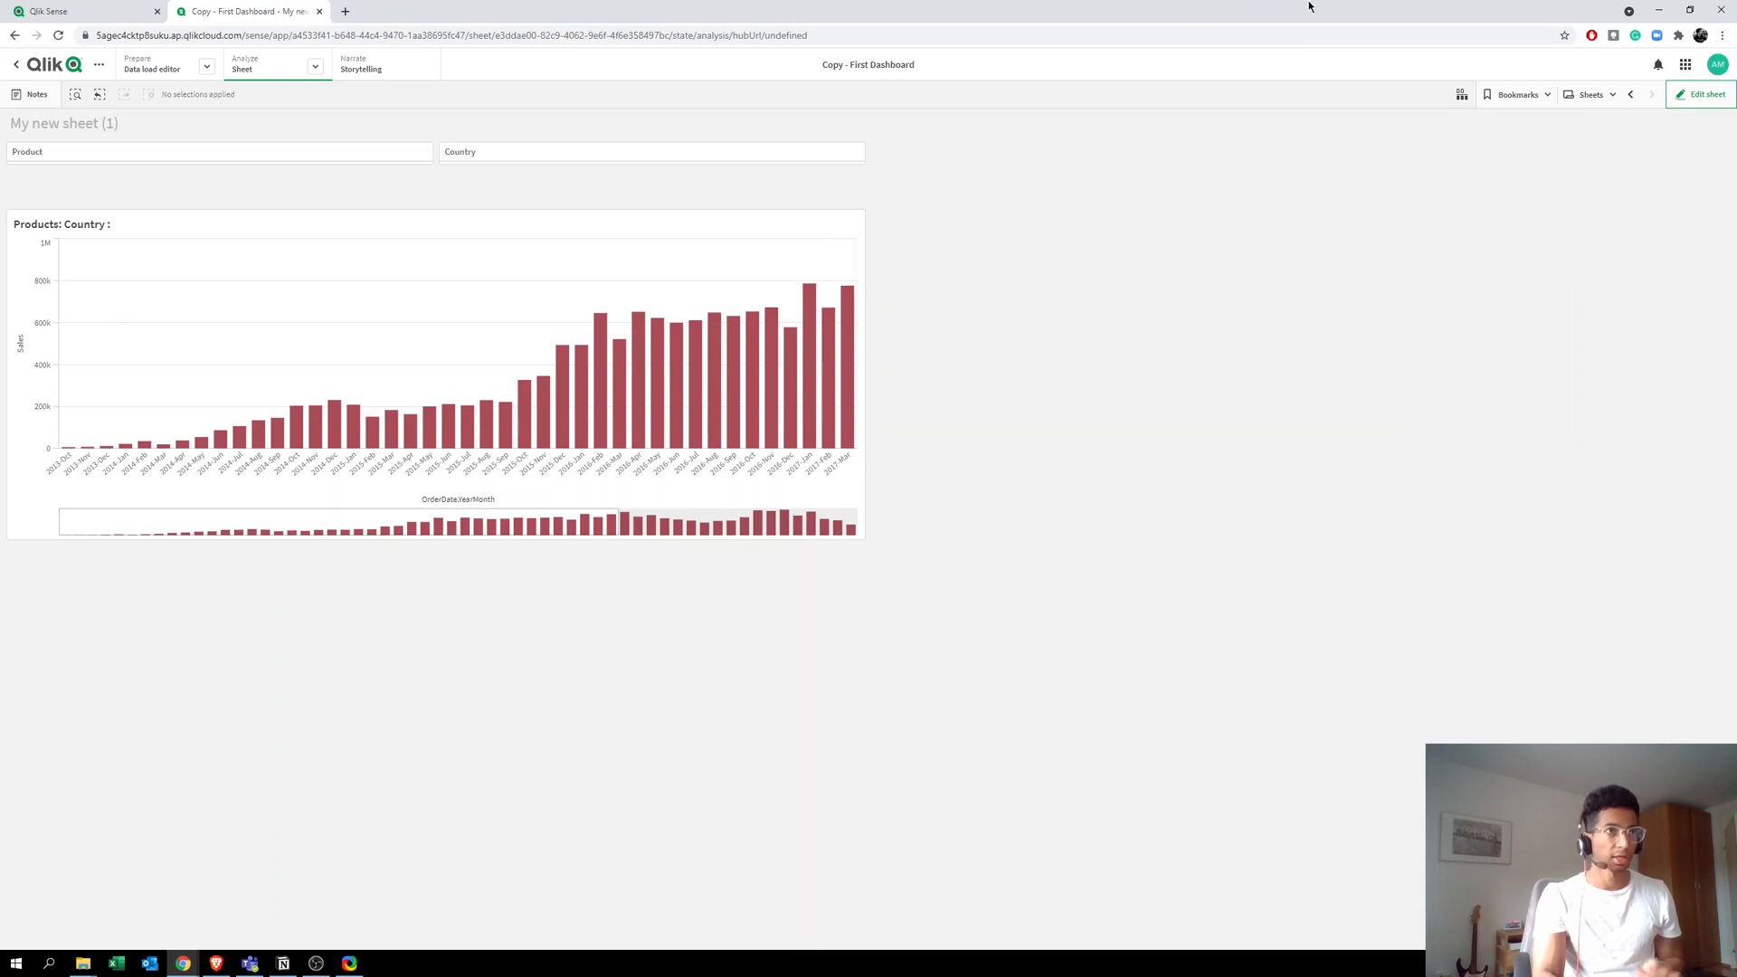
Step: Return to sheet editing and reopen the chart title's fx expression
click(1701, 94)
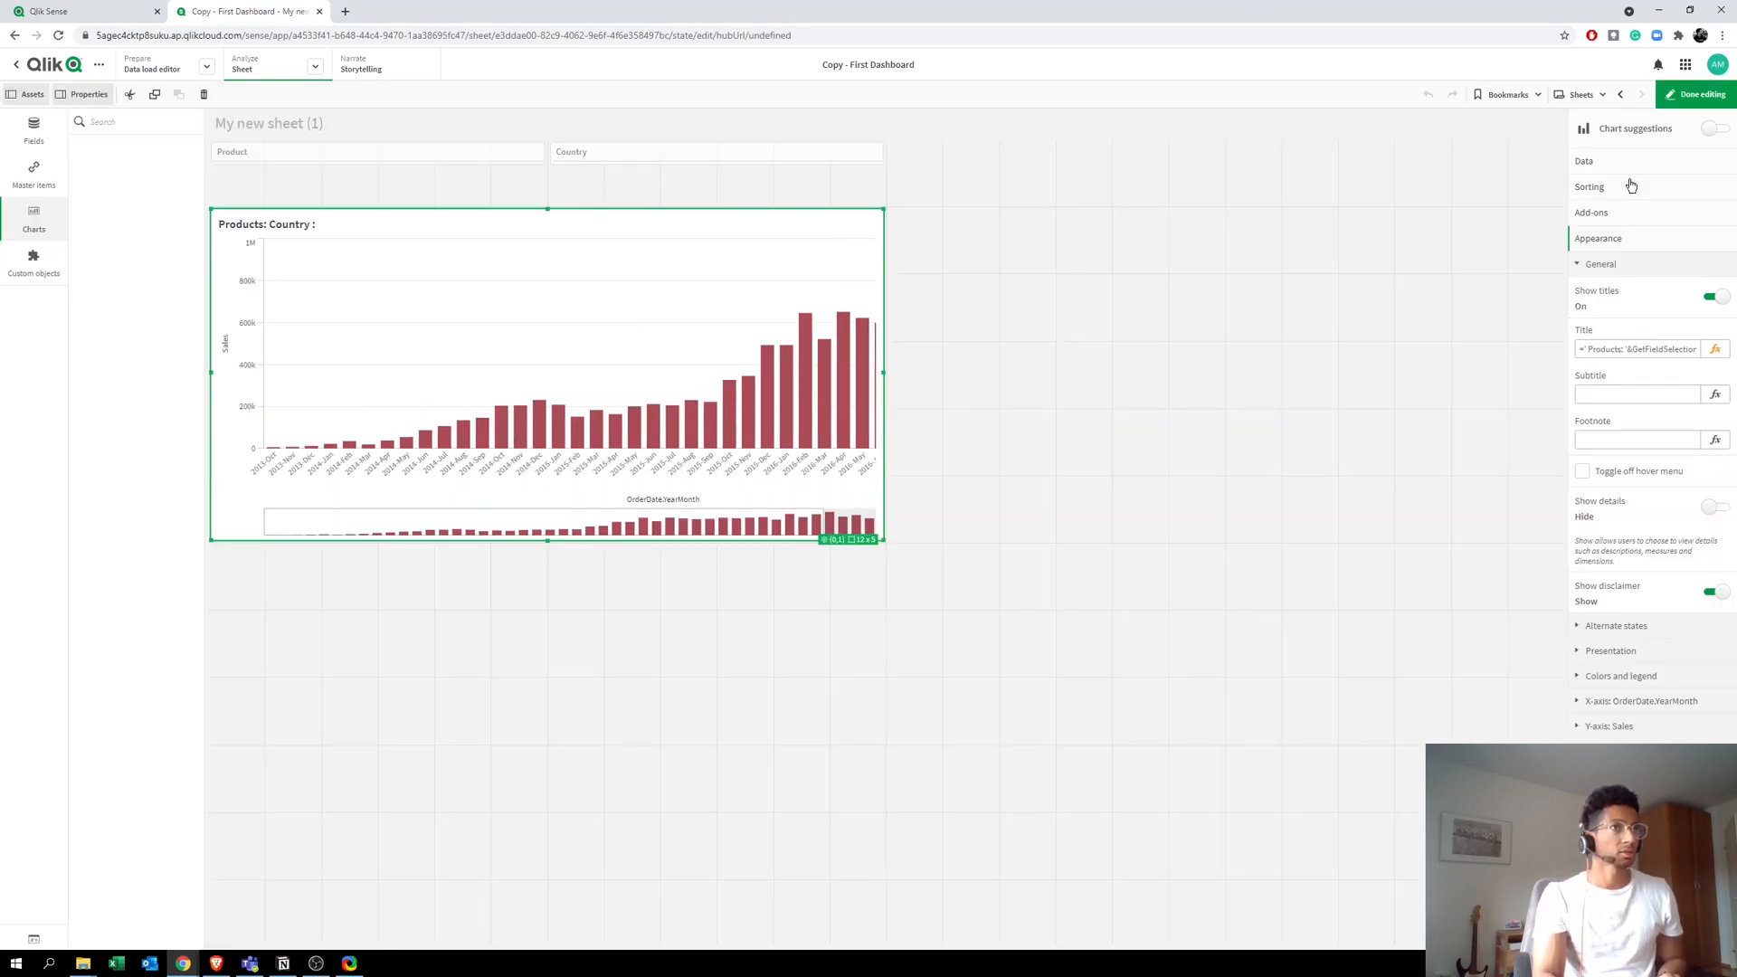
click(1716, 349)
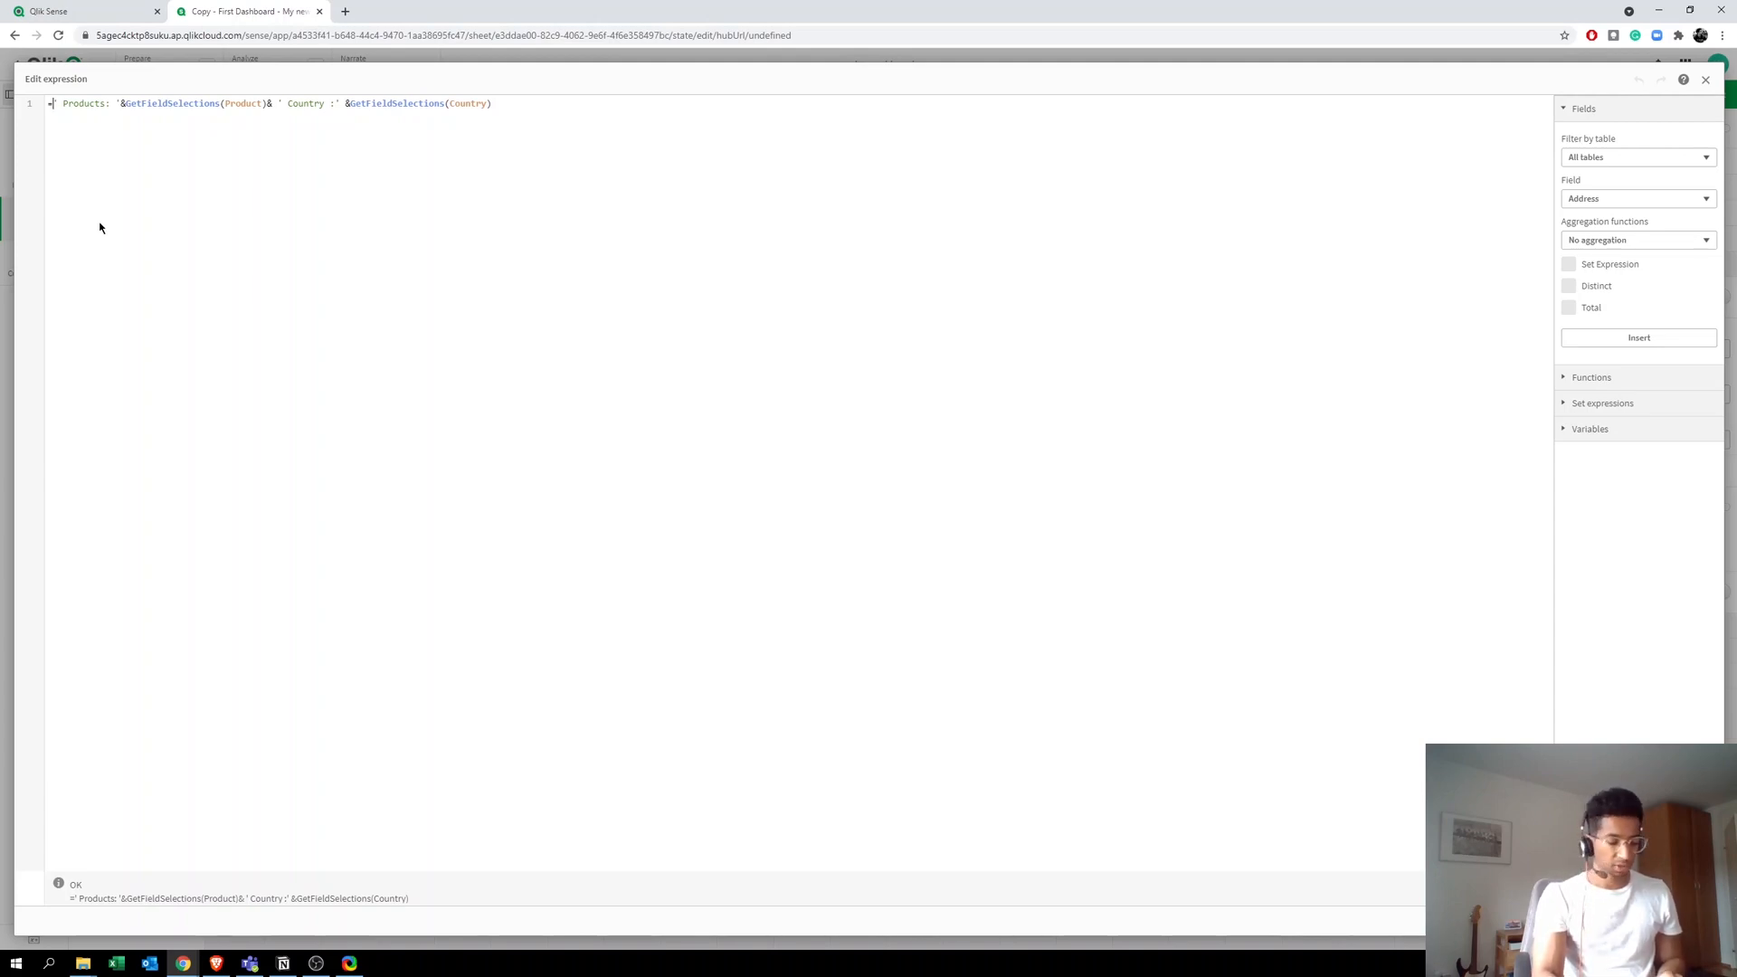
key(Enter)
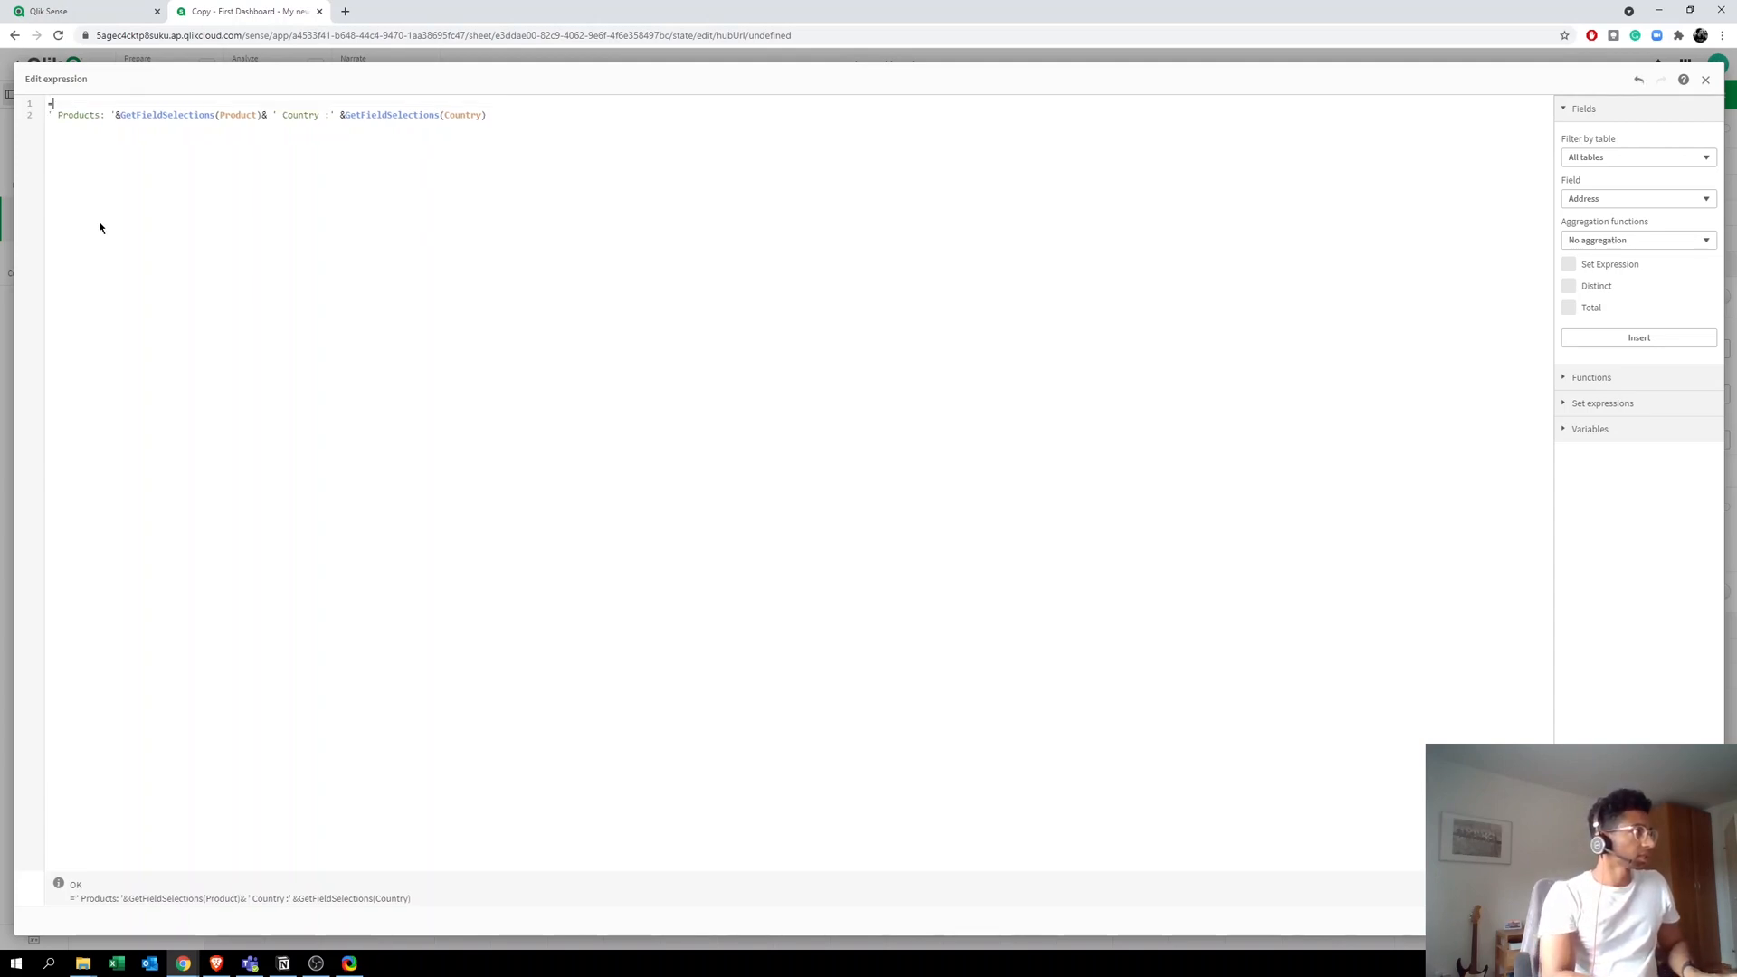
text(if()
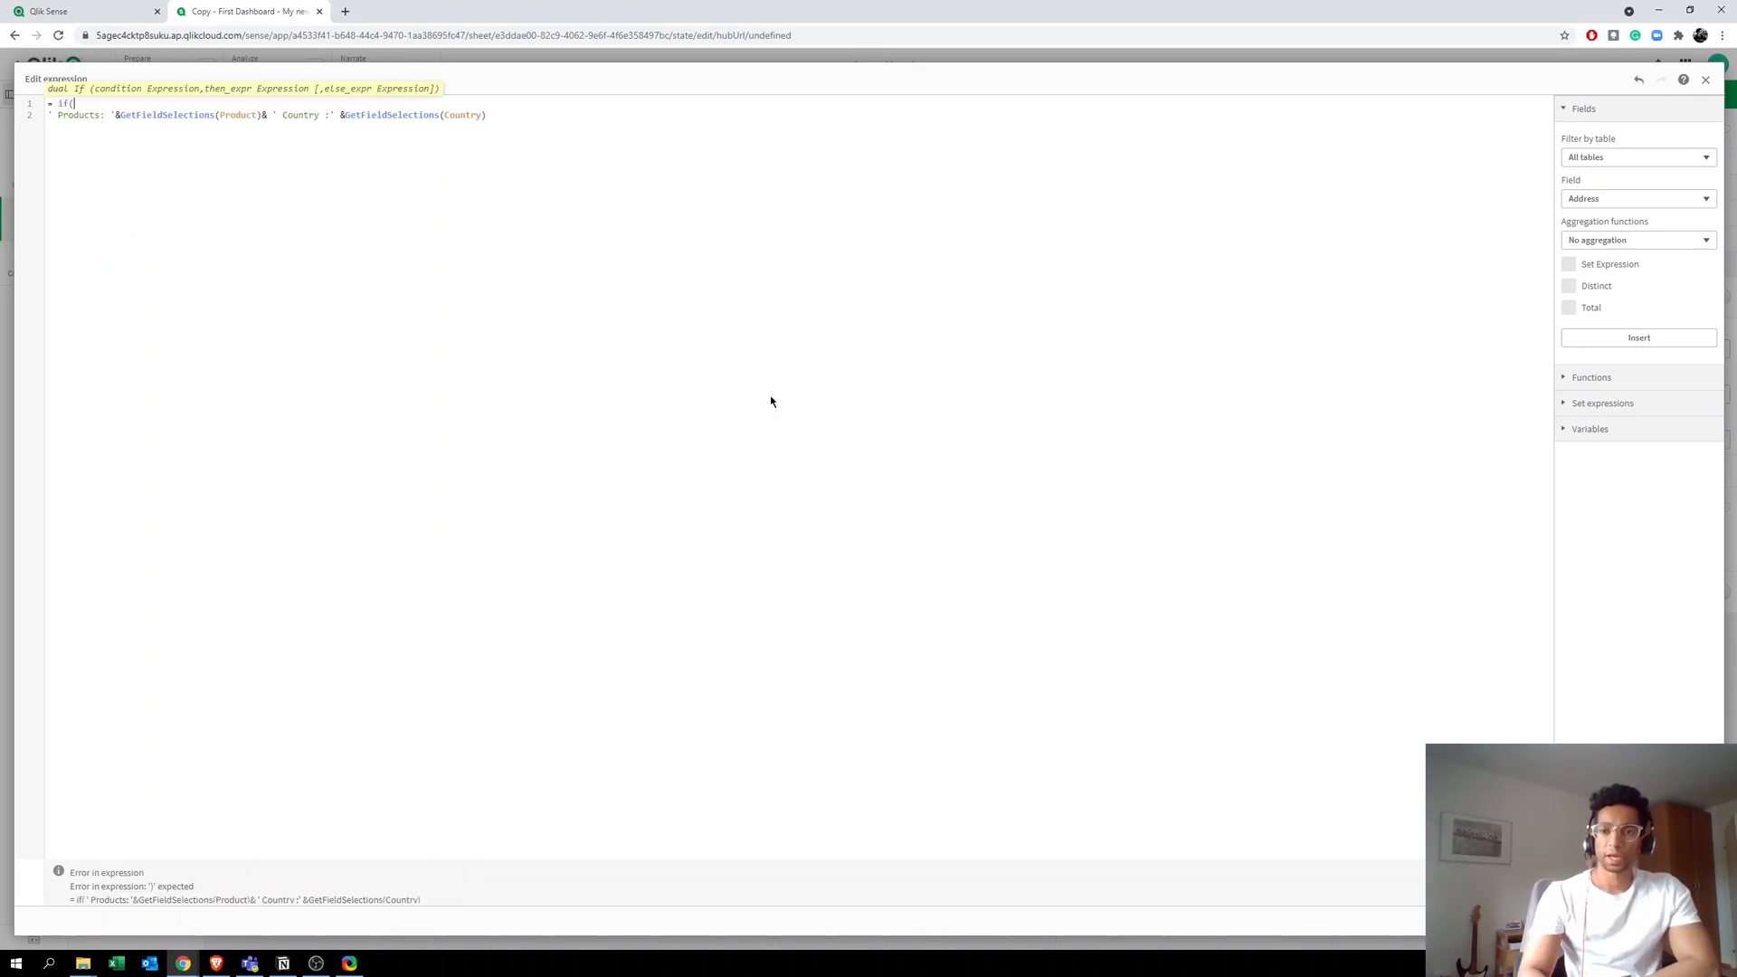
mouse_move(1368, 545)
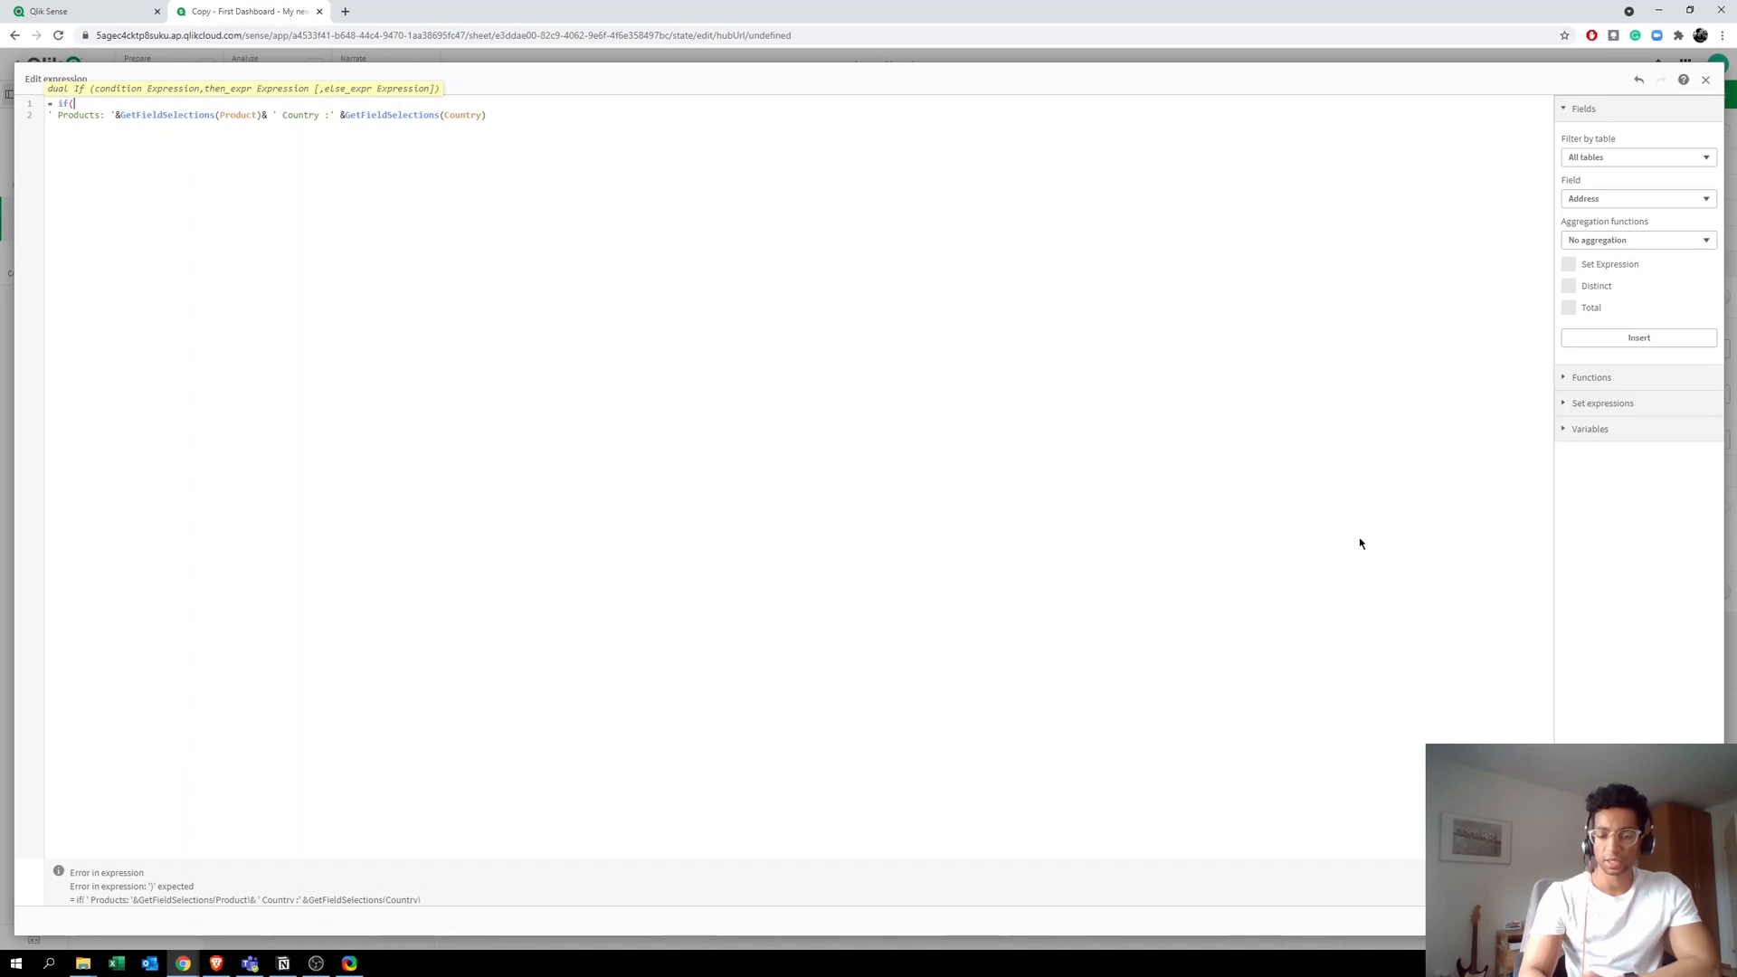
mouse_move(679, 423)
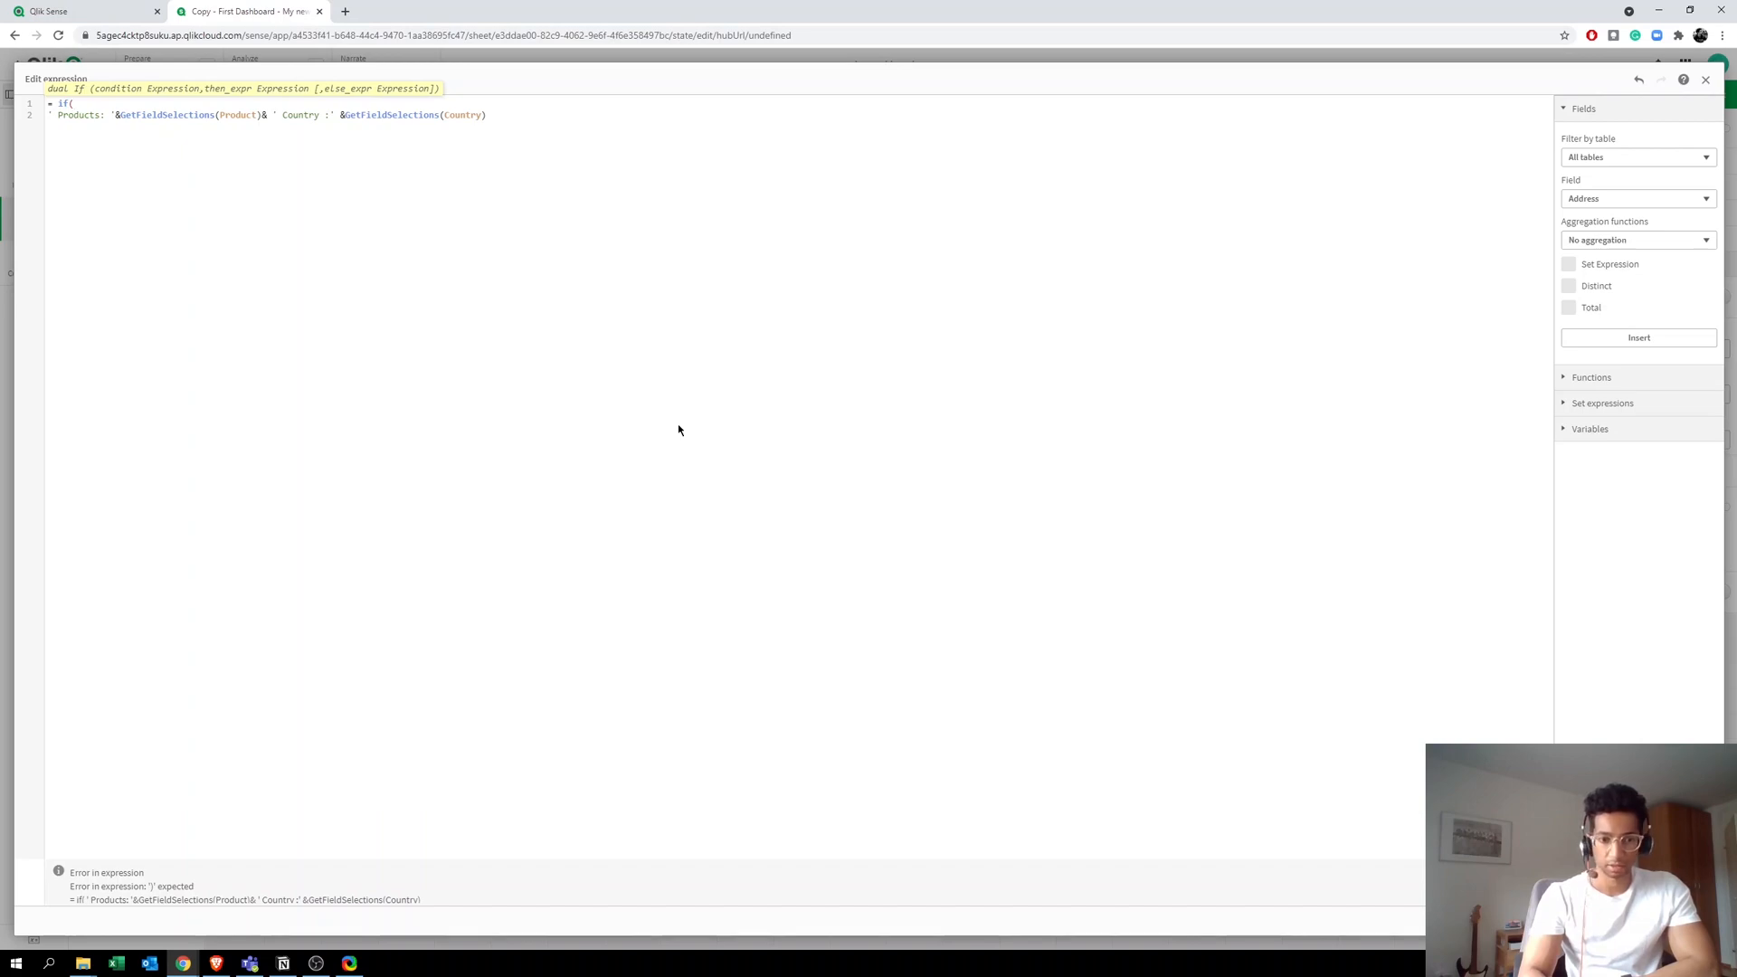
click(236, 114)
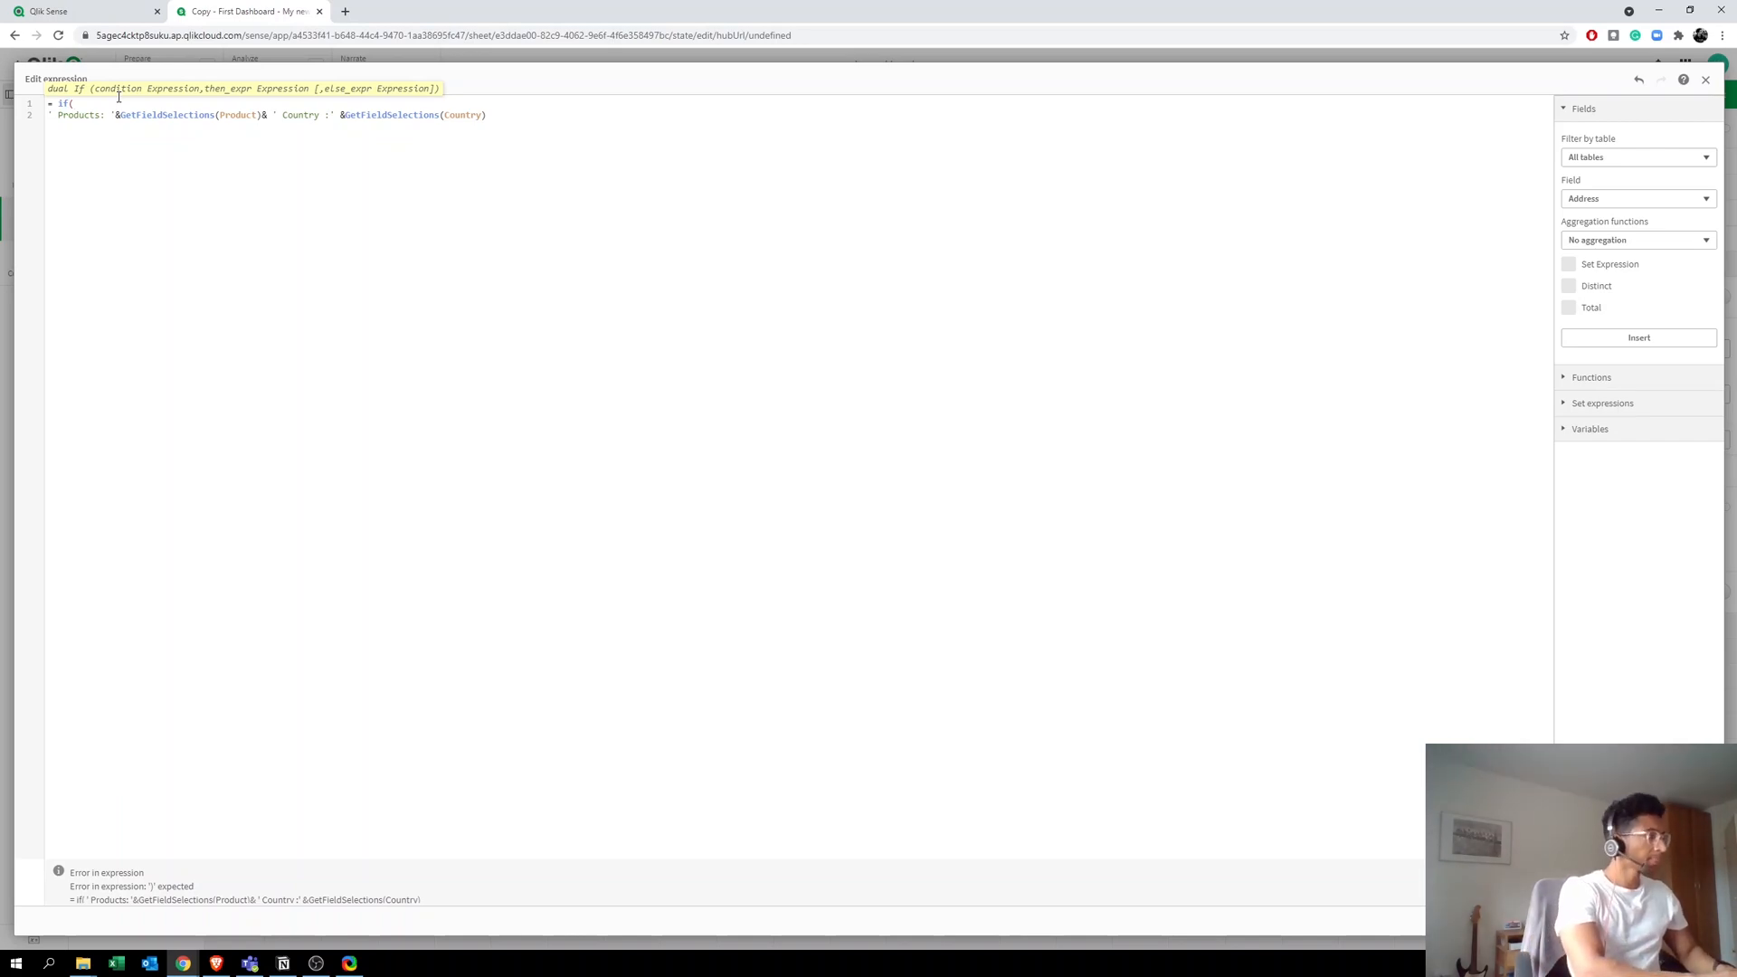
Step: Wrap the title in if(GetSelectedCount(Product)>0, ..., 'All Data') so it falls back to 'All Data'
text(get)
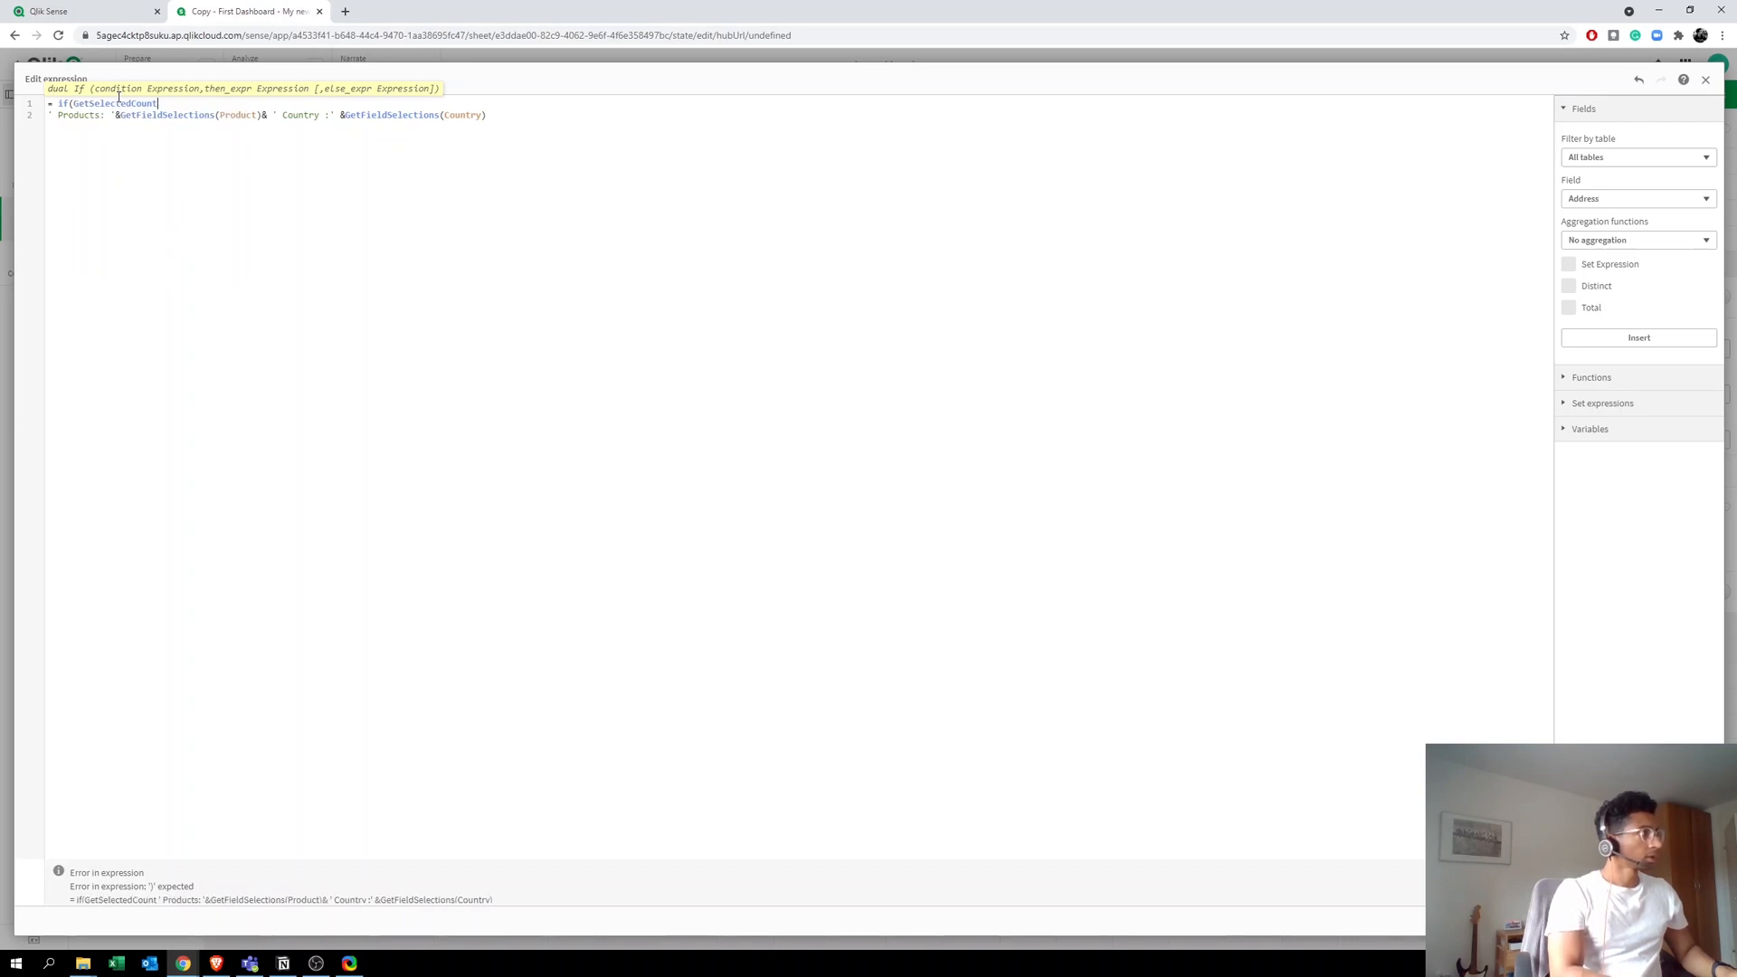
text(()
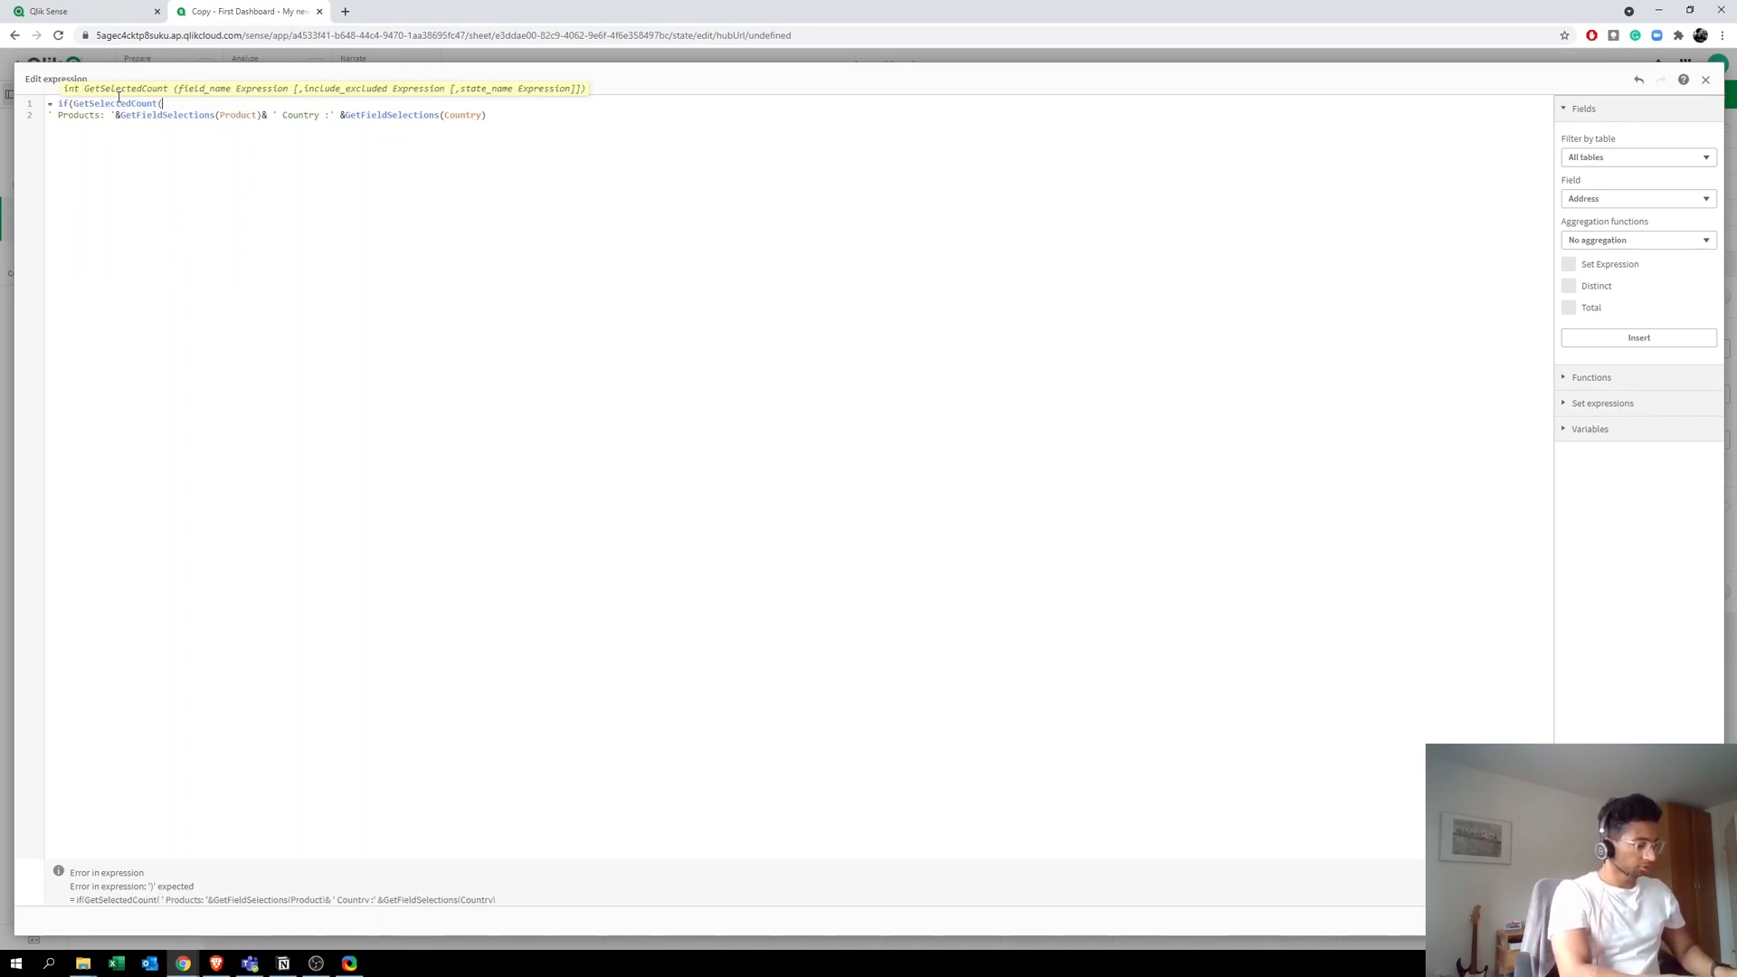
text(Product)
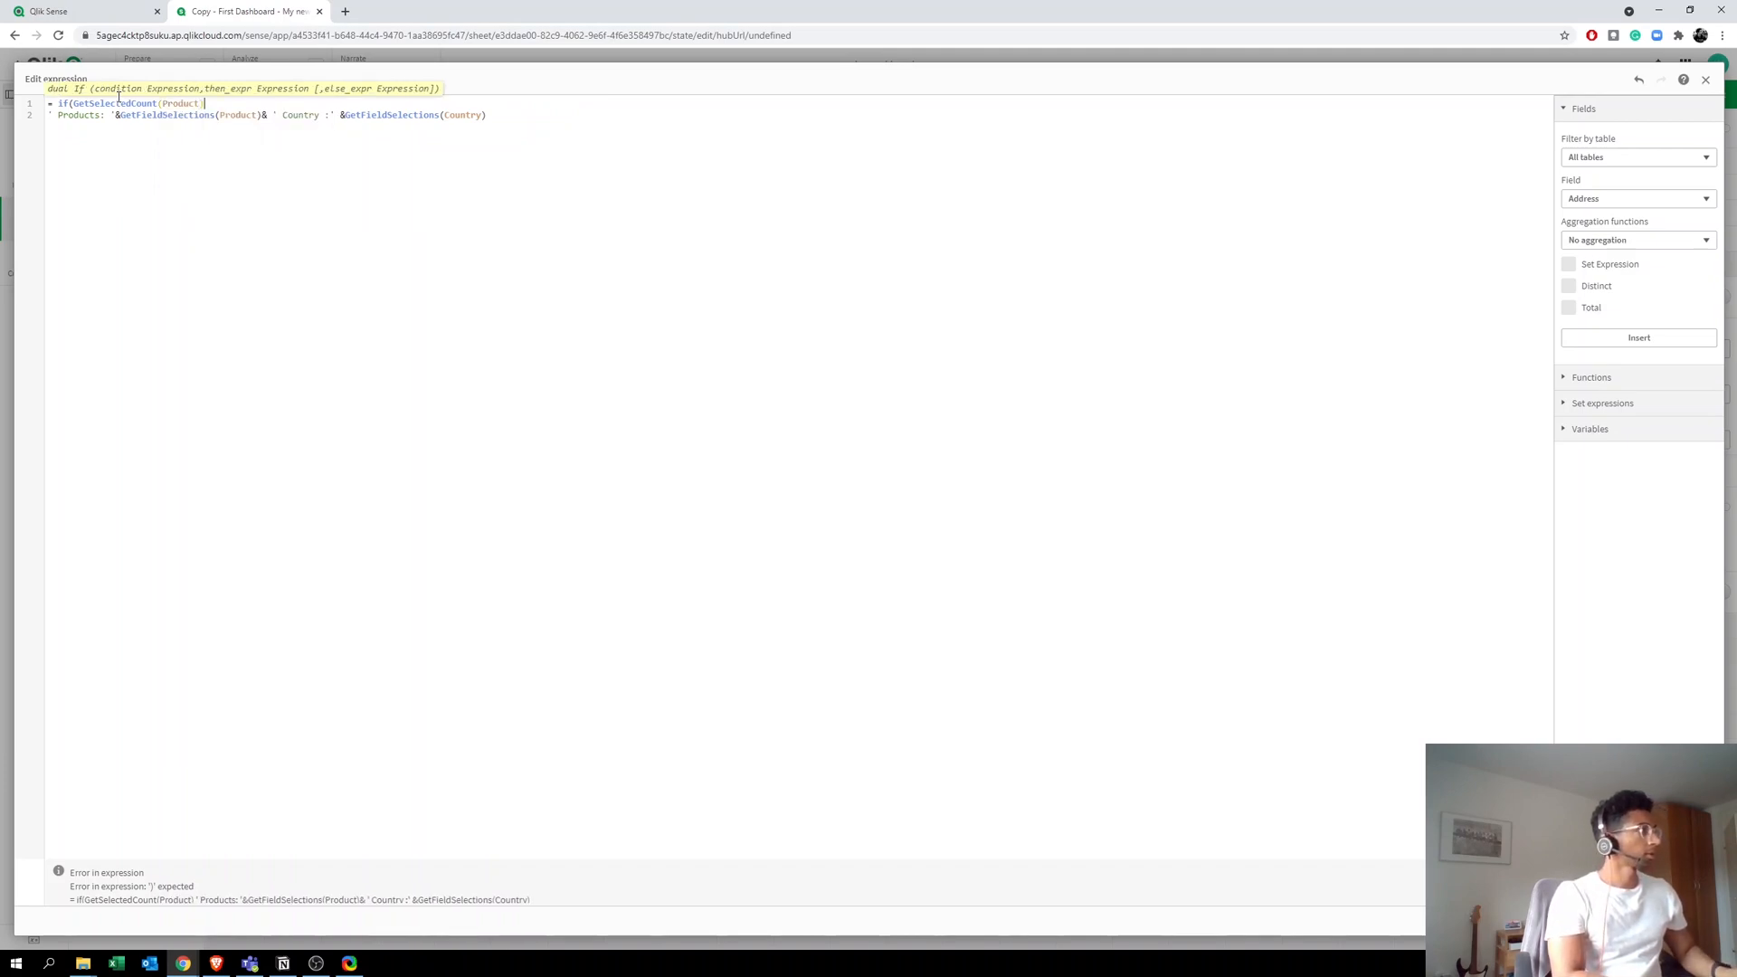
text(>)
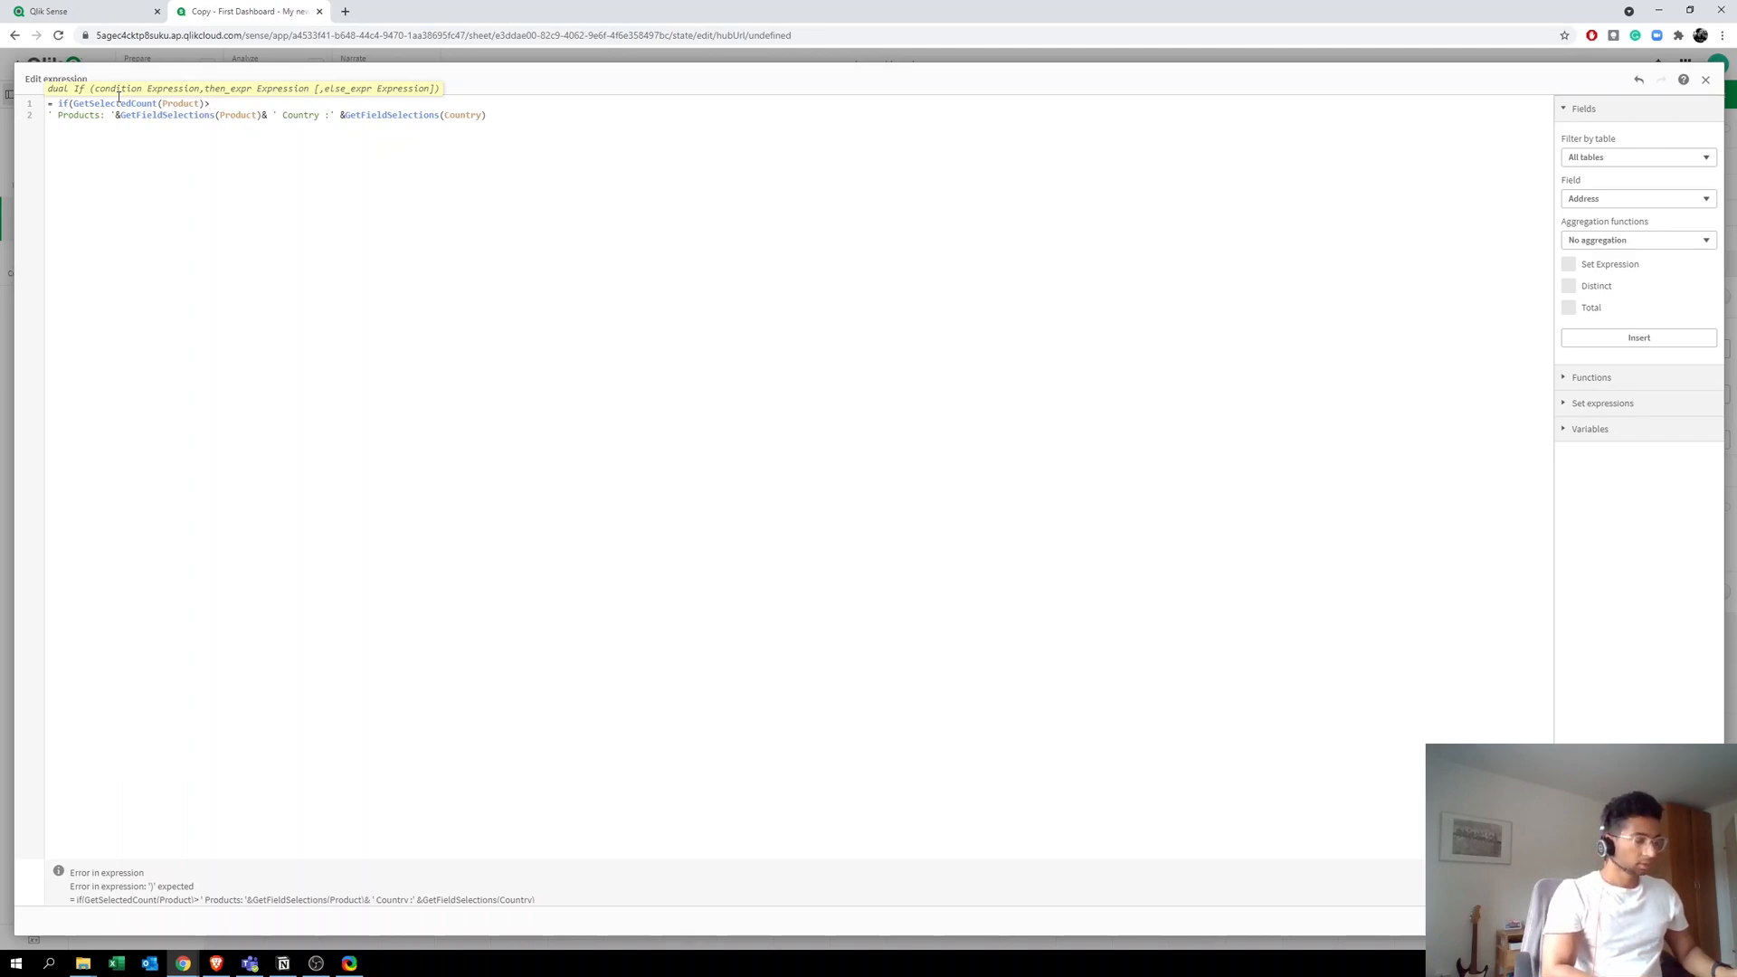
text(0,)
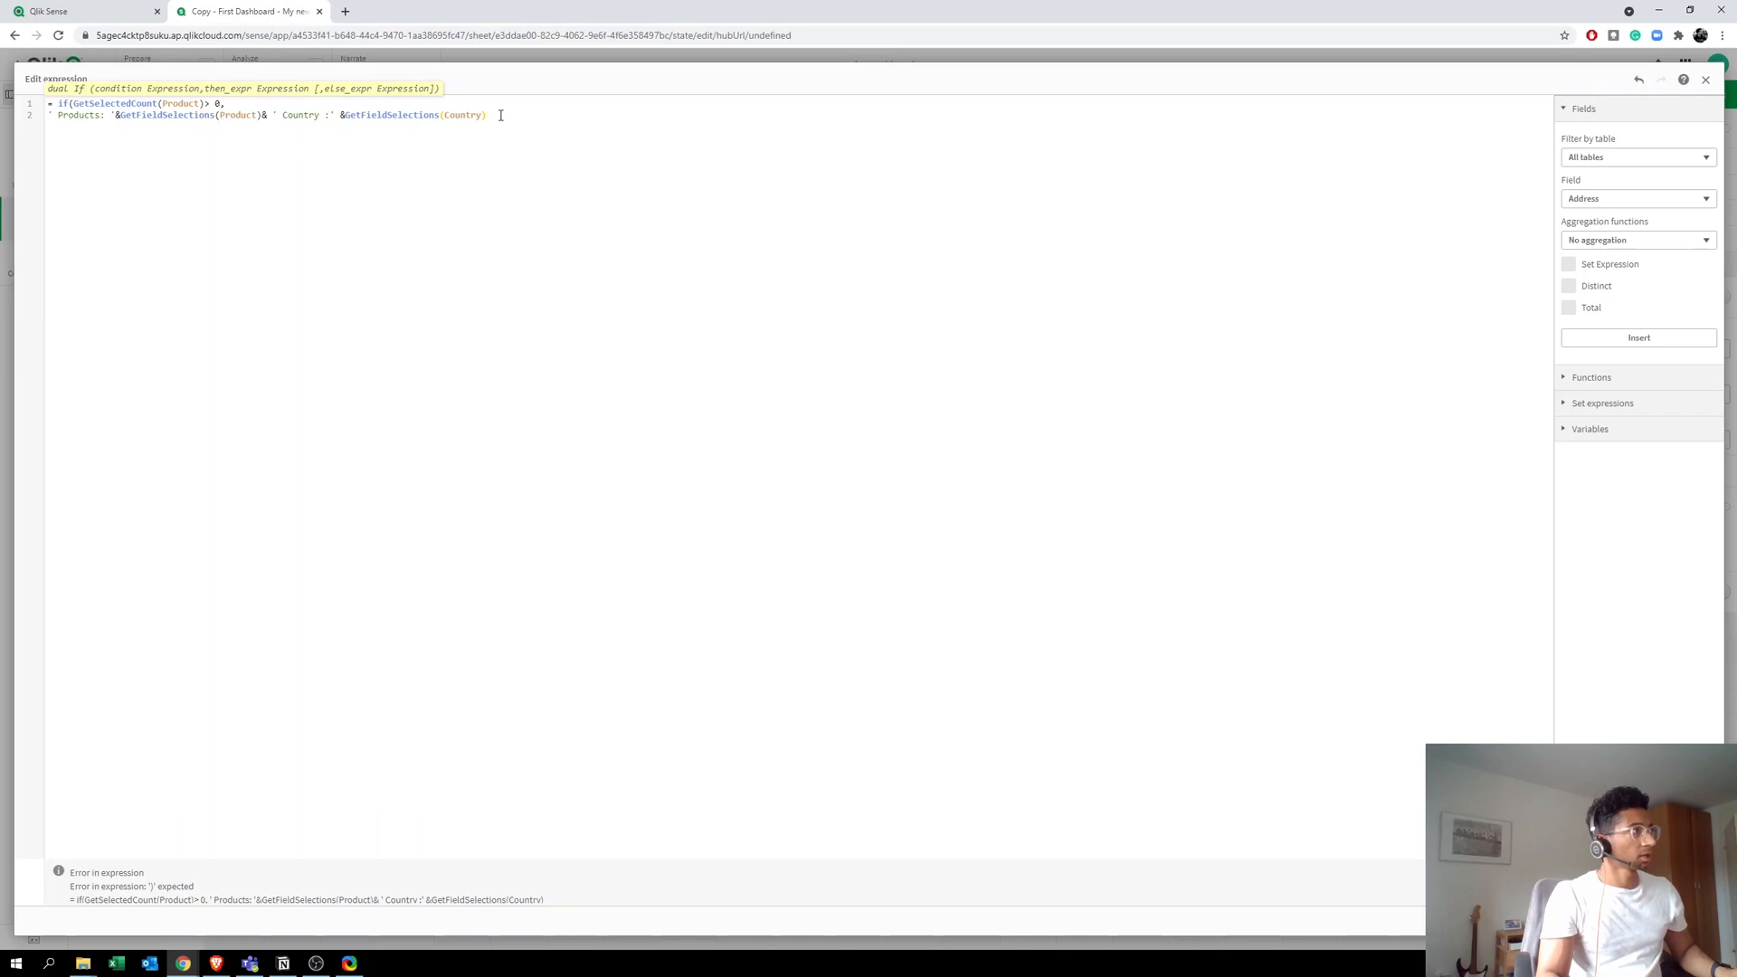
text(,)
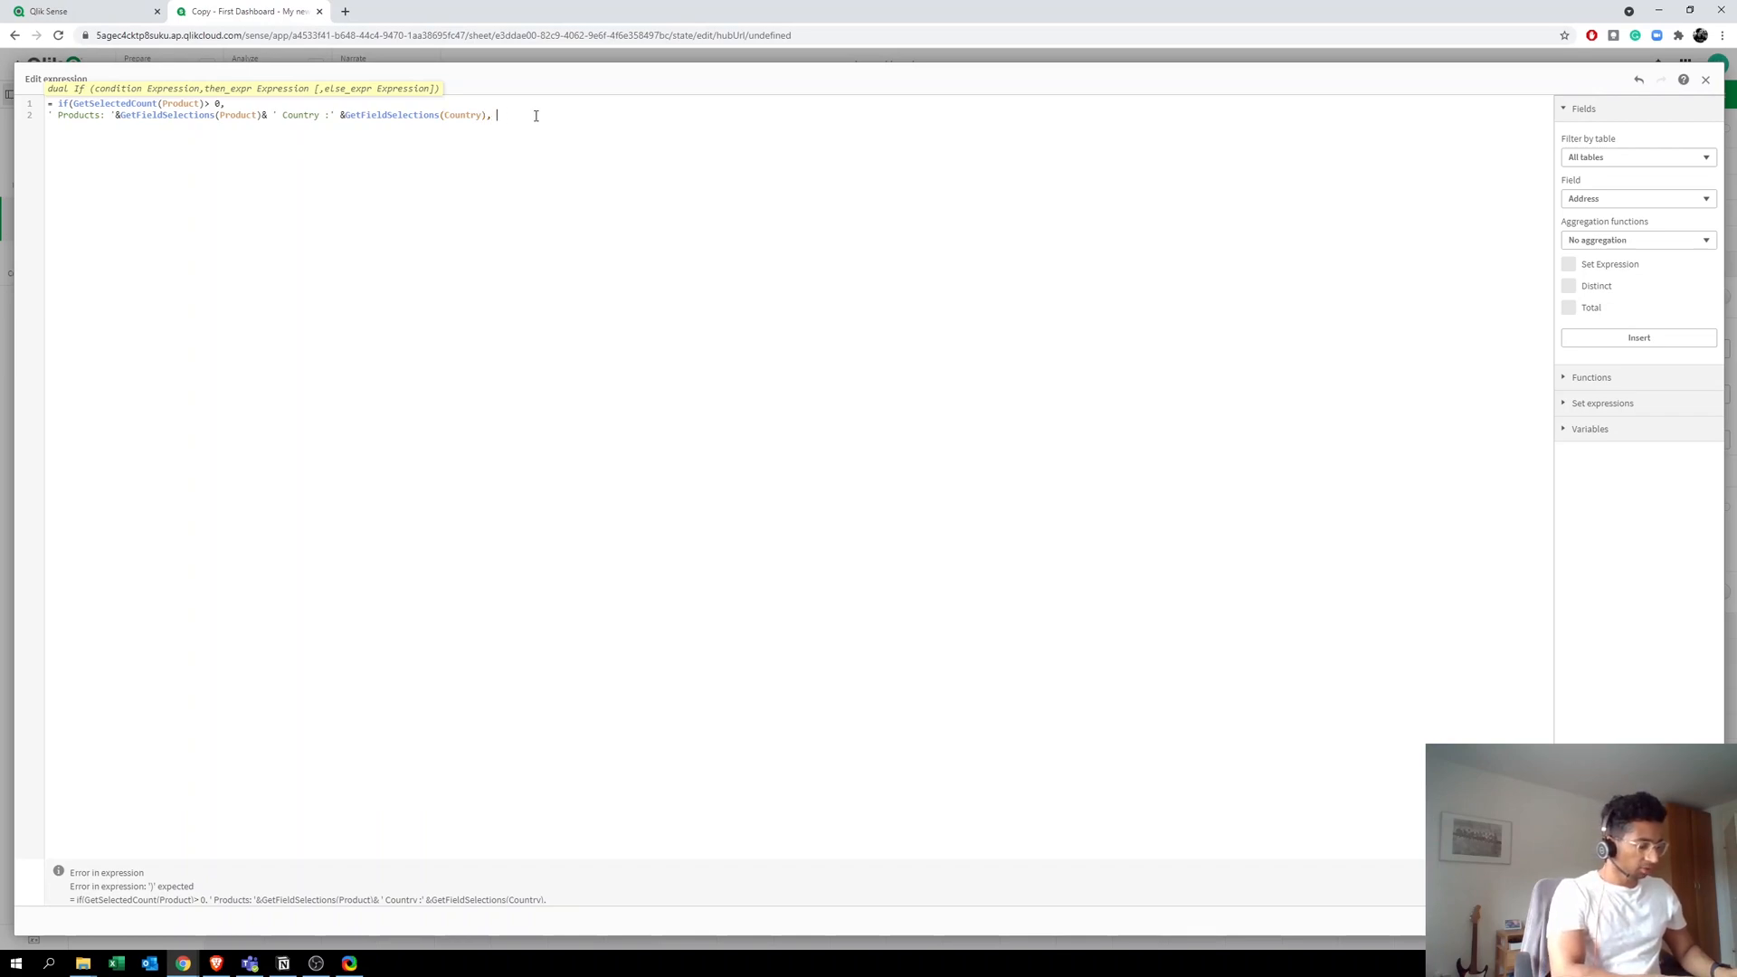
text(')
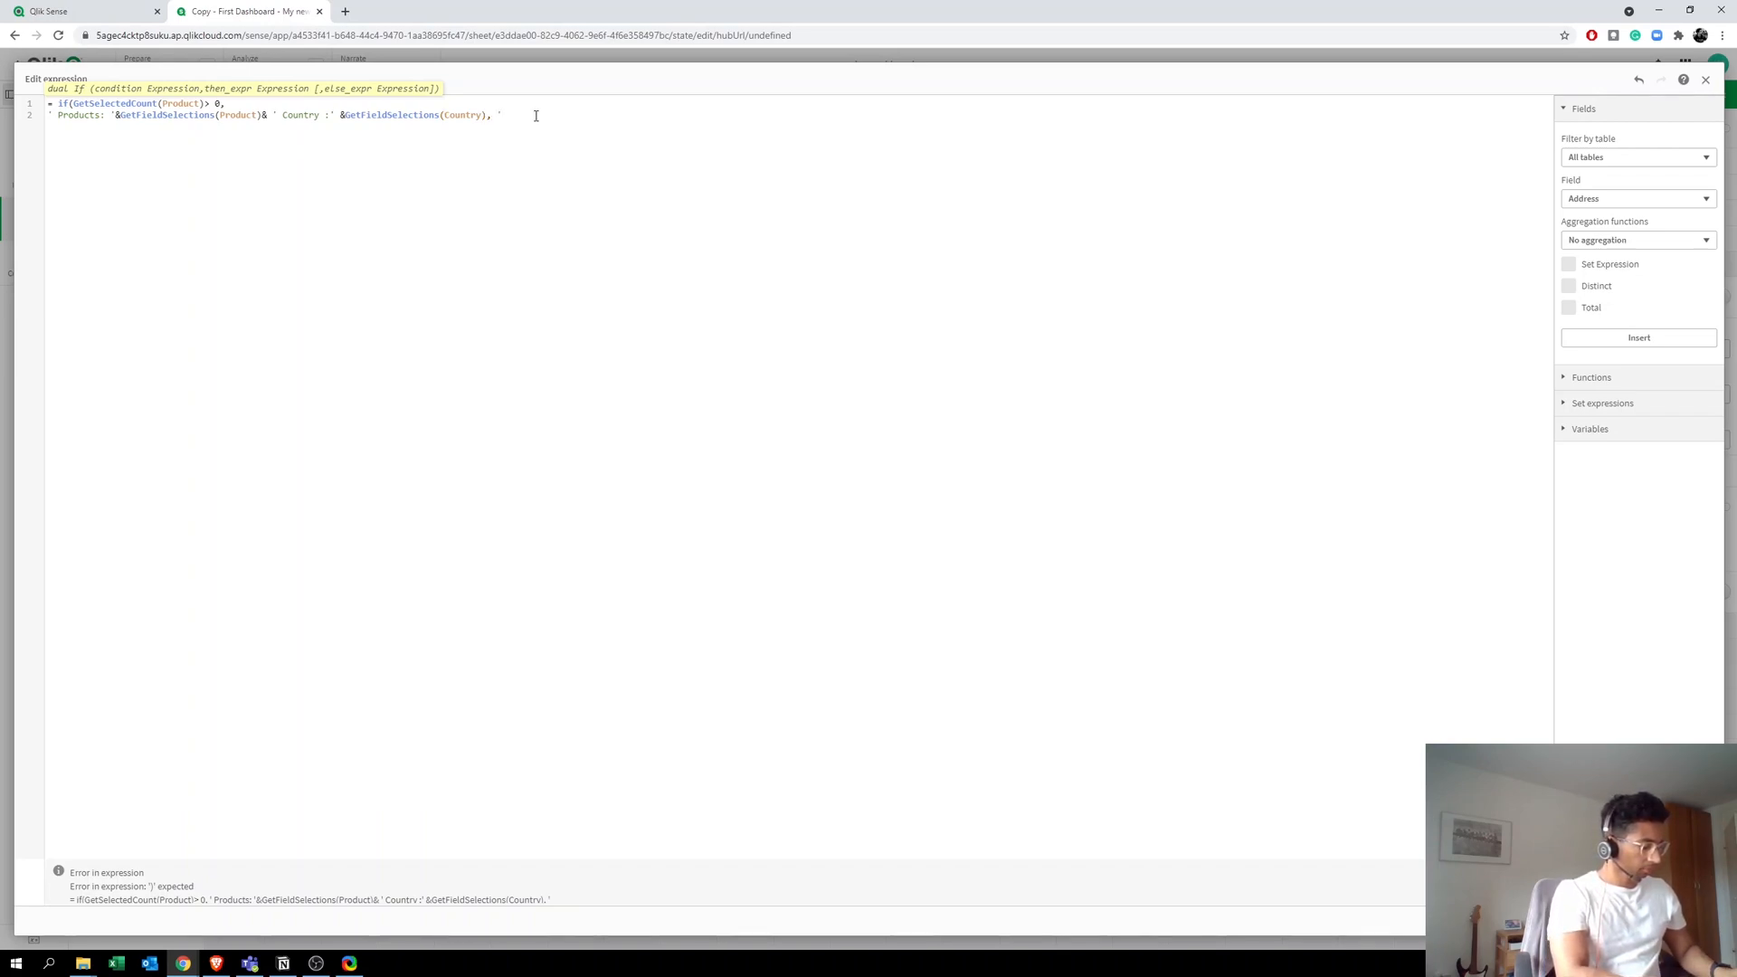
text(A)
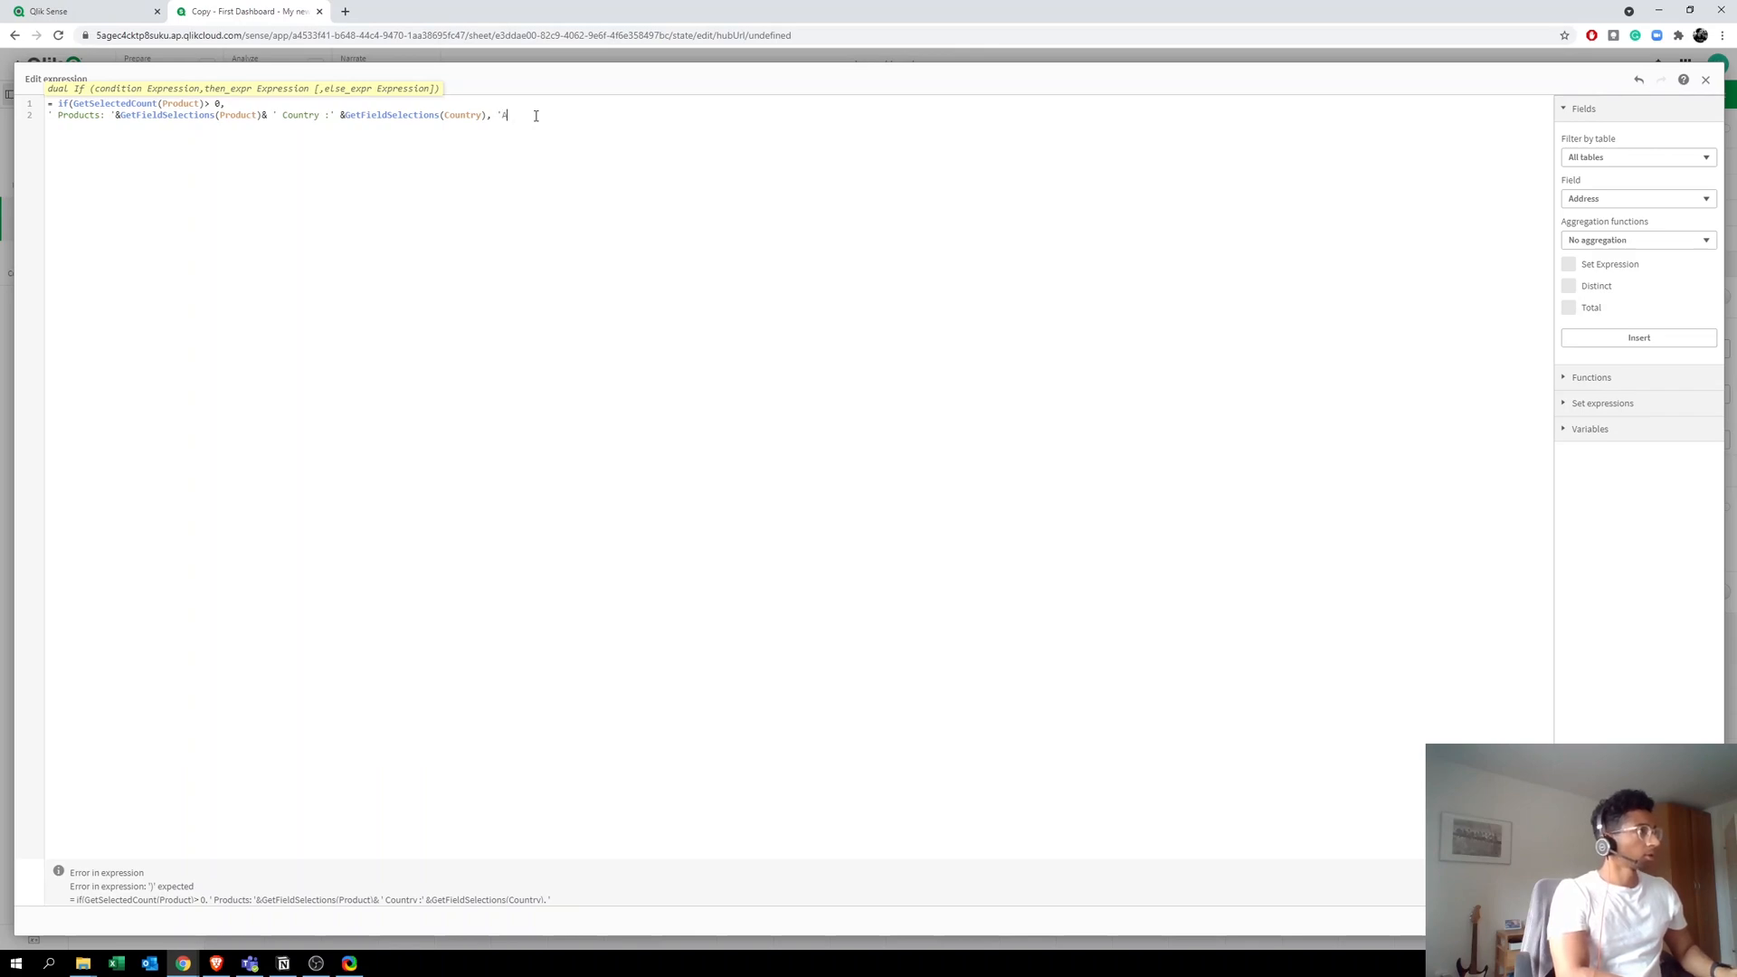
text(ll Data)
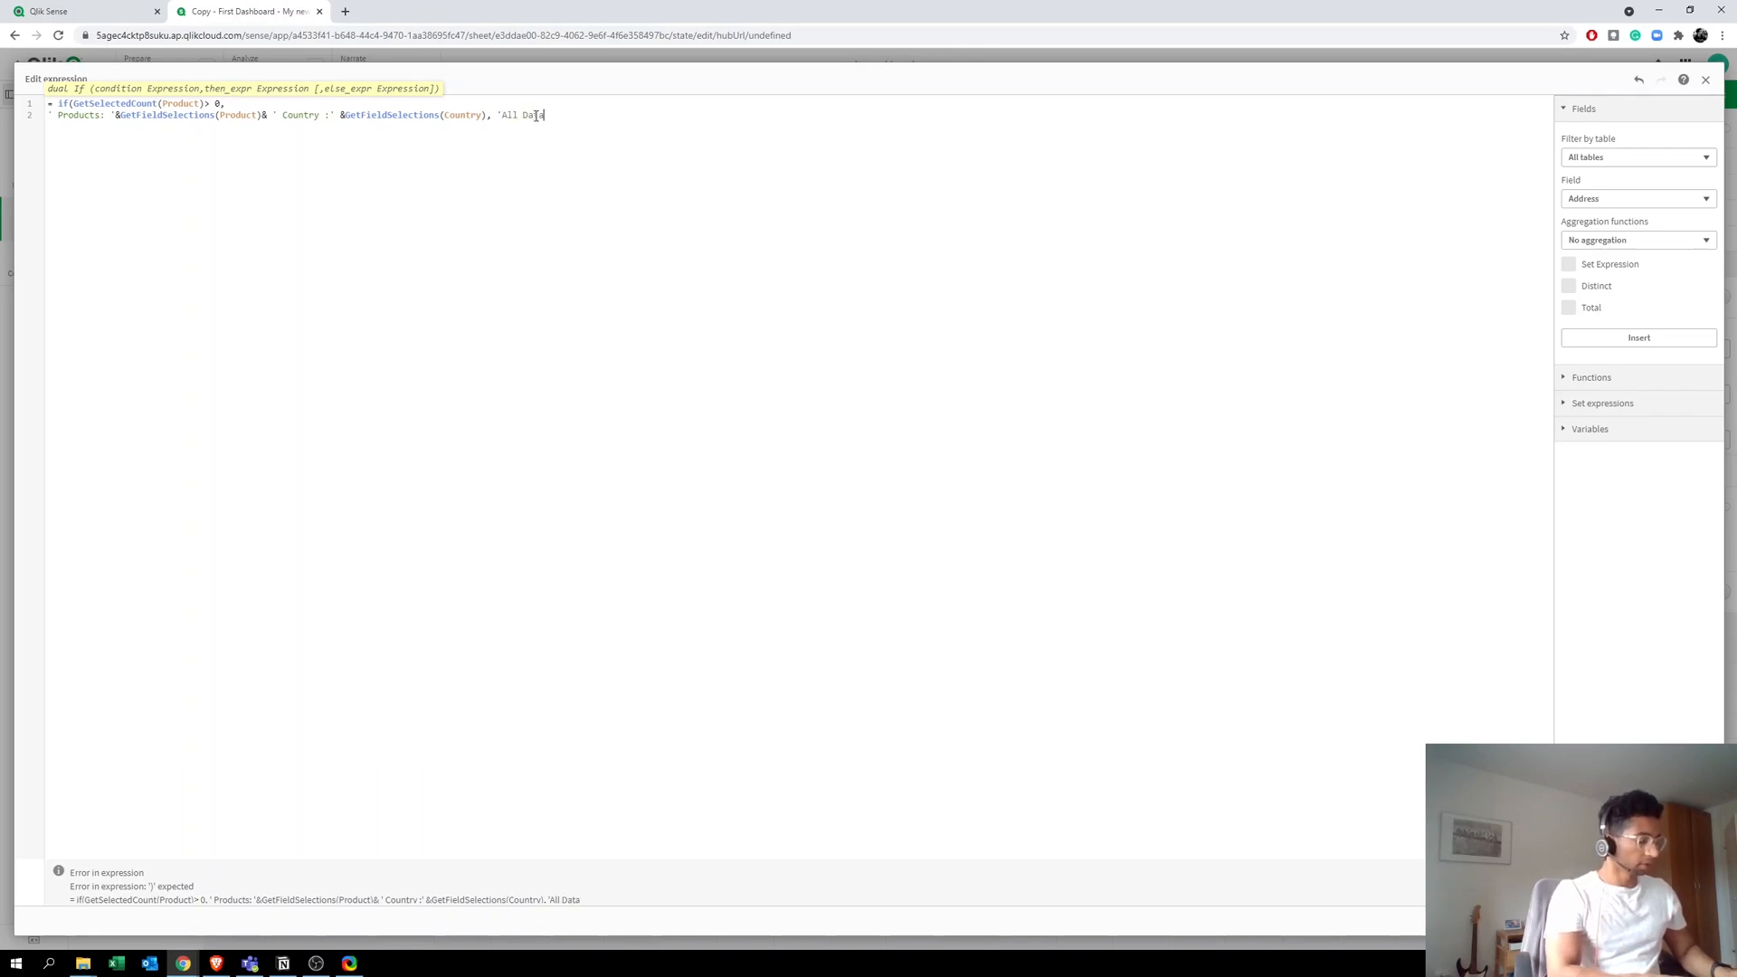
text(')
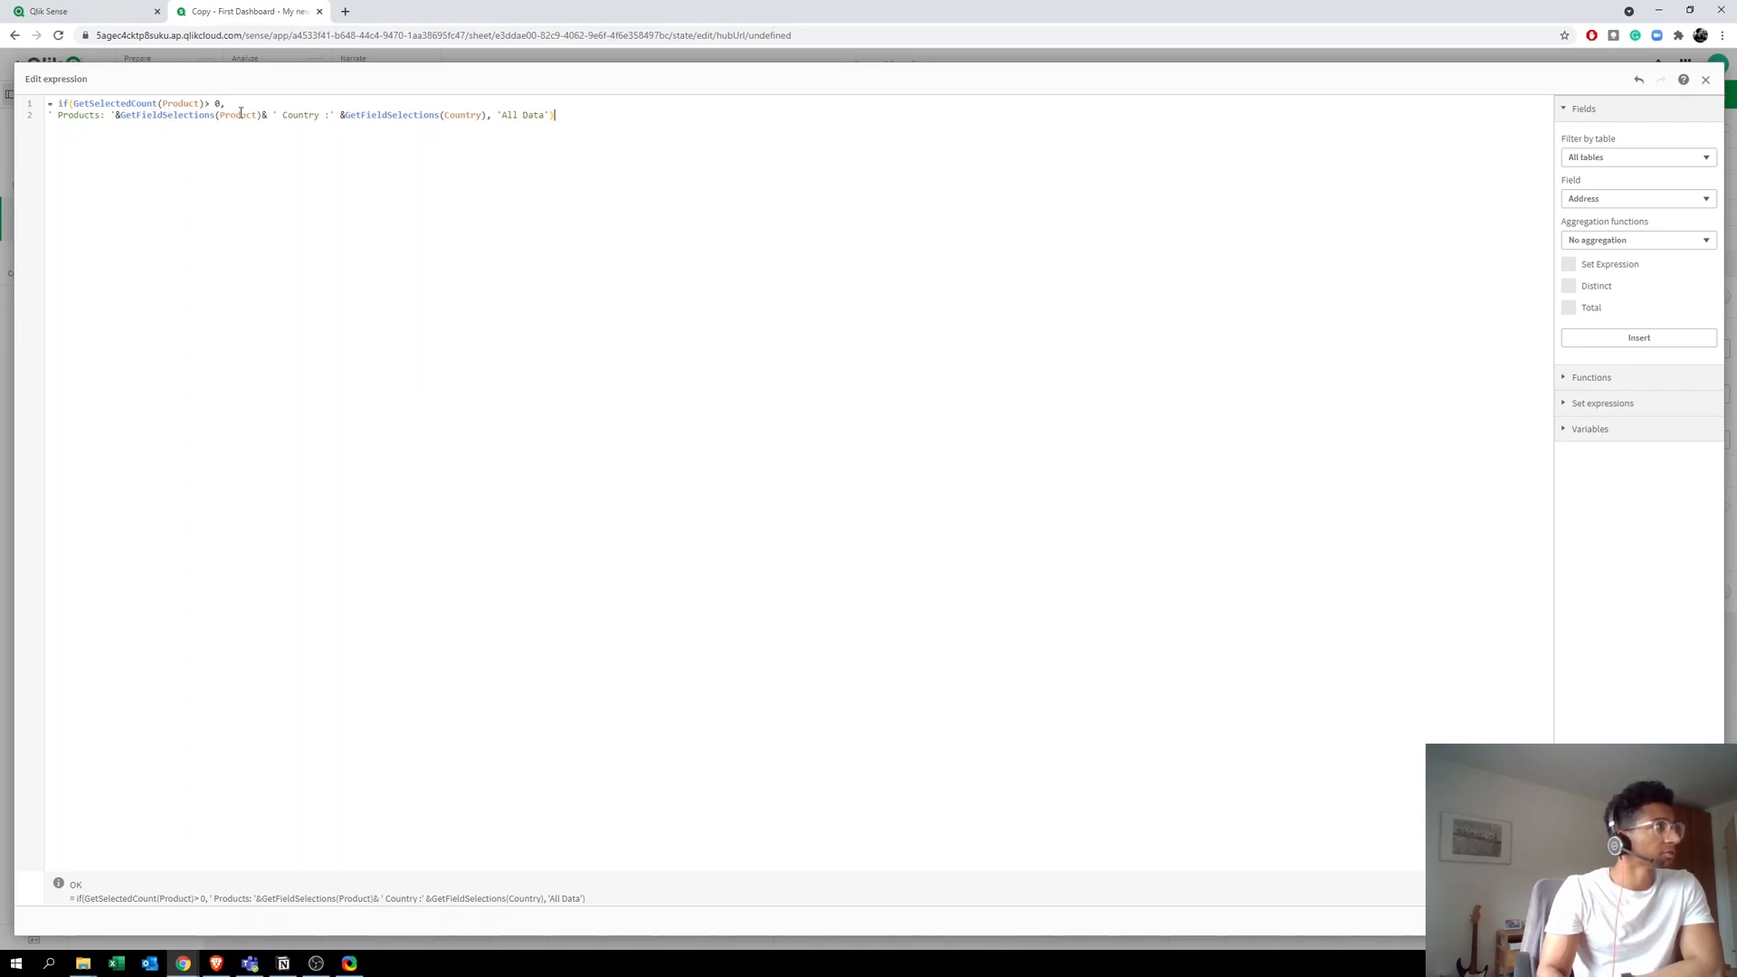
mouse_move(518, 132)
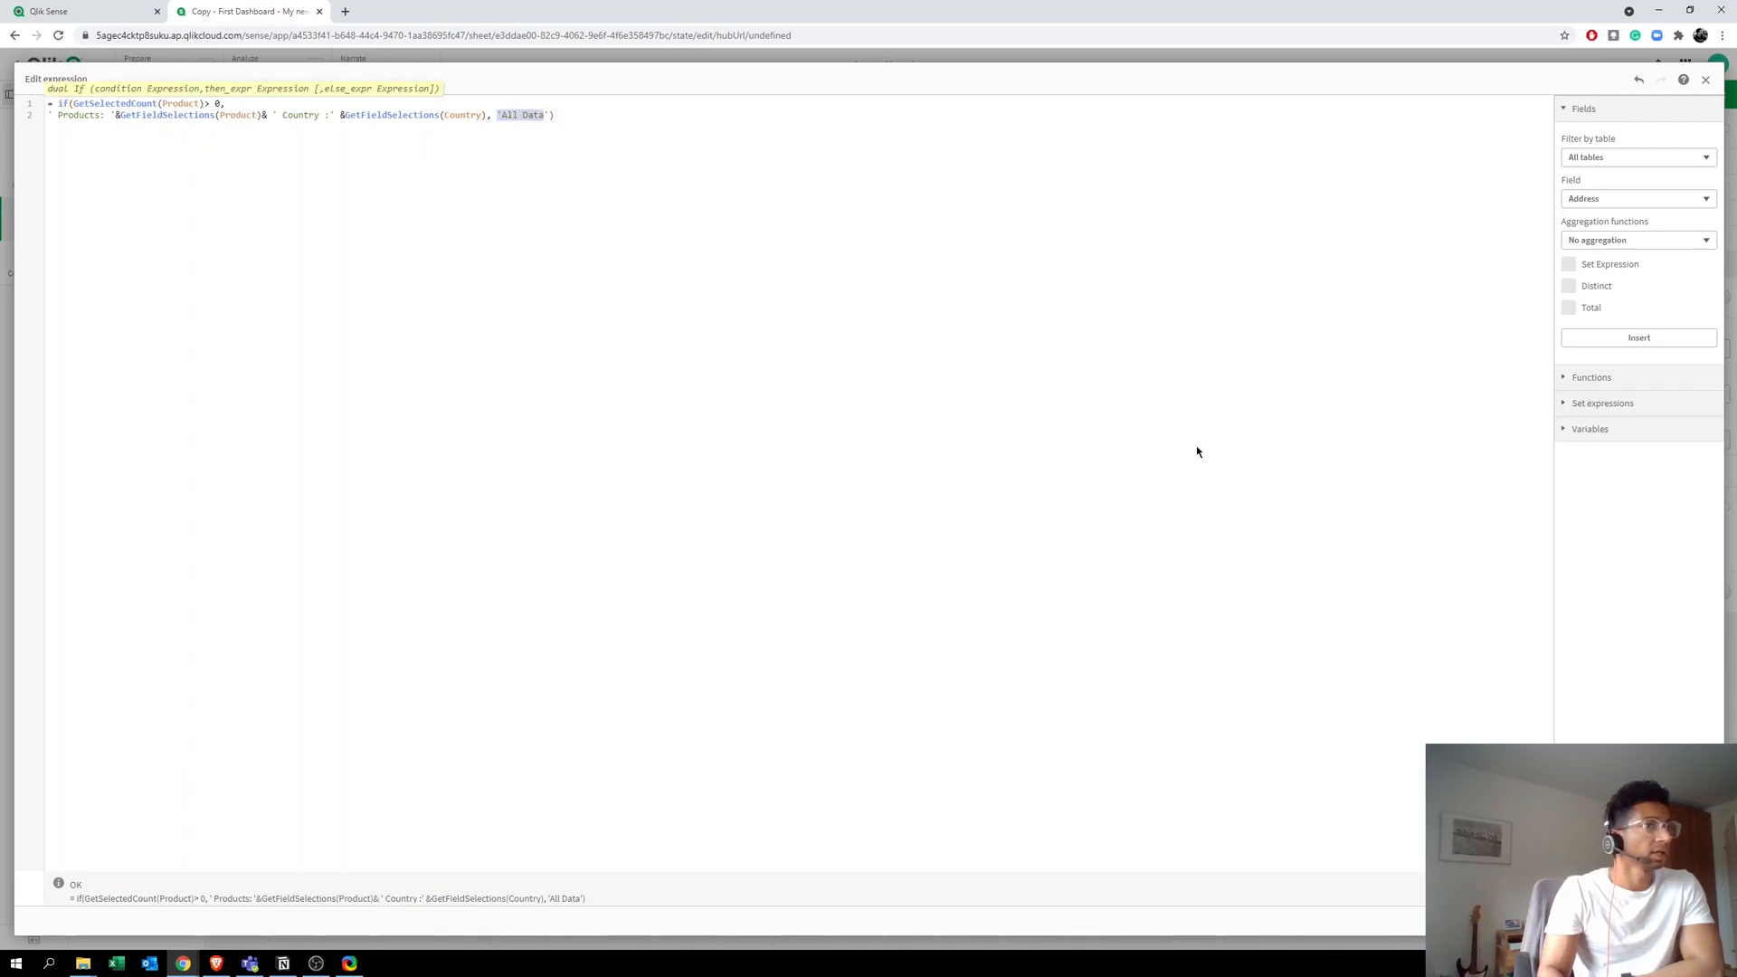
mouse_move(268, 349)
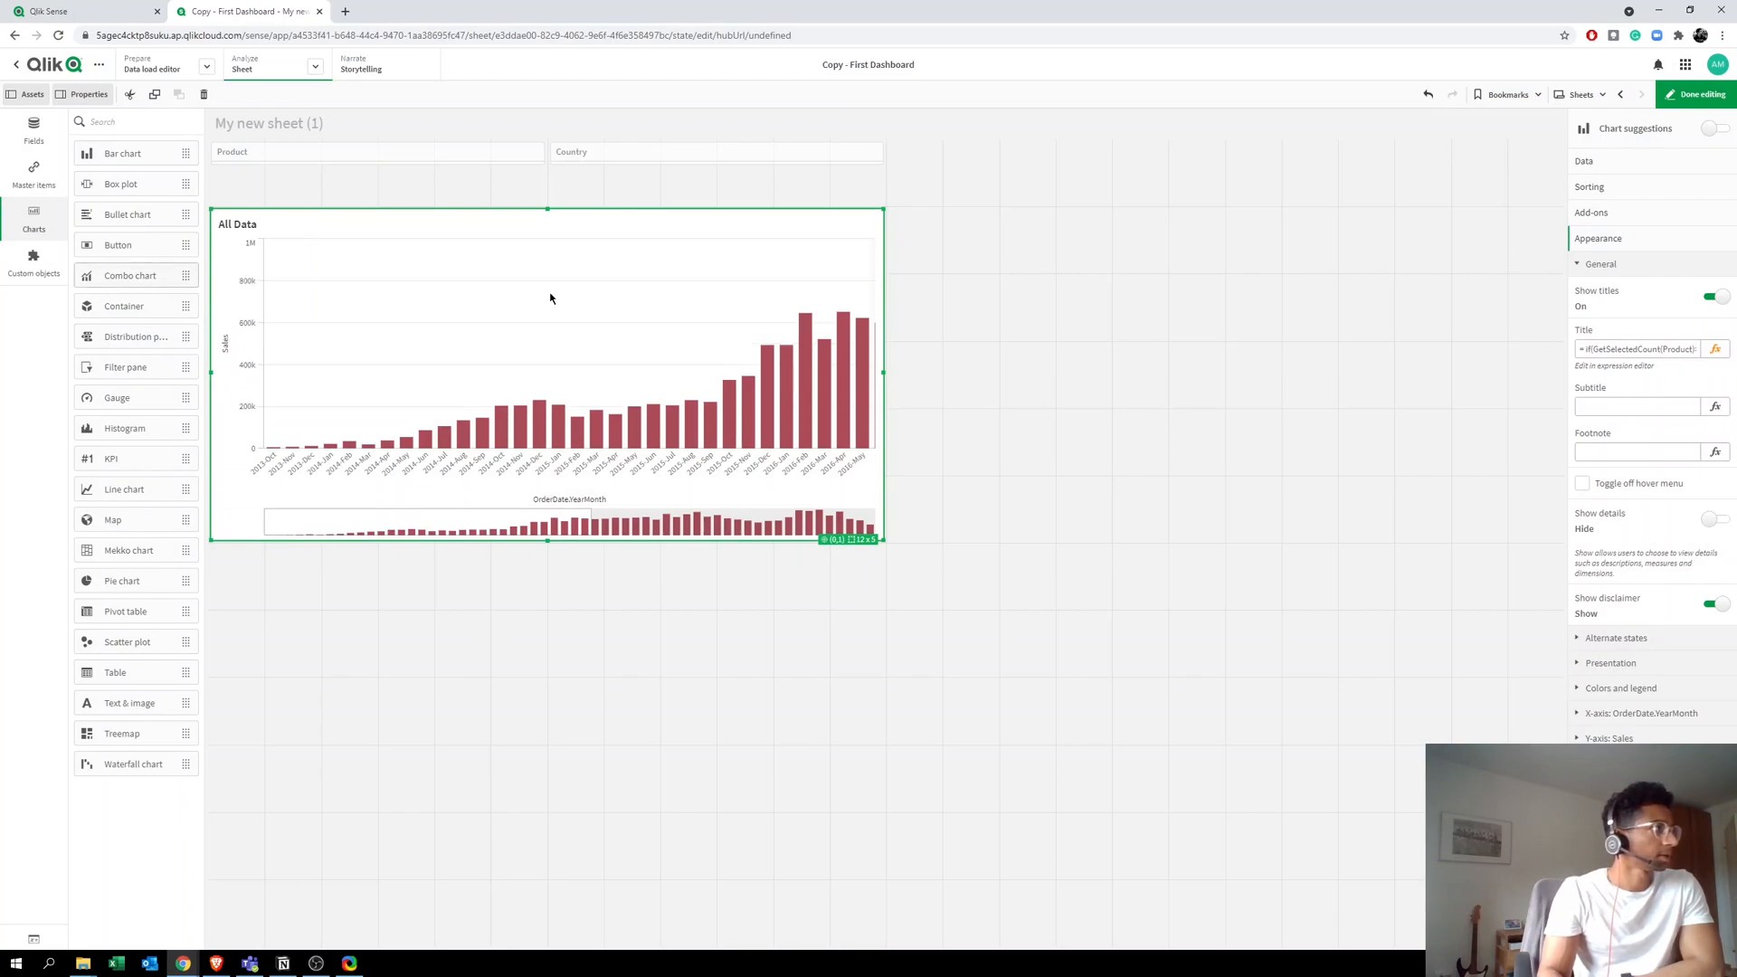
Step: View the sheet and select Basket Shoes and Belgium so the title lists them
click(1699, 95)
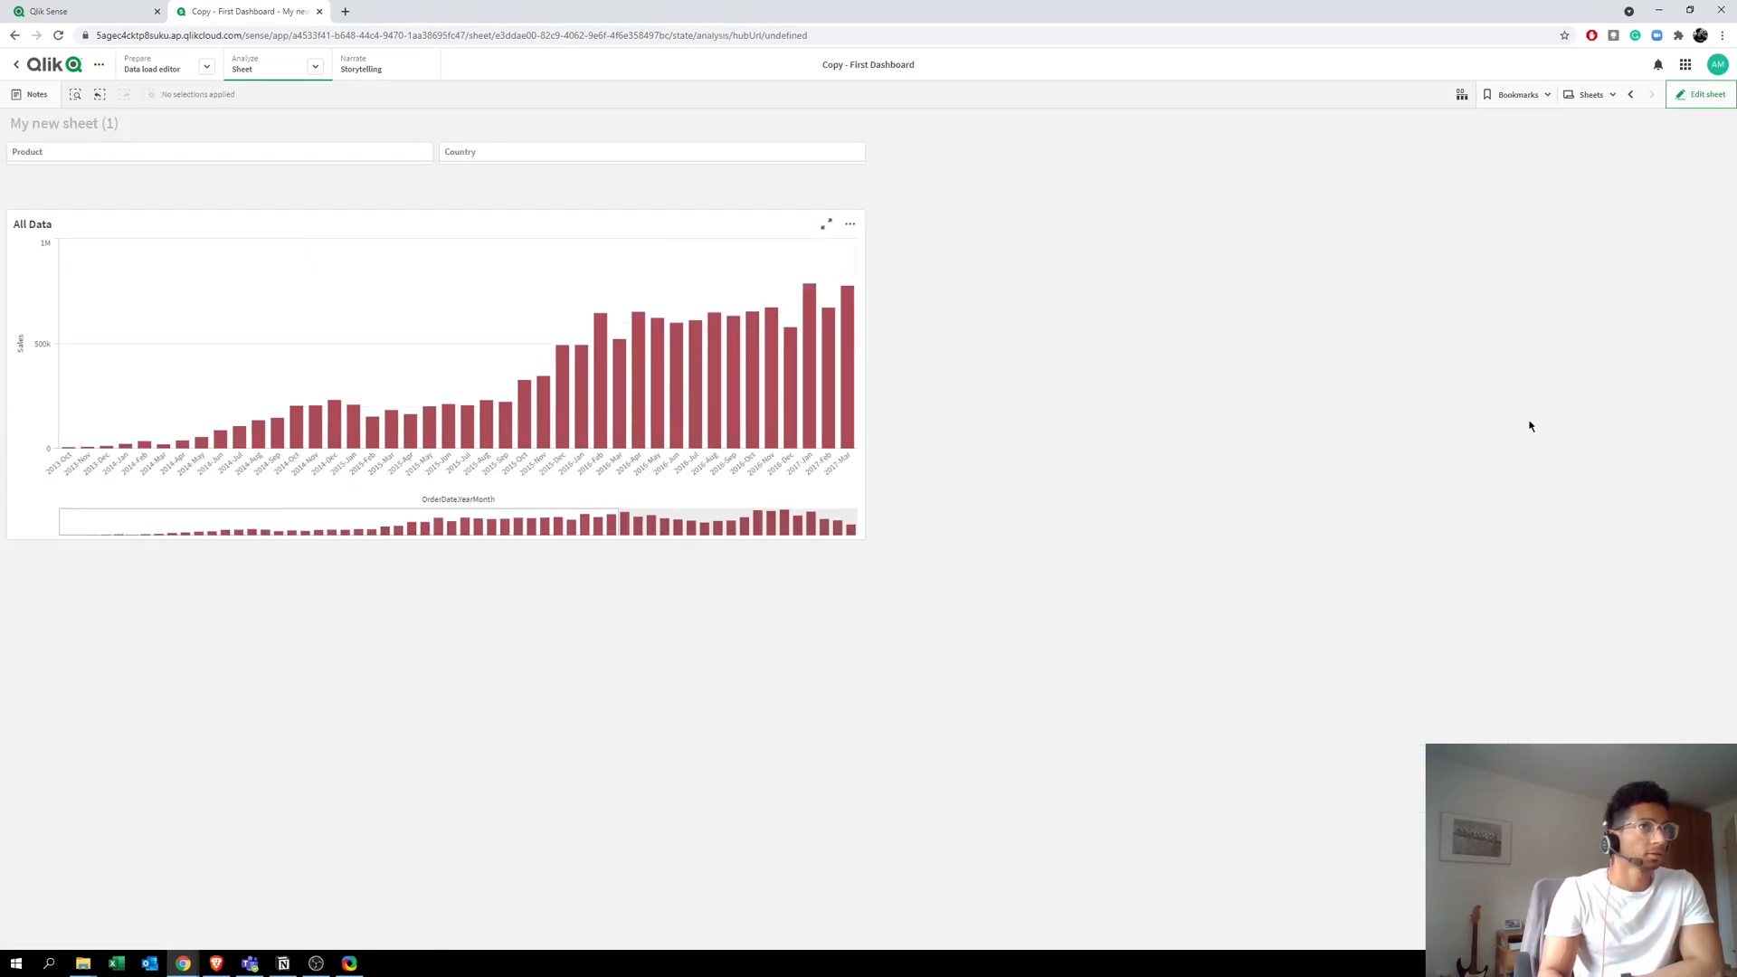
mouse_move(133, 286)
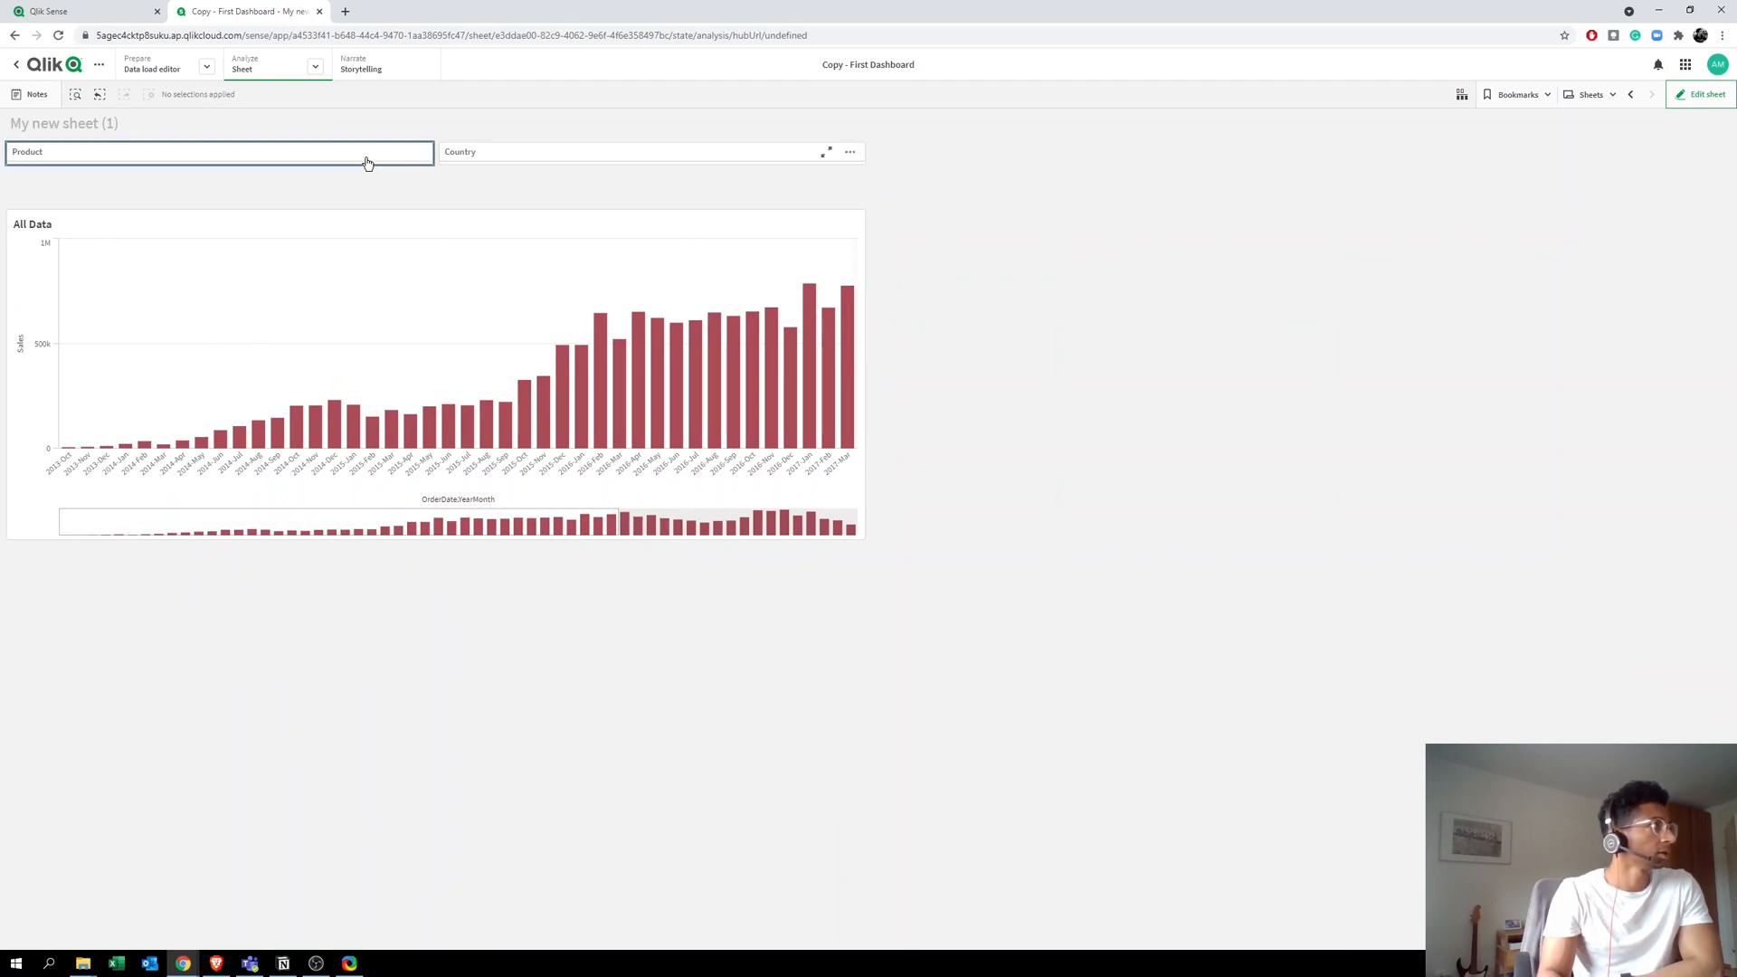
click(221, 152)
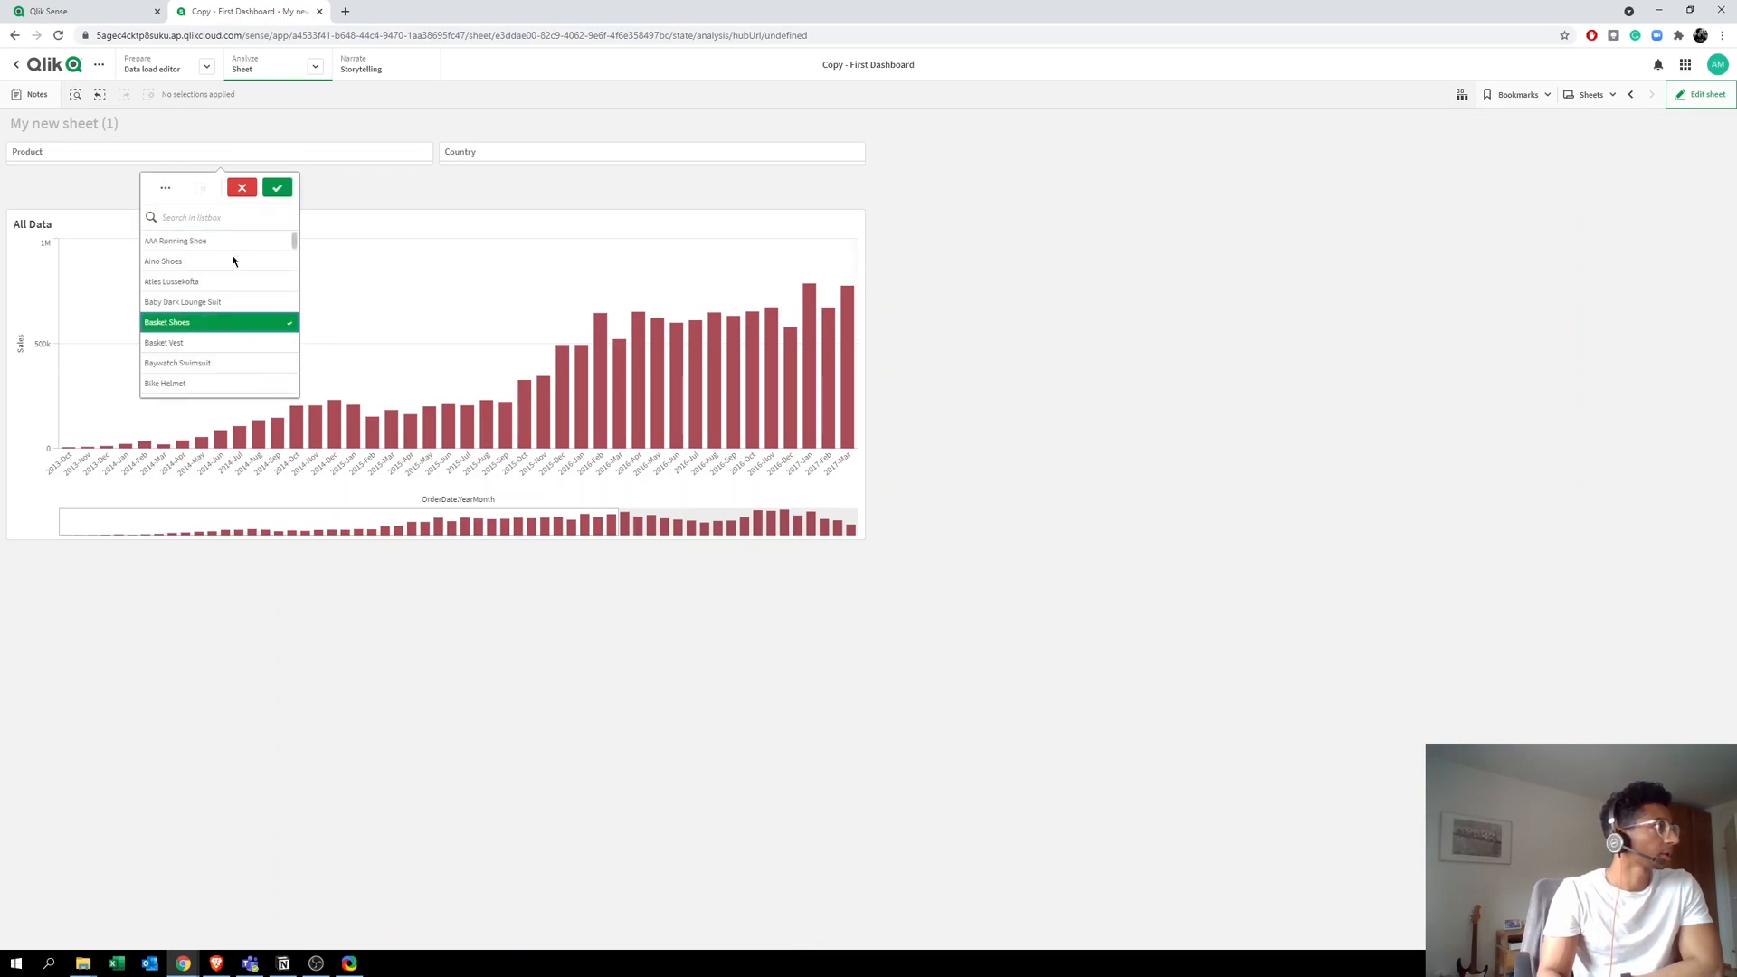
click(277, 186)
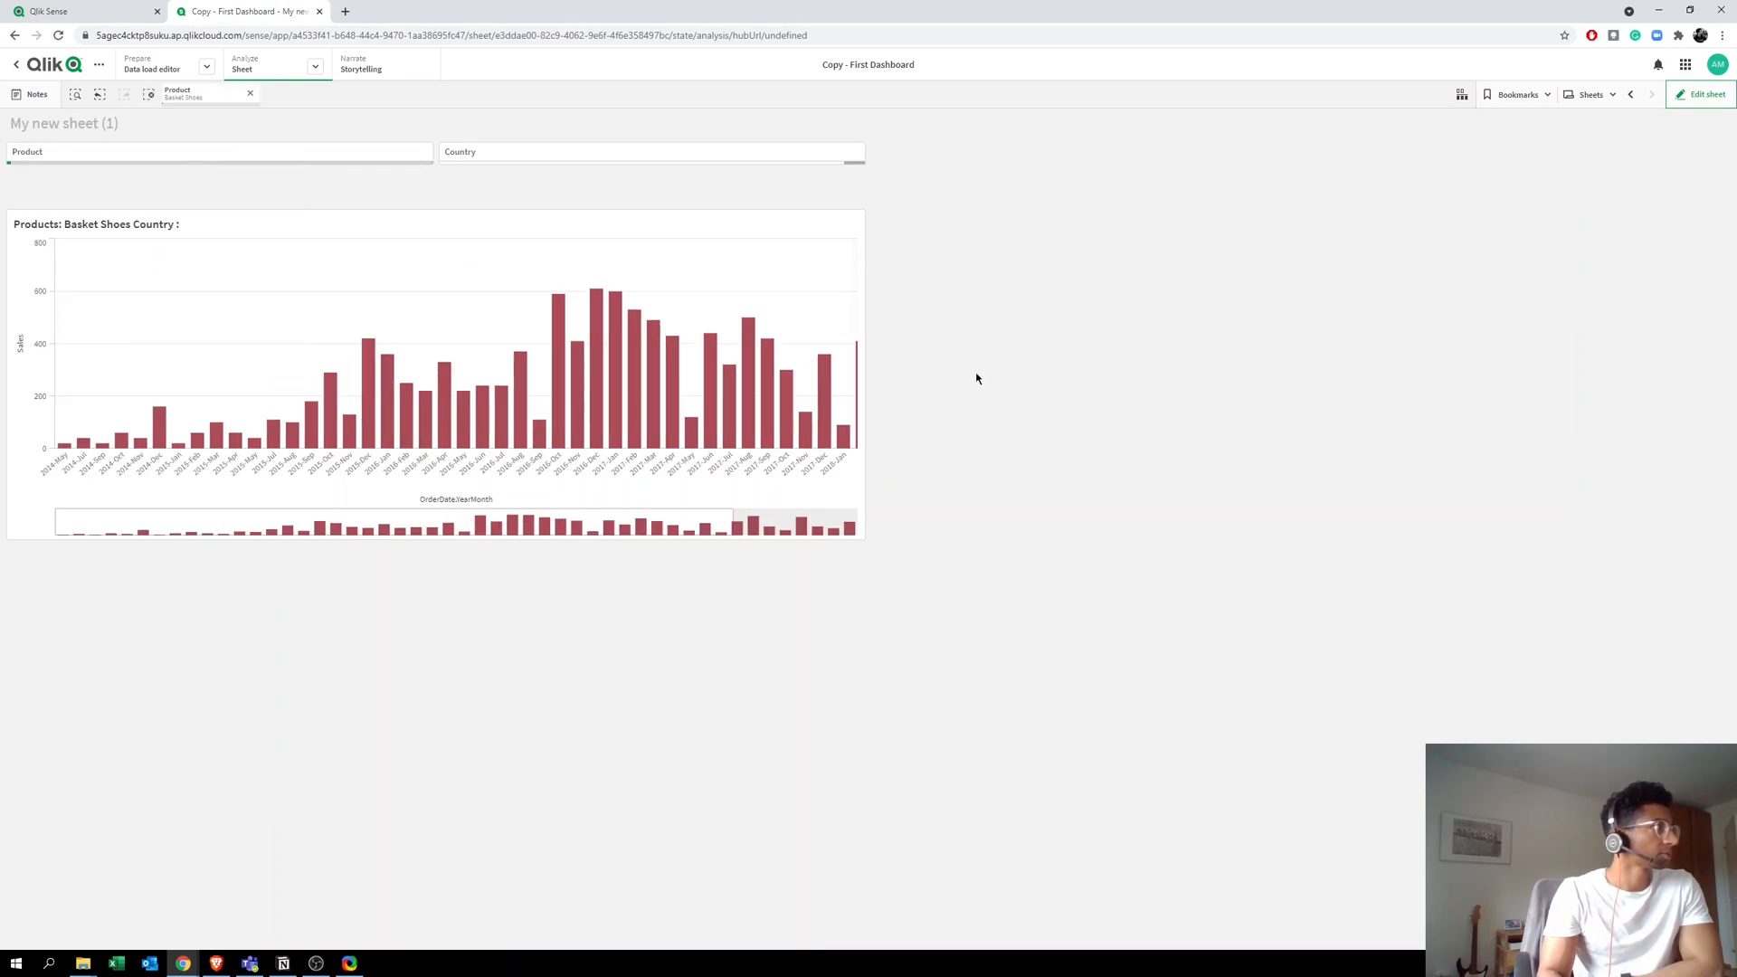
mouse_move(105, 255)
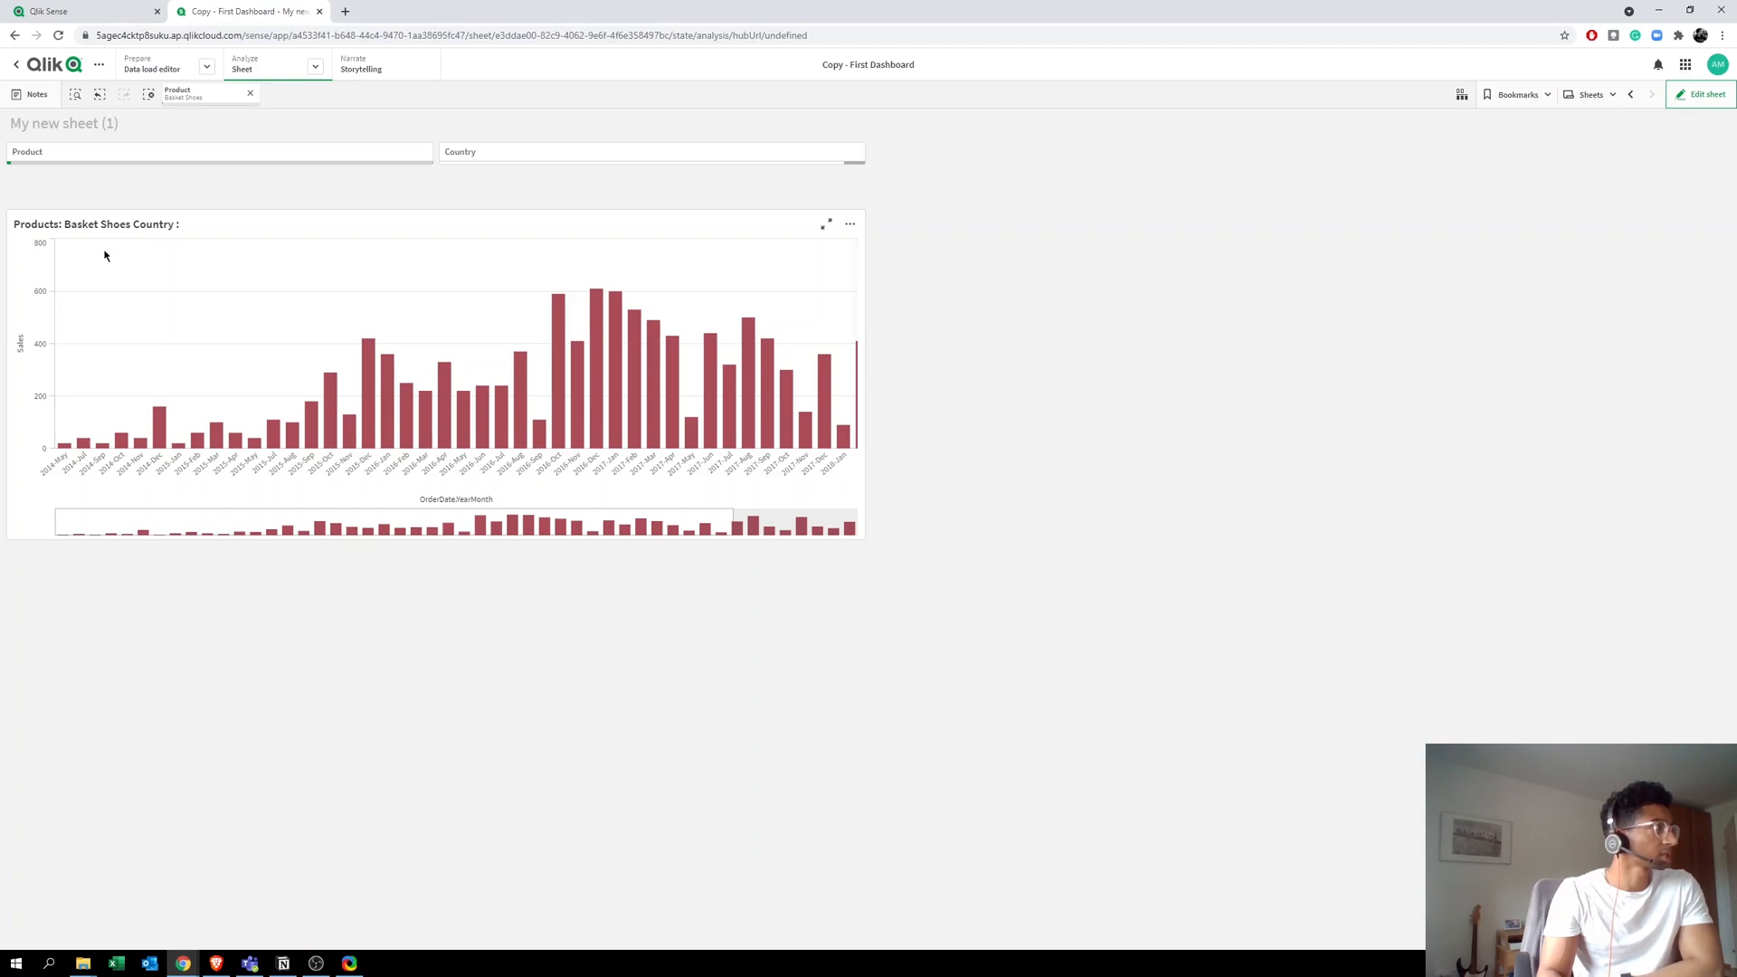
mouse_move(192, 232)
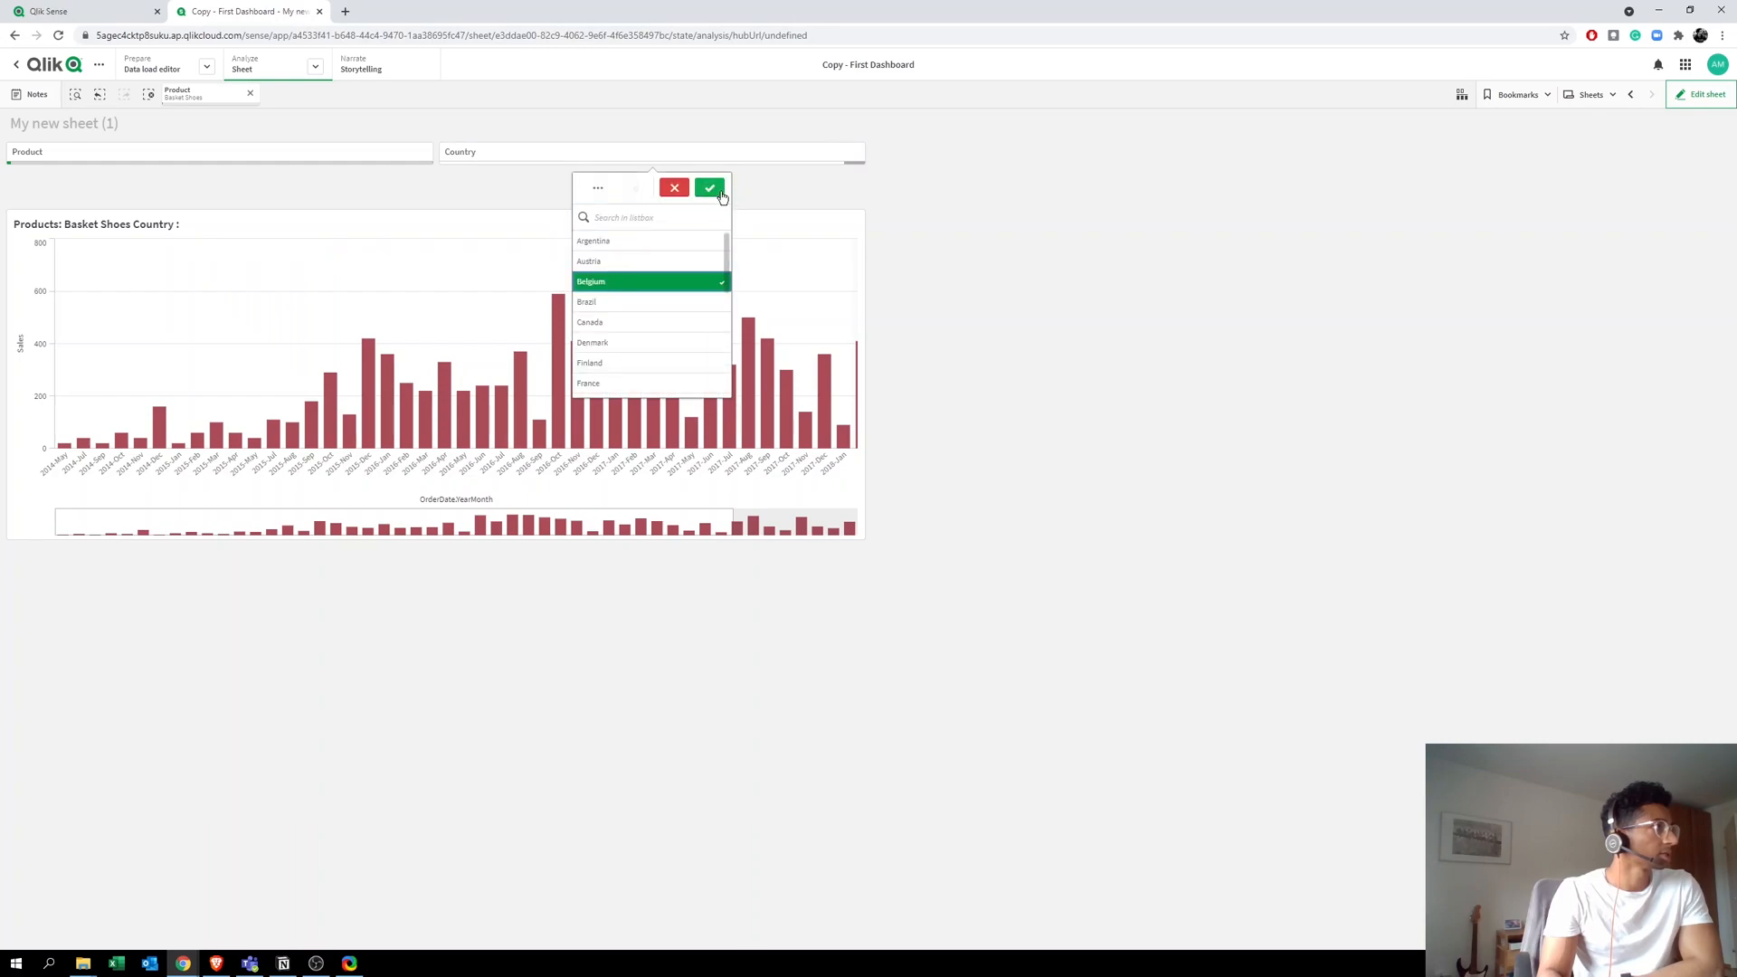
click(710, 186)
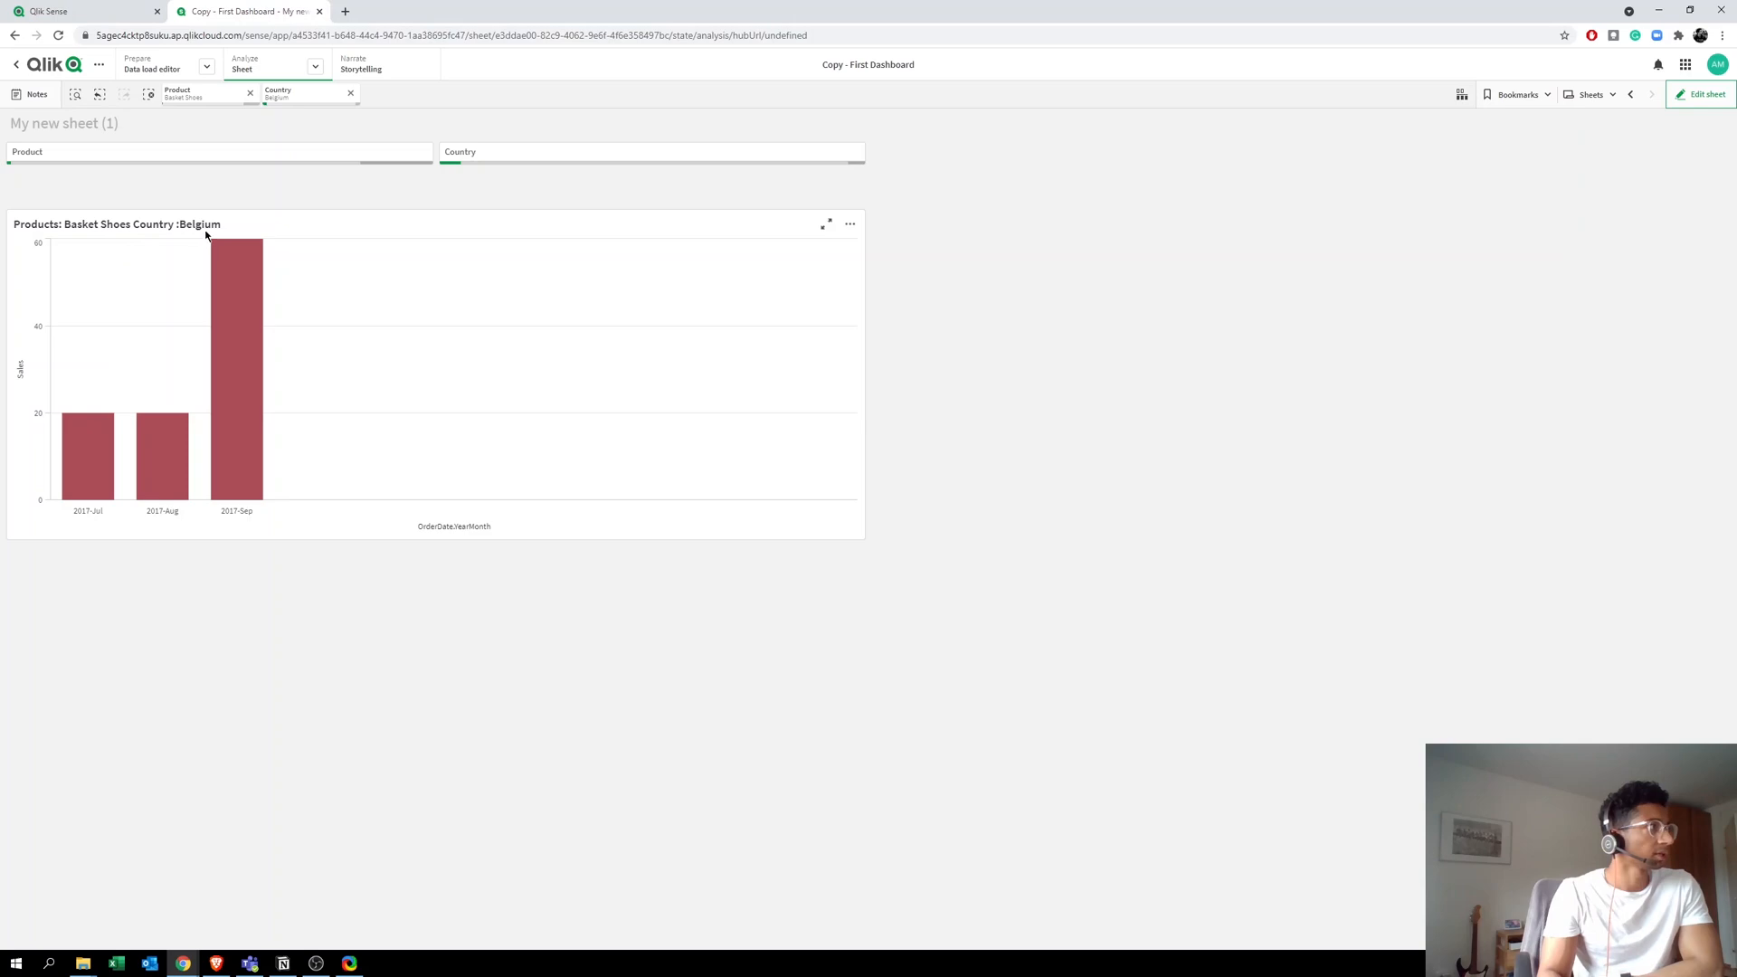
mouse_move(135, 119)
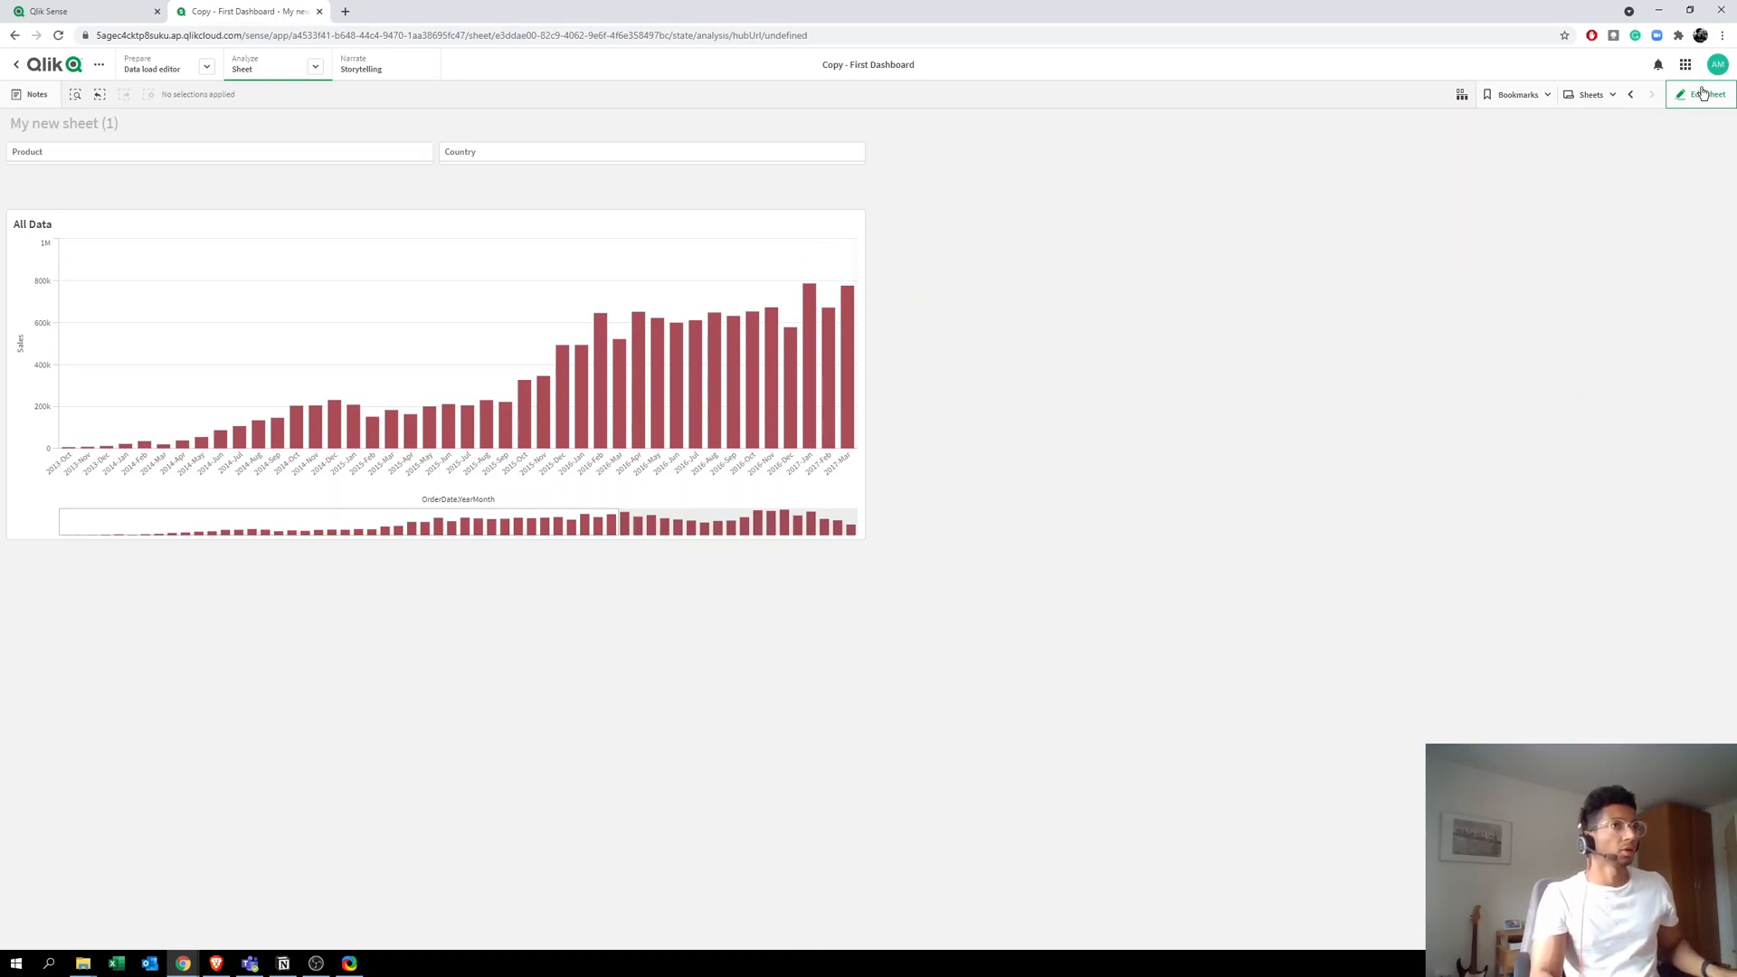
click(1700, 94)
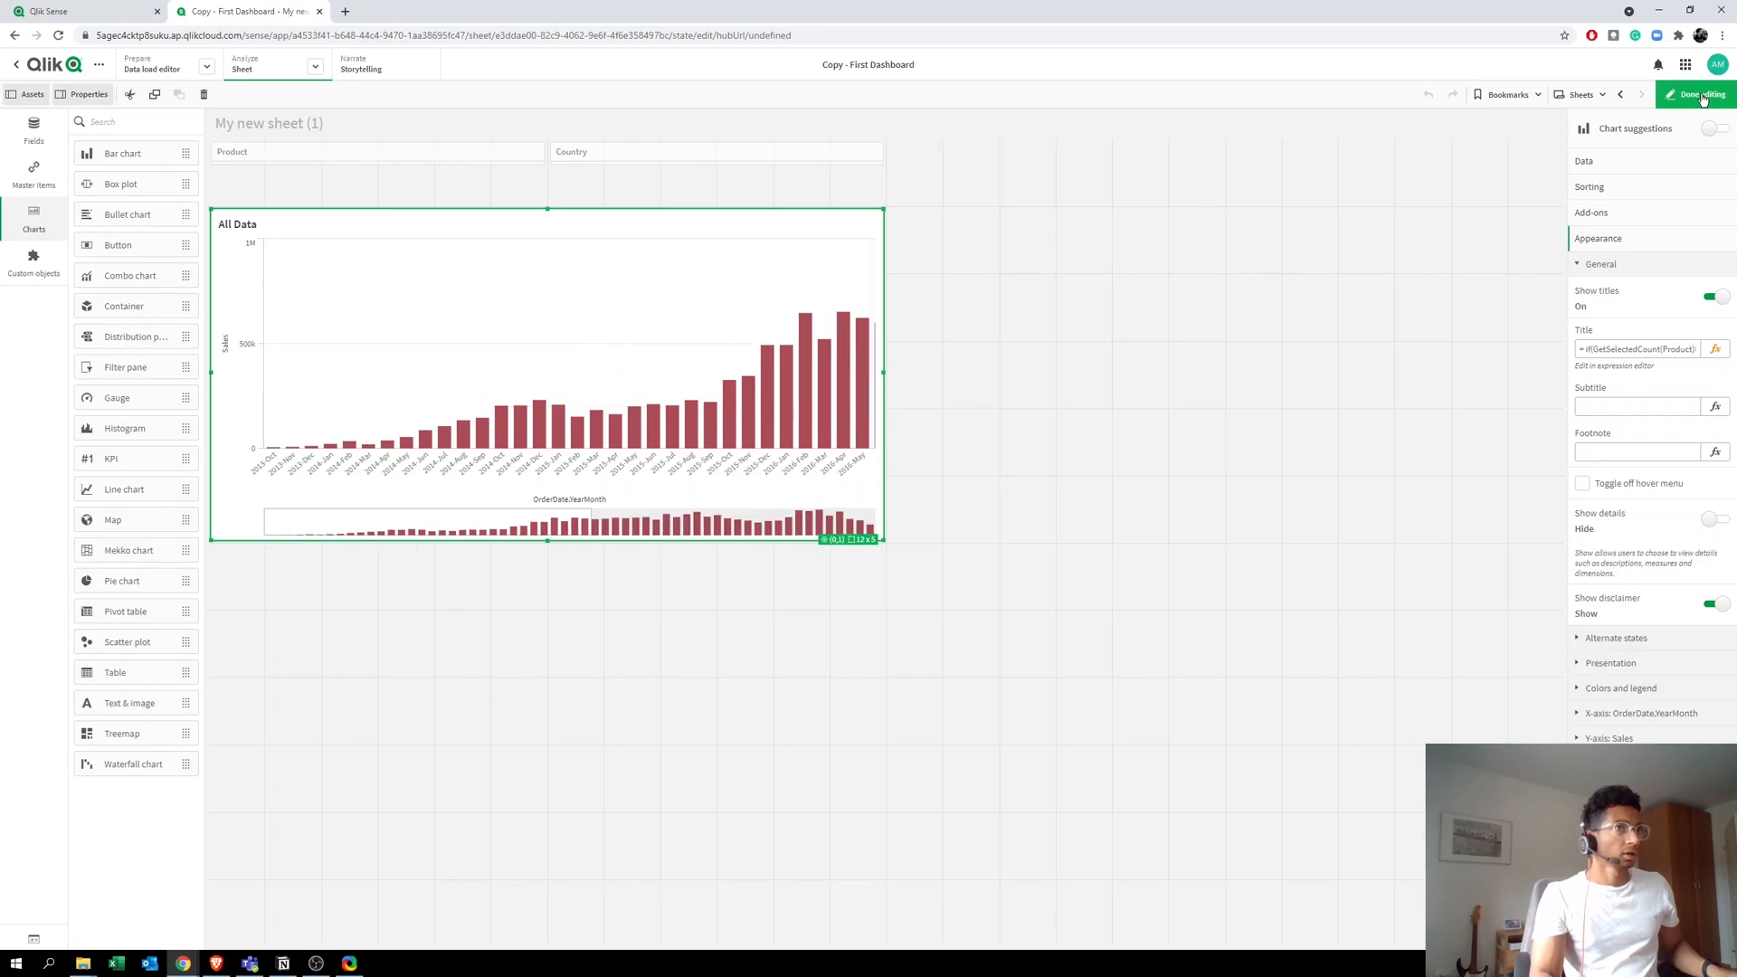
click(1697, 94)
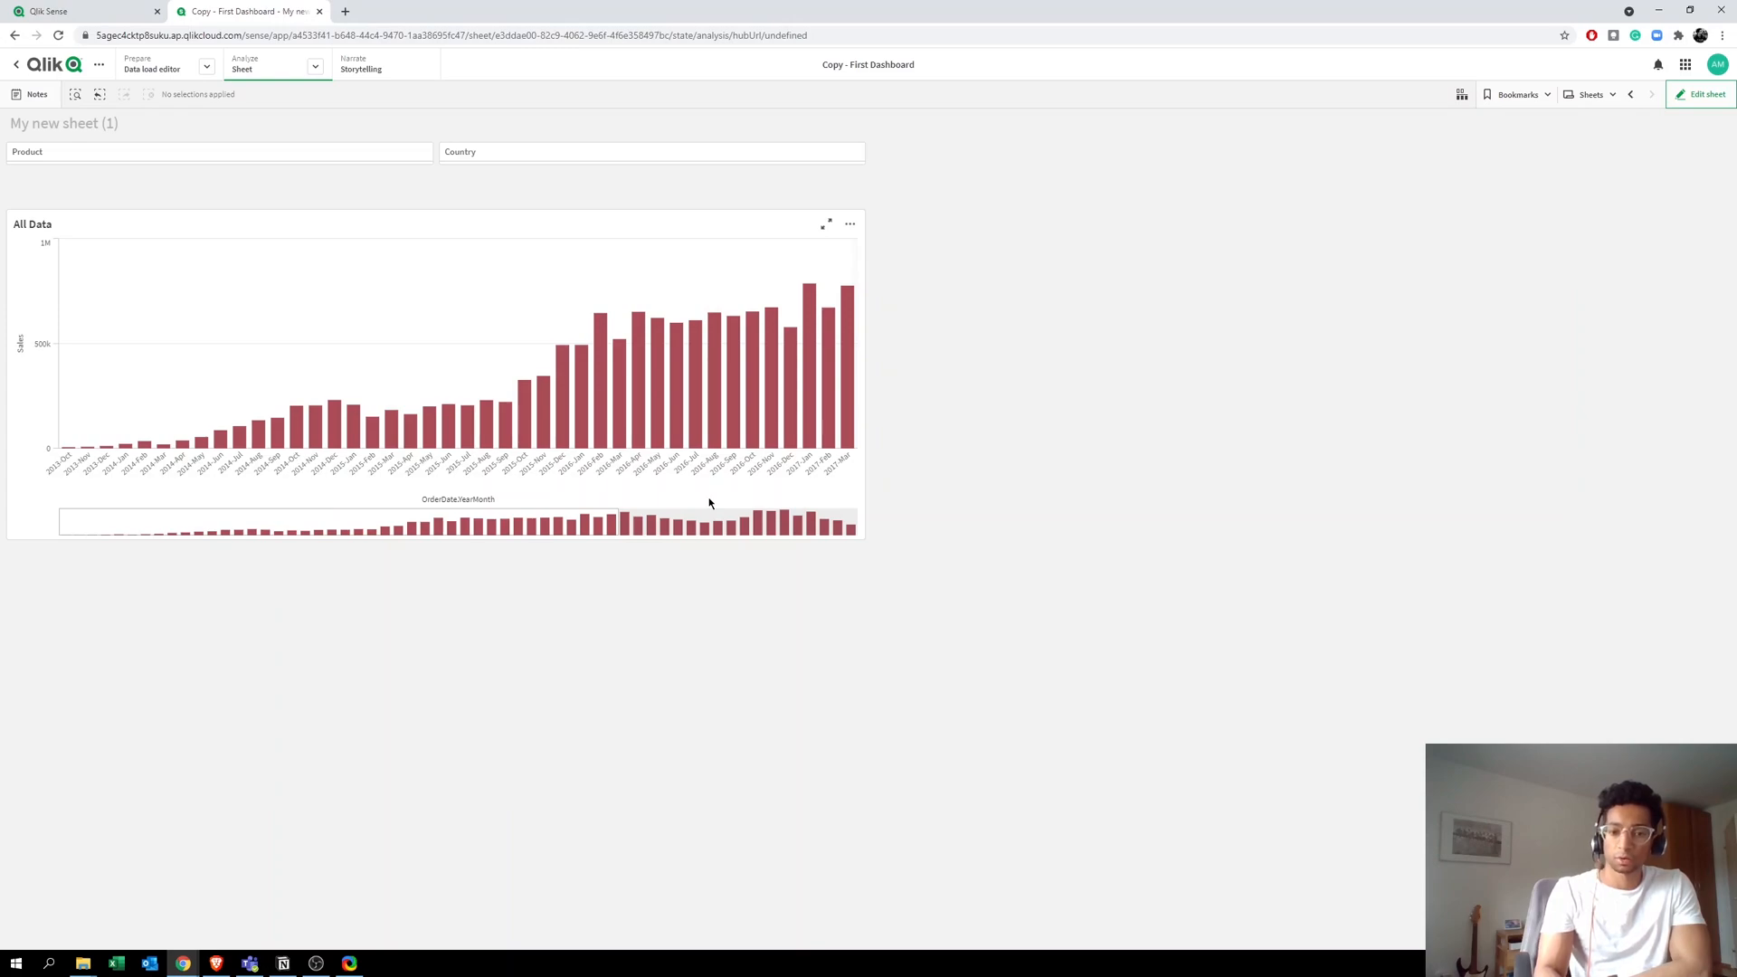
mouse_move(715, 534)
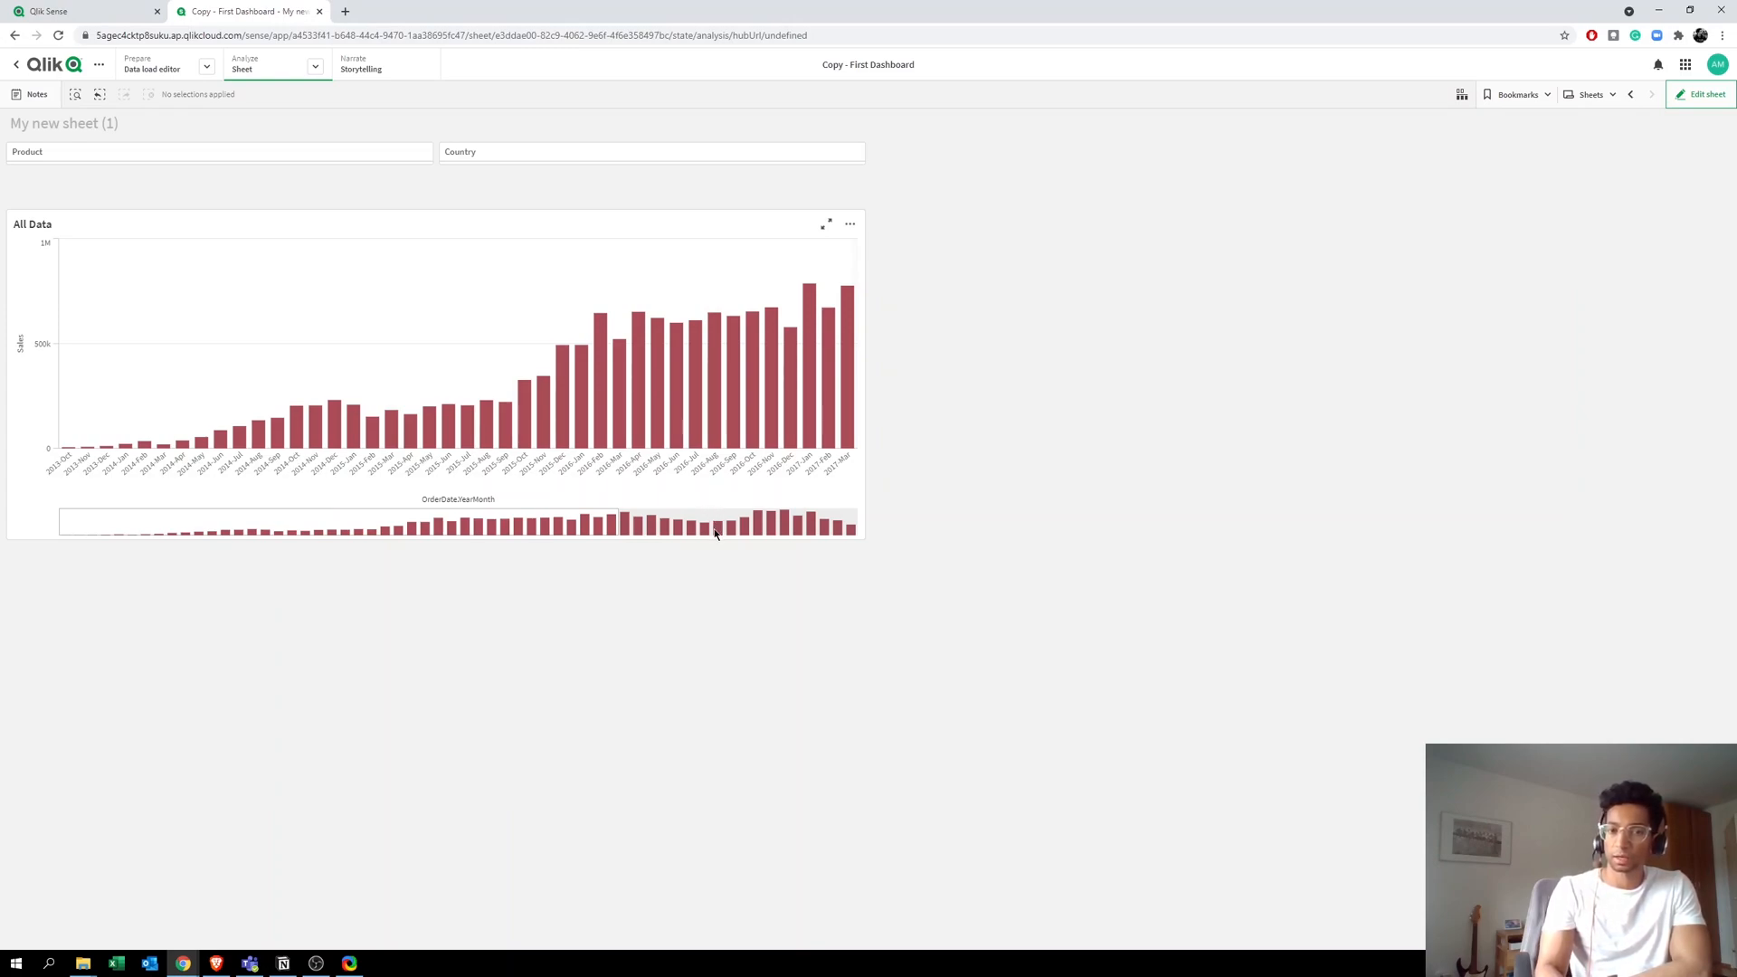
mouse_move(708, 539)
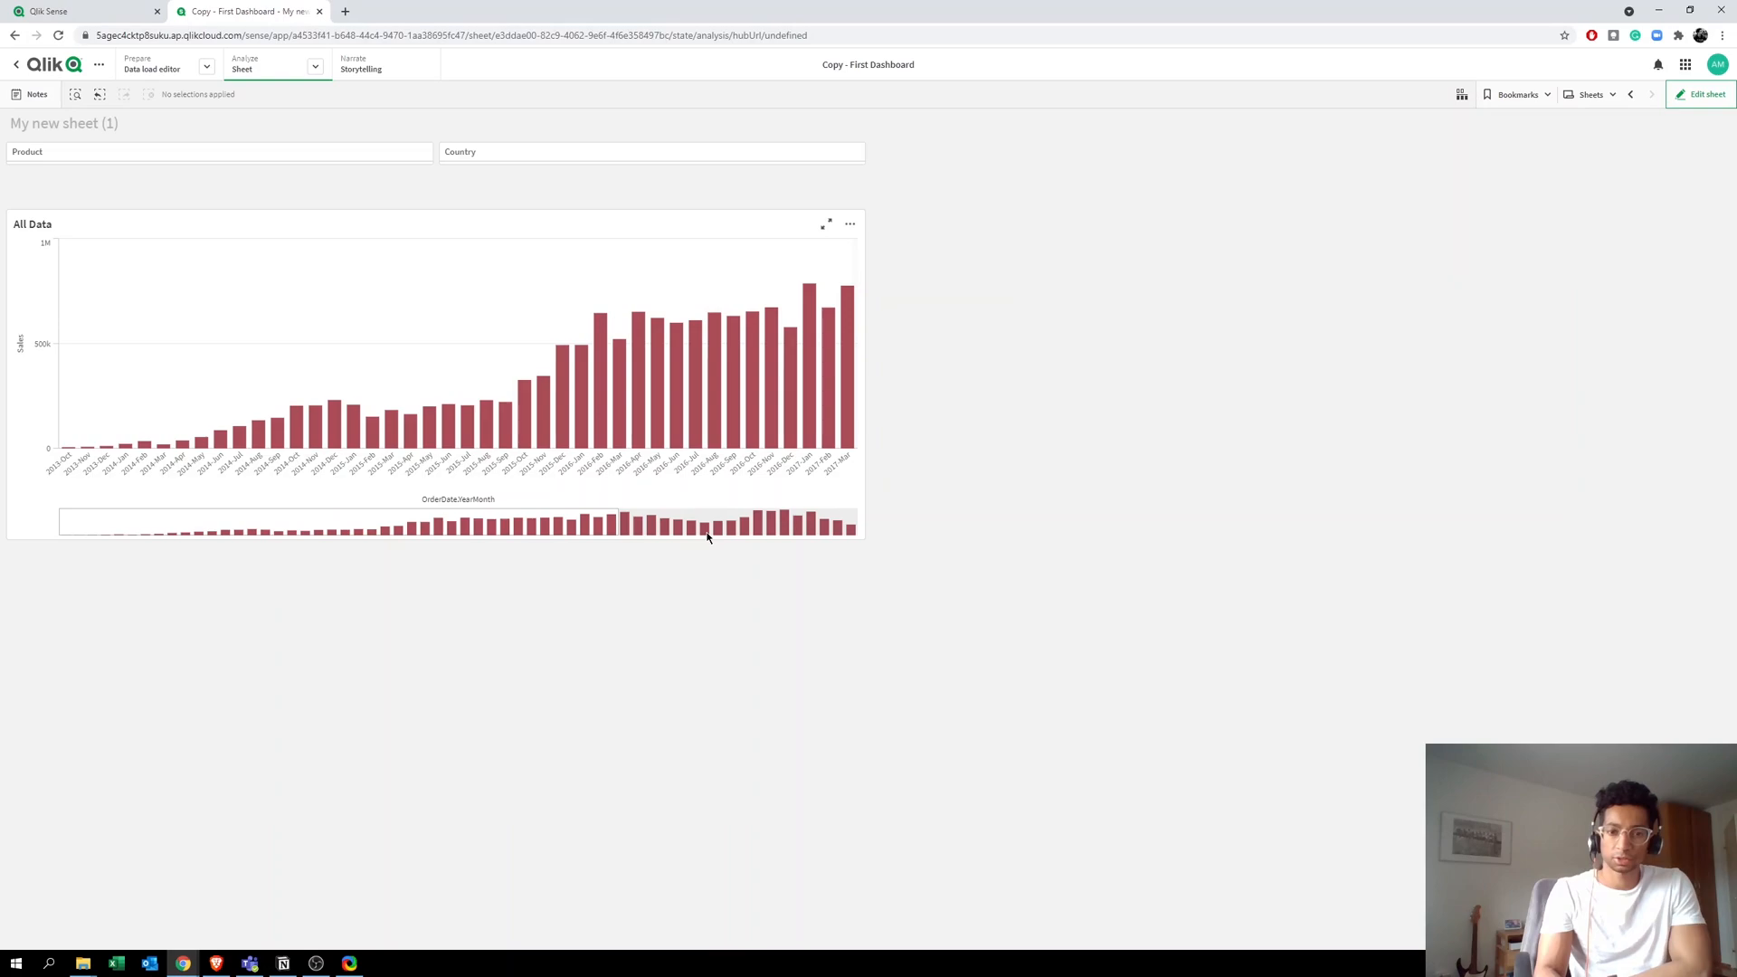